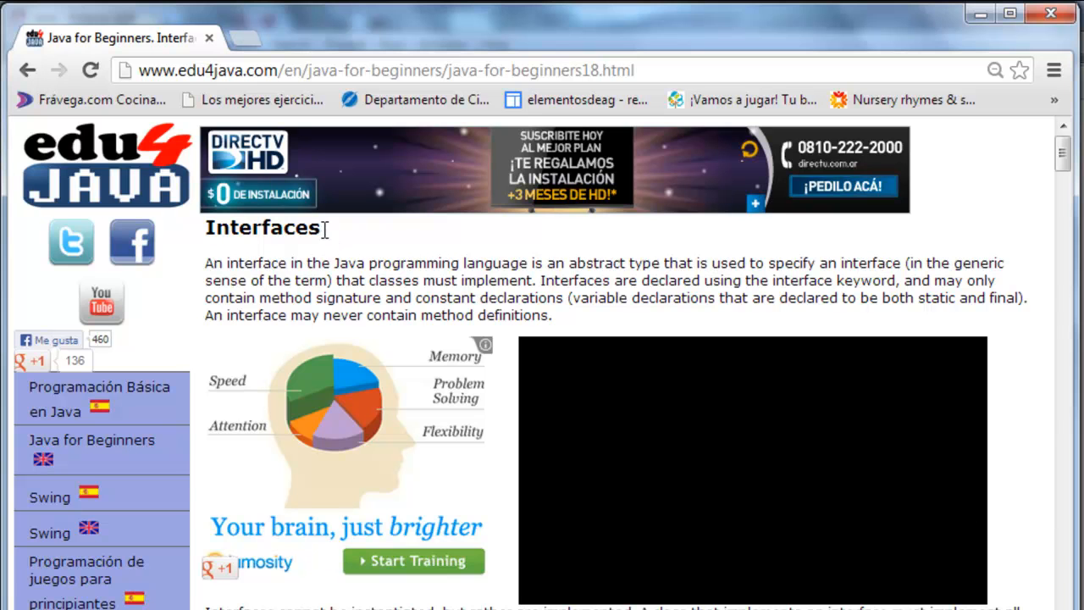
Step: Review the interface definition on the tutorial page, highlighting 'abstract type' and its purpose
{"action": "double_click", "coordinate": [261, 227]}
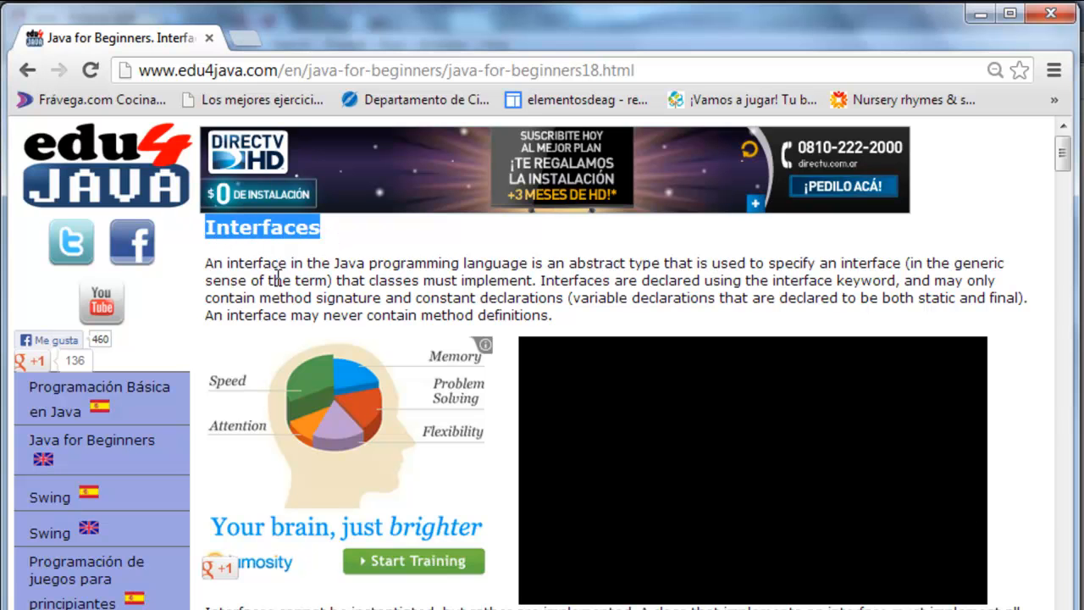
{"action": "double_click", "coordinate": [342, 263]}
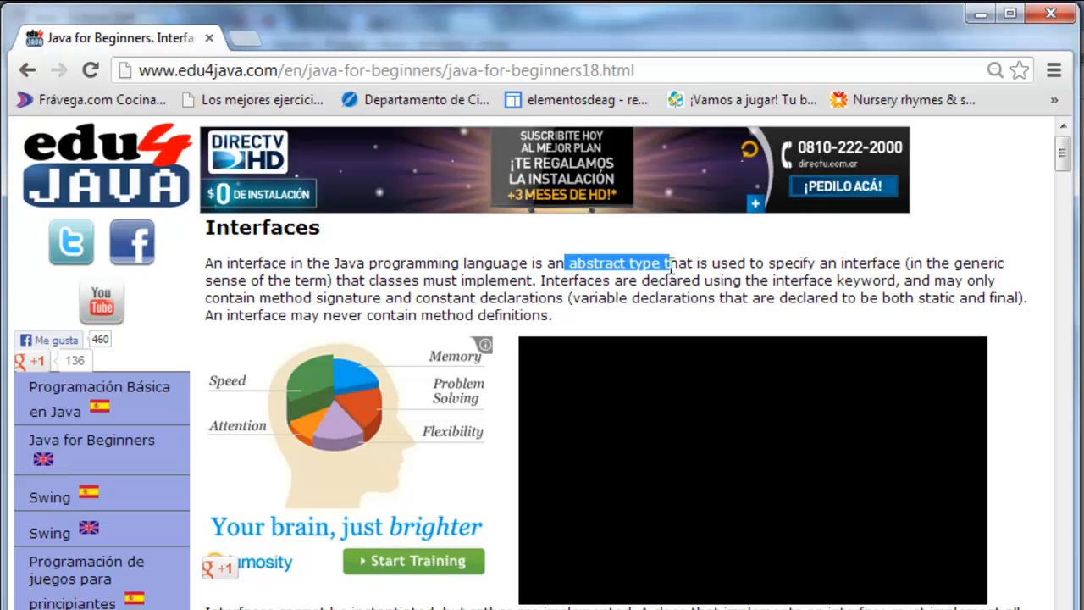
{"action": "left_click_drag", "start_coordinate": [670, 262], "coordinate": [898, 263]}
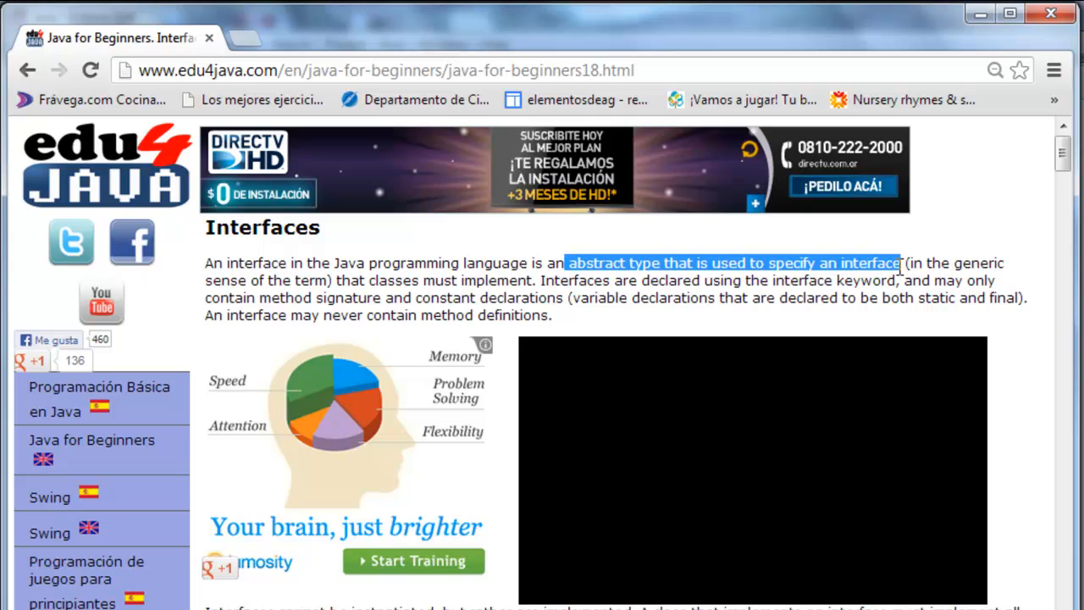
{"action": "mouse_move", "coordinate": [339, 283]}
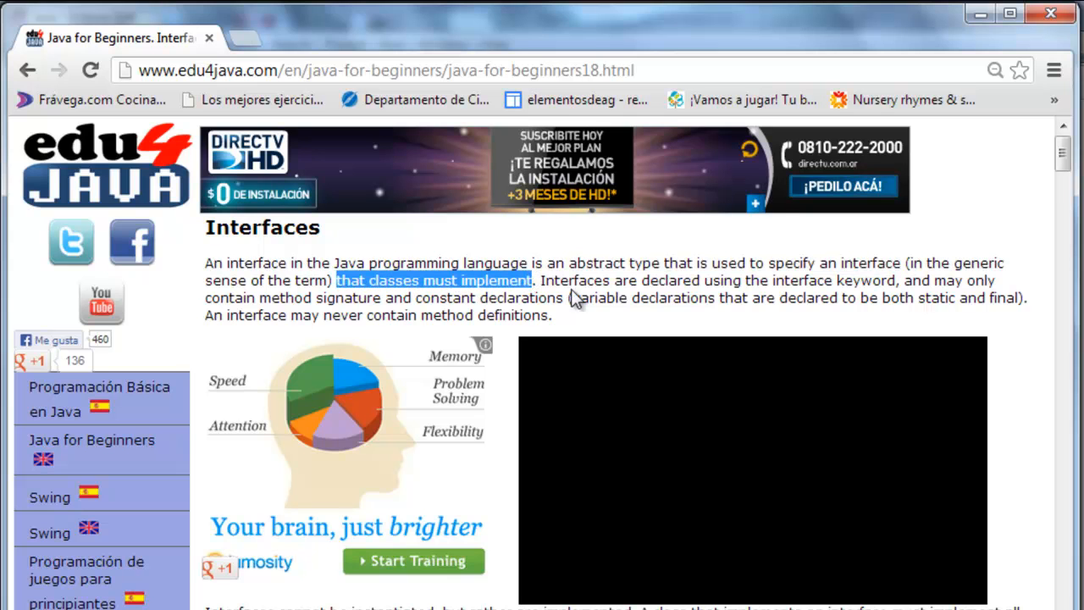
{"action": "mouse_move", "coordinate": [761, 286]}
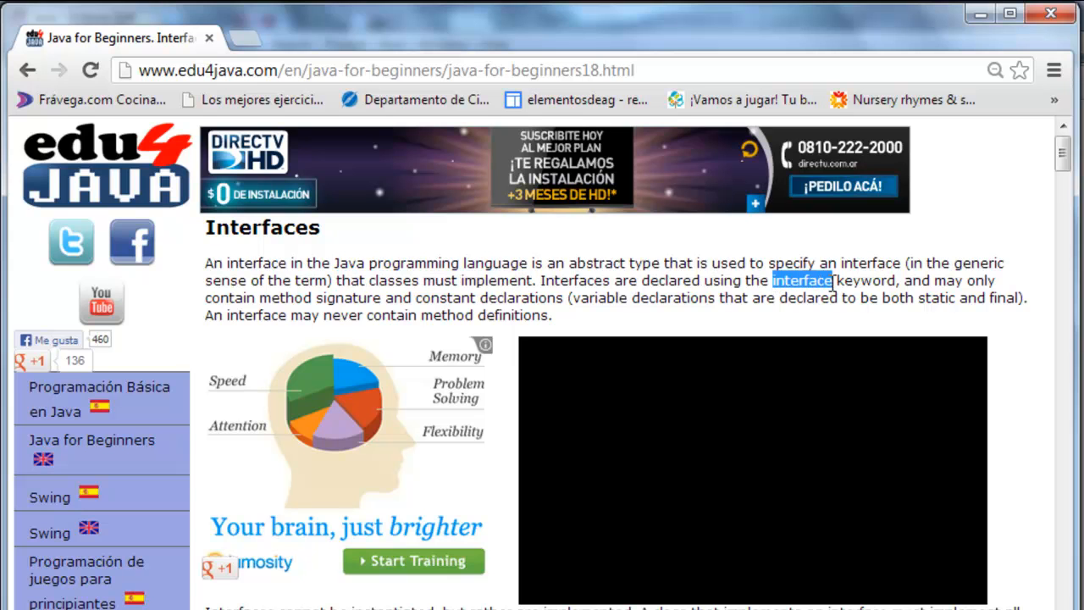
{"action": "mouse_move", "coordinate": [264, 296]}
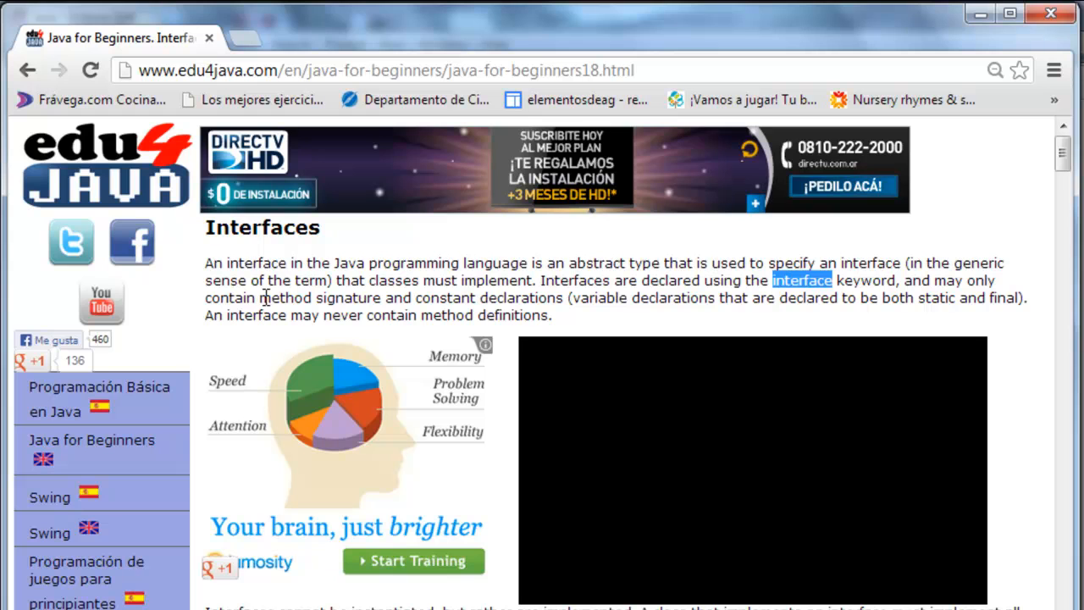
{"action": "double_click", "coordinate": [320, 298]}
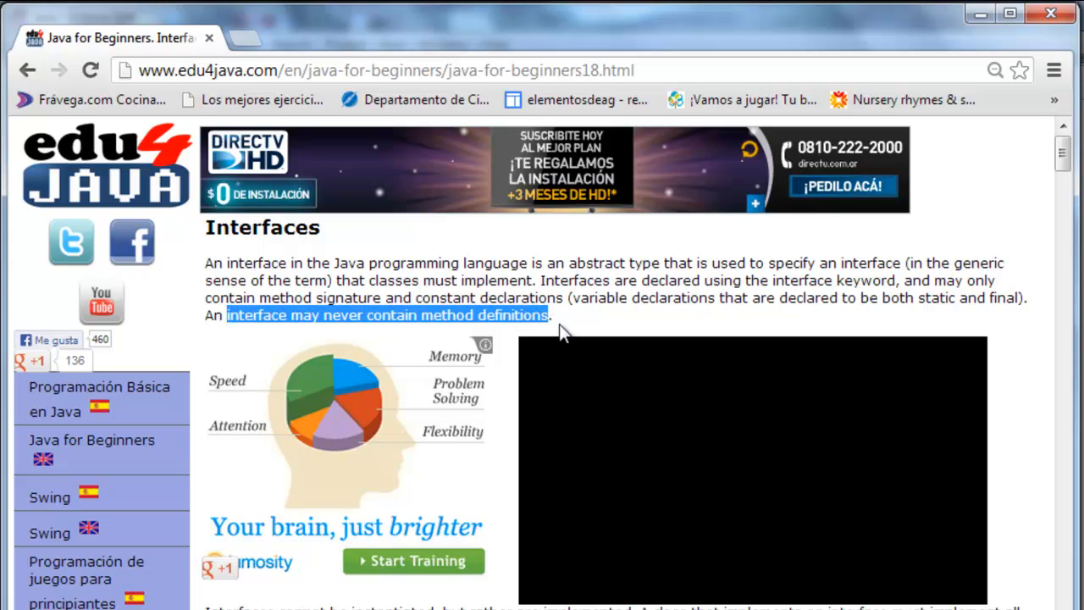
{"action": "mouse_move", "coordinate": [585, 337]}
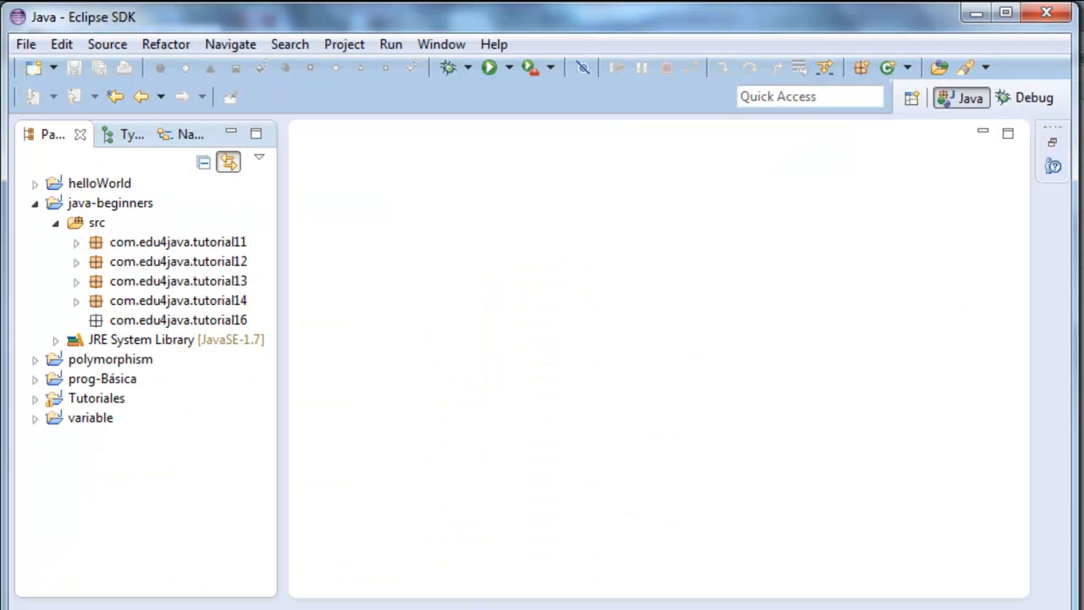
Step: Start a new class named Main in package com.edu4java.tutorial16
{"action": "right_click", "coordinate": [178, 319]}
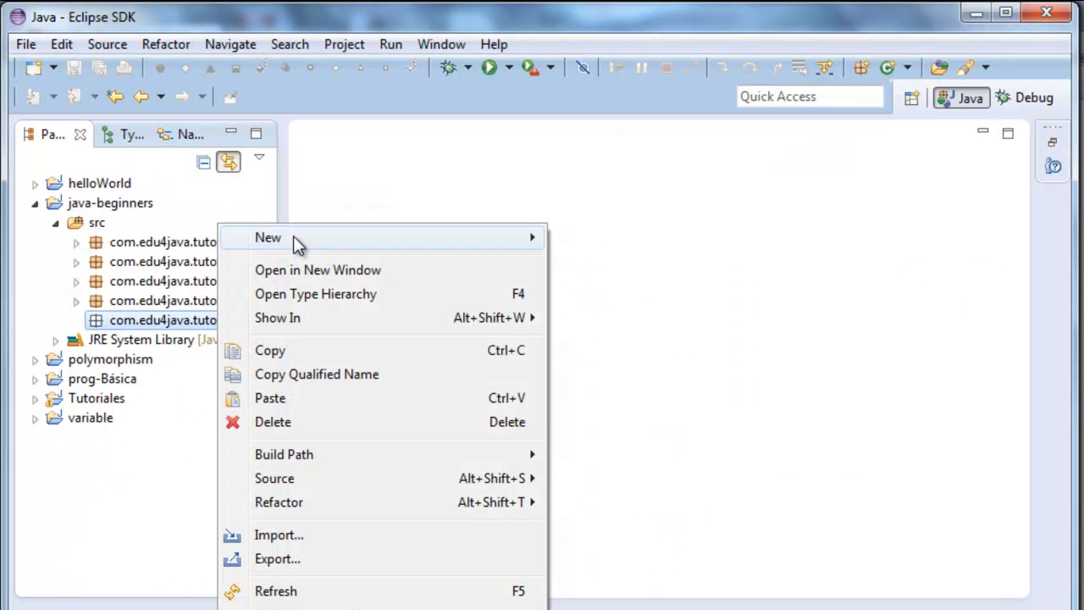
{"action": "left_click", "coordinate": [268, 237]}
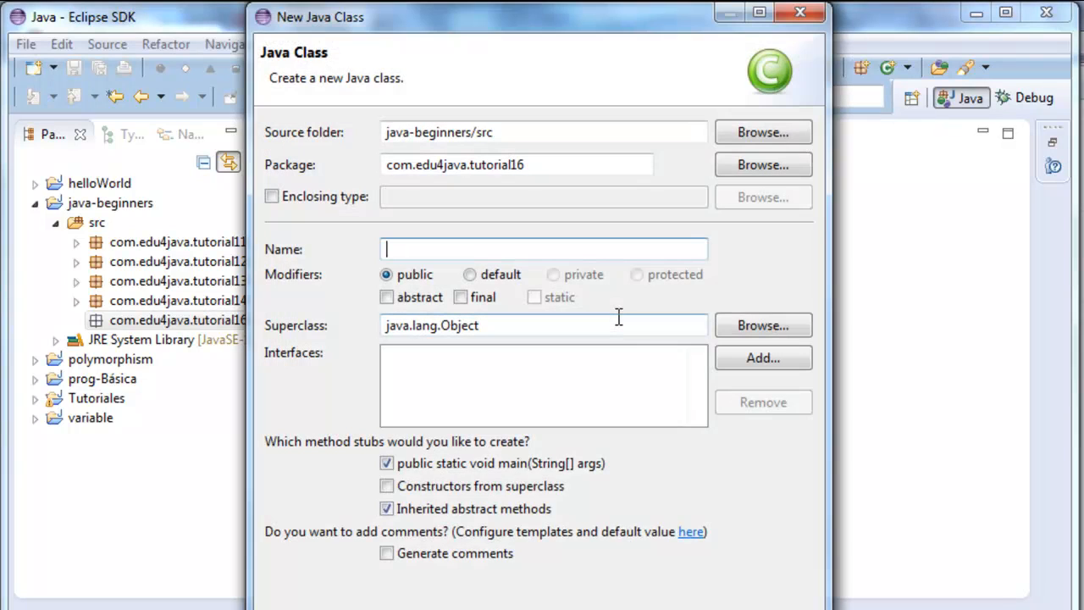
{"action": "mouse_move", "coordinate": [616, 324]}
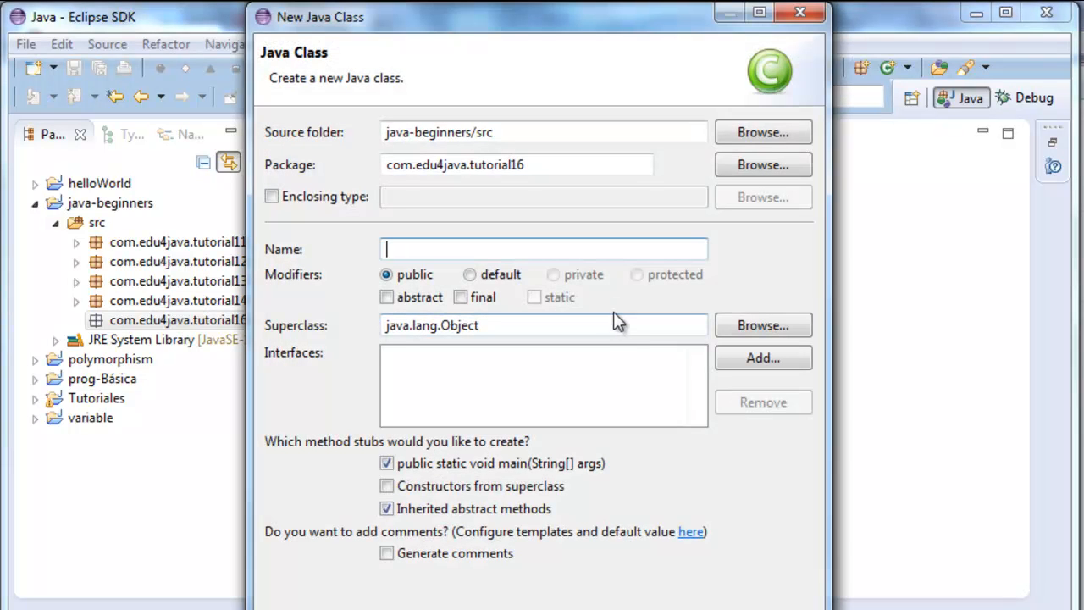
{"action": "type", "text": "Main"}
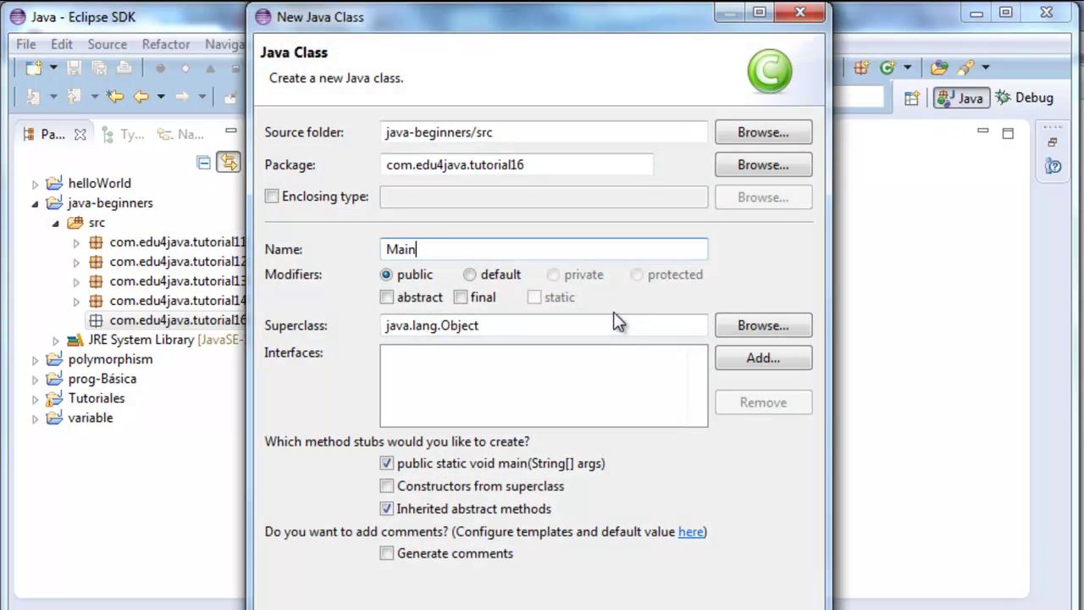
{"action": "mouse_move", "coordinate": [488, 474]}
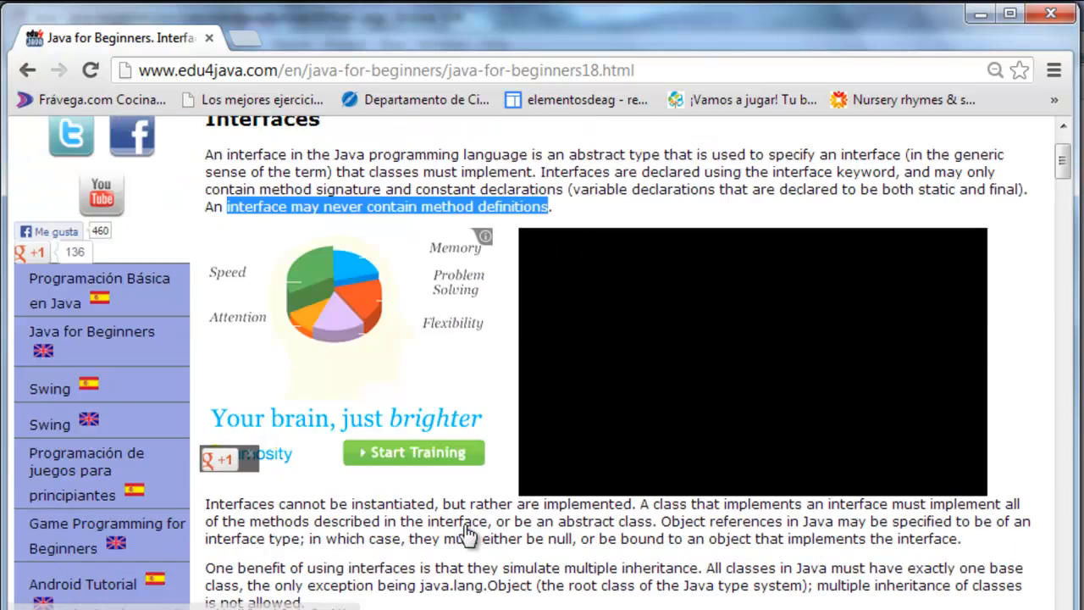
{"action": "scroll", "scroll_direction": "down", "scroll_amount": 3}
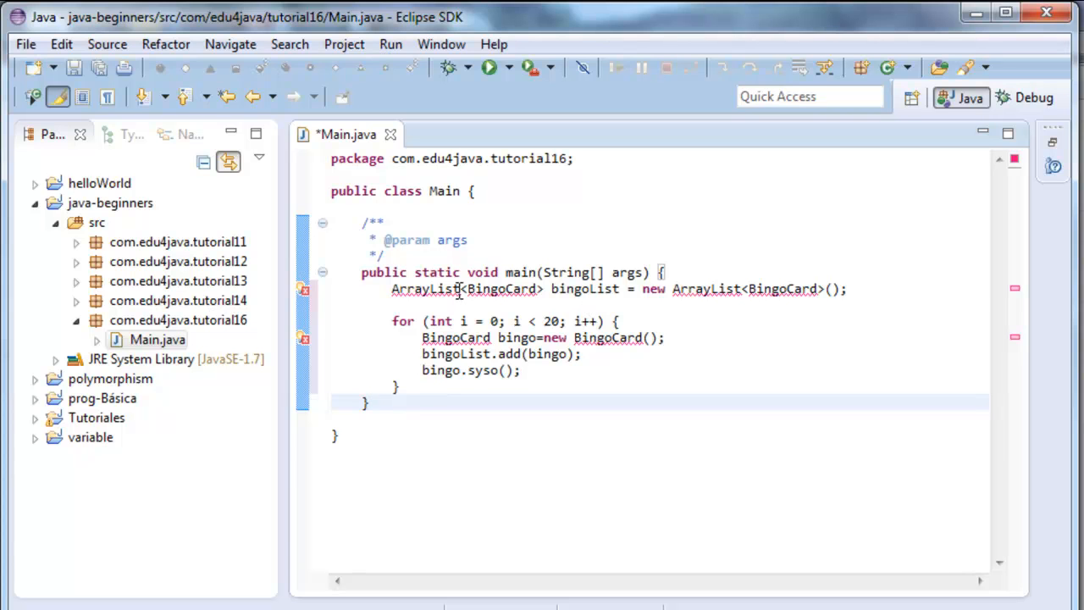
{"action": "double_click", "coordinate": [501, 288]}
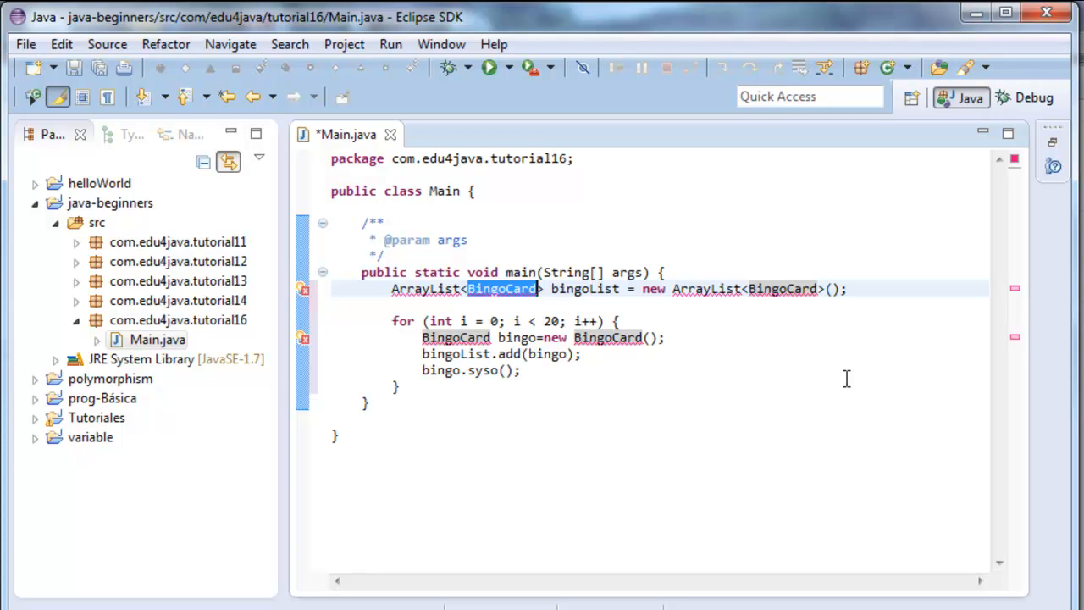
{"action": "mouse_move", "coordinate": [556, 280]}
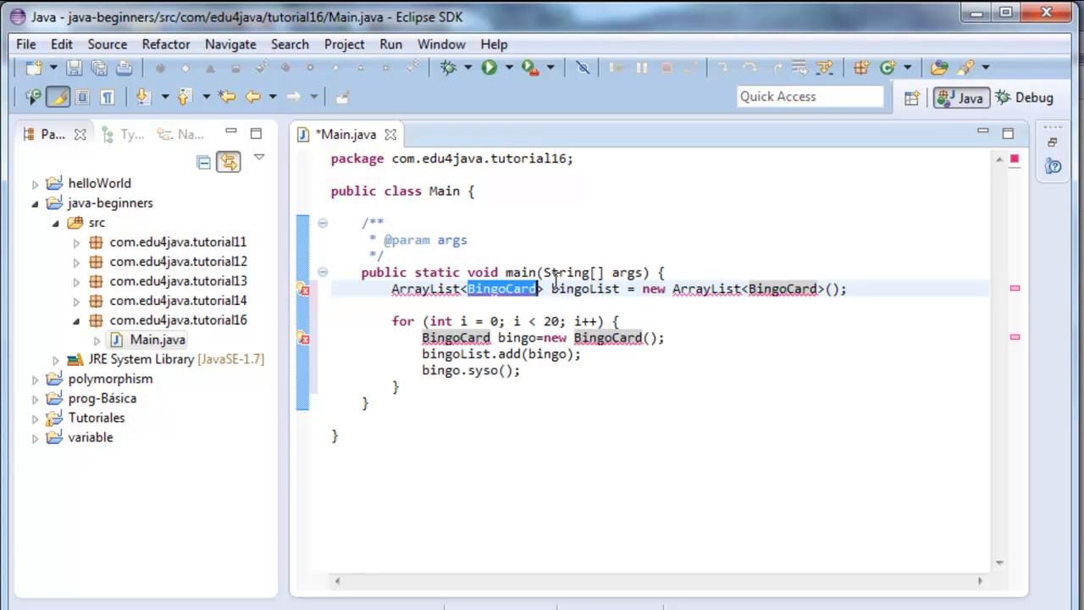
{"action": "mouse_move", "coordinate": [774, 447]}
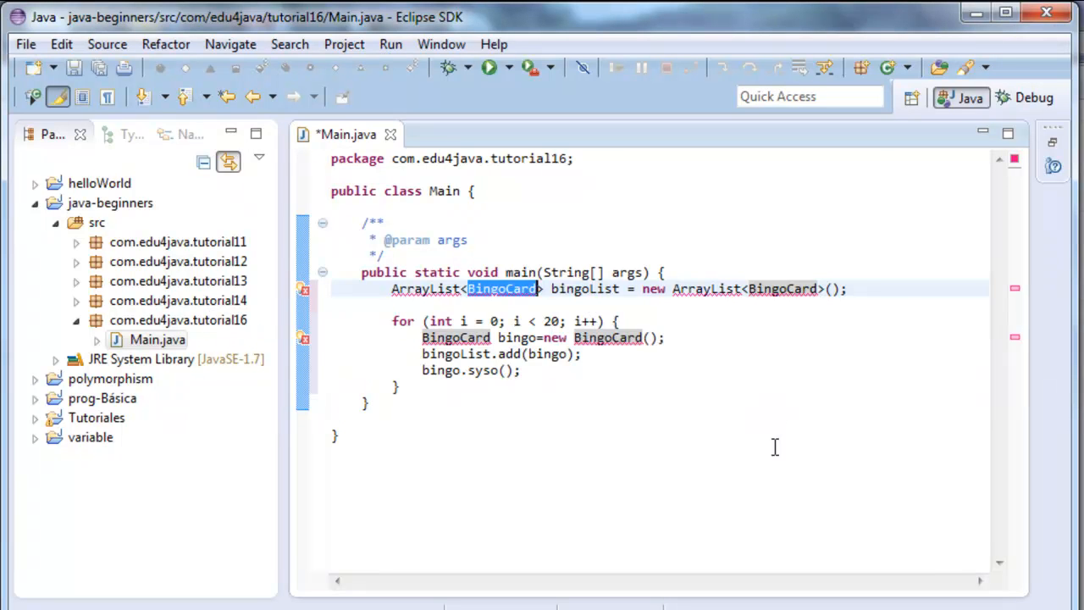
{"action": "double_click", "coordinate": [652, 288]}
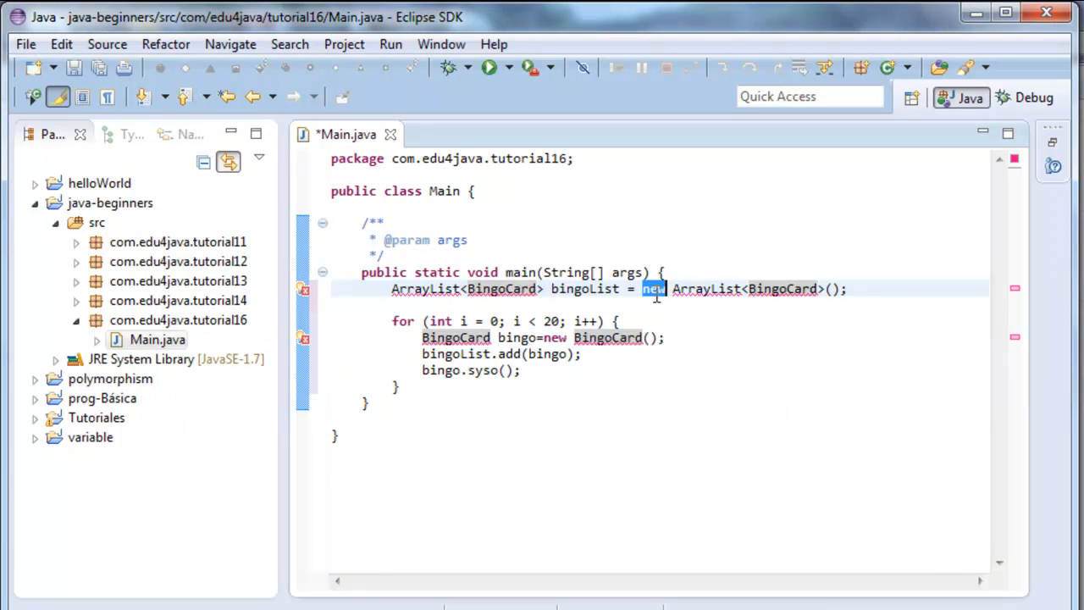
{"action": "double_click", "coordinate": [705, 288]}
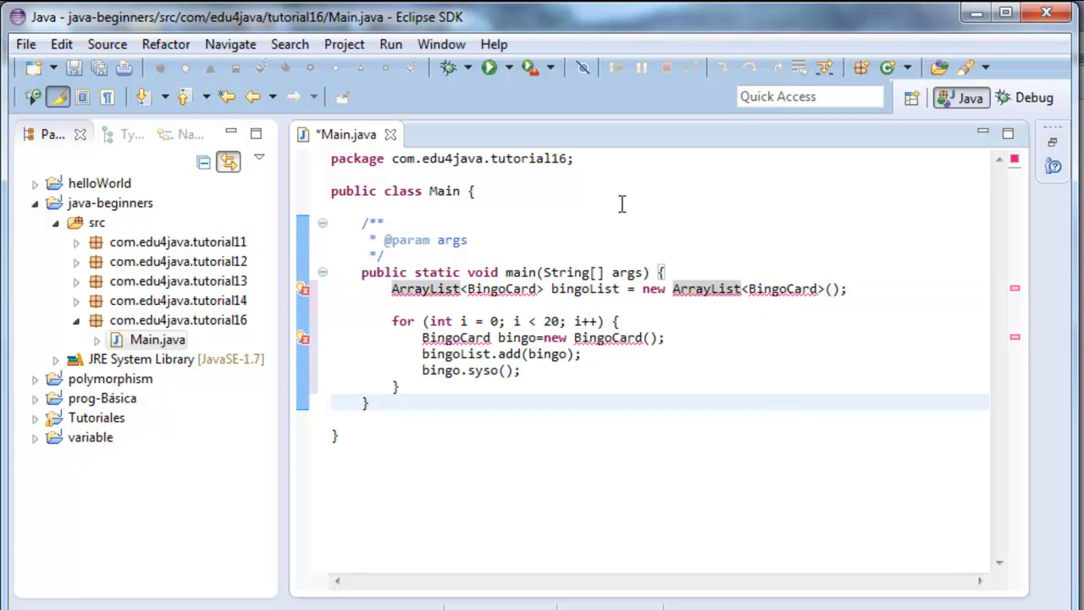
{"action": "mouse_move", "coordinate": [461, 309]}
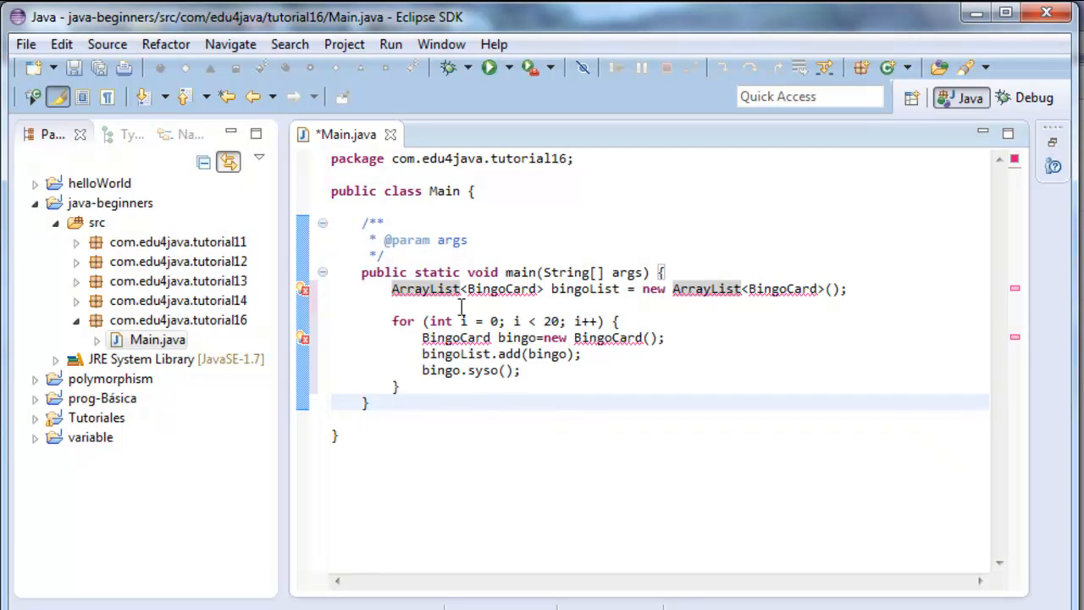
{"action": "left_click", "coordinate": [539, 288]}
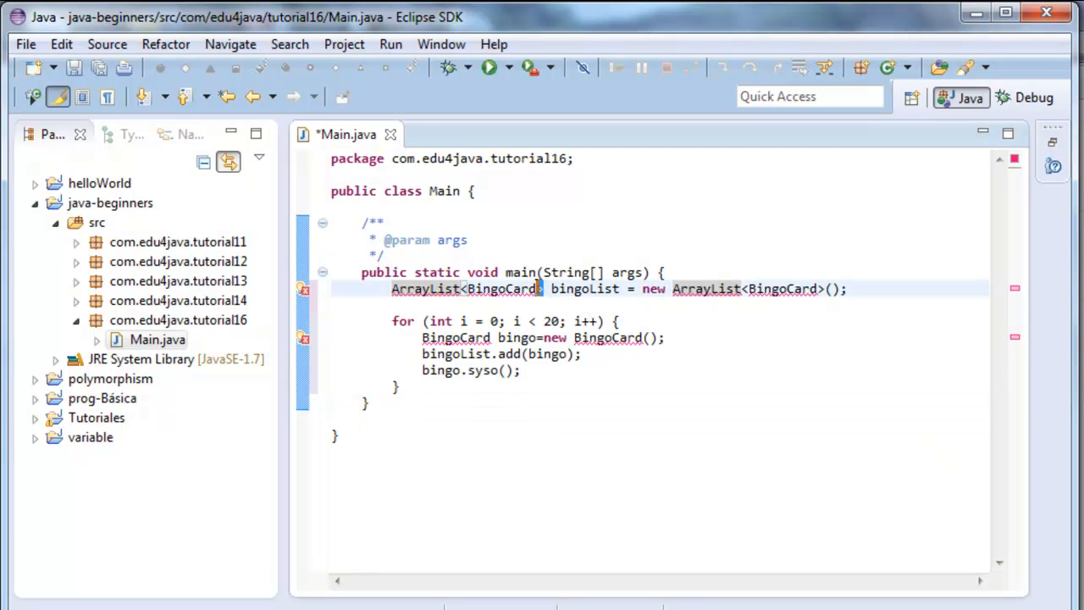
{"action": "mouse_move", "coordinate": [857, 468]}
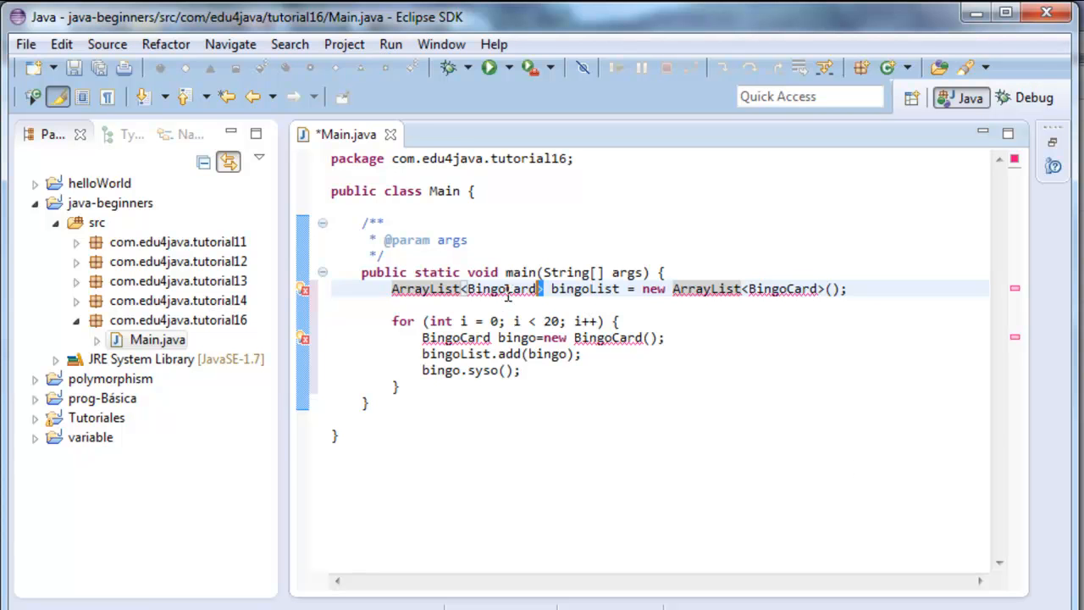
{"action": "double_click", "coordinate": [502, 288]}
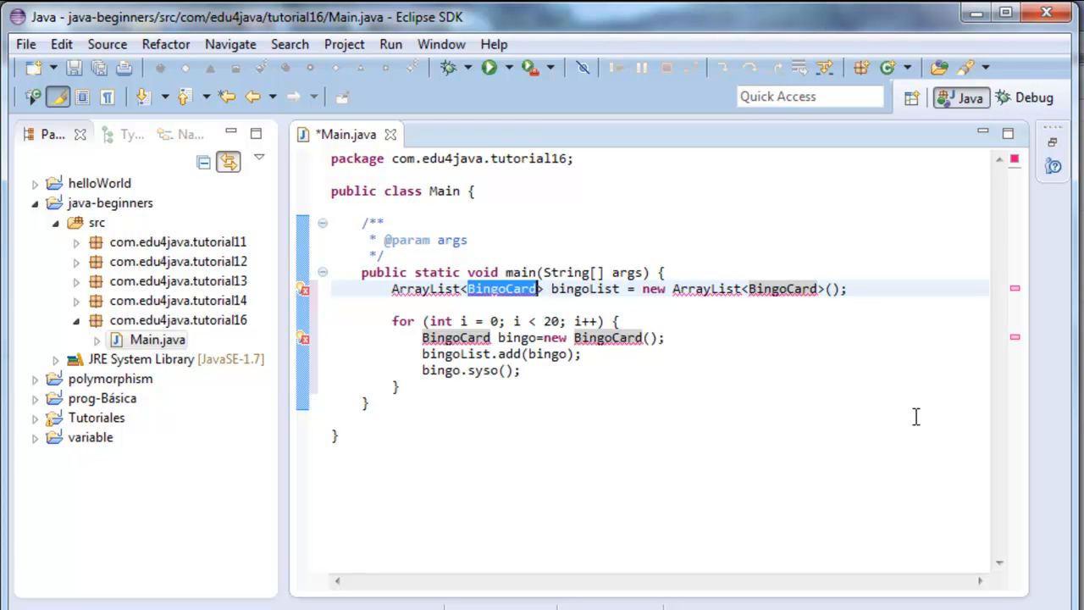
{"action": "mouse_move", "coordinate": [749, 382]}
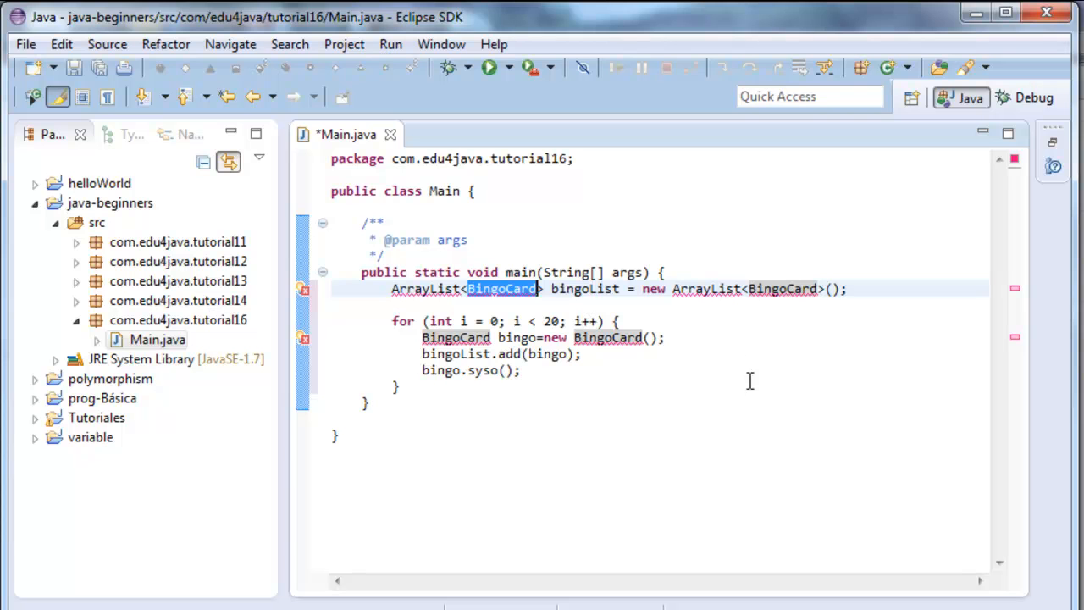
{"action": "mouse_move", "coordinate": [769, 394]}
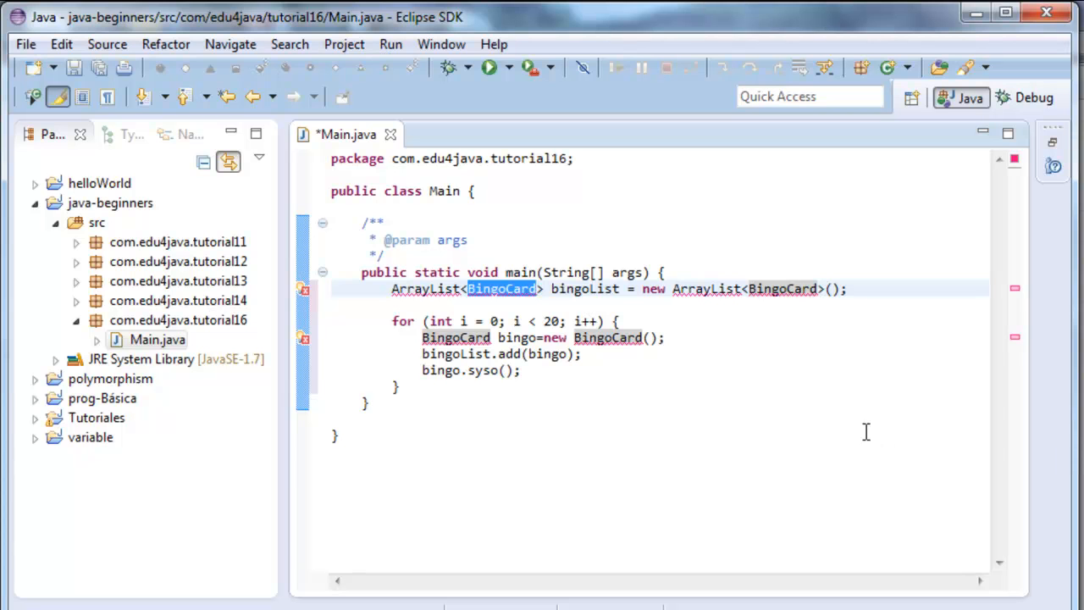
Step: Walk through Main's for loop: new BingoCard, bingoList.add and the syso call
{"action": "left_click_drag", "start_coordinate": [391, 322], "coordinate": [398, 388]}
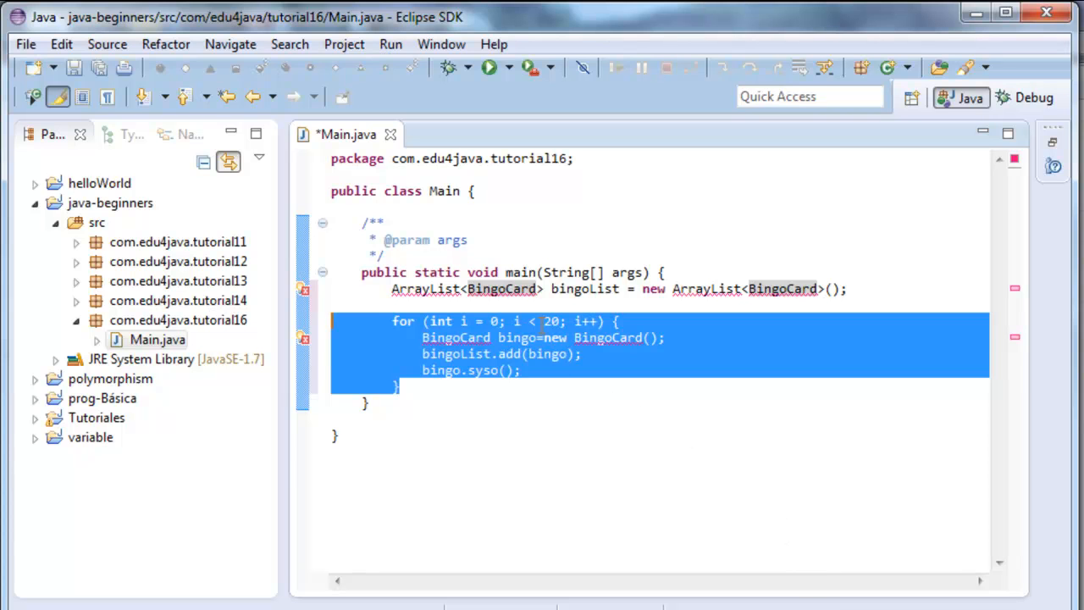
{"action": "double_click", "coordinate": [552, 322]}
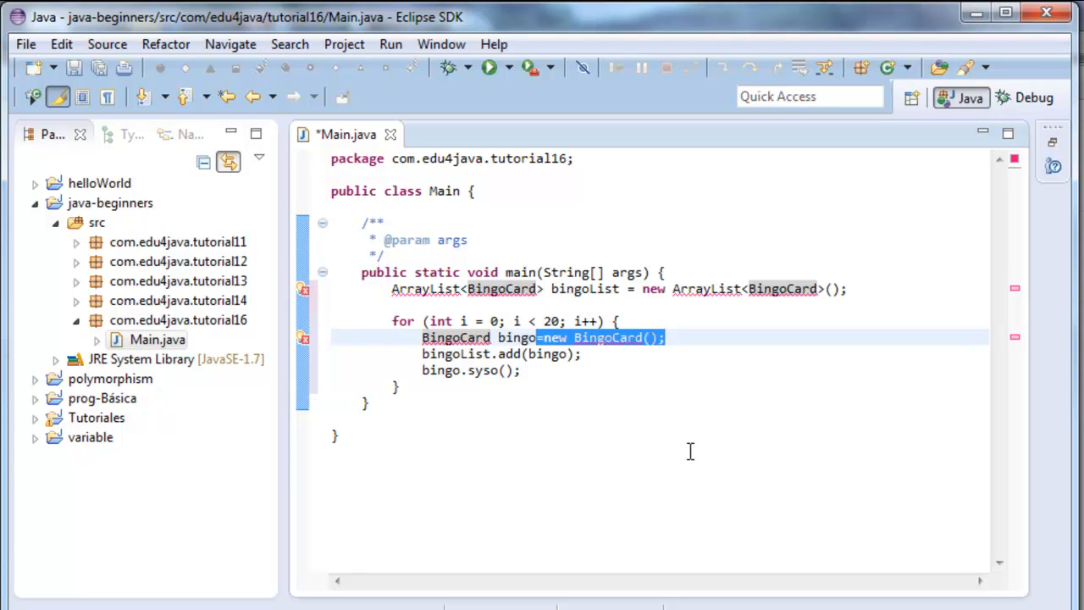
{"action": "double_click", "coordinate": [606, 337]}
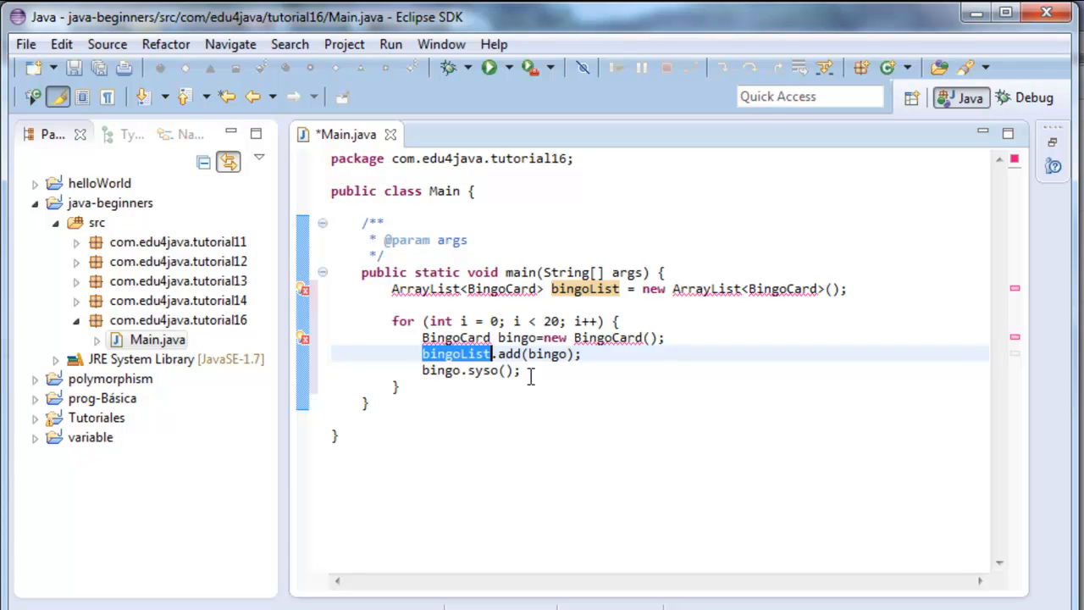
{"action": "double_click", "coordinate": [485, 370]}
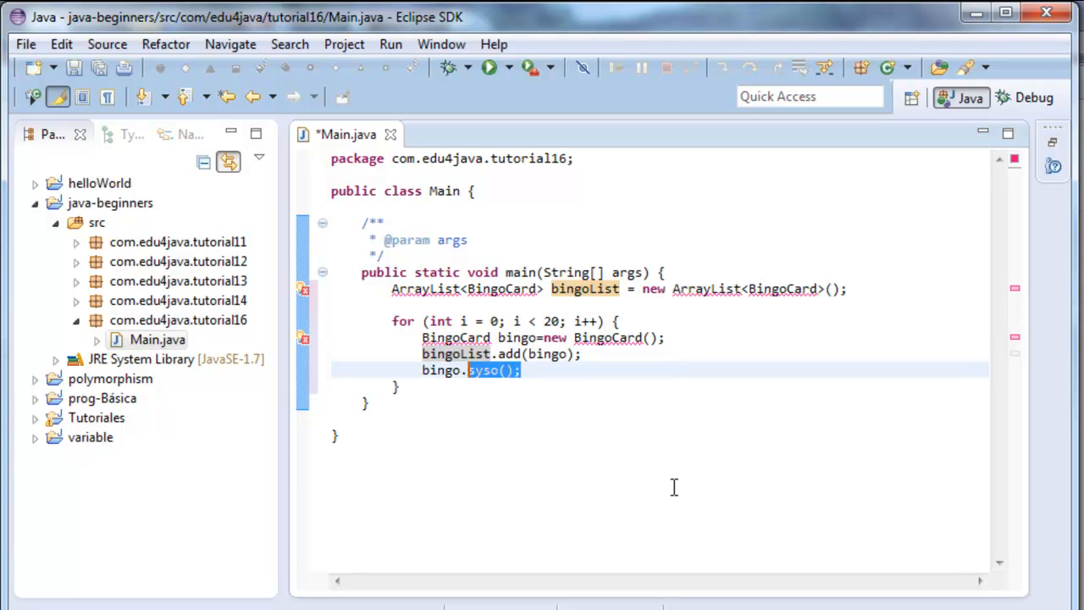
{"action": "mouse_move", "coordinate": [651, 464]}
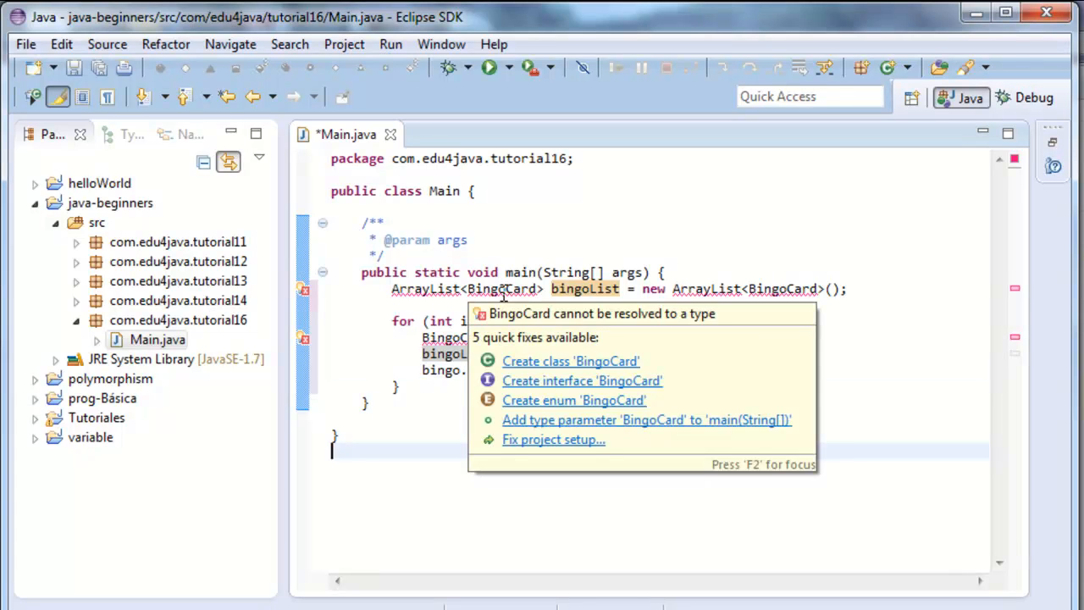
{"action": "left_click", "coordinate": [571, 361]}
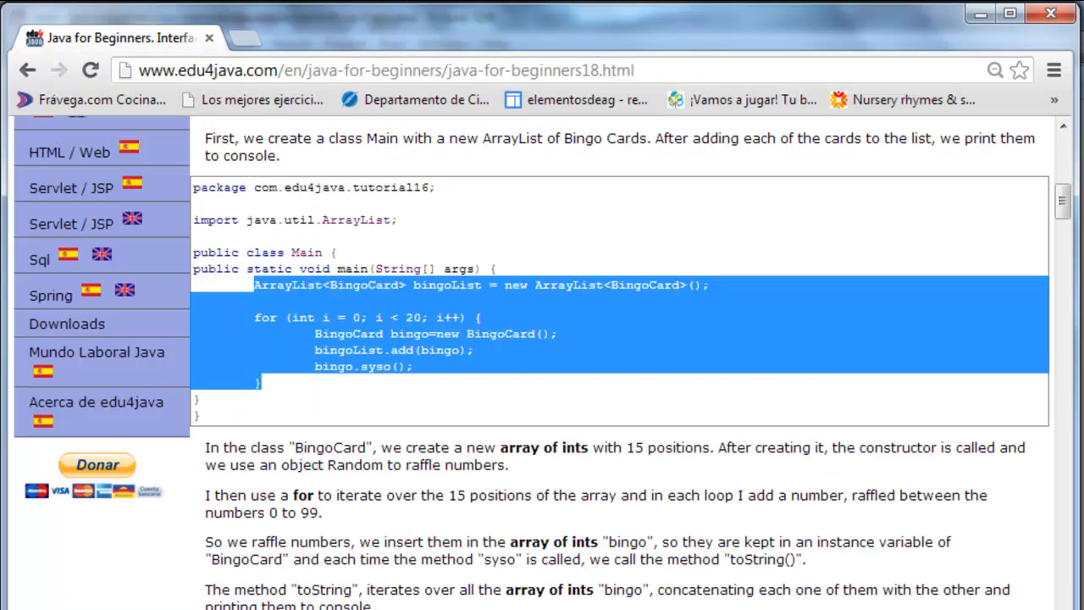
Step: Scroll the tutorial page down to the BingoCard class listing
{"action": "scroll", "scroll_direction": "down", "scroll_amount": 3}
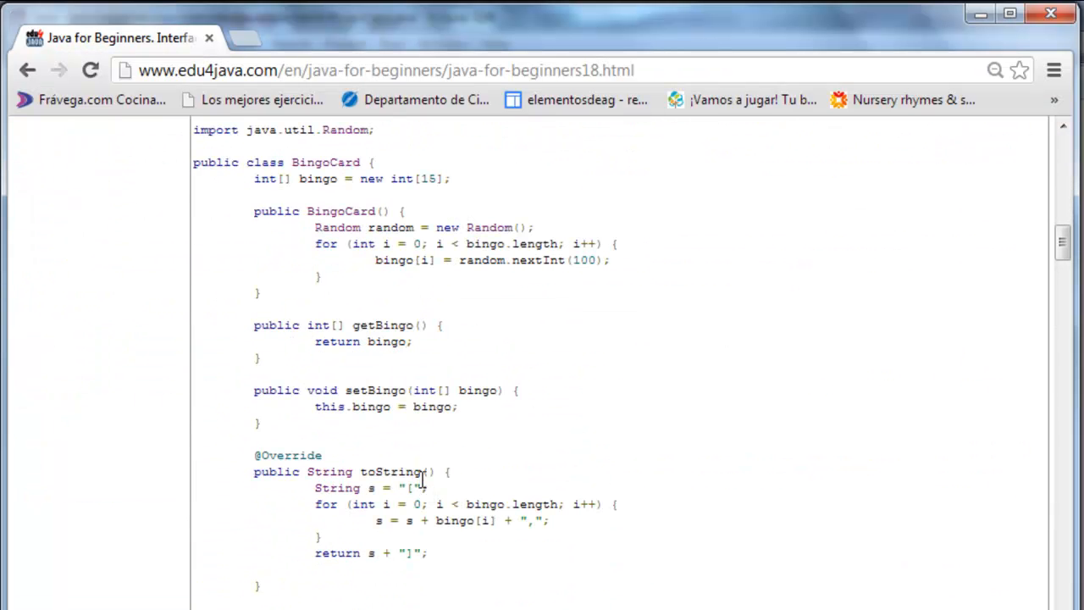
{"action": "scroll", "scroll_direction": "down", "scroll_amount": 3}
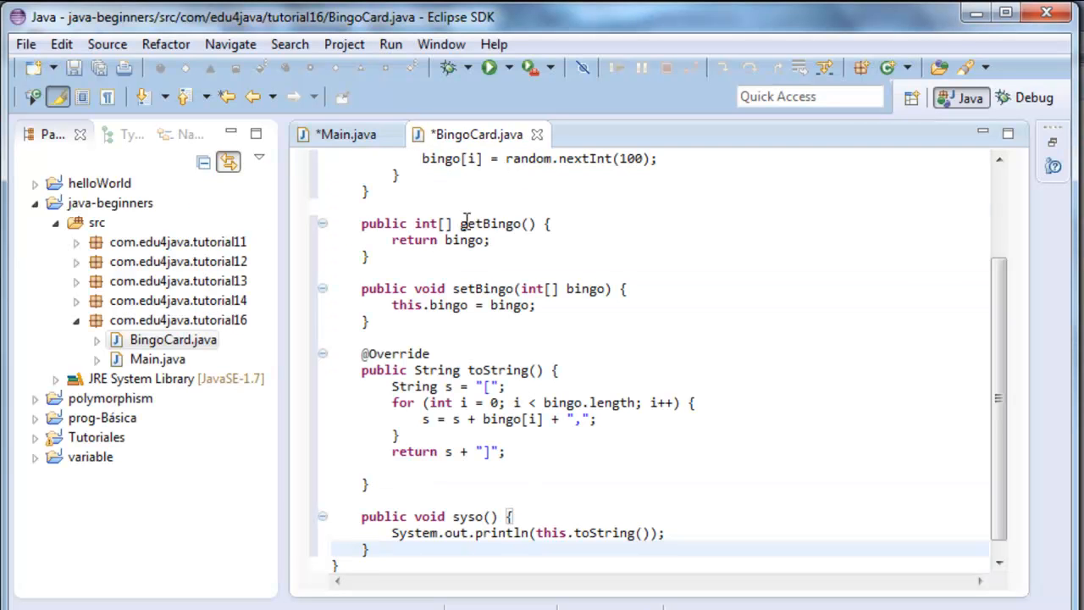
Step: Check BingoCard.java and Main.java with ArrayList imported, then save Main
{"action": "left_click", "coordinate": [346, 134]}
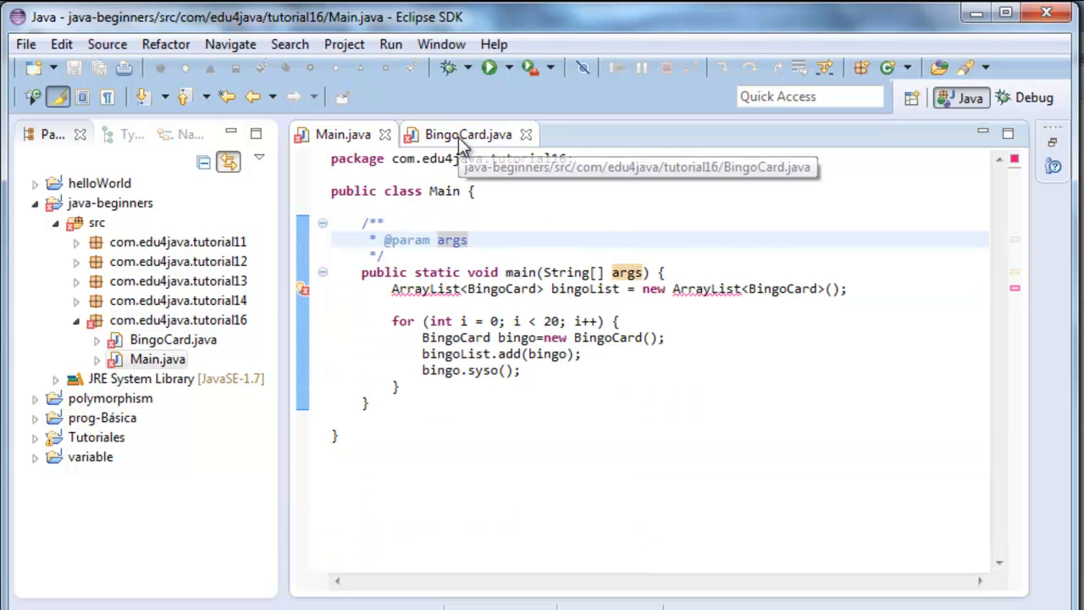
{"action": "left_click", "coordinate": [468, 134]}
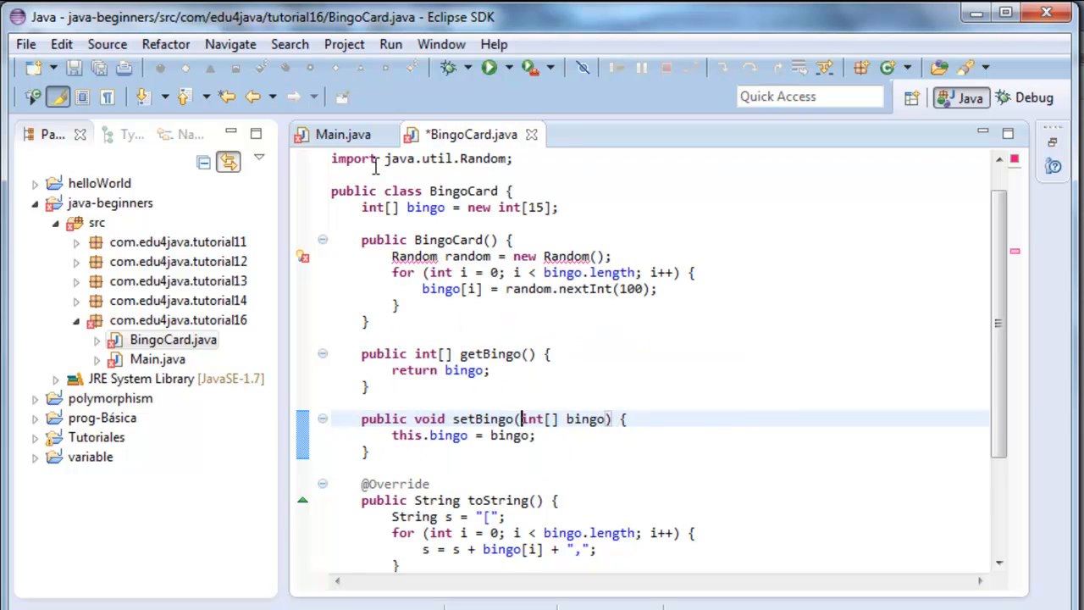
{"action": "left_click", "coordinate": [342, 134]}
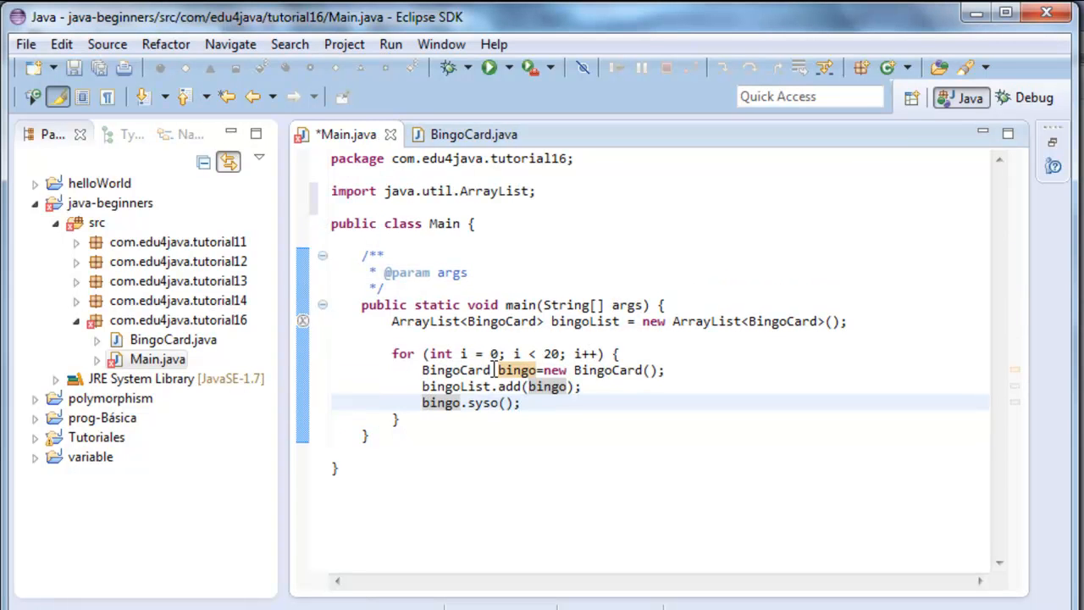
{"action": "key", "text": "ctrl+s"}
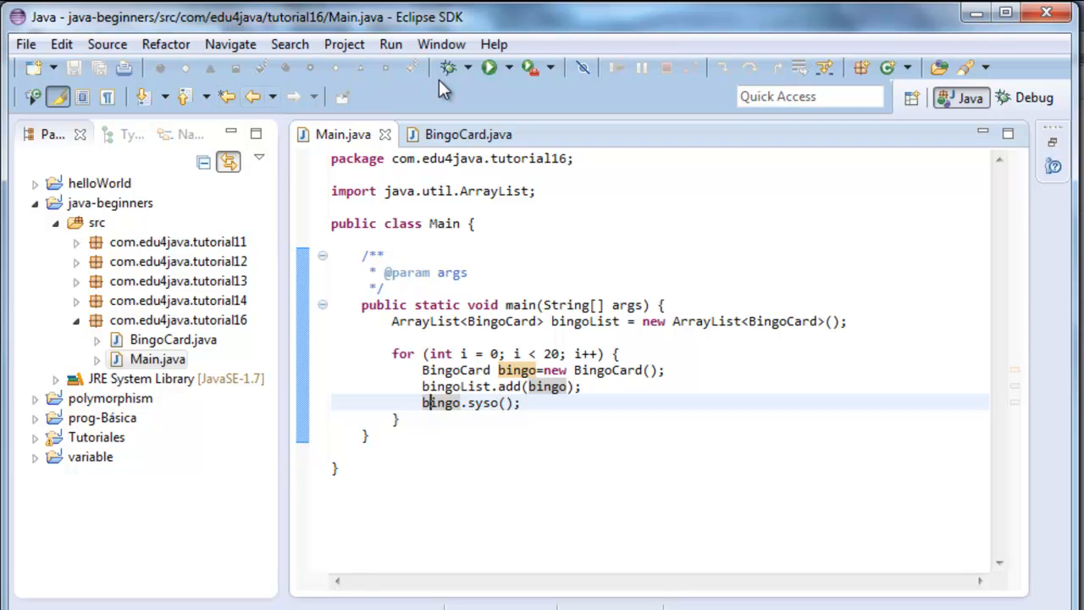
Step: Run Main so the console lists rows of fifteen random bingo numbers
{"action": "left_click", "coordinate": [488, 68]}
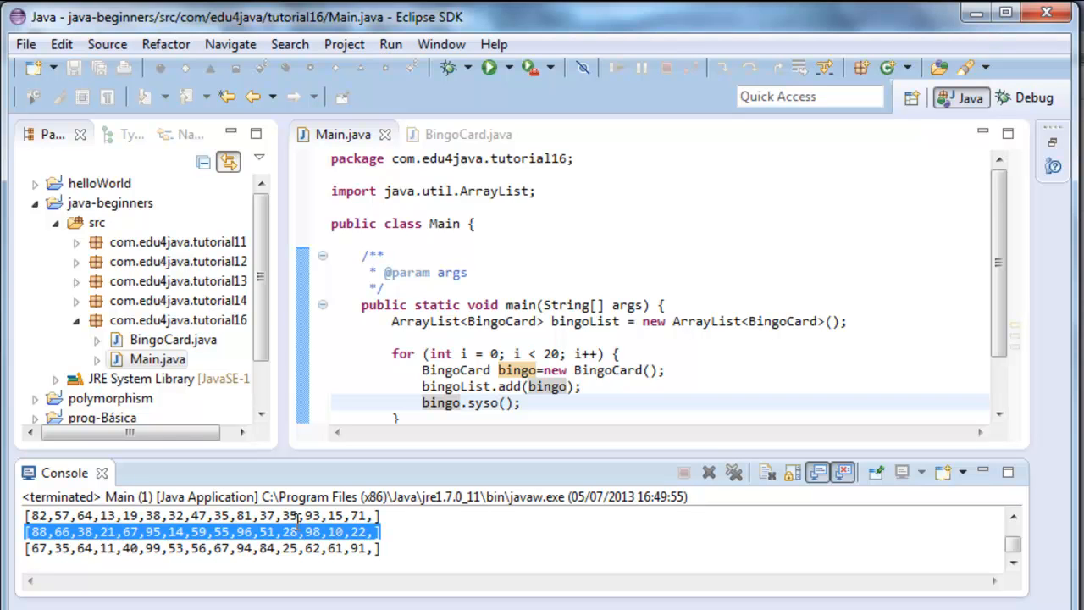
{"action": "mouse_move", "coordinate": [474, 466]}
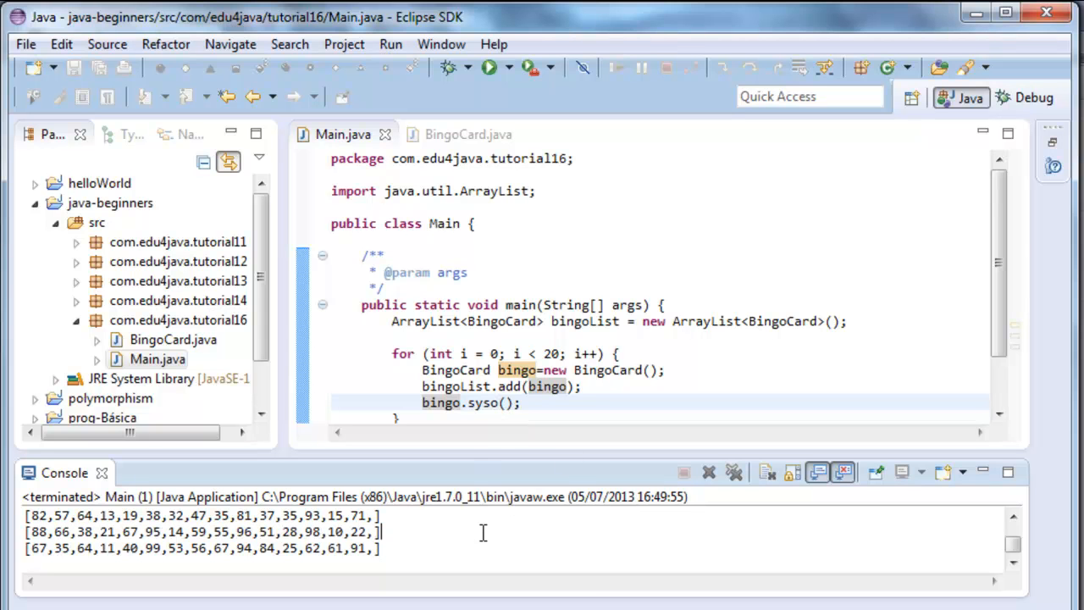
Step: Bring BingoCard.java to the front and hide the Console view
{"action": "left_click", "coordinate": [468, 134]}
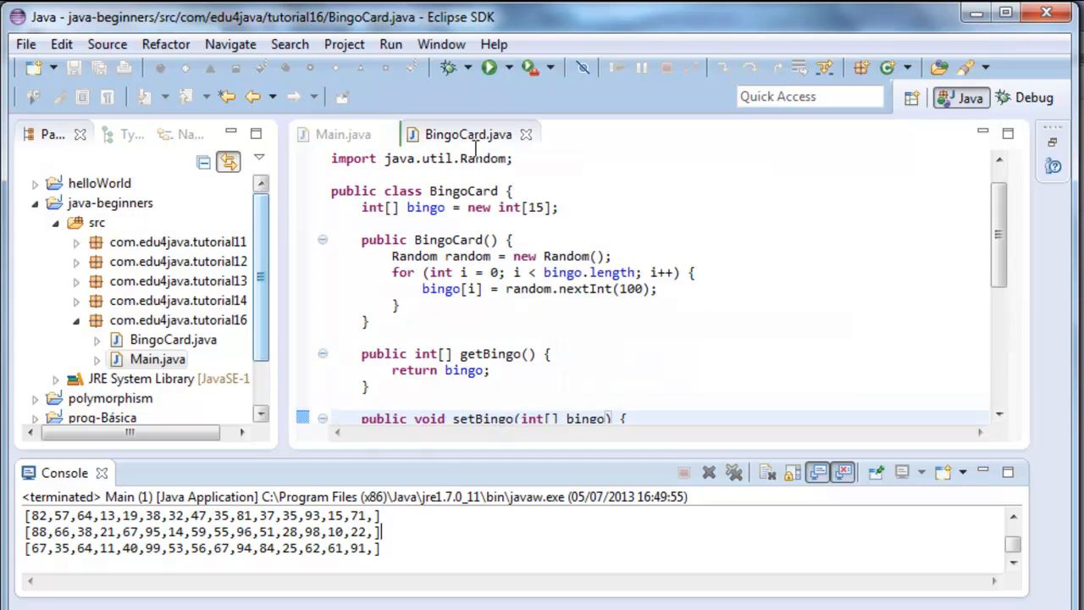
{"action": "left_click", "coordinate": [343, 134]}
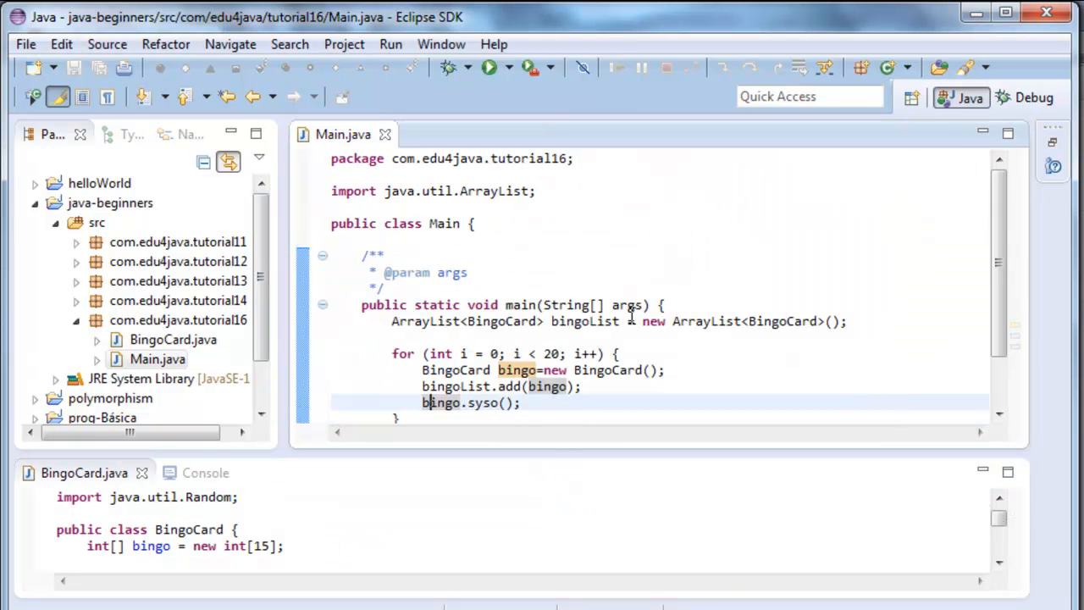
{"action": "left_click", "coordinate": [488, 68]}
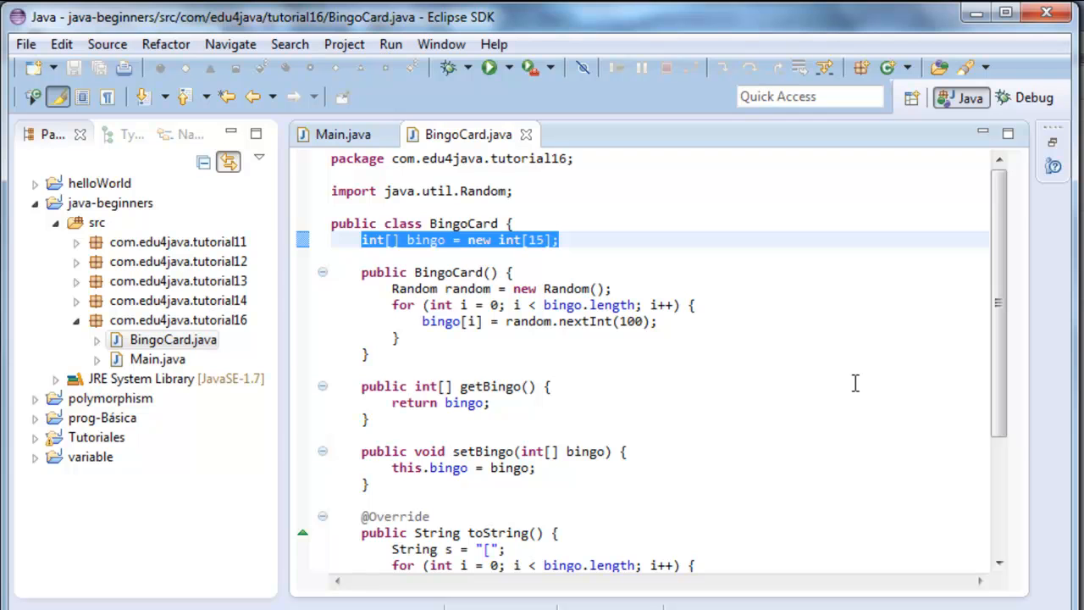
{"action": "mouse_move", "coordinate": [851, 383]}
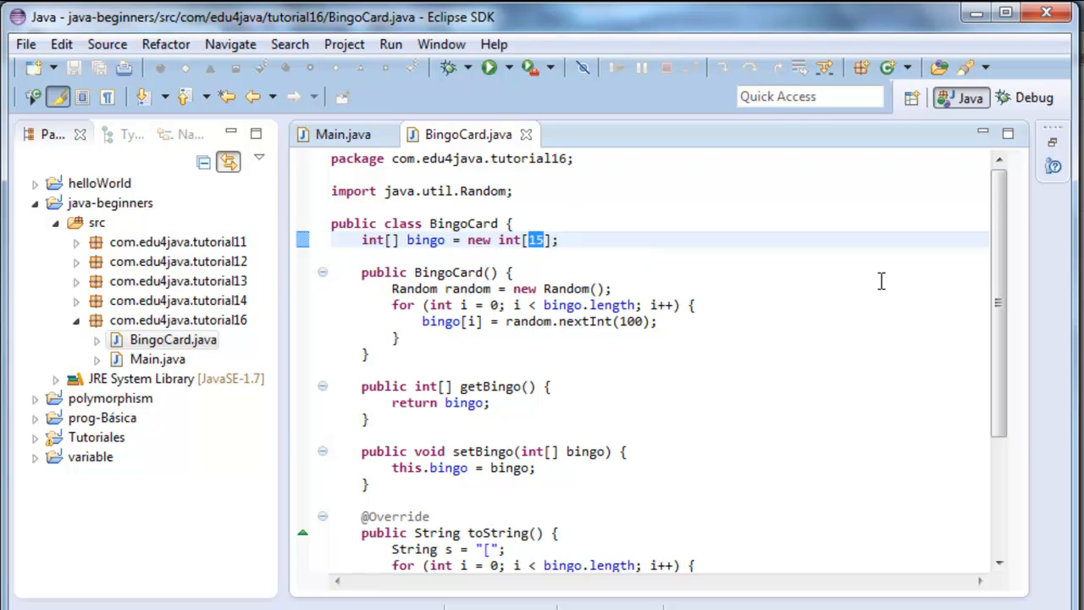
{"action": "mouse_move", "coordinate": [831, 301]}
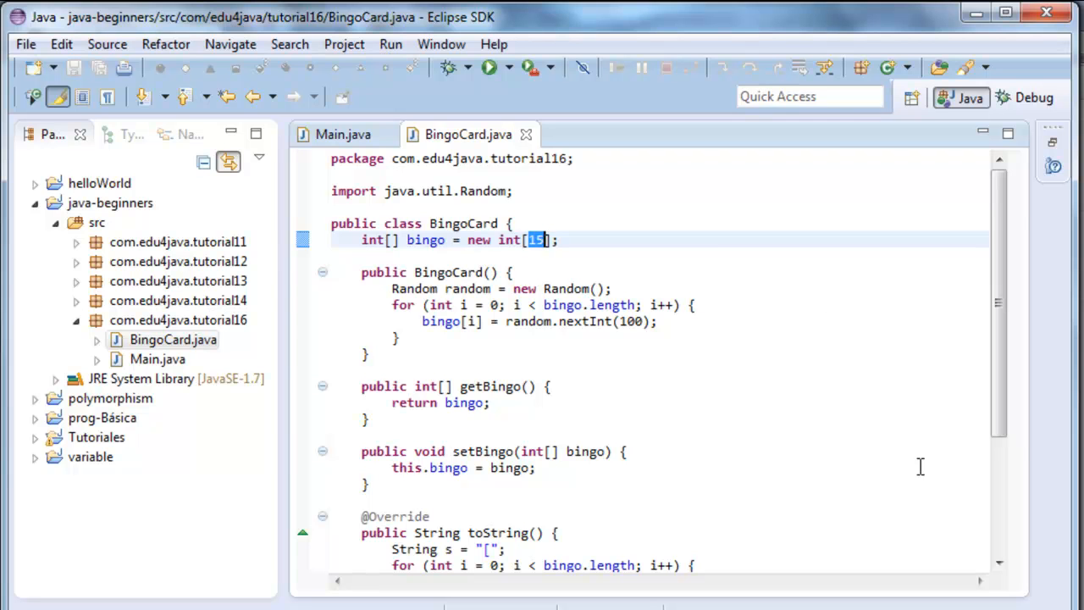
Step: Highlight the BingoCard constructor, the random.nextInt call and the bingo array in the loop
{"action": "double_click", "coordinate": [447, 272]}
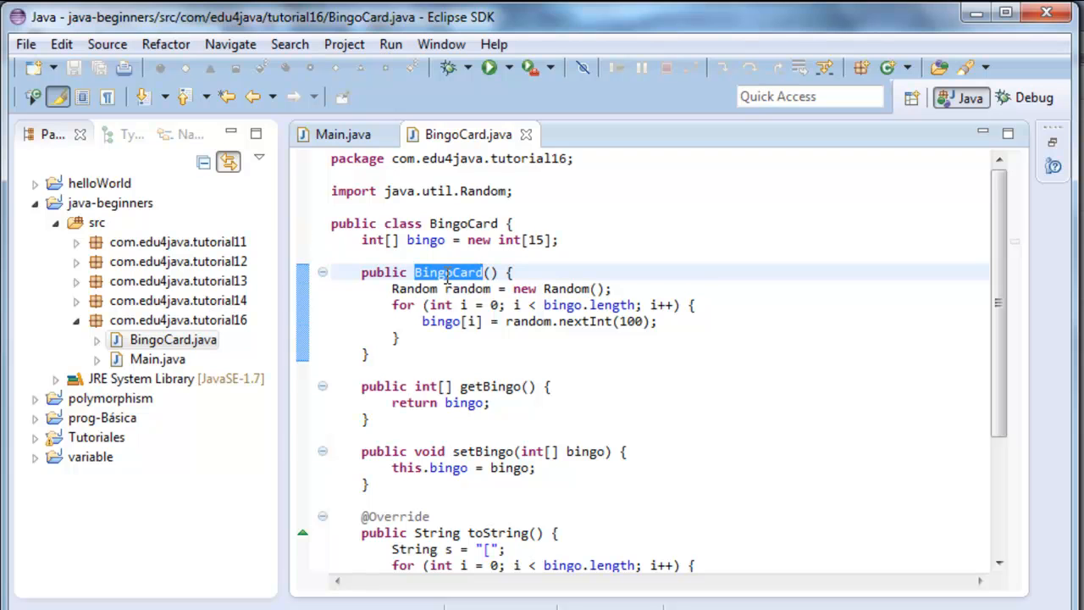
{"action": "mouse_move", "coordinate": [447, 271]}
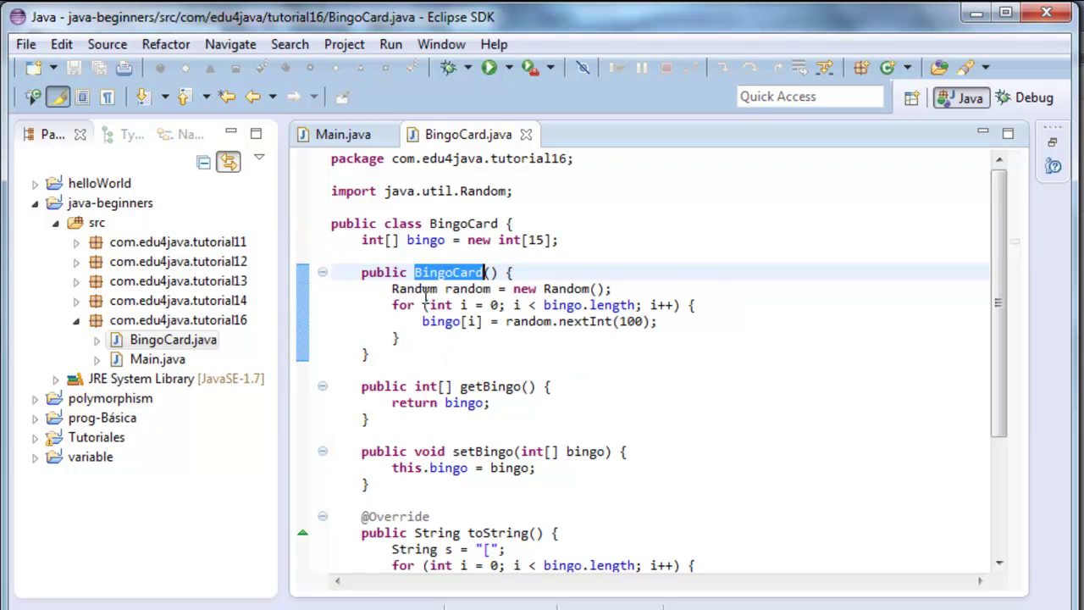
{"action": "double_click", "coordinate": [413, 289]}
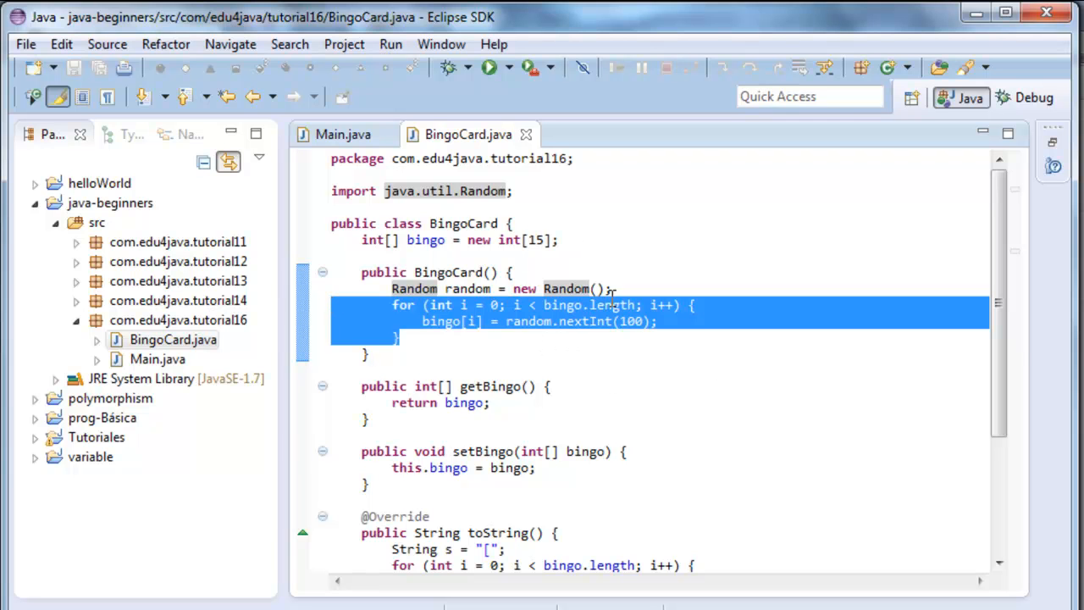
{"action": "mouse_move", "coordinate": [566, 379]}
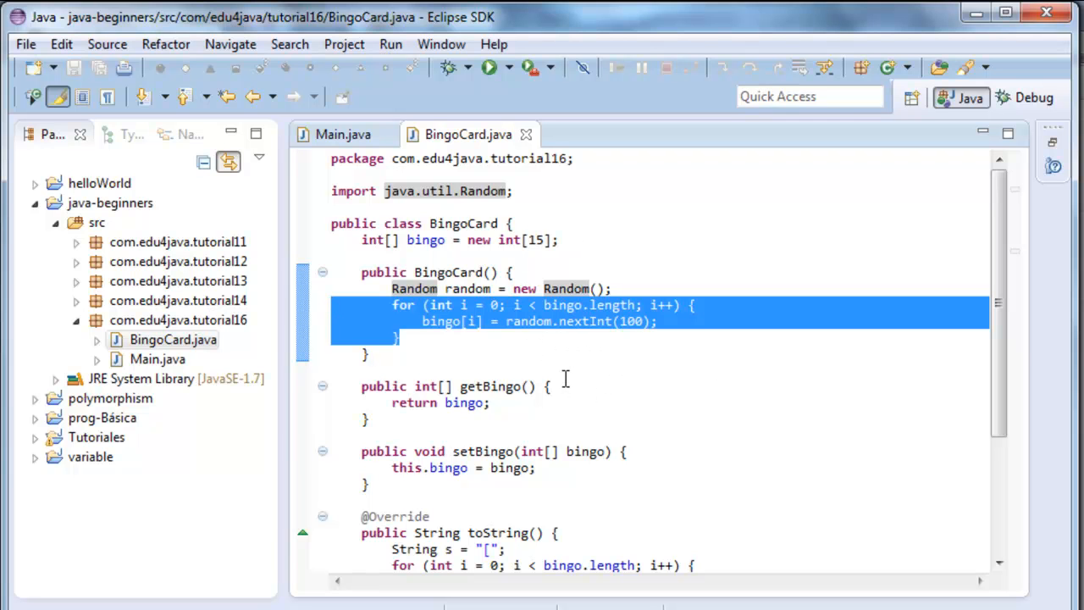
{"action": "mouse_move", "coordinate": [576, 362]}
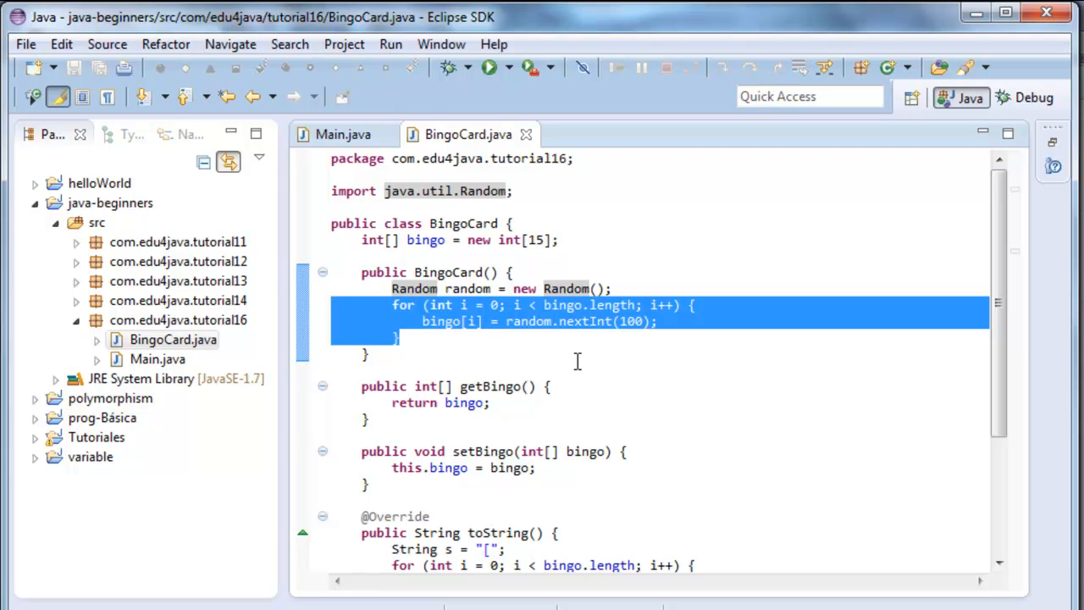
{"action": "left_click", "coordinate": [594, 322]}
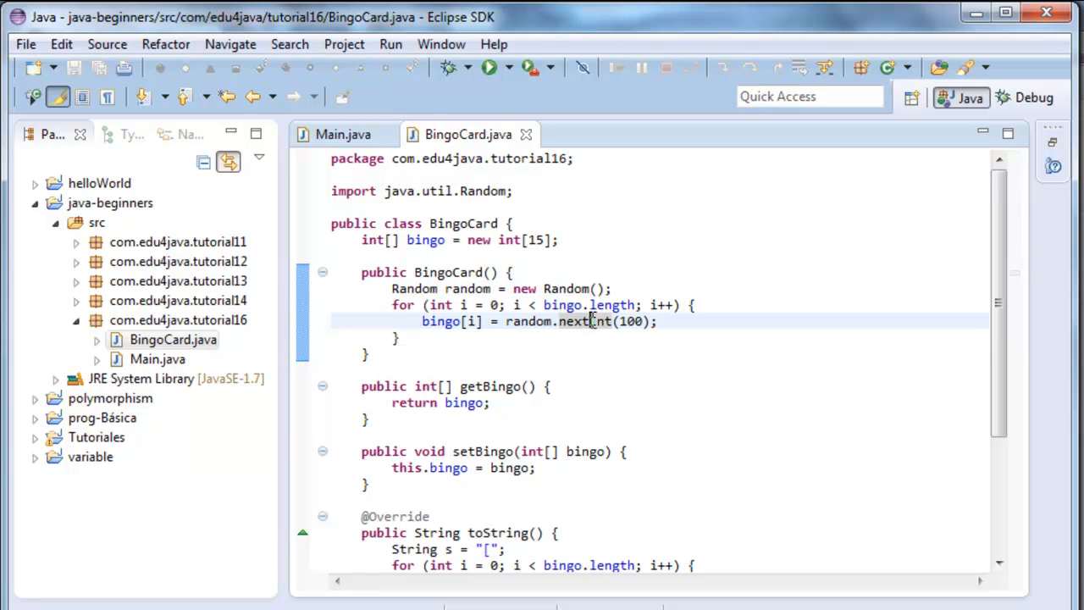
{"action": "double_click", "coordinate": [583, 322]}
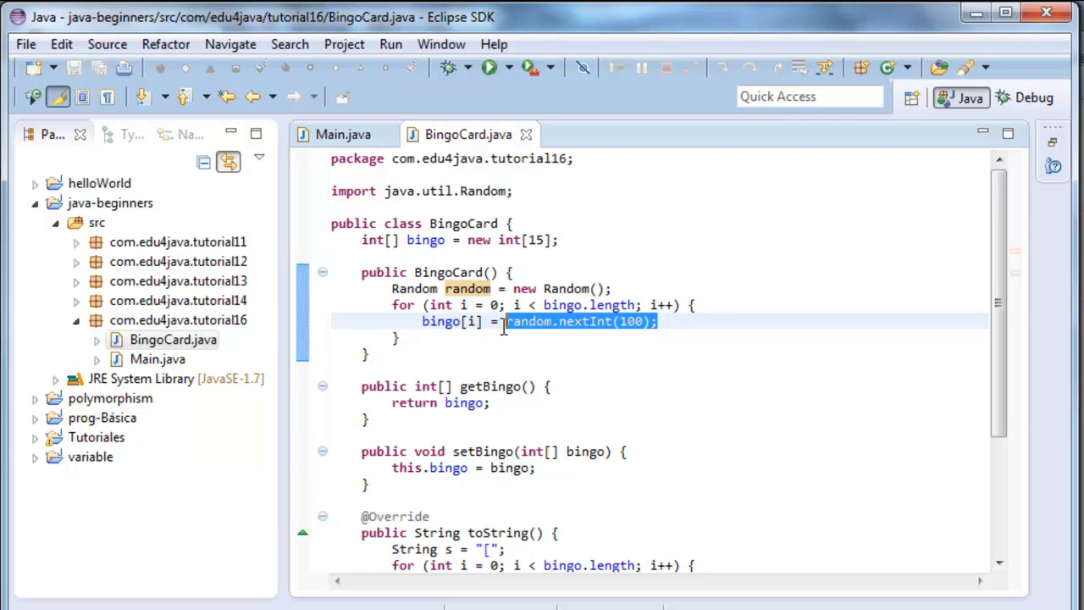
{"action": "mouse_move", "coordinate": [590, 325]}
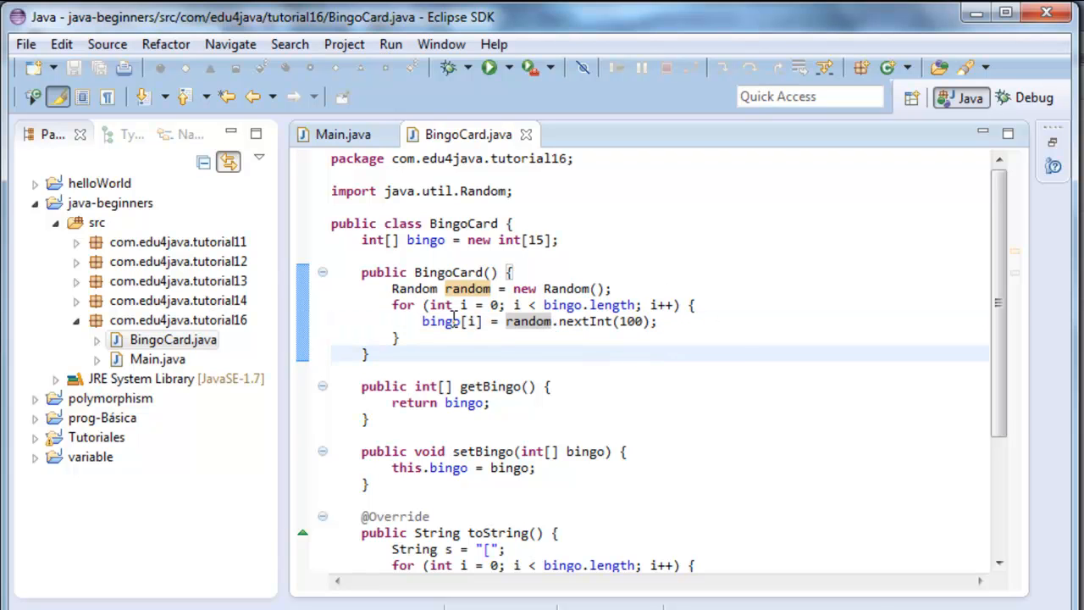
{"action": "double_click", "coordinate": [440, 322]}
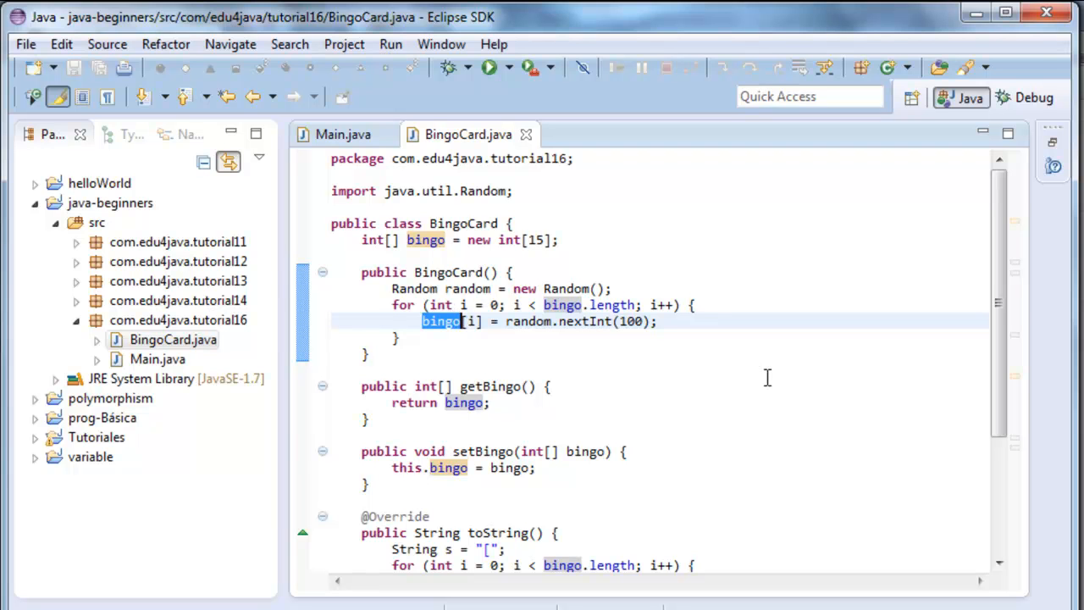
{"action": "mouse_move", "coordinate": [494, 339]}
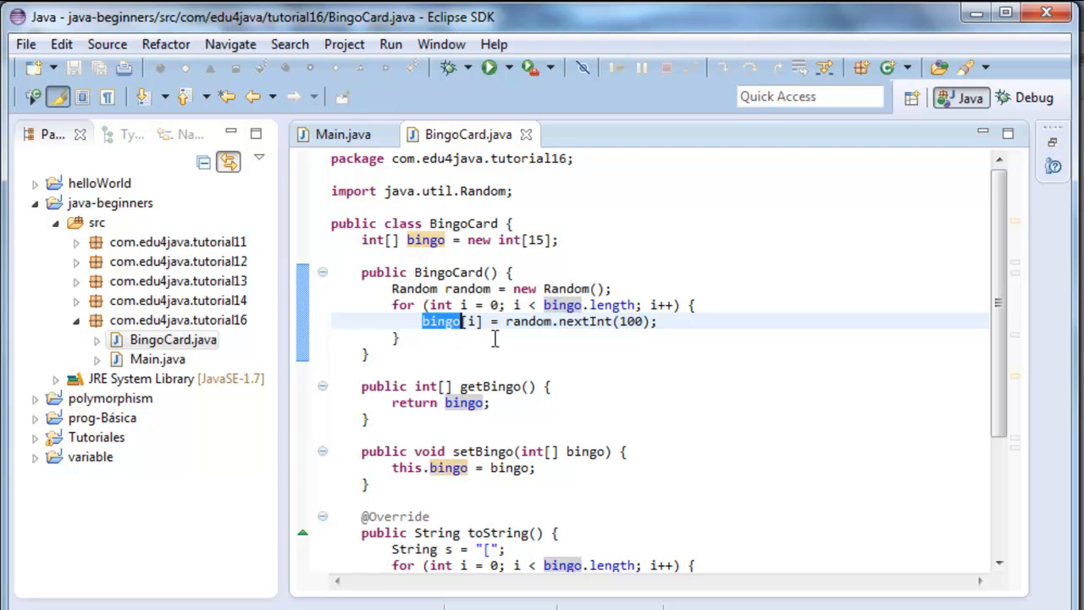
{"action": "mouse_move", "coordinate": [631, 331]}
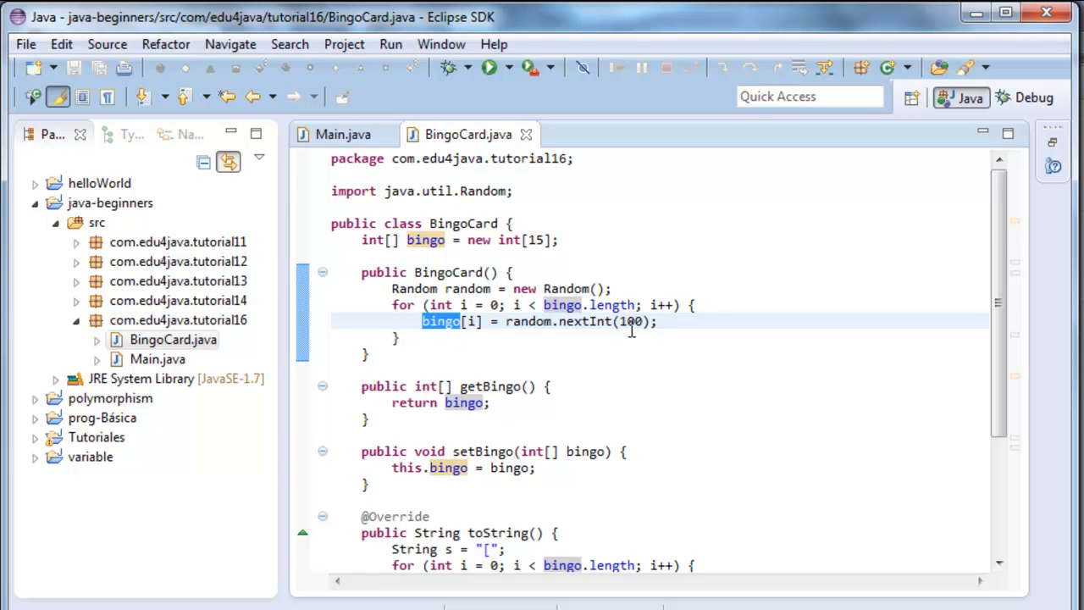
Step: Review toString and the syso method that prints it, then check Main's loop calling syso
{"action": "scroll", "scroll_direction": "down", "scroll_amount": 3}
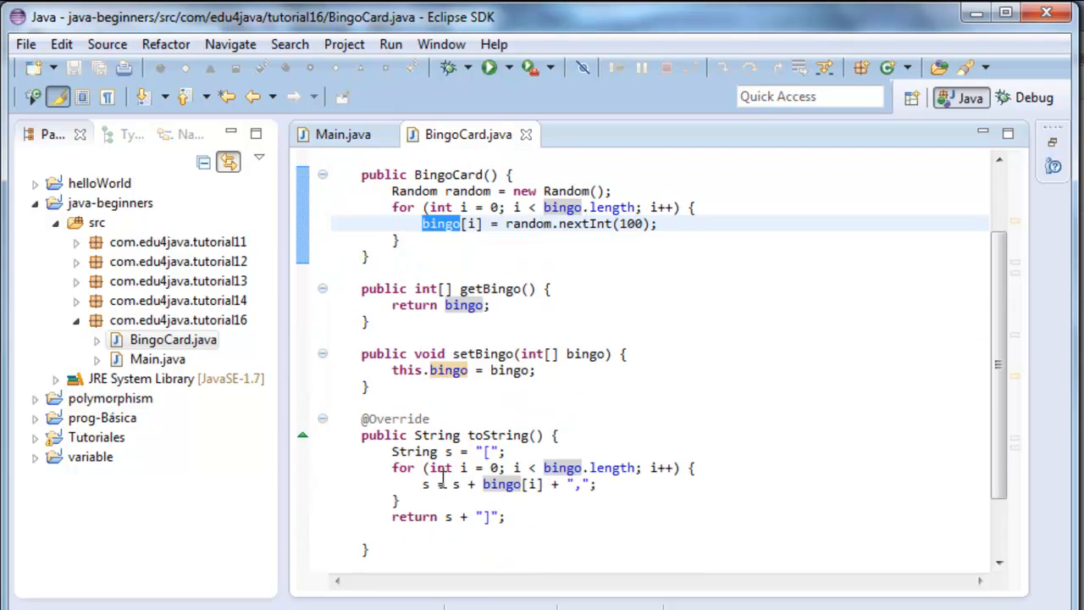
{"action": "scroll", "scroll_direction": "down", "scroll_amount": 3}
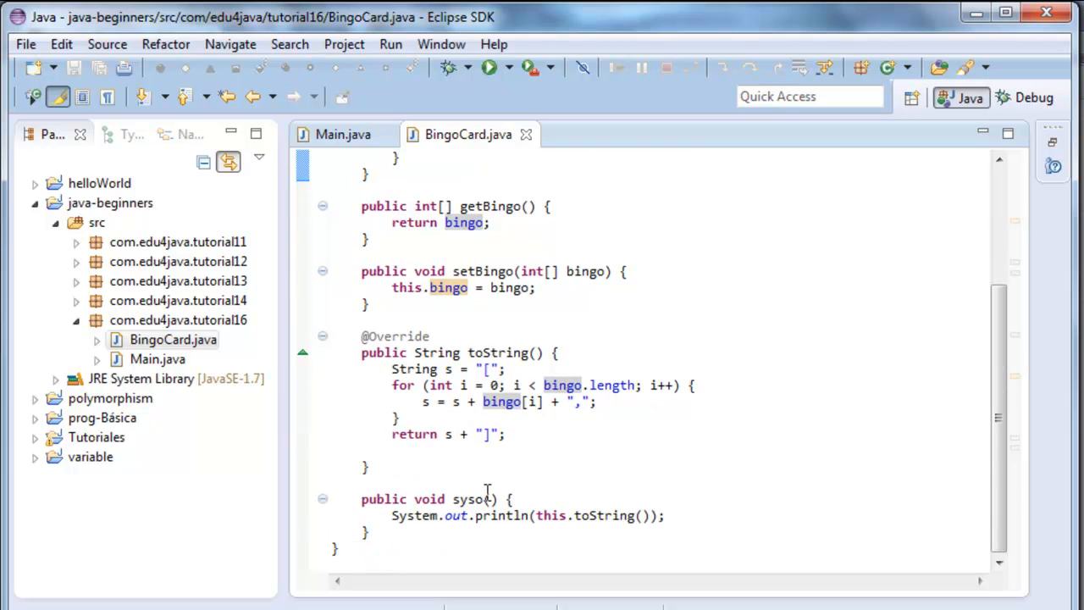
{"action": "double_click", "coordinate": [603, 515]}
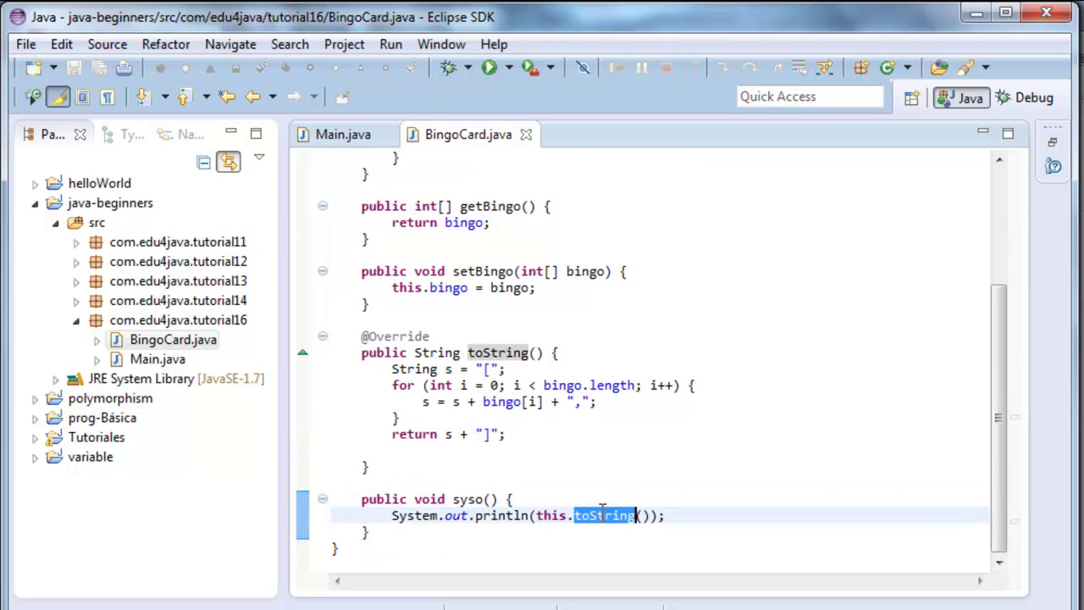
{"action": "mouse_move", "coordinate": [656, 460]}
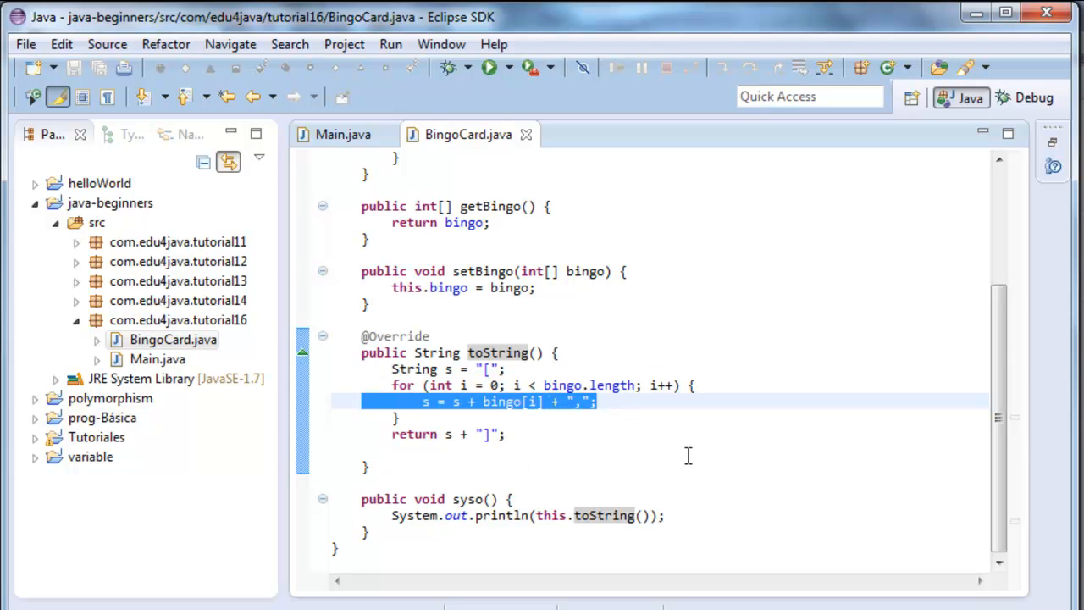
{"action": "left_click", "coordinate": [550, 401]}
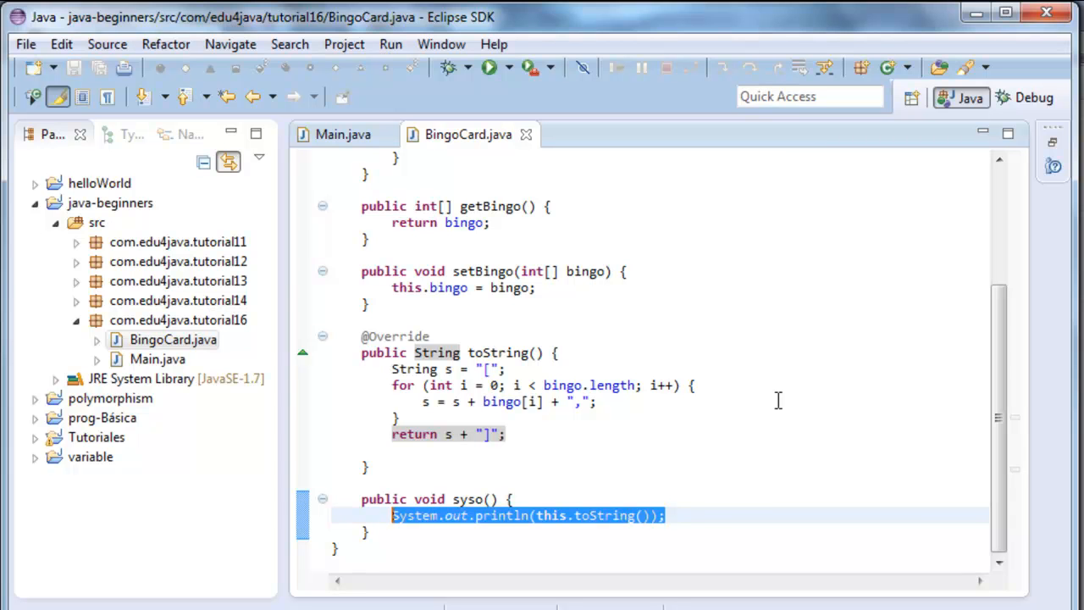
{"action": "left_click", "coordinate": [342, 133]}
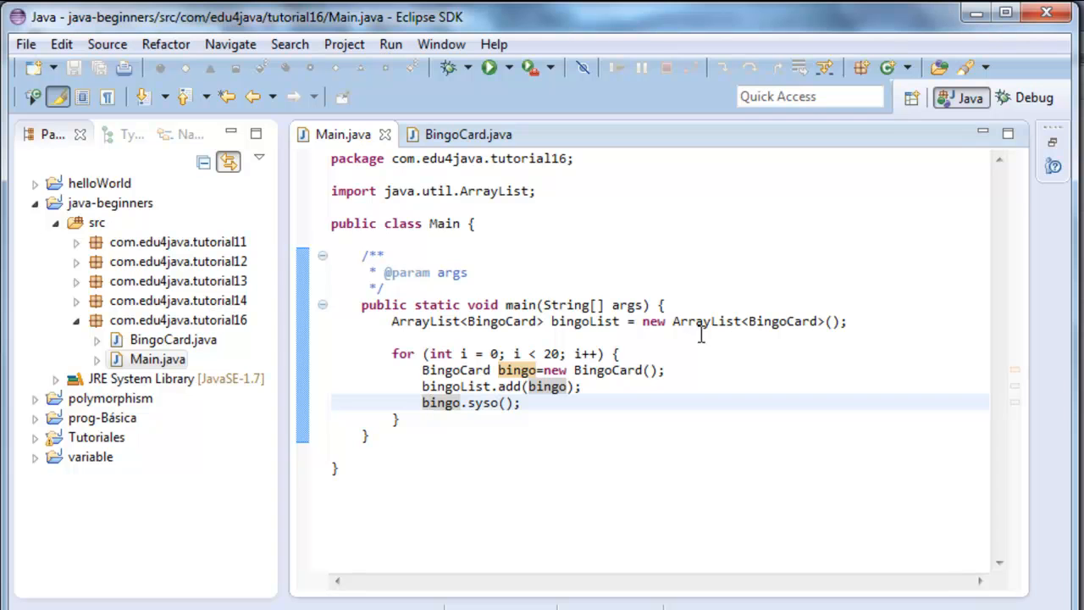
{"action": "mouse_move", "coordinate": [583, 302]}
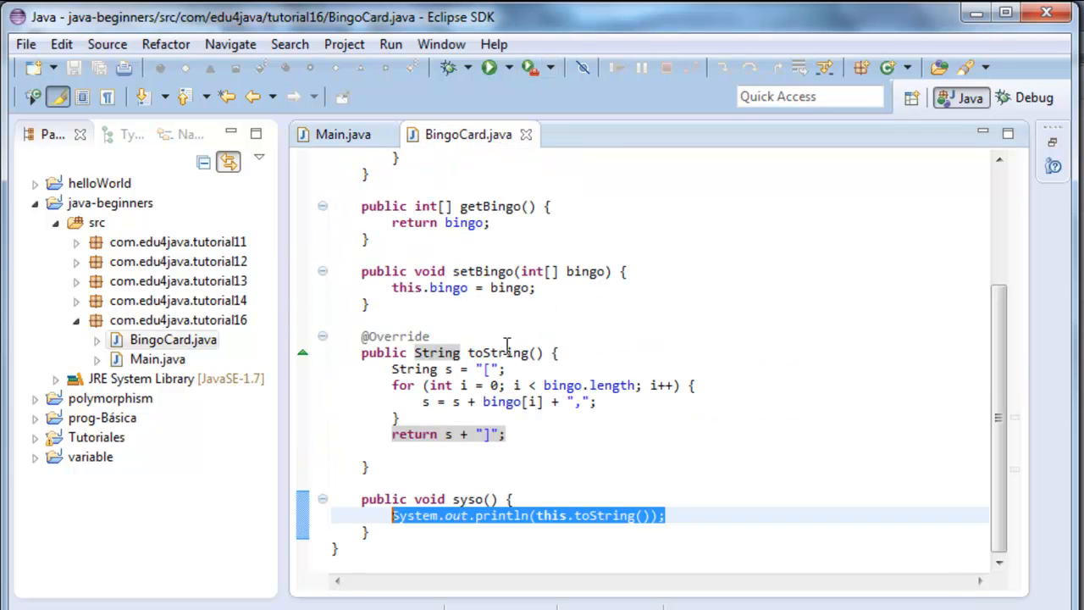
{"action": "mouse_move", "coordinate": [559, 360]}
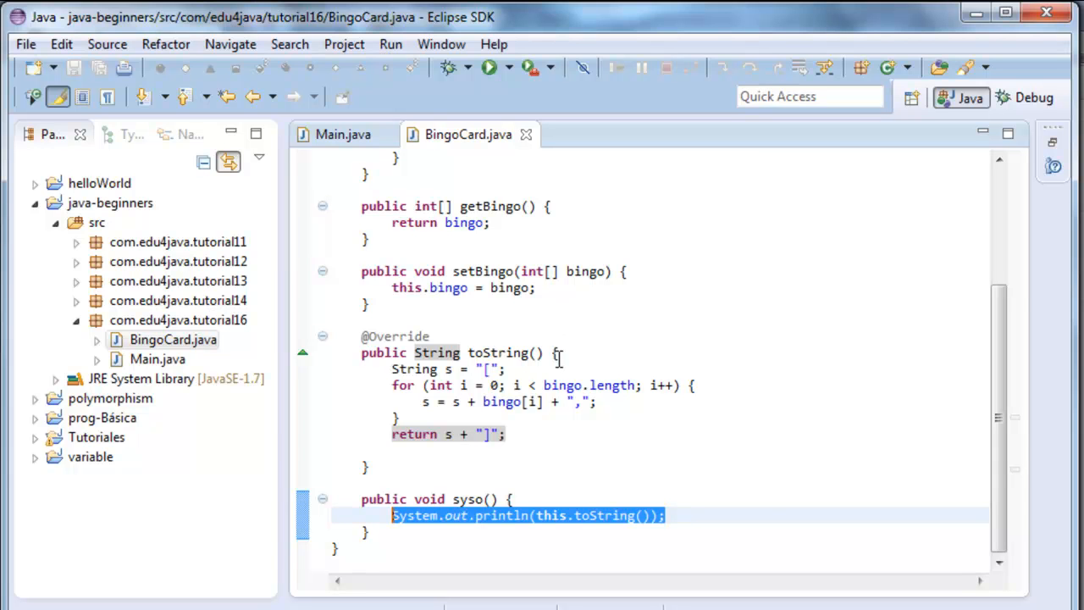
{"action": "mouse_move", "coordinate": [568, 359]}
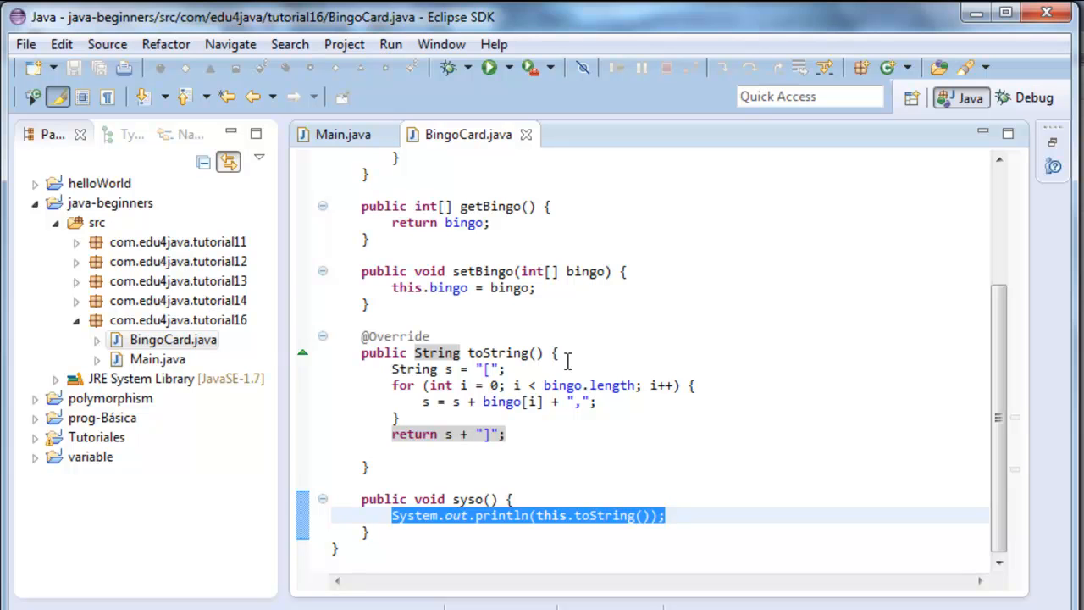
Step: Run Main and inspect the bracketed random bingo rows in the Console view
{"action": "left_click", "coordinate": [488, 68]}
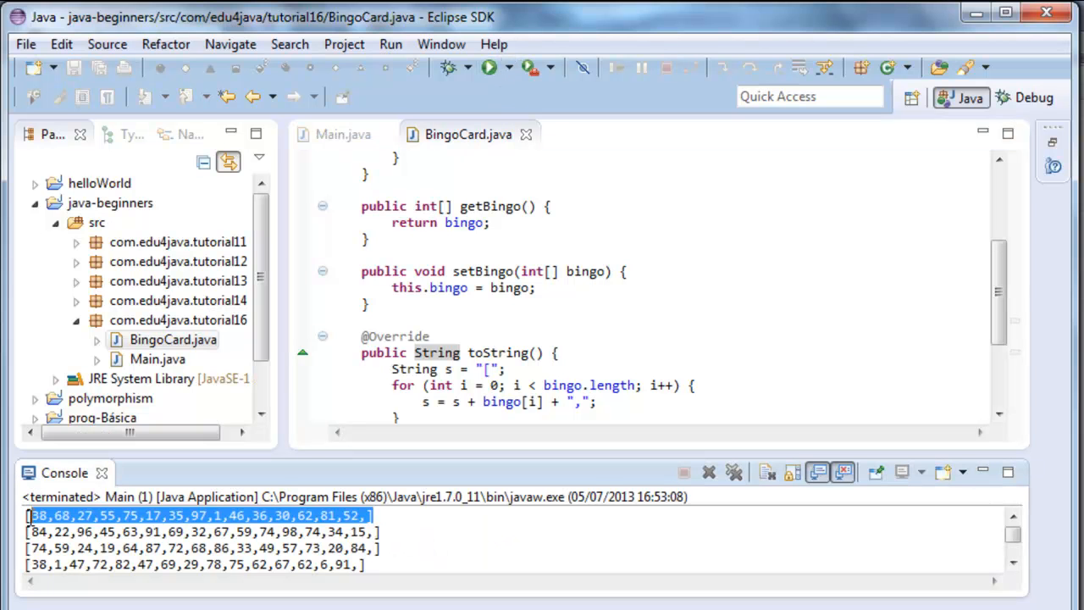
{"action": "left_click", "coordinate": [61, 515]}
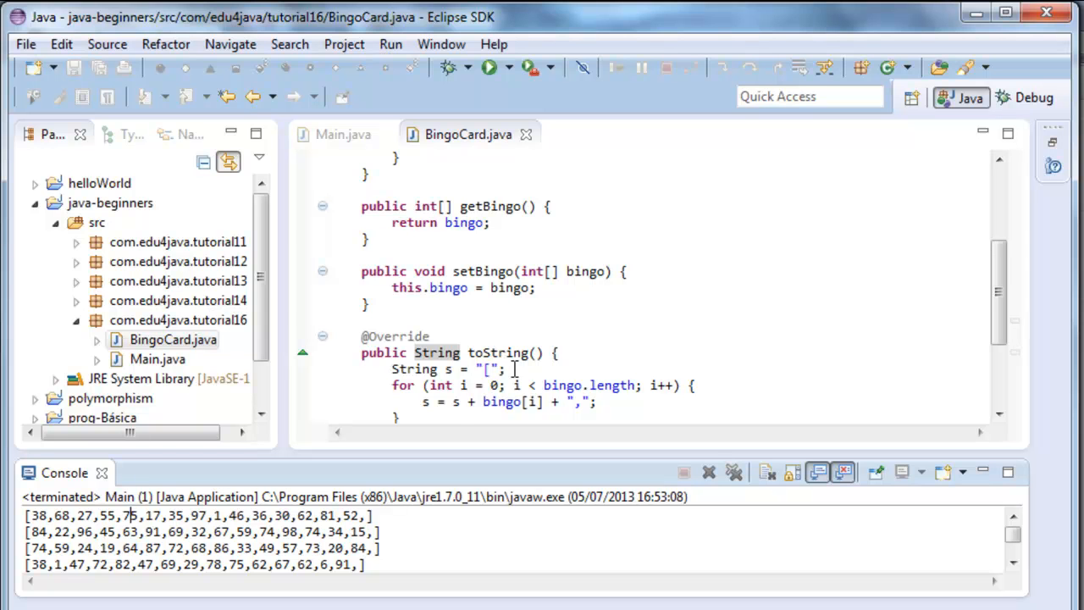
{"action": "mouse_move", "coordinate": [461, 417]}
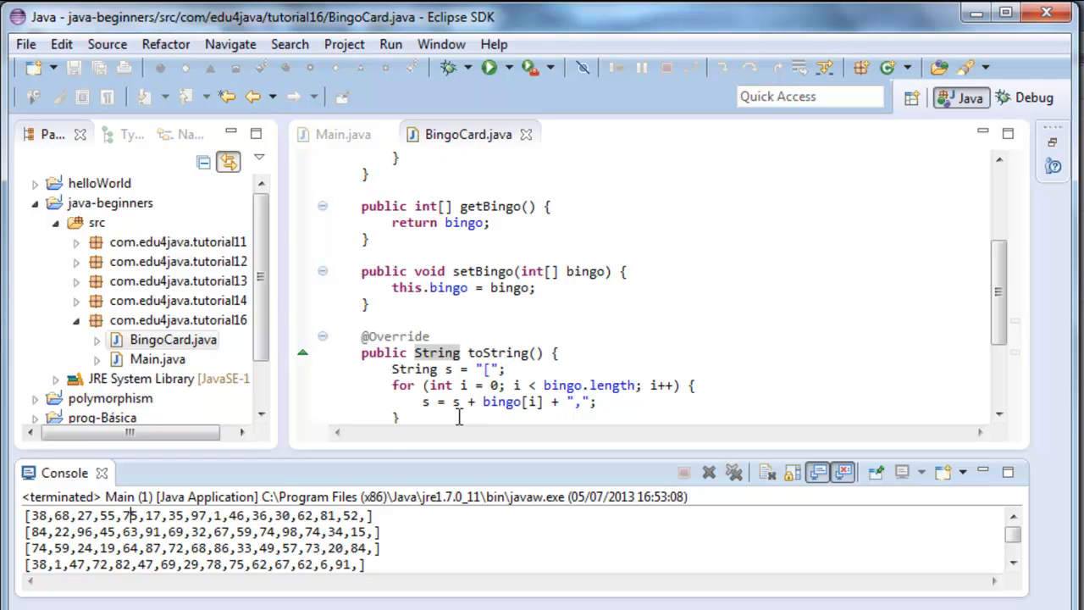
{"action": "mouse_move", "coordinate": [562, 387]}
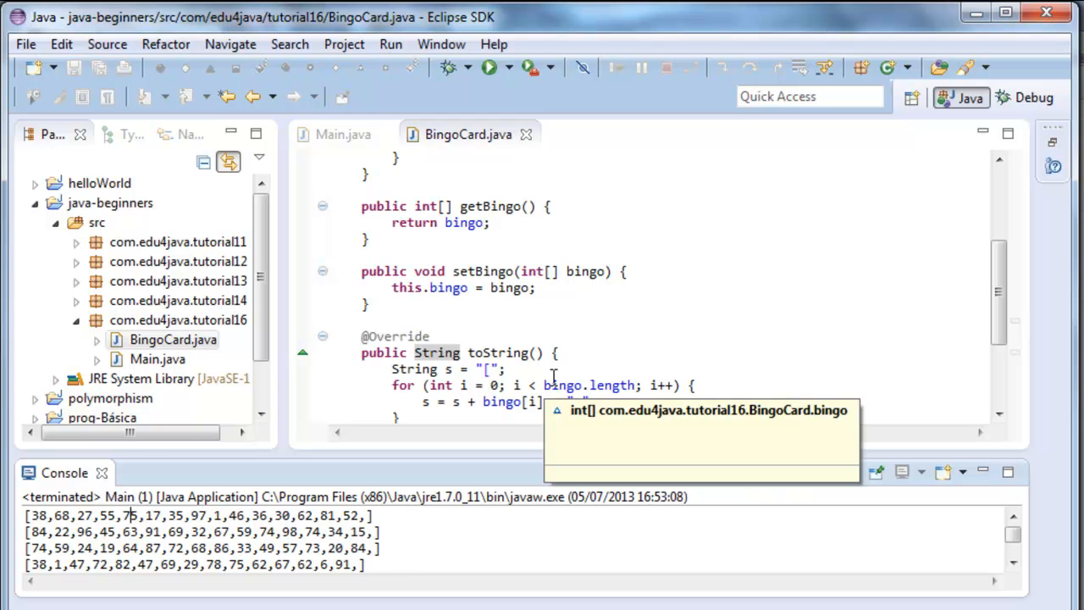
Step: Create class BingoCard1 in tutorial16 with the pasted code and Quick Fix to import java.util.Random
{"action": "right_click", "coordinate": [178, 318]}
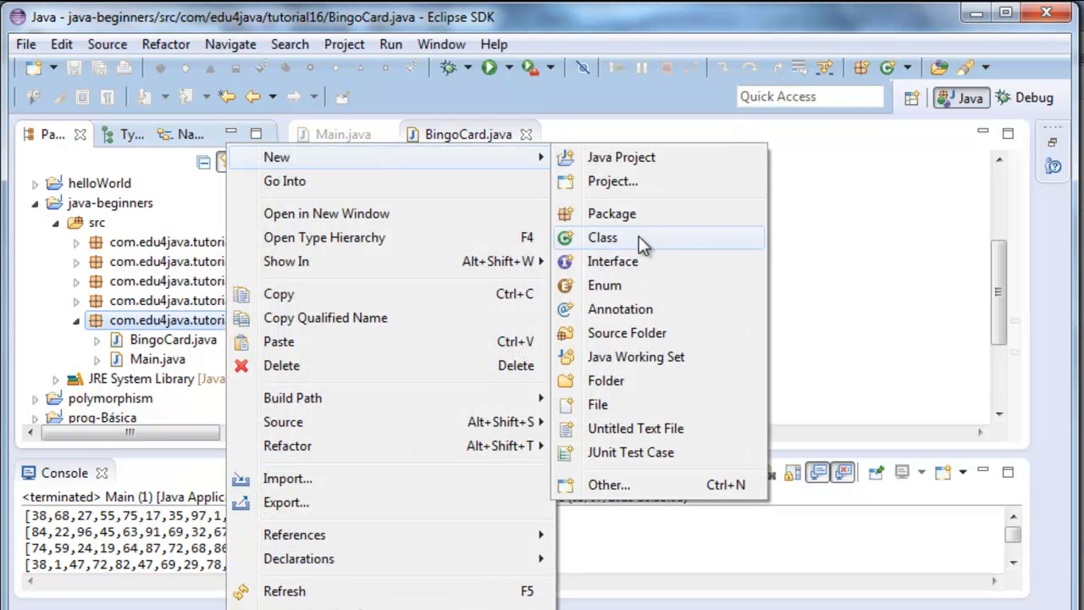
{"action": "left_click", "coordinate": [603, 237]}
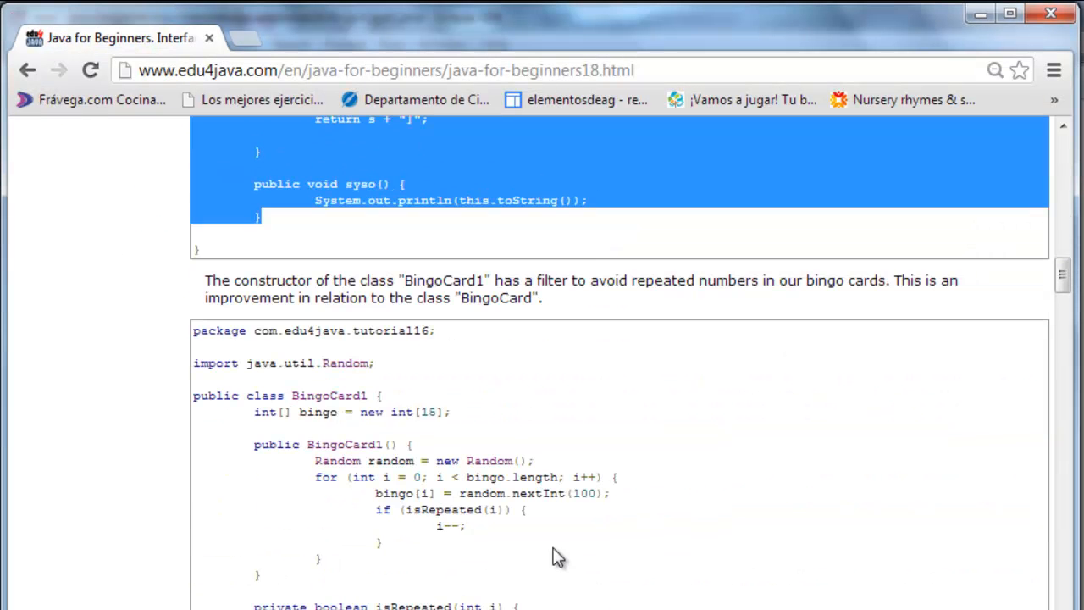
{"action": "scroll", "scroll_direction": "down", "scroll_amount": 3}
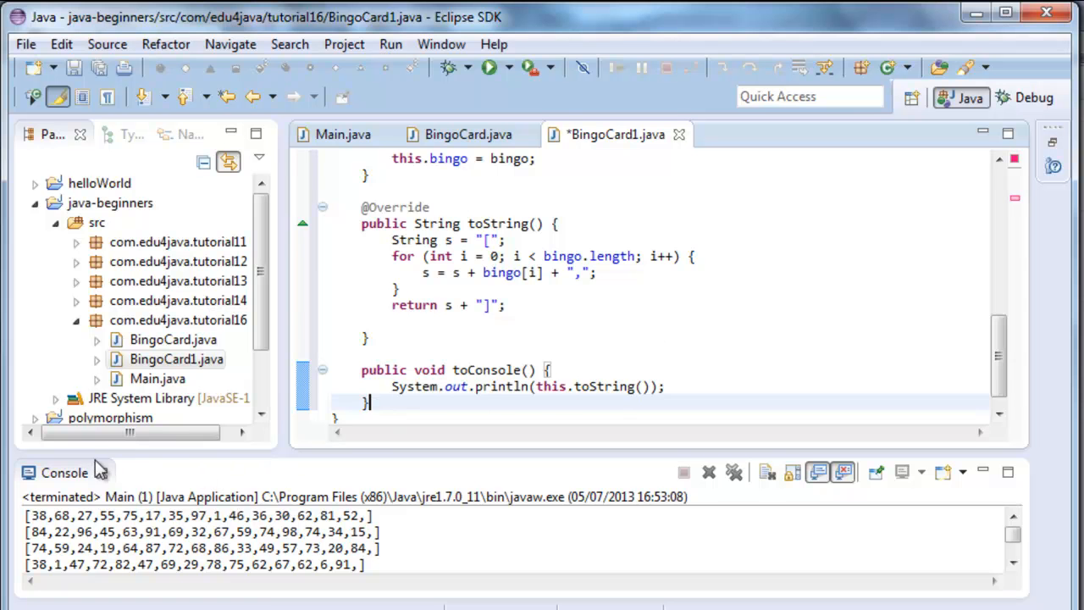
{"action": "scroll", "scroll_direction": "up", "scroll_amount": 3}
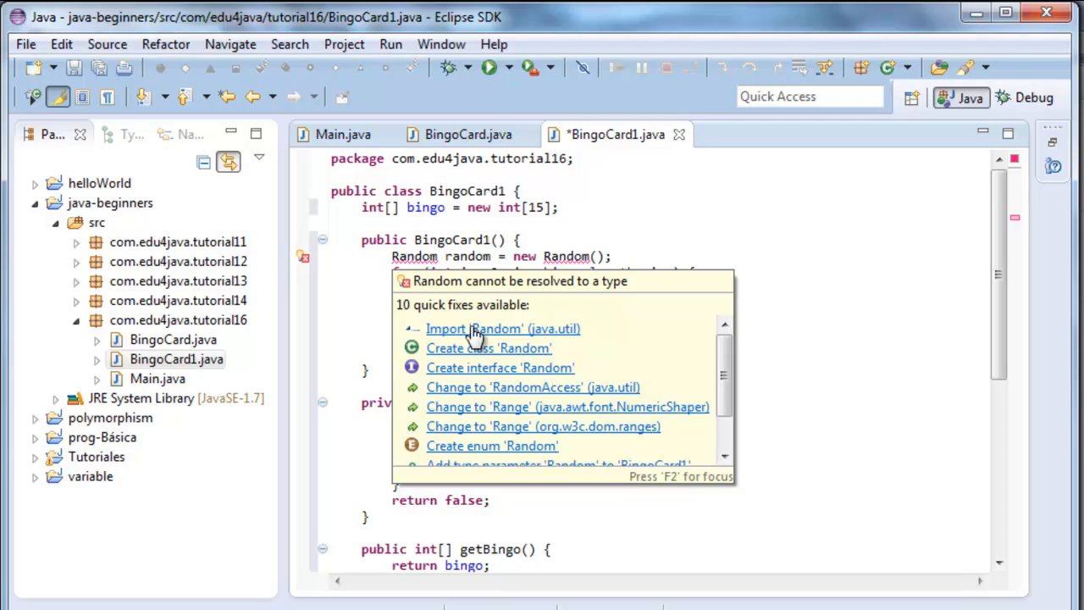
{"action": "left_click", "coordinate": [503, 329]}
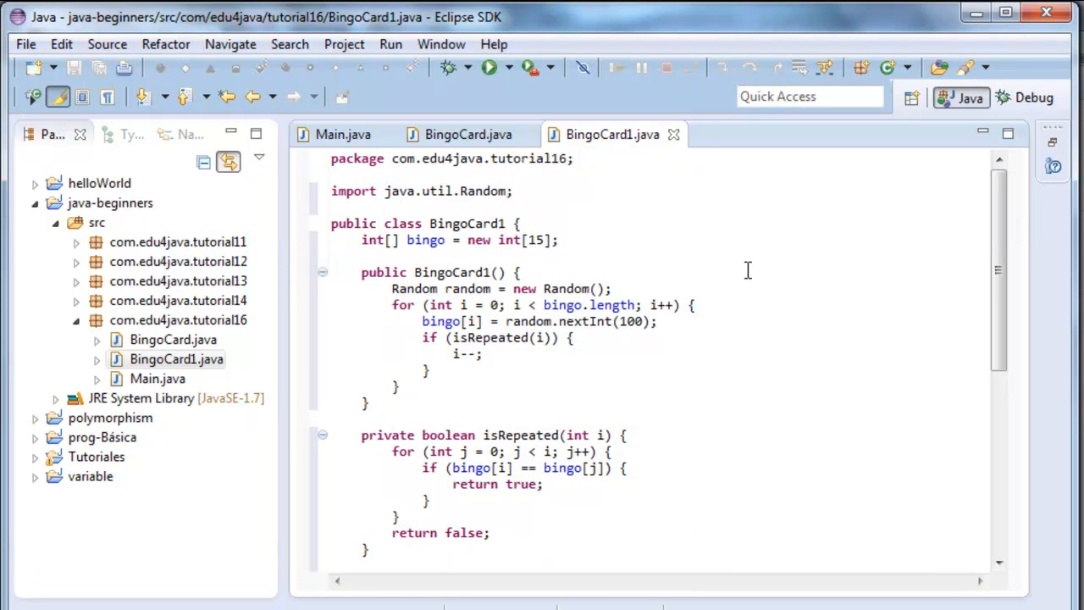
{"action": "mouse_move", "coordinate": [788, 288]}
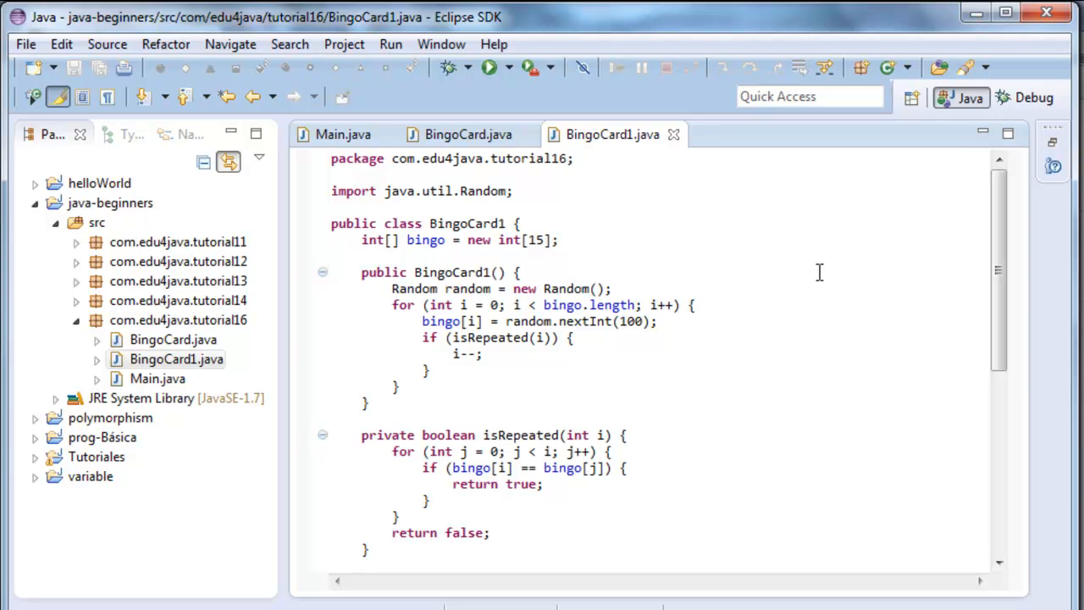
{"action": "mouse_move", "coordinate": [600, 188]}
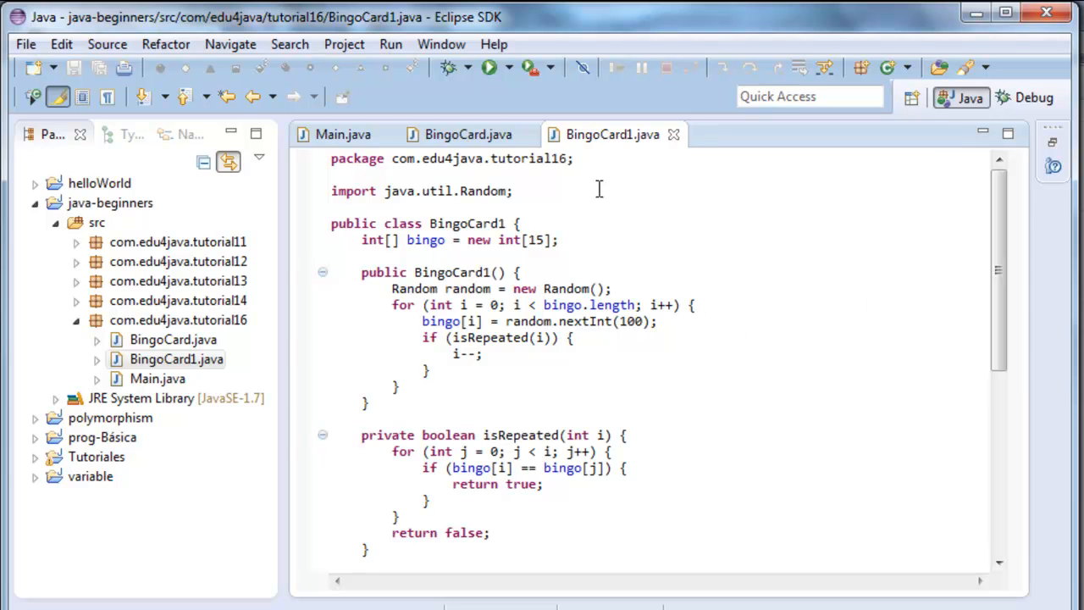
{"action": "left_click_drag", "start_coordinate": [362, 271], "coordinate": [398, 389]}
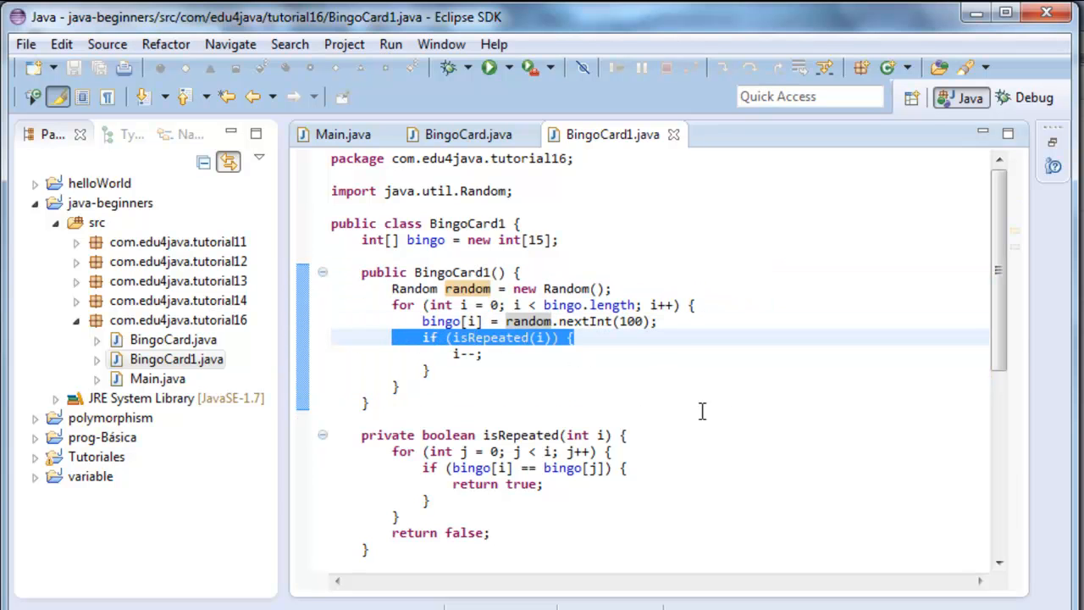
{"action": "mouse_move", "coordinate": [630, 358]}
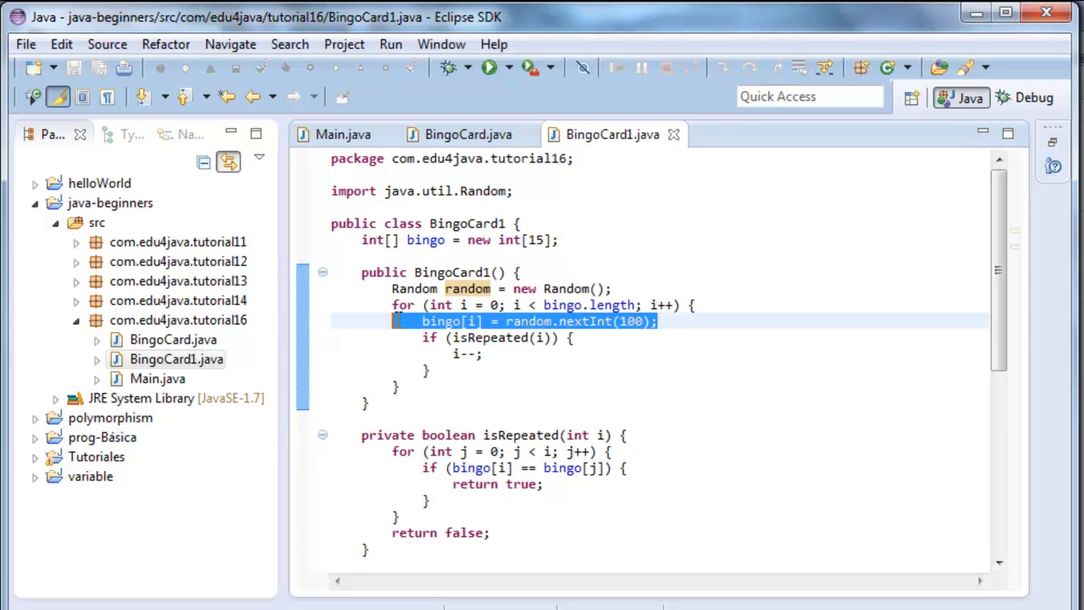
{"action": "mouse_move", "coordinate": [634, 354]}
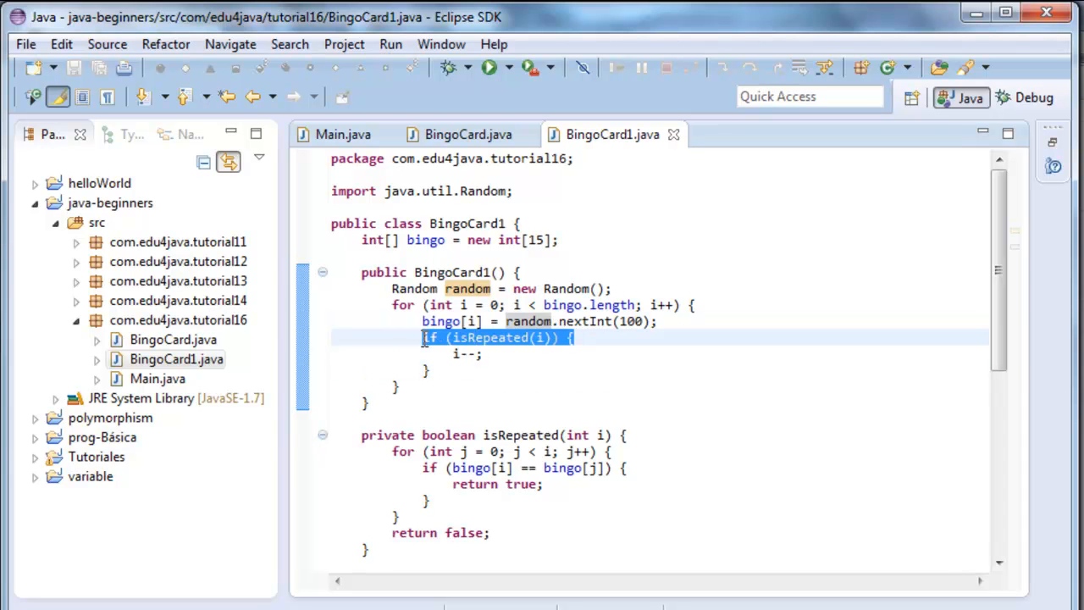
{"action": "mouse_move", "coordinate": [597, 376]}
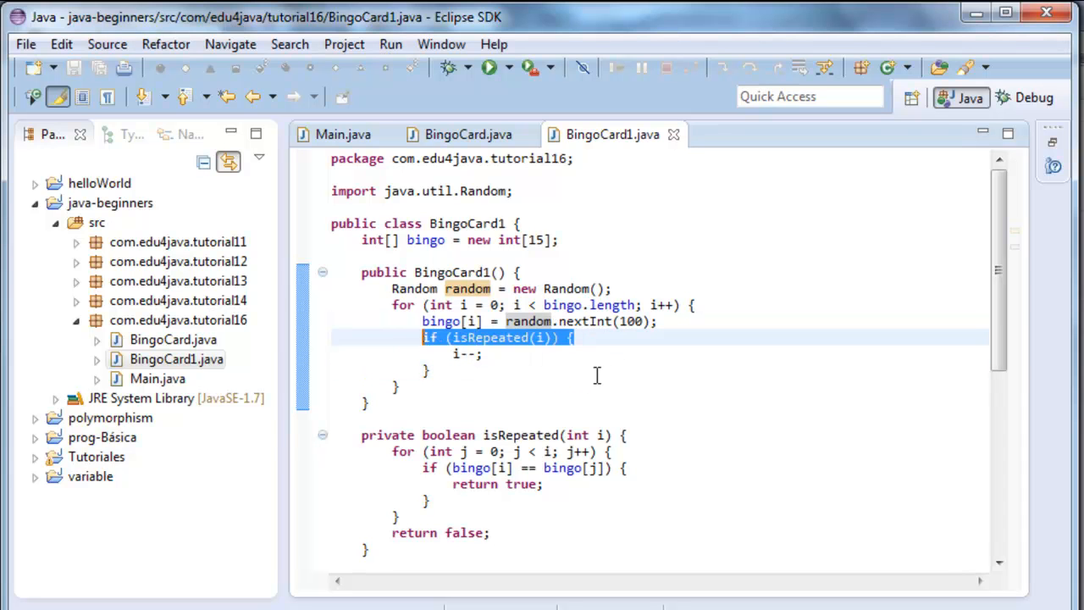
{"action": "mouse_move", "coordinate": [508, 337]}
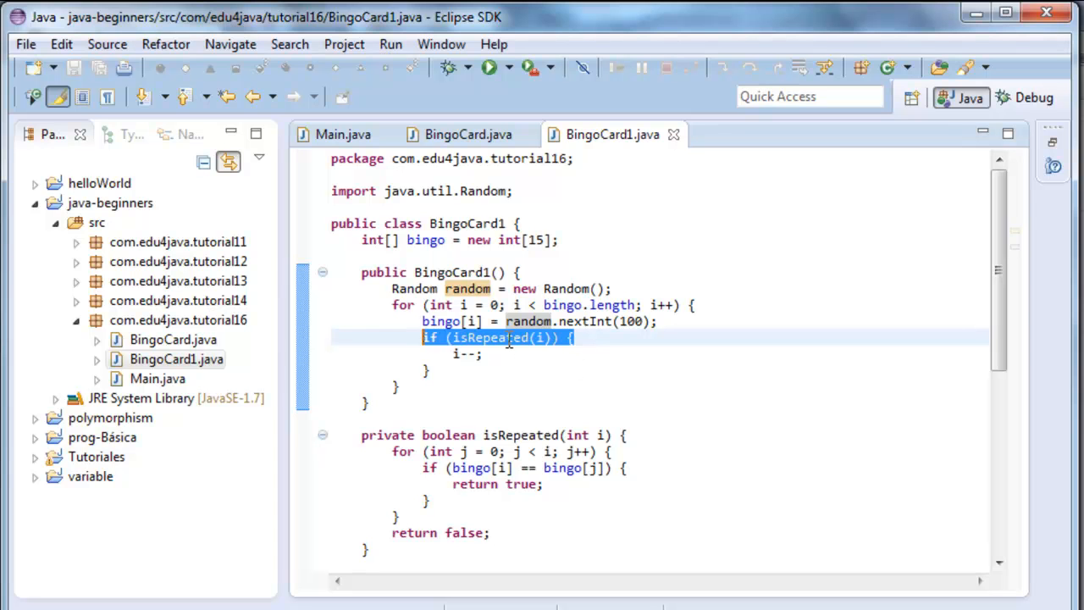
{"action": "left_click", "coordinate": [488, 337]}
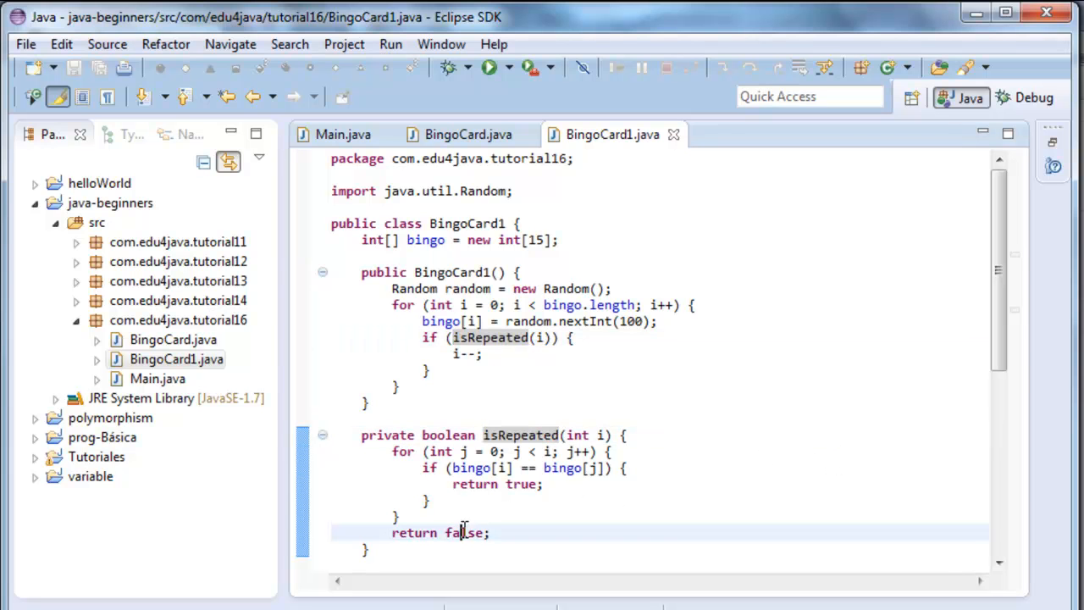
Step: Review isRepeated's false return, its int i parameter and its constructor call, then switch to Main.java
{"action": "double_click", "coordinate": [464, 532]}
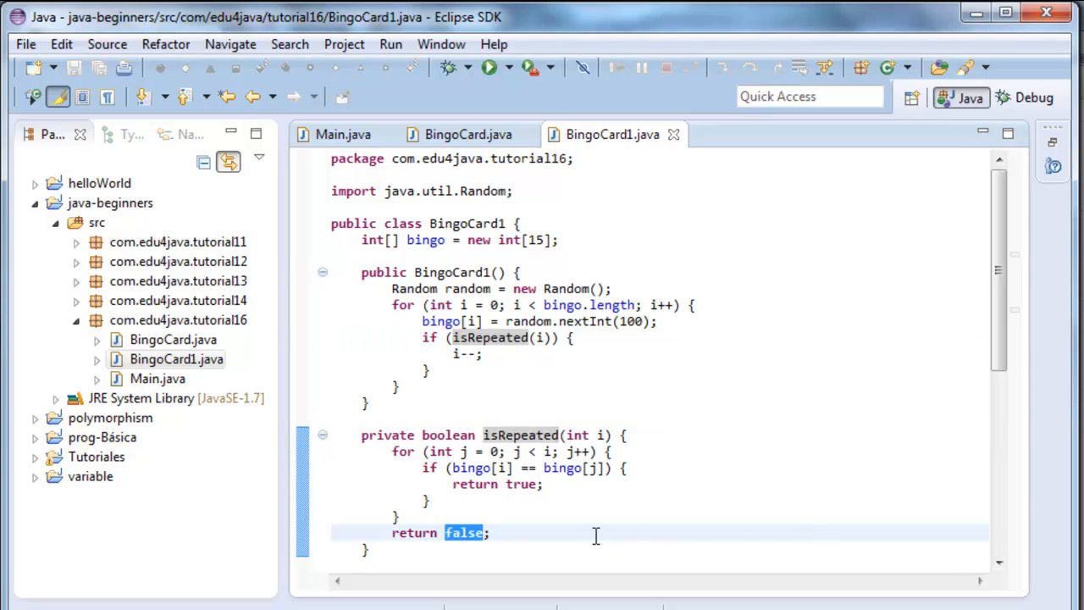
{"action": "left_click", "coordinate": [464, 532]}
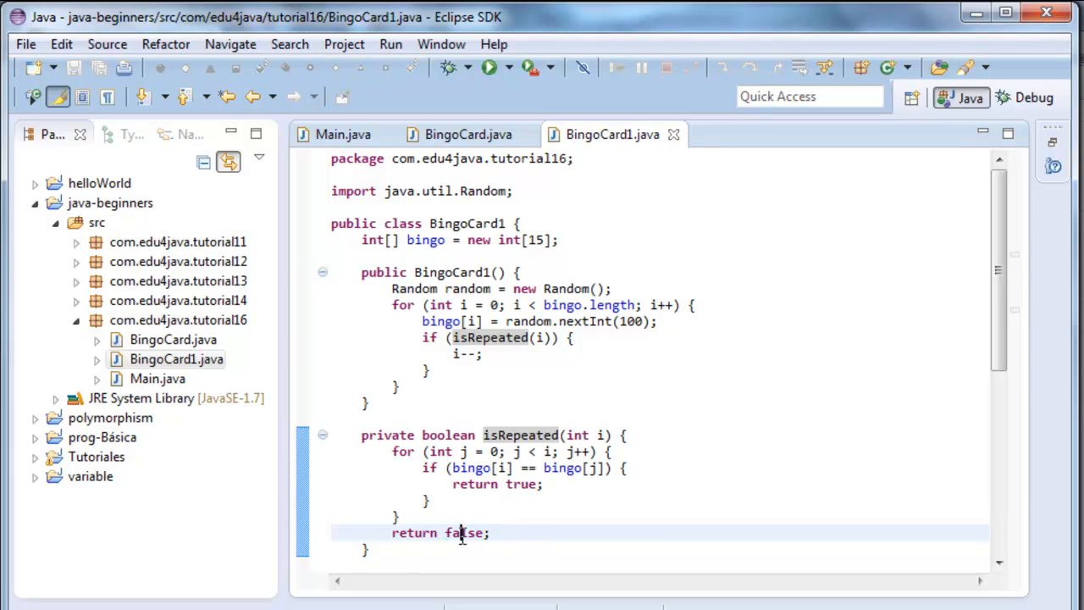
{"action": "double_click", "coordinate": [520, 485]}
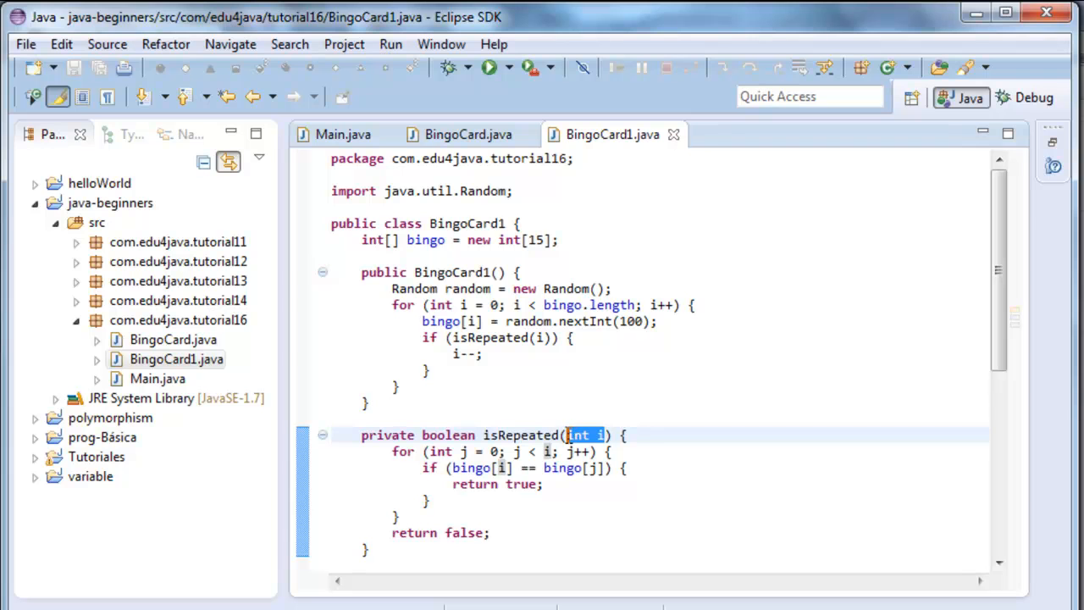
{"action": "mouse_move", "coordinate": [779, 498]}
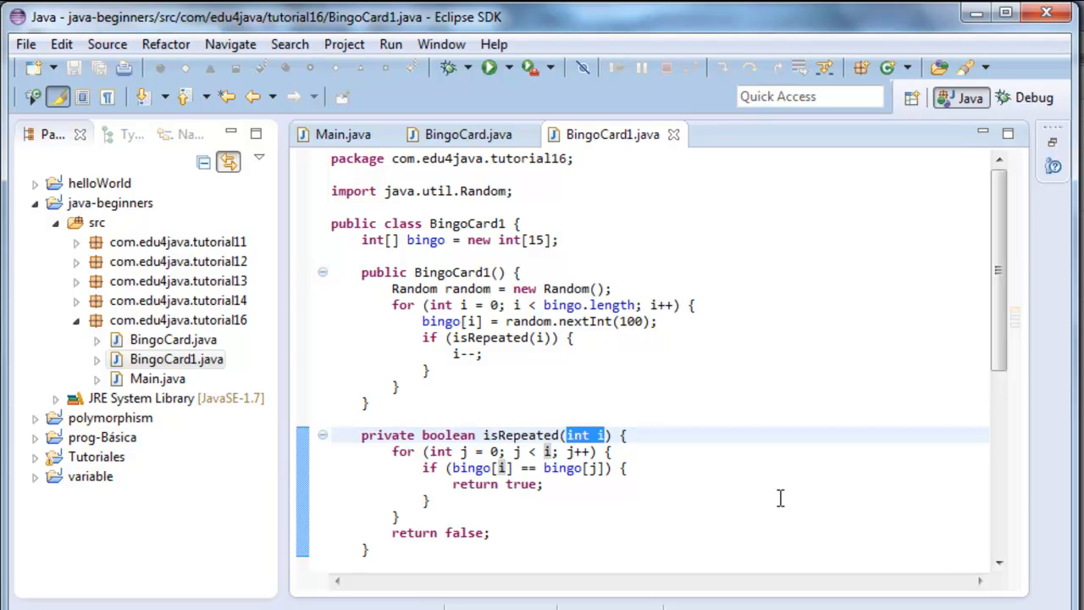
{"action": "mouse_move", "coordinate": [608, 456]}
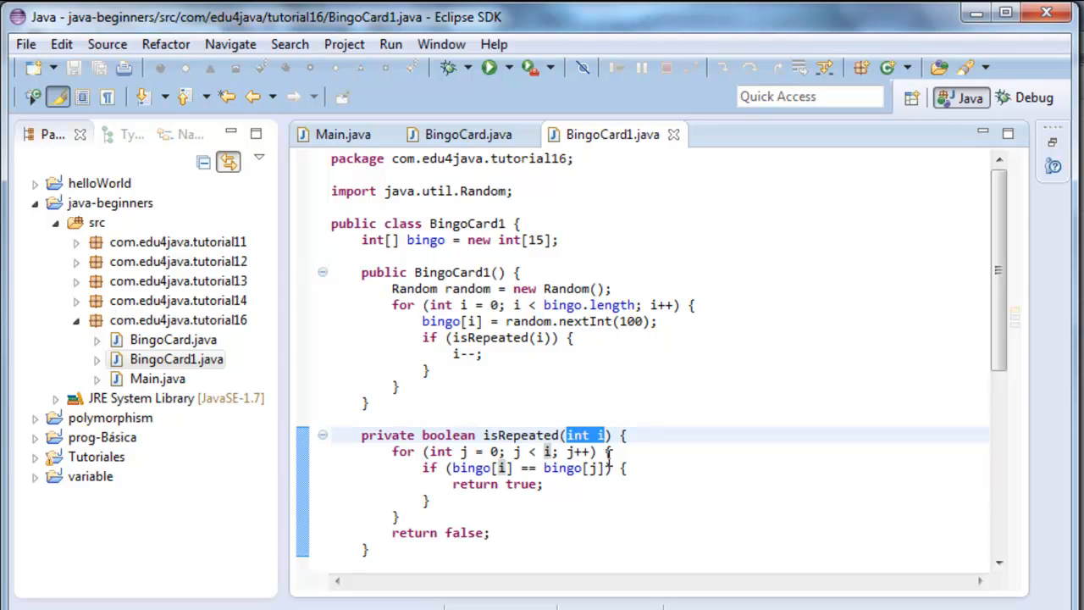
{"action": "mouse_move", "coordinate": [654, 510]}
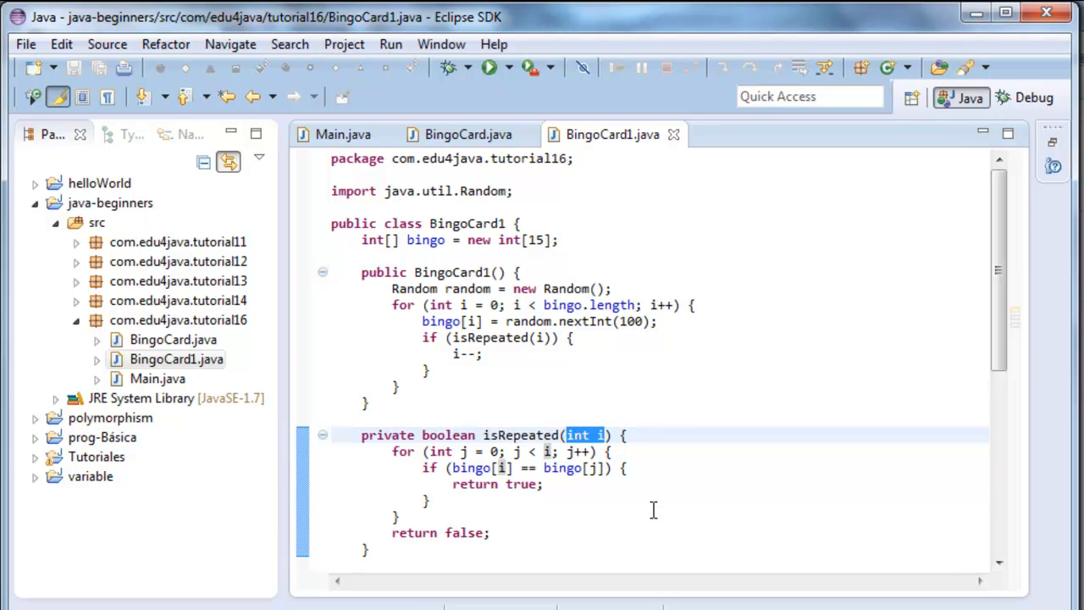
{"action": "mouse_move", "coordinate": [539, 505]}
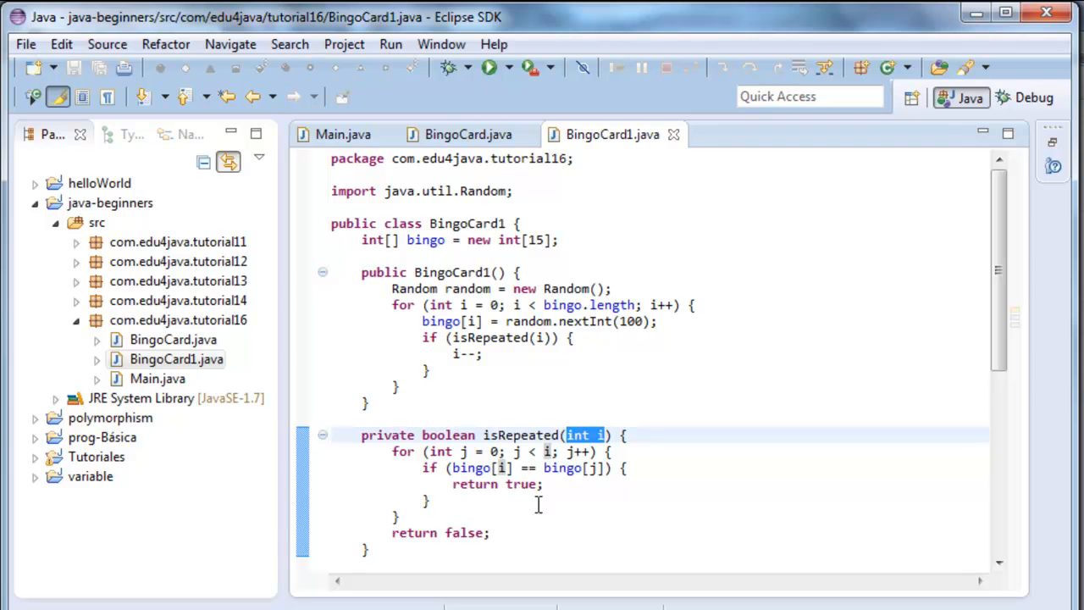
{"action": "mouse_move", "coordinate": [420, 448]}
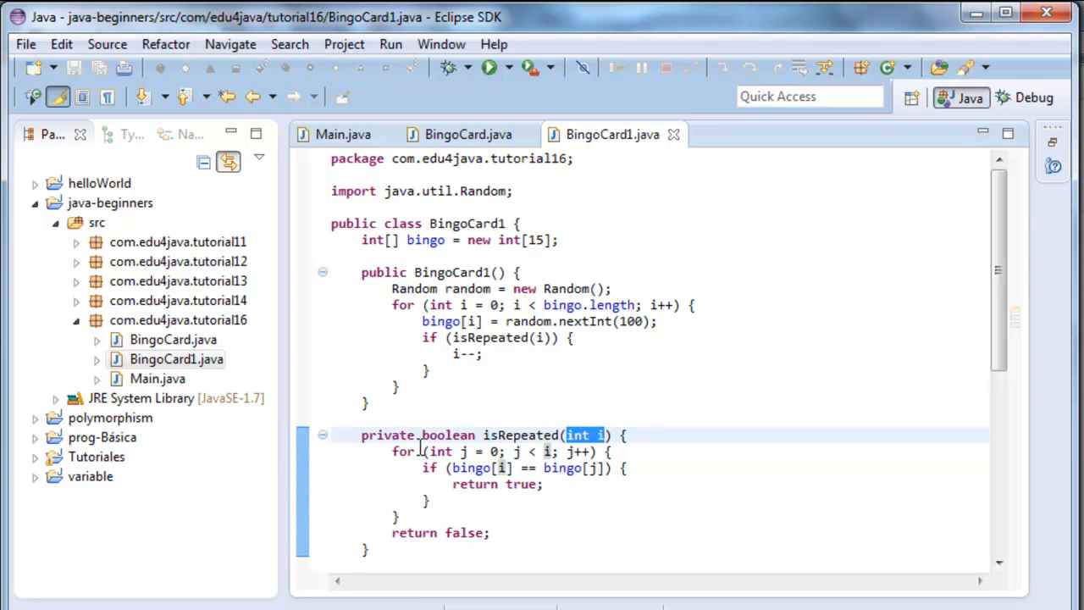
{"action": "mouse_move", "coordinate": [522, 518]}
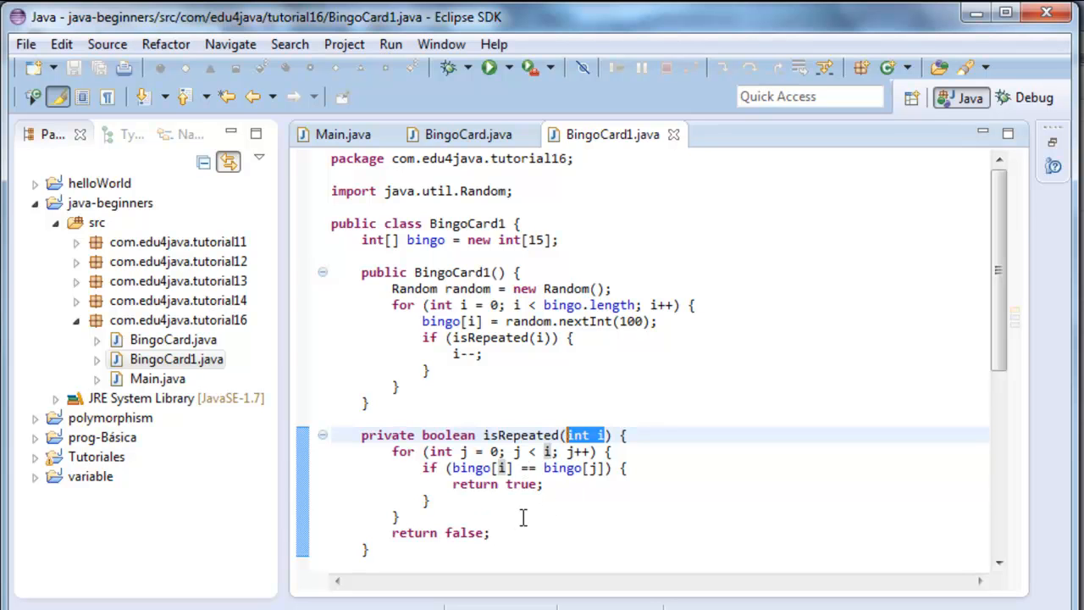
{"action": "mouse_move", "coordinate": [579, 479]}
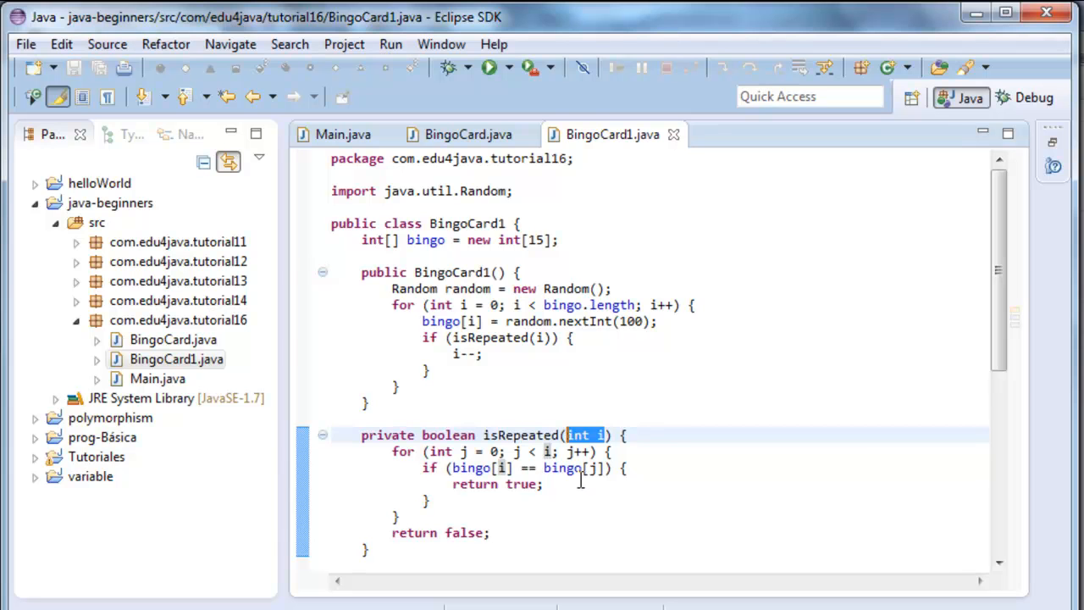
{"action": "double_click", "coordinate": [520, 485]}
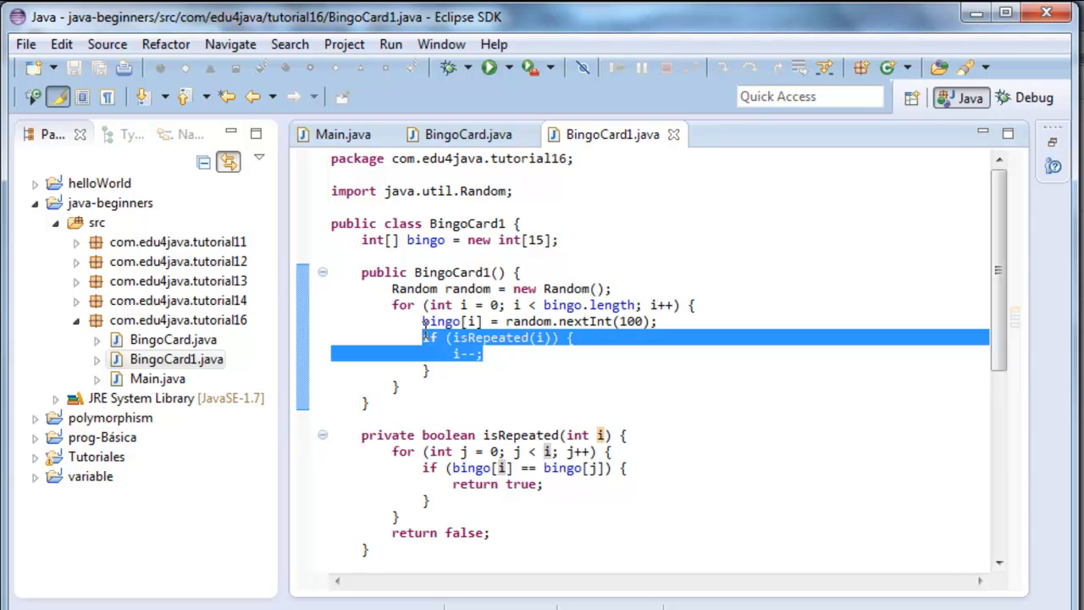
{"action": "double_click", "coordinate": [490, 337]}
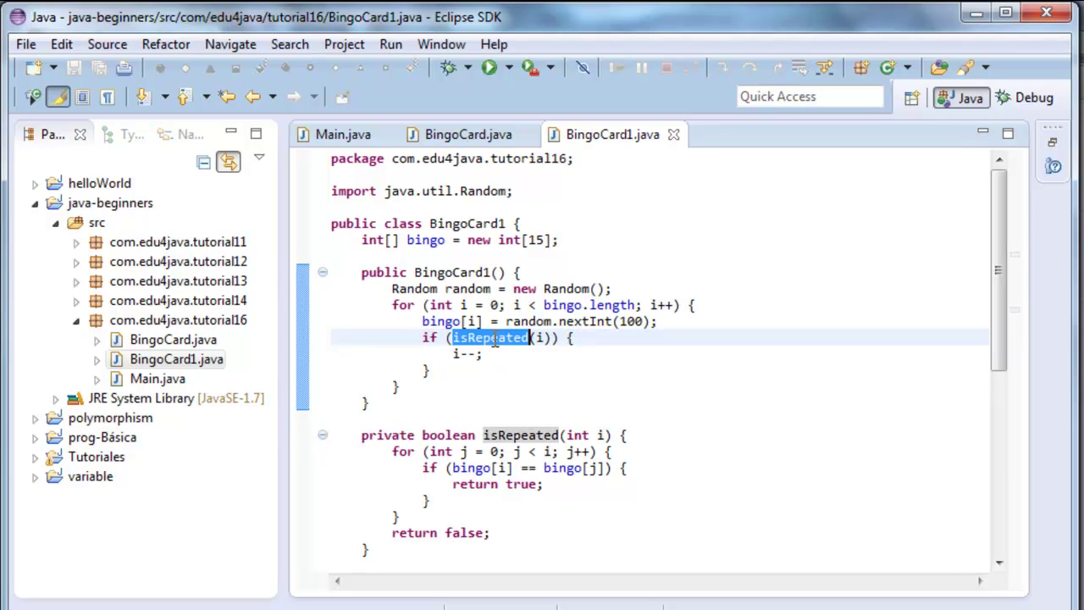
{"action": "mouse_move", "coordinate": [490, 338]}
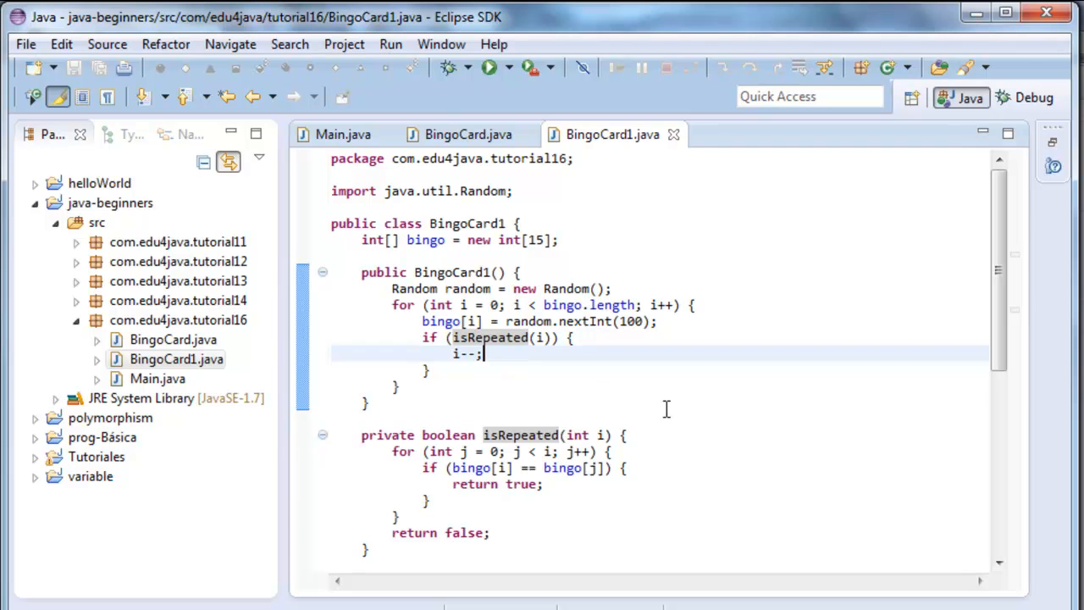
{"action": "mouse_move", "coordinate": [562, 434]}
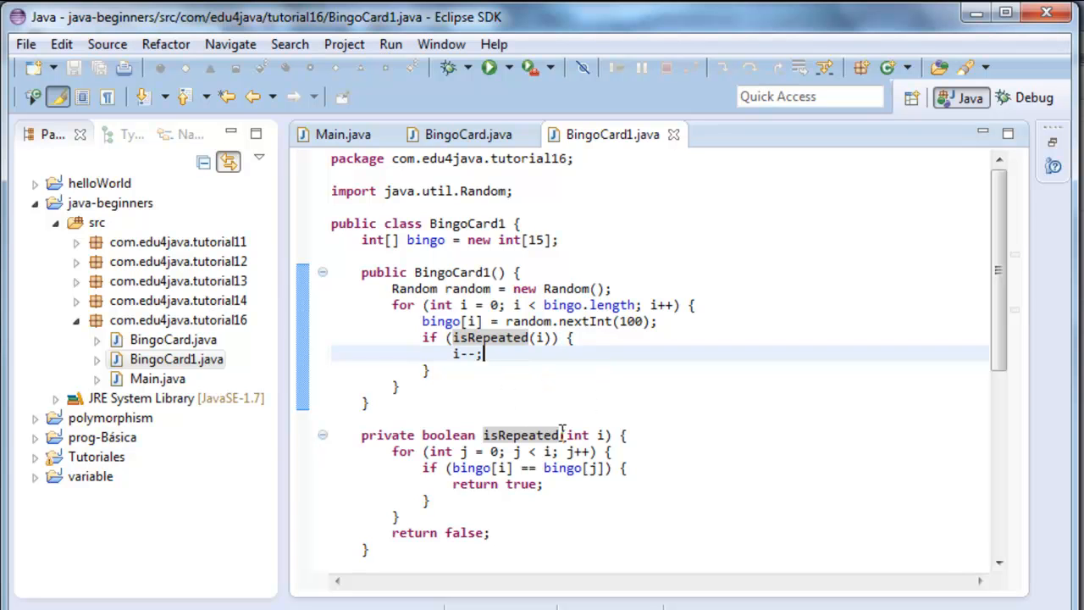
{"action": "mouse_move", "coordinate": [681, 427]}
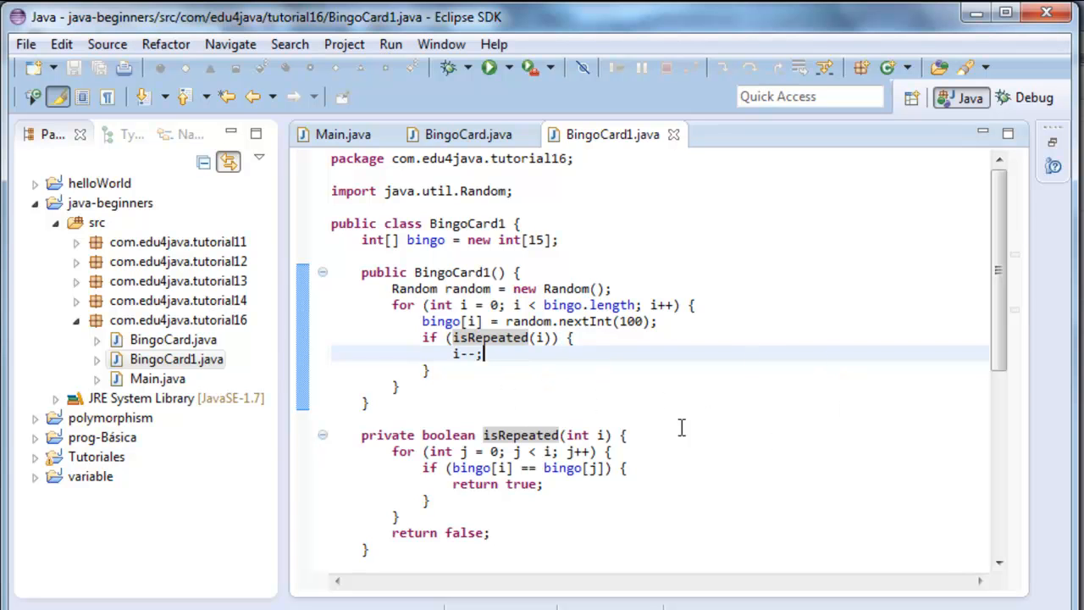
{"action": "mouse_move", "coordinate": [542, 379]}
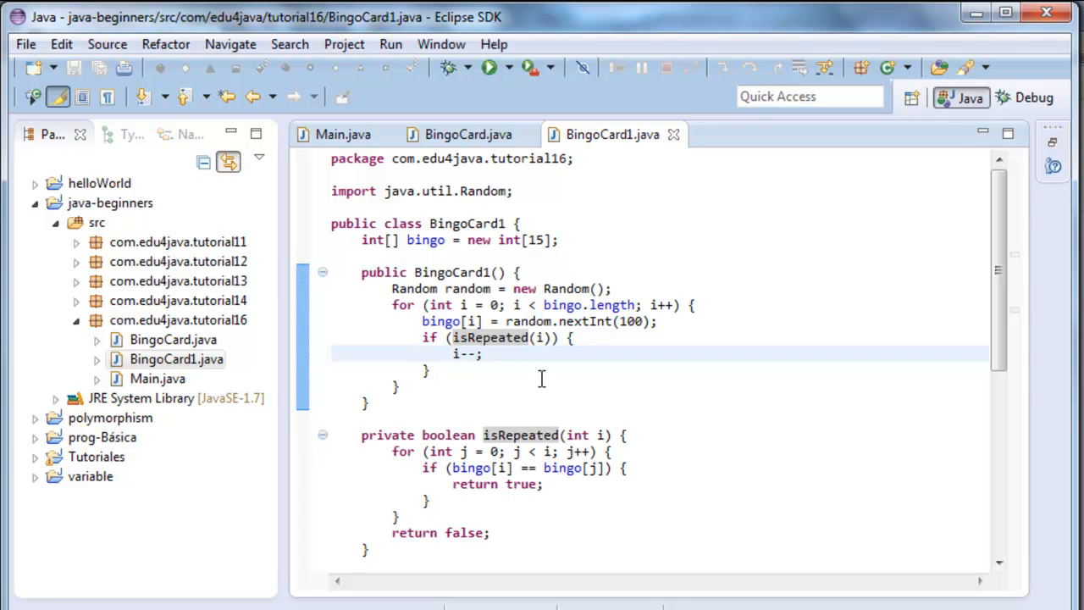
{"action": "mouse_move", "coordinate": [606, 412]}
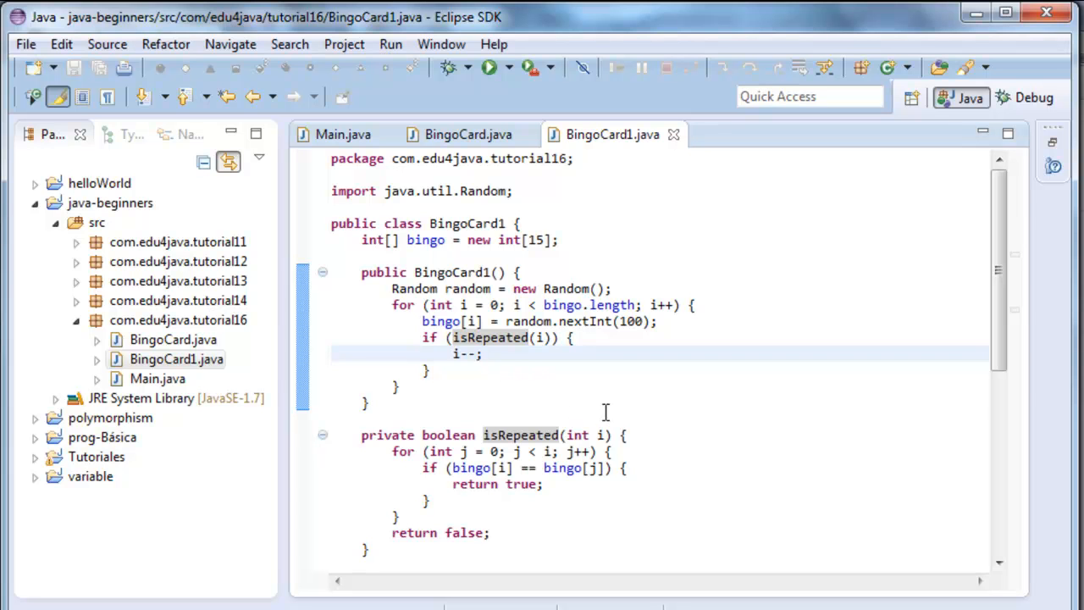
{"action": "left_click", "coordinate": [483, 354]}
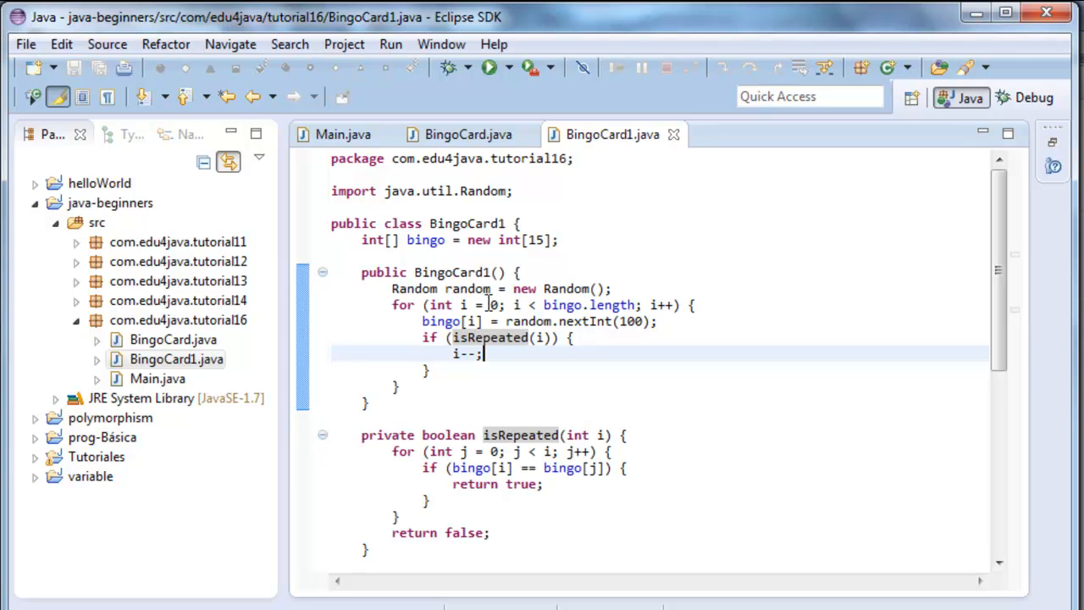
{"action": "left_click", "coordinate": [343, 134]}
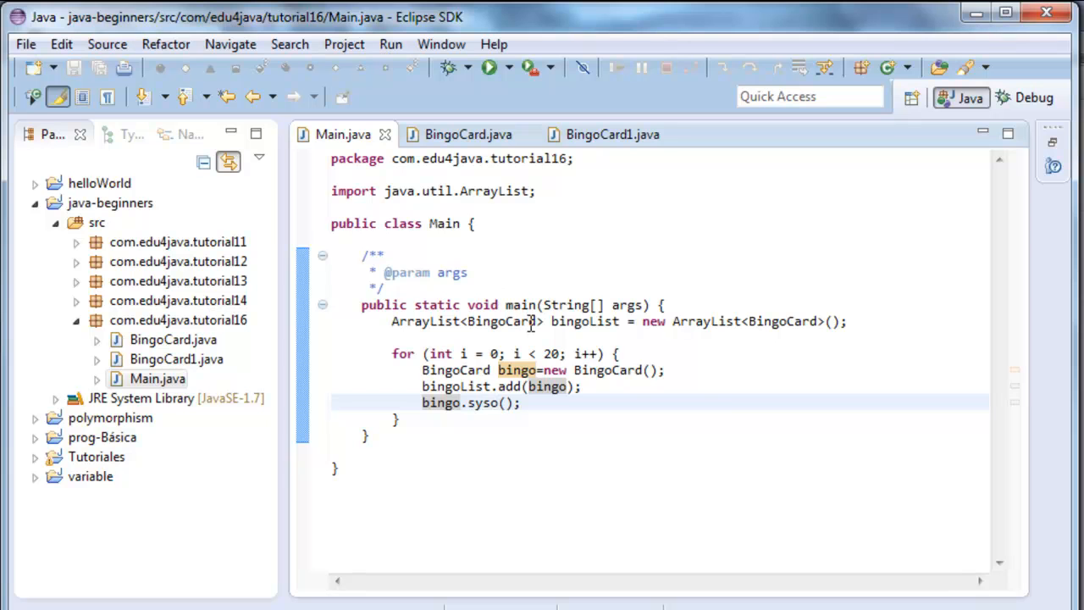
{"action": "mouse_move", "coordinate": [788, 380]}
{"action": "type", "text": "1"}
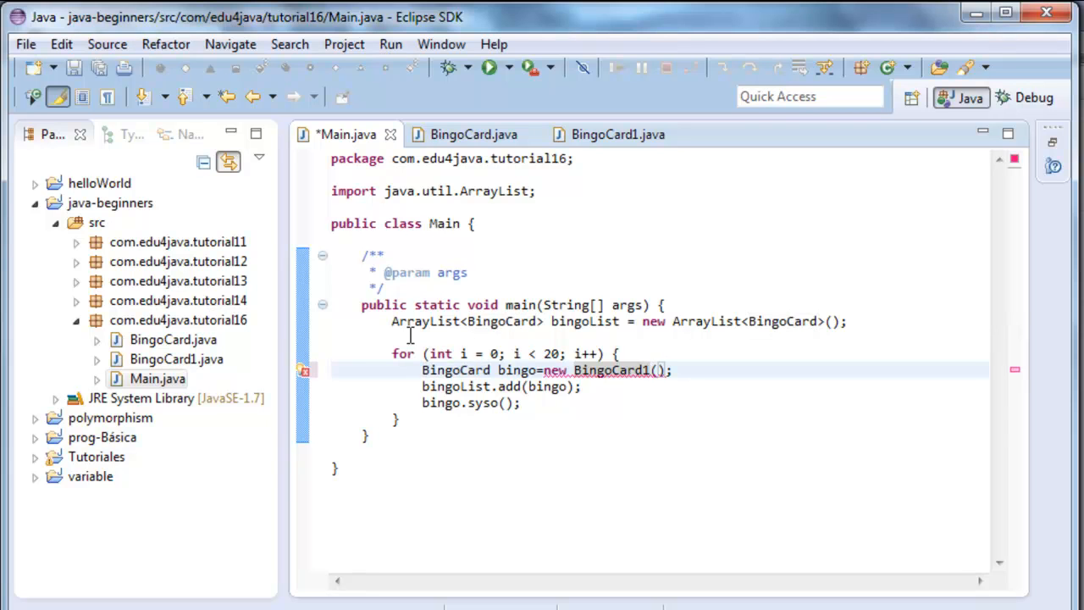
{"action": "mouse_move", "coordinate": [303, 373]}
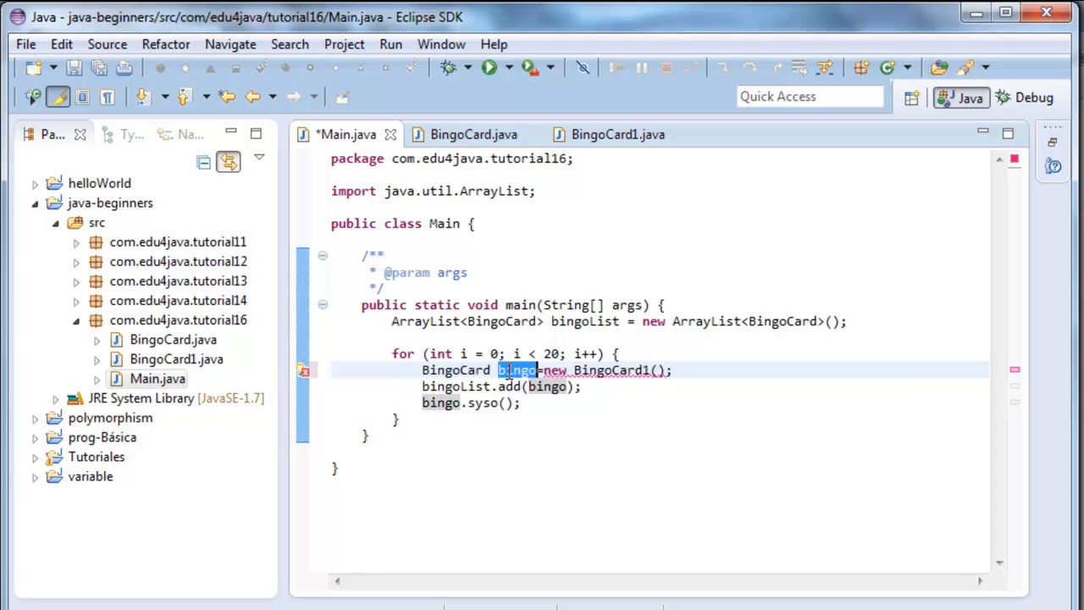
Step: Change Main's list, loop variable and constructor types from BingoCard to BingoCard1
{"action": "double_click", "coordinate": [458, 370]}
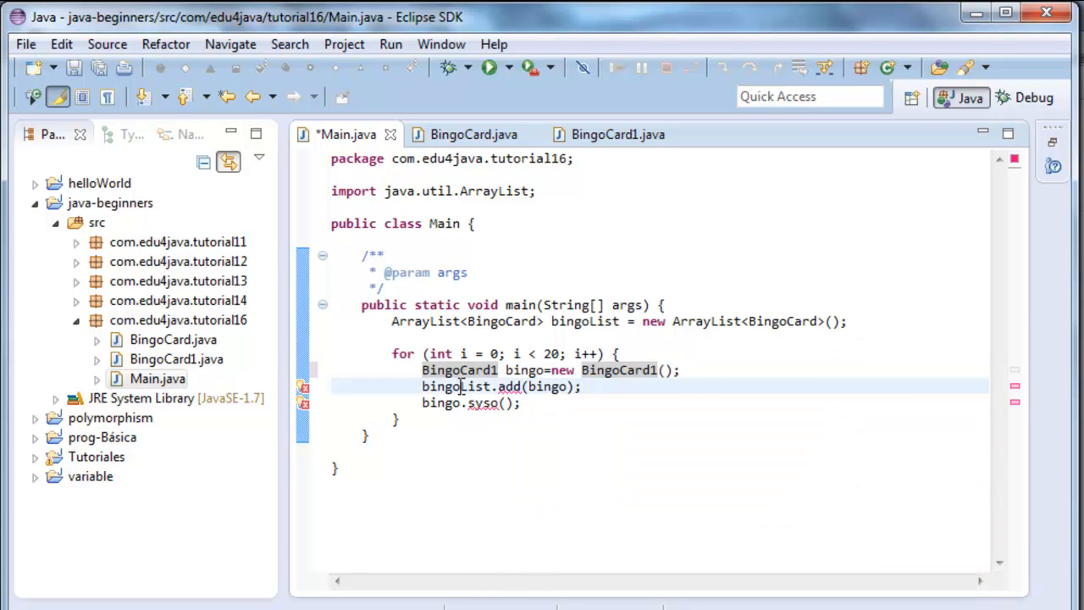
{"action": "double_click", "coordinate": [455, 387]}
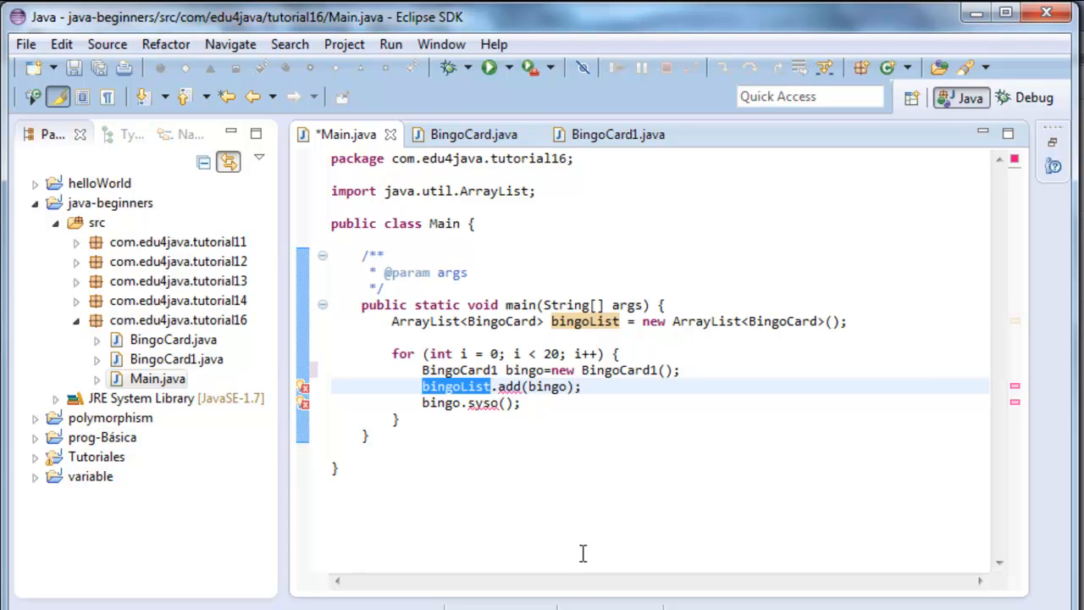
{"action": "double_click", "coordinate": [502, 322]}
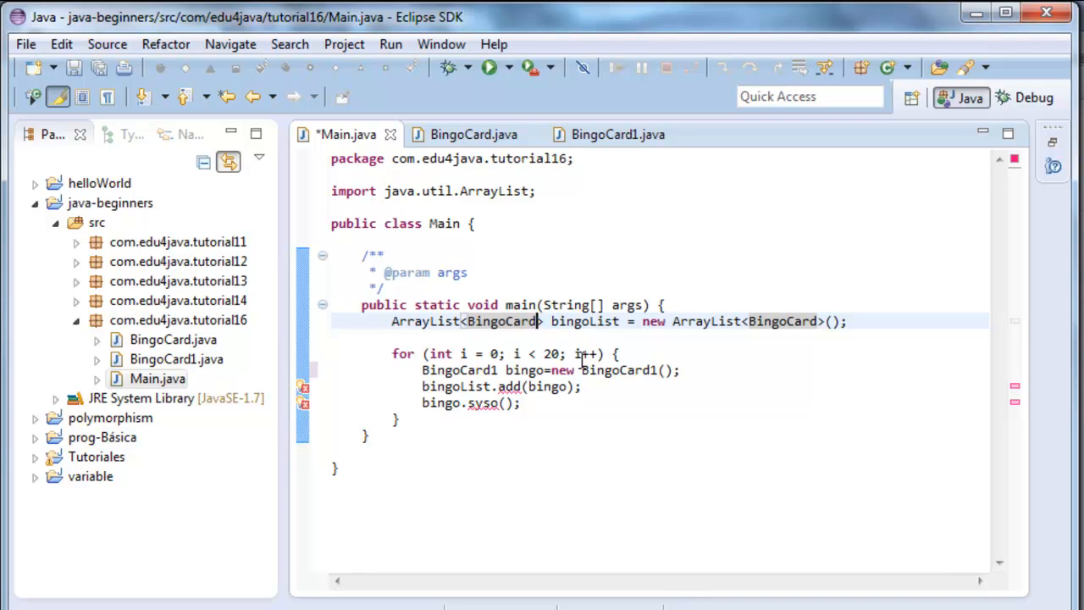
{"action": "type", "text": "1"}
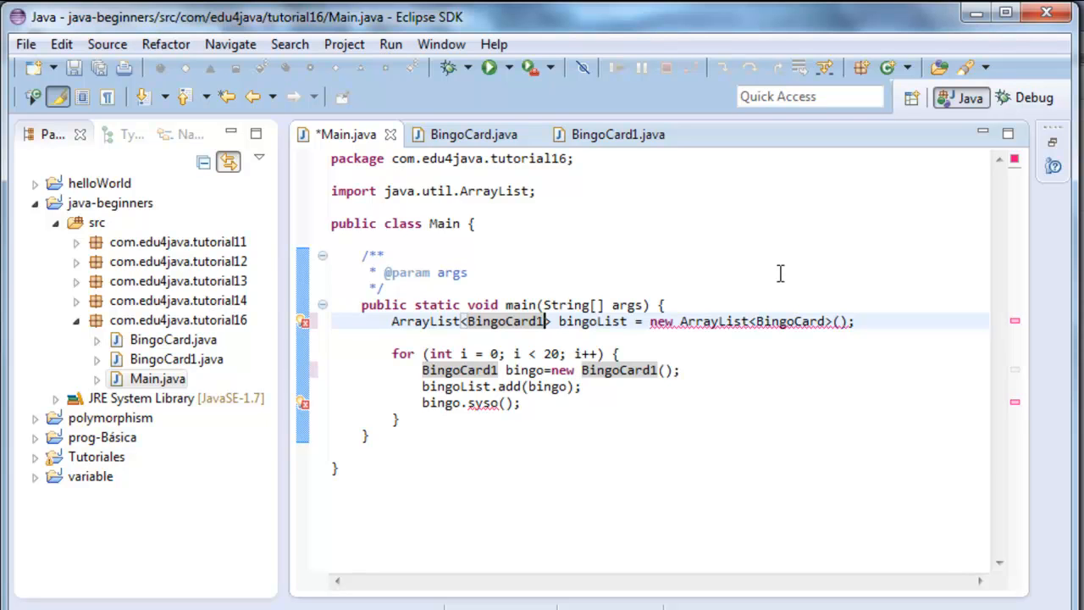
{"action": "mouse_move", "coordinate": [773, 341]}
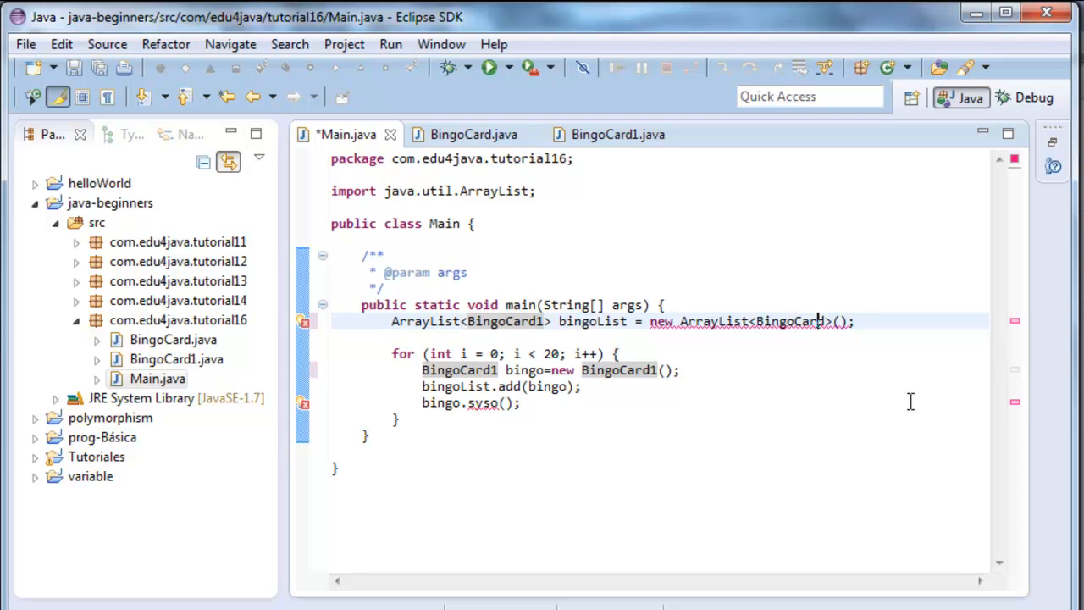
{"action": "type", "text": "1"}
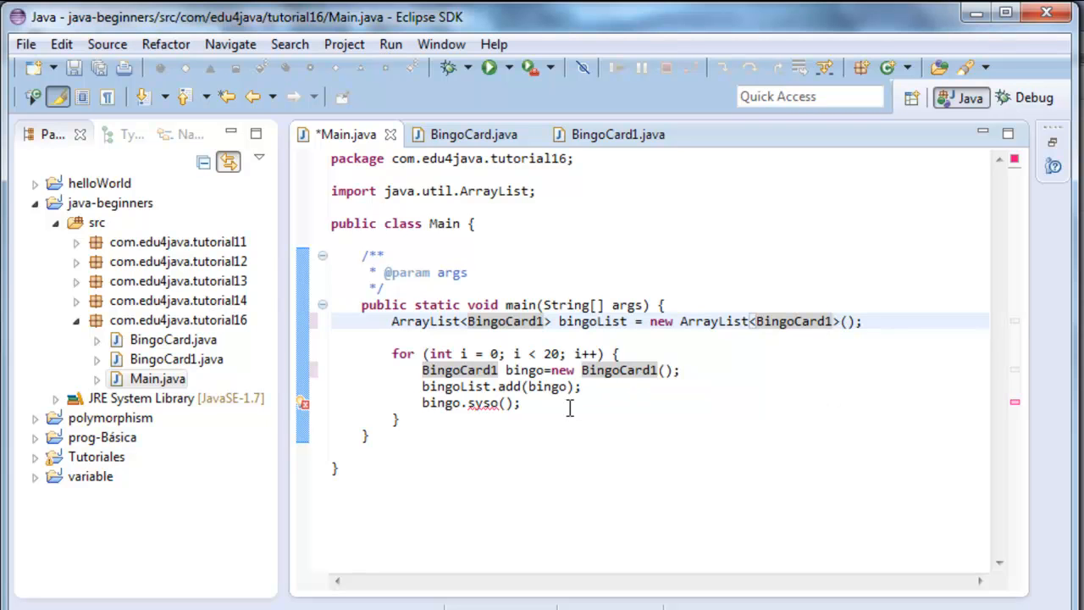
{"action": "mouse_move", "coordinate": [484, 403]}
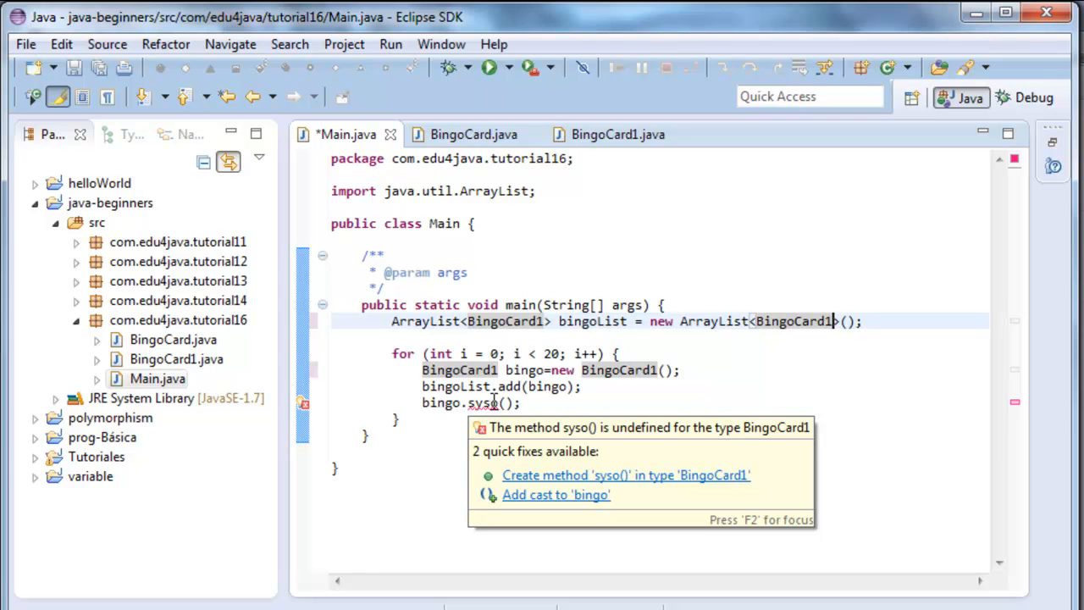
{"action": "left_click", "coordinate": [619, 134]}
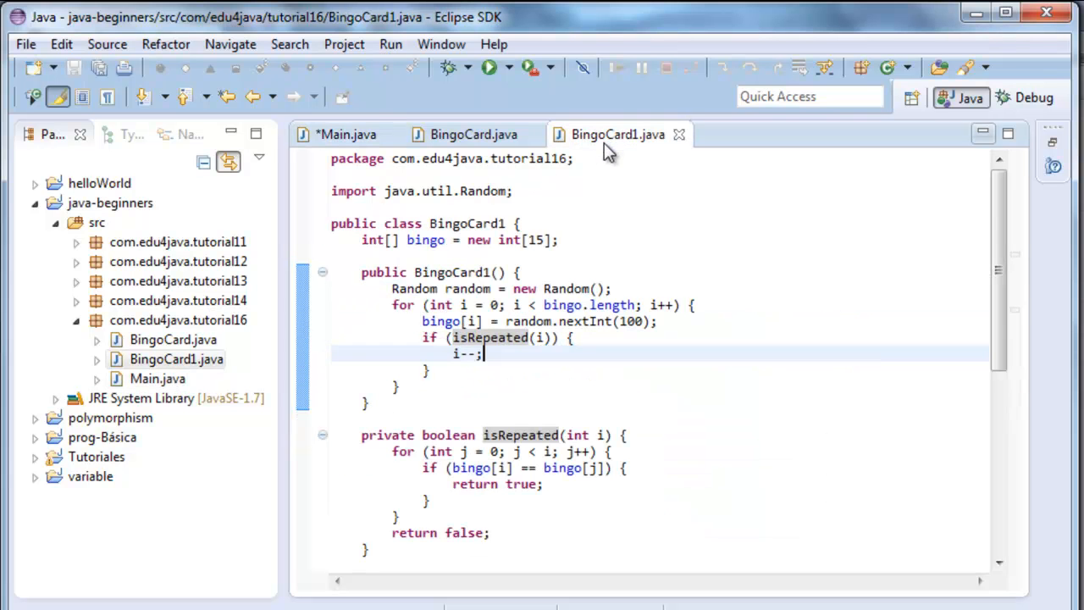
Step: Copy toConsole from BingoCard1, replace Main's syso call with toConsole() and save
{"action": "scroll", "scroll_direction": "down", "scroll_amount": 3}
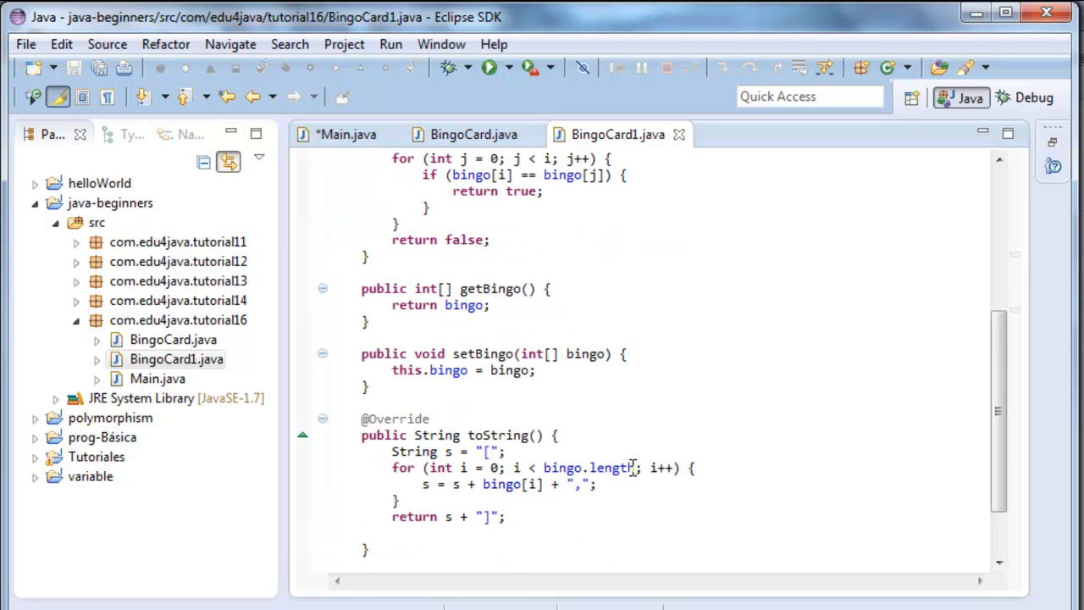
{"action": "scroll", "scroll_direction": "down", "scroll_amount": 3}
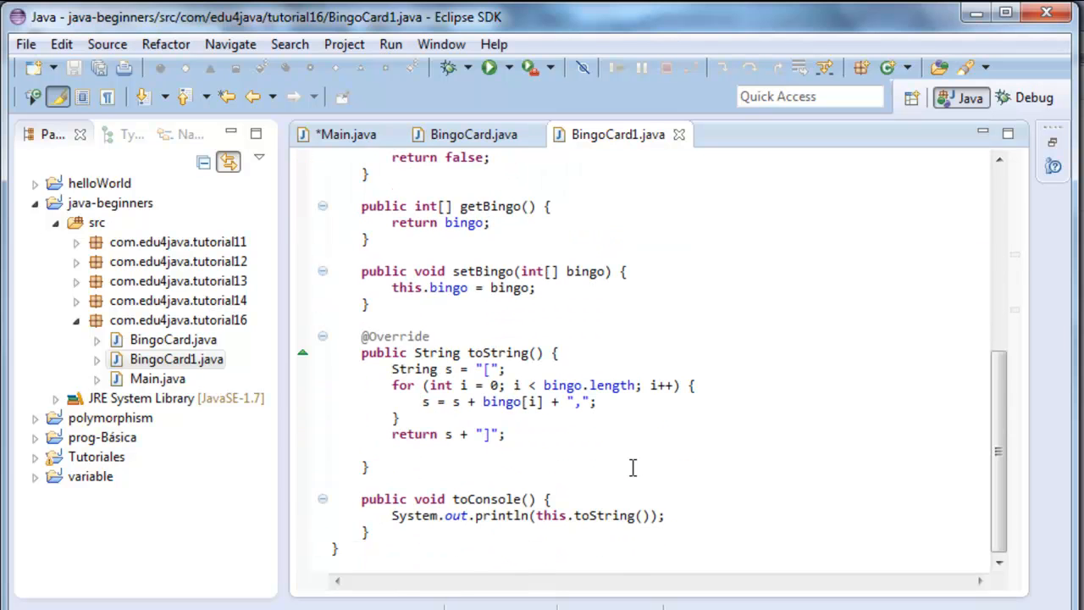
{"action": "mouse_move", "coordinate": [783, 393]}
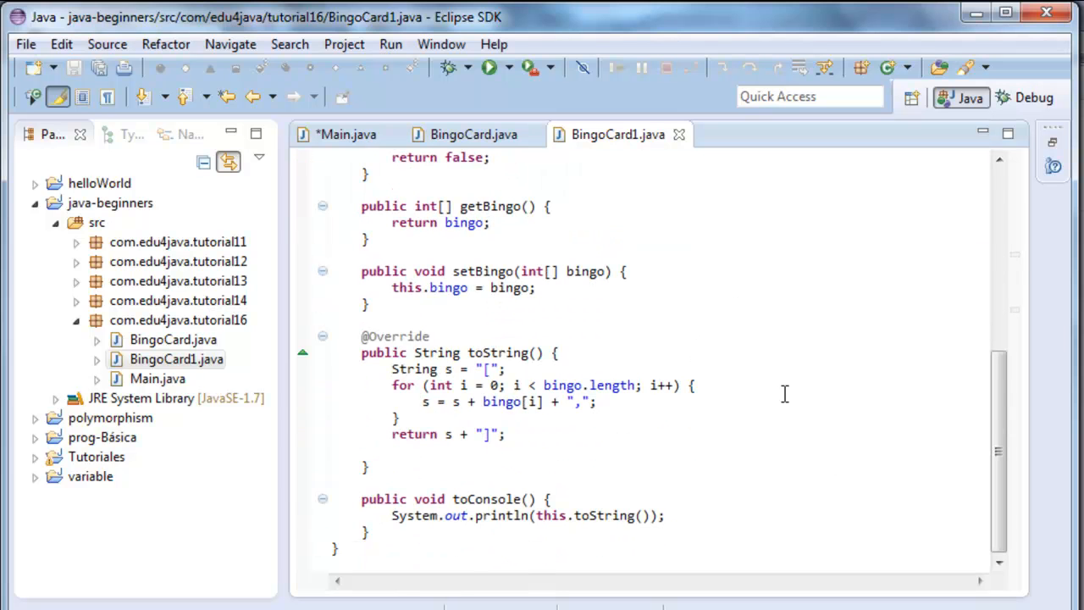
{"action": "mouse_move", "coordinate": [884, 432]}
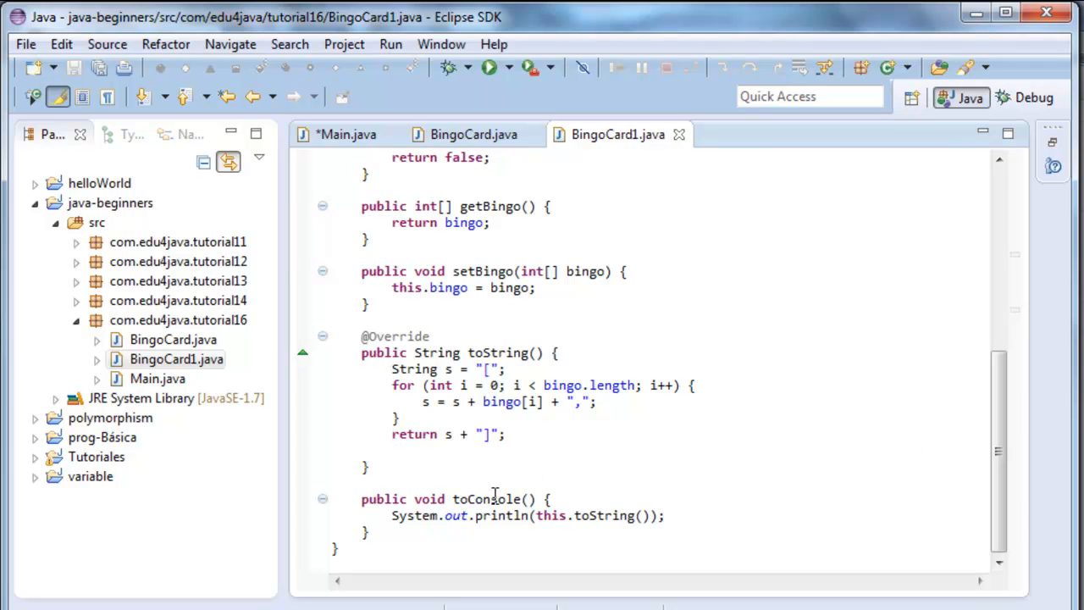
{"action": "double_click", "coordinate": [488, 499]}
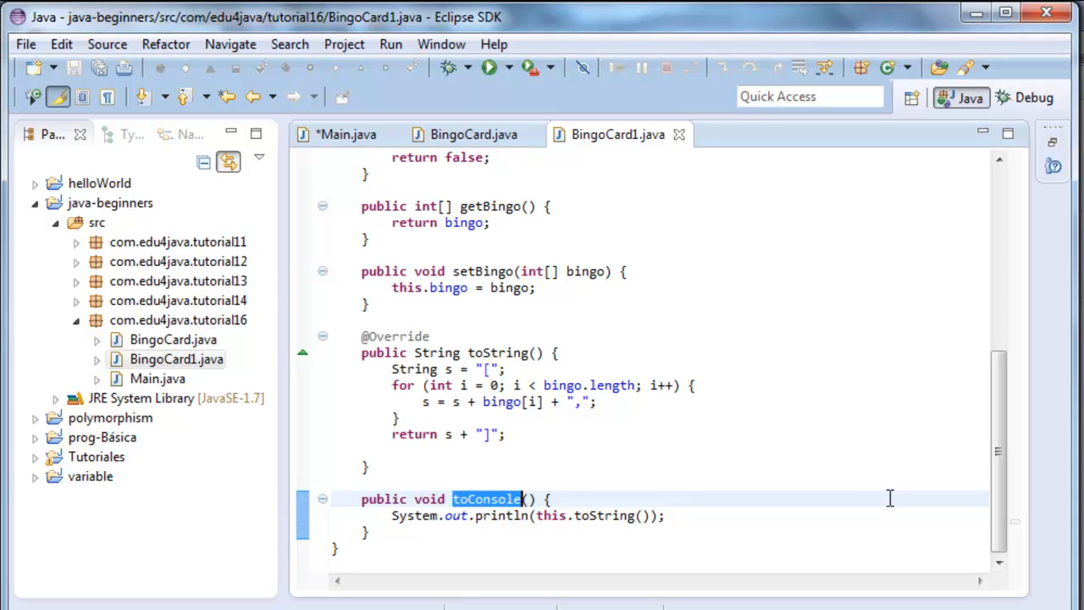
{"action": "mouse_move", "coordinate": [874, 488]}
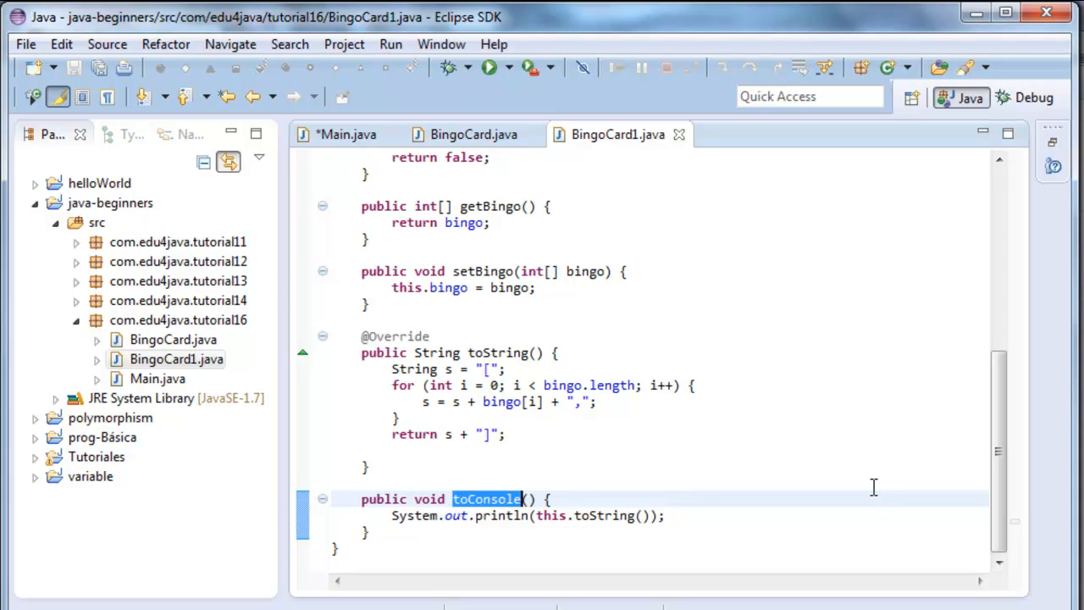
{"action": "left_click", "coordinate": [345, 134]}
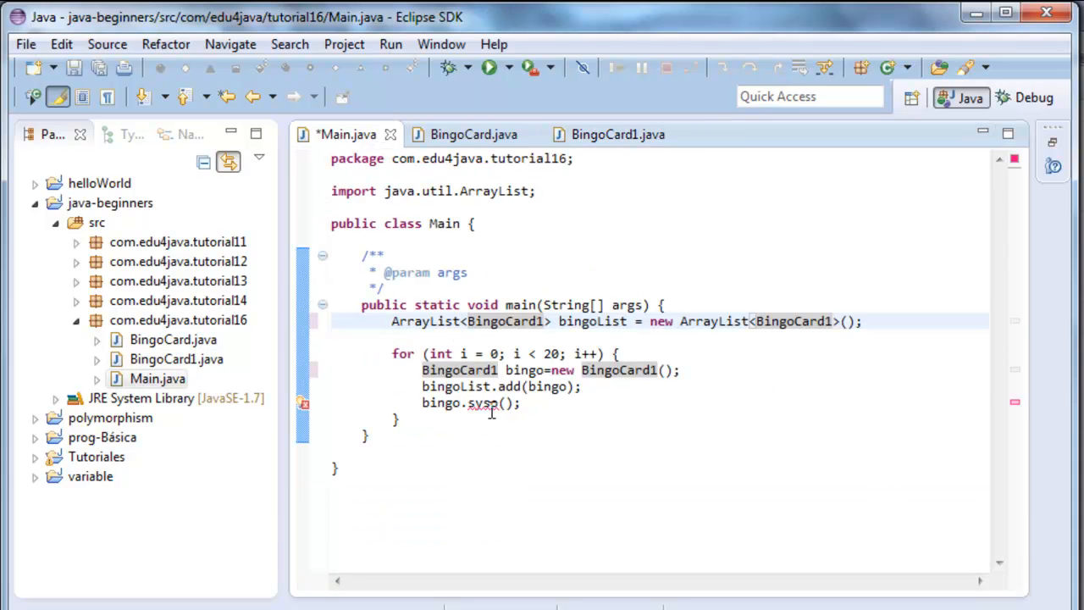
{"action": "type", "text": "toConsole"}
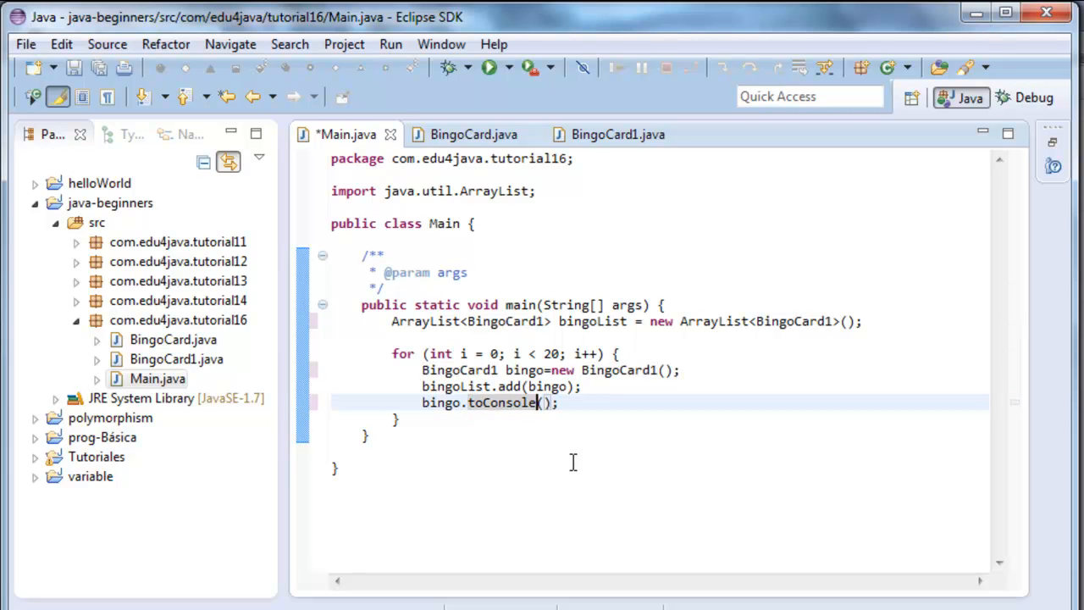
{"action": "left_click", "coordinate": [488, 68]}
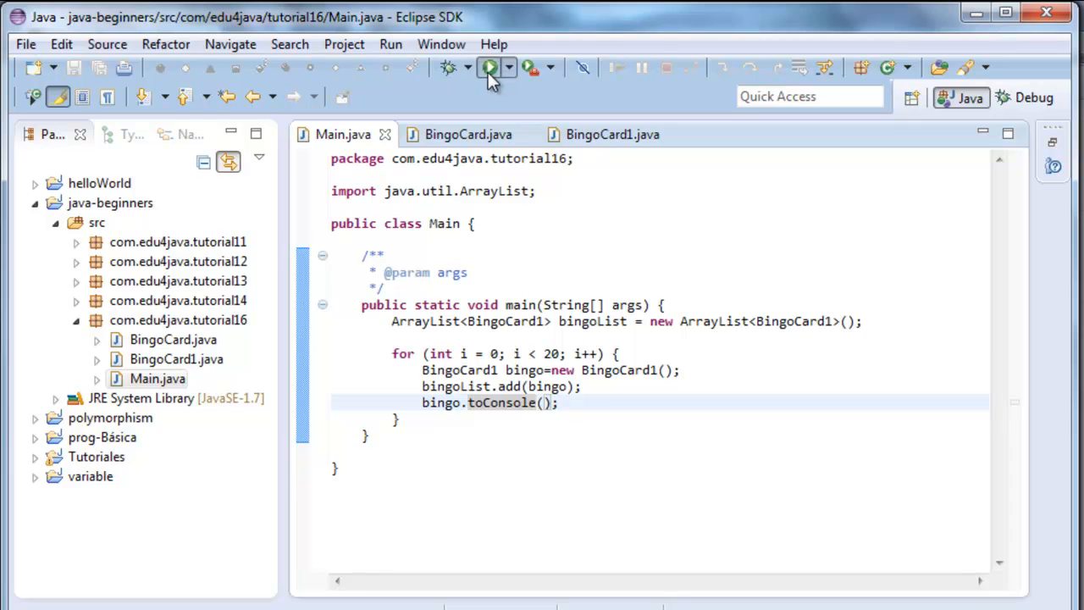
Step: Run Main, create class BingoCard2 in tutorial16 and copy the tutorial's BingoCard2 code into it
{"action": "left_click", "coordinate": [488, 68]}
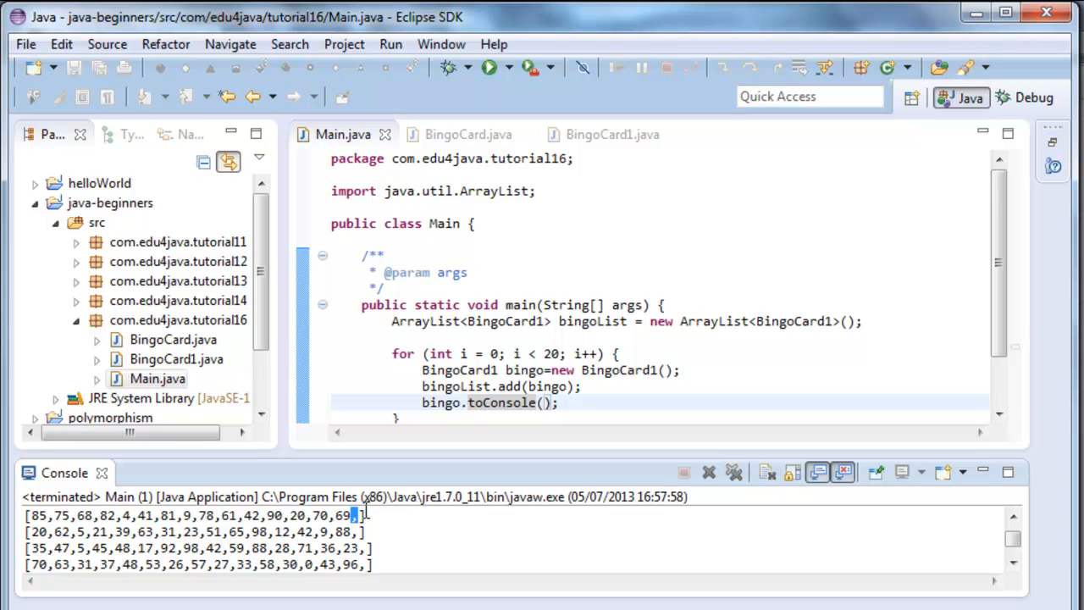
{"action": "right_click", "coordinate": [178, 321]}
{"action": "type", "text": "Bingo"}
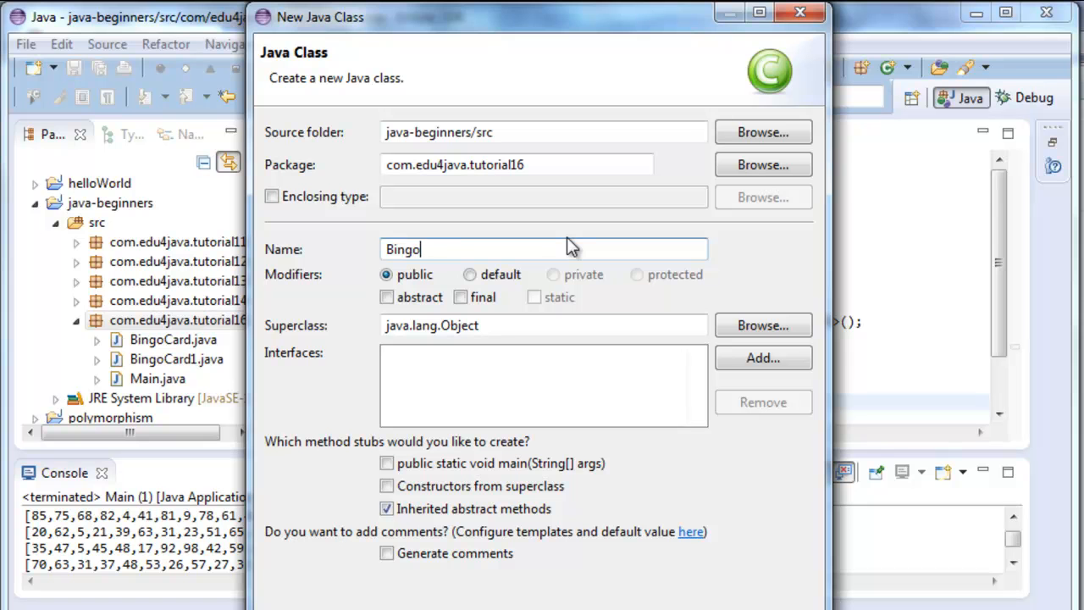
{"action": "type", "text": "Card2"}
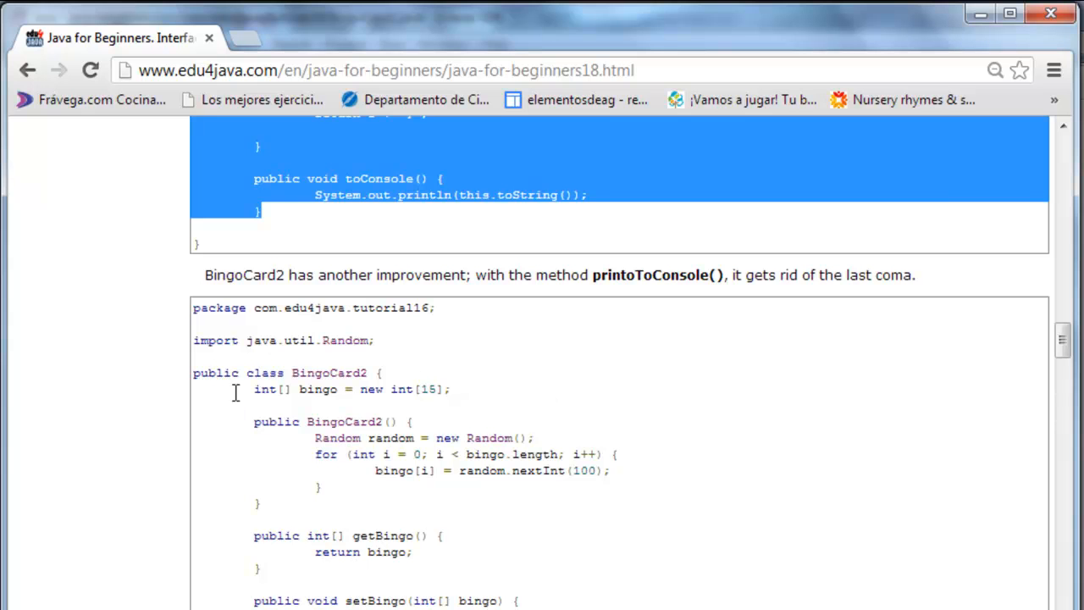
{"action": "scroll", "scroll_direction": "down", "scroll_amount": 3}
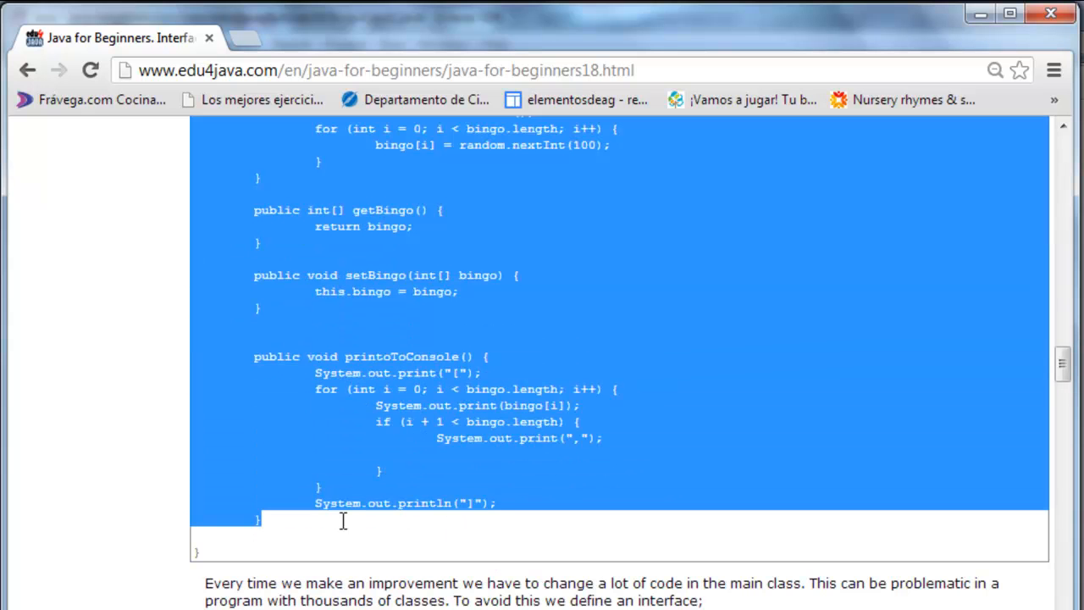
{"action": "key", "text": "alt+tab"}
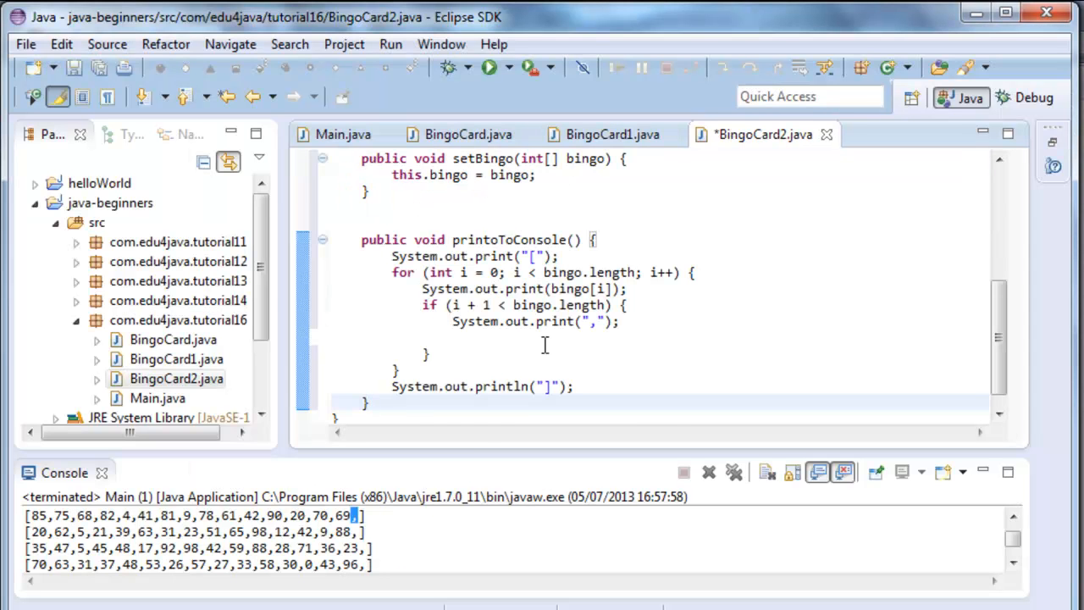
Step: Review BingoCard2's printoToConsole method name before returning to Main
{"action": "scroll", "scroll_direction": "up", "scroll_amount": 3}
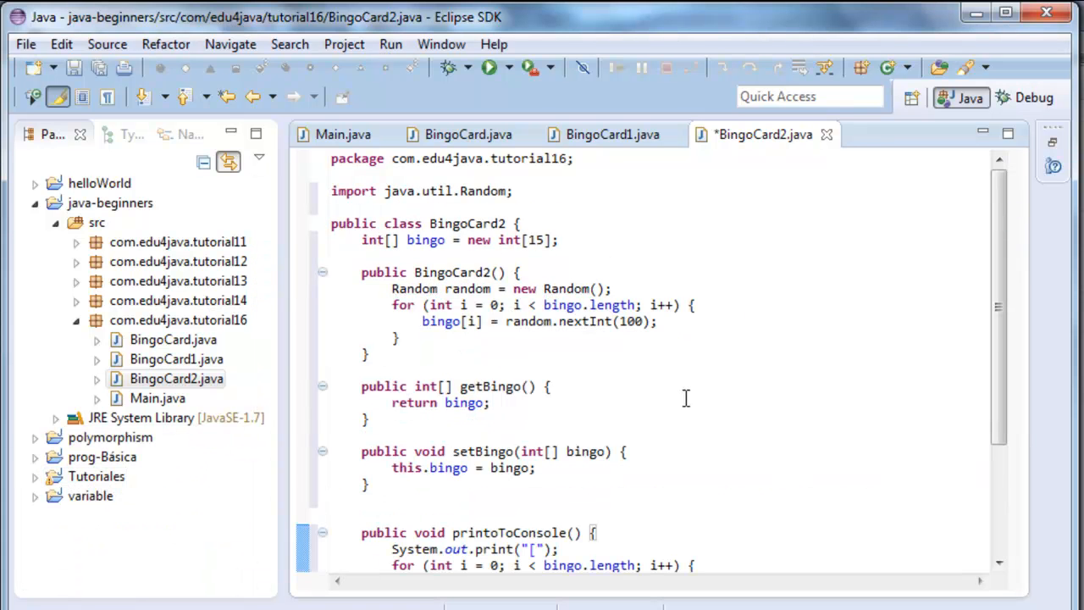
{"action": "scroll", "scroll_direction": "down", "scroll_amount": 3}
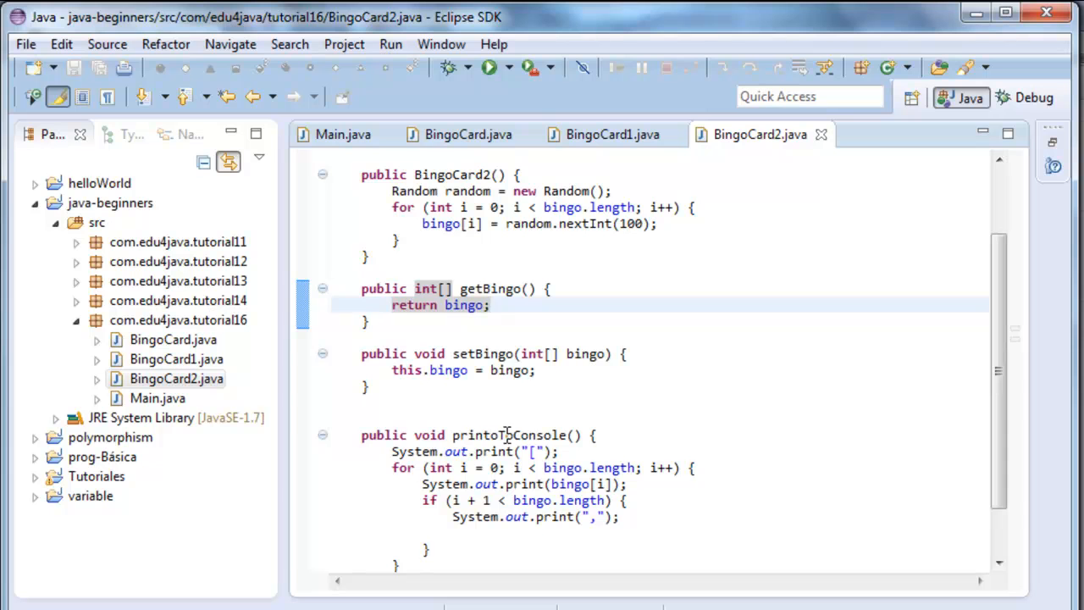
{"action": "double_click", "coordinate": [508, 433]}
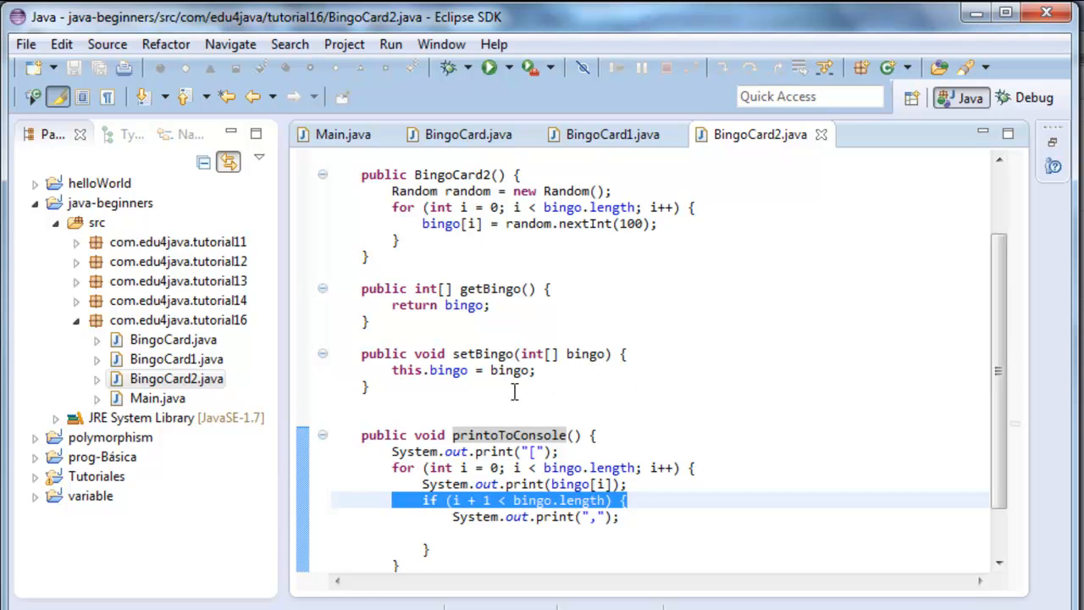
{"action": "mouse_move", "coordinate": [580, 338]}
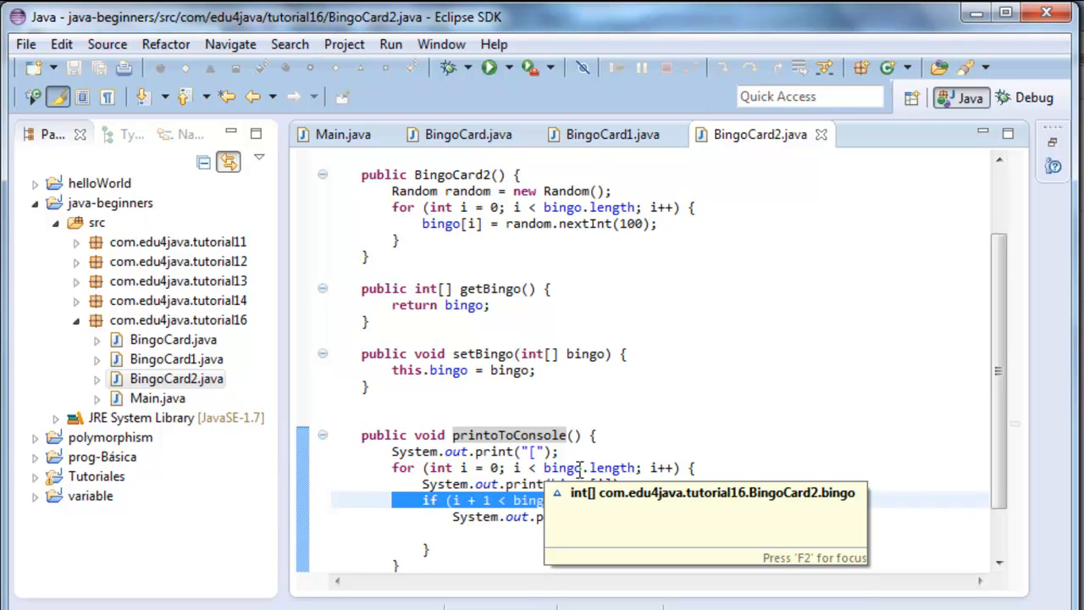
{"action": "mouse_move", "coordinate": [295, 156]}
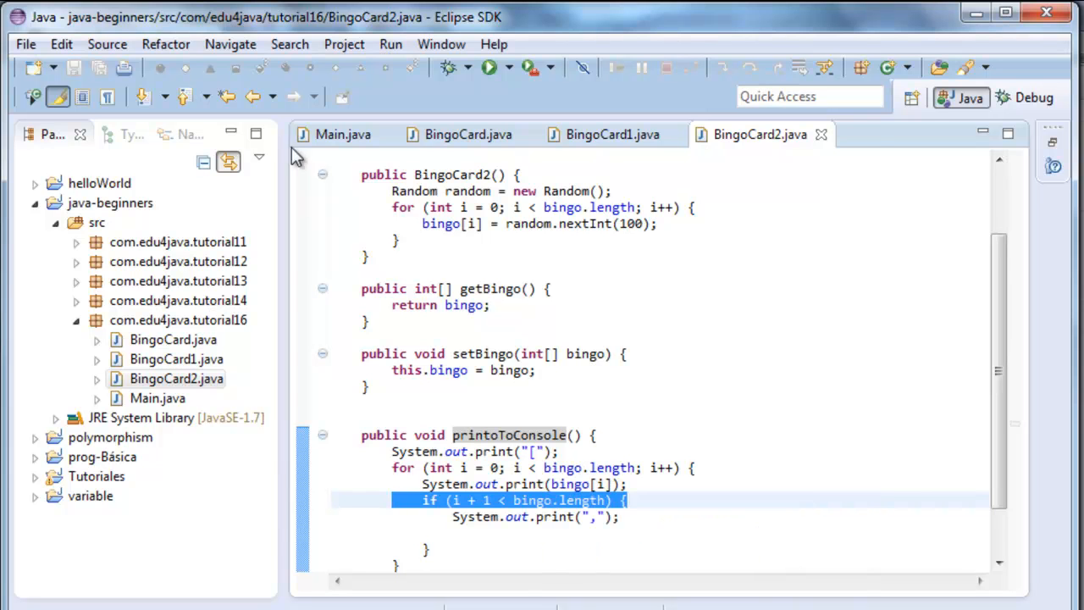
{"action": "left_click", "coordinate": [342, 134]}
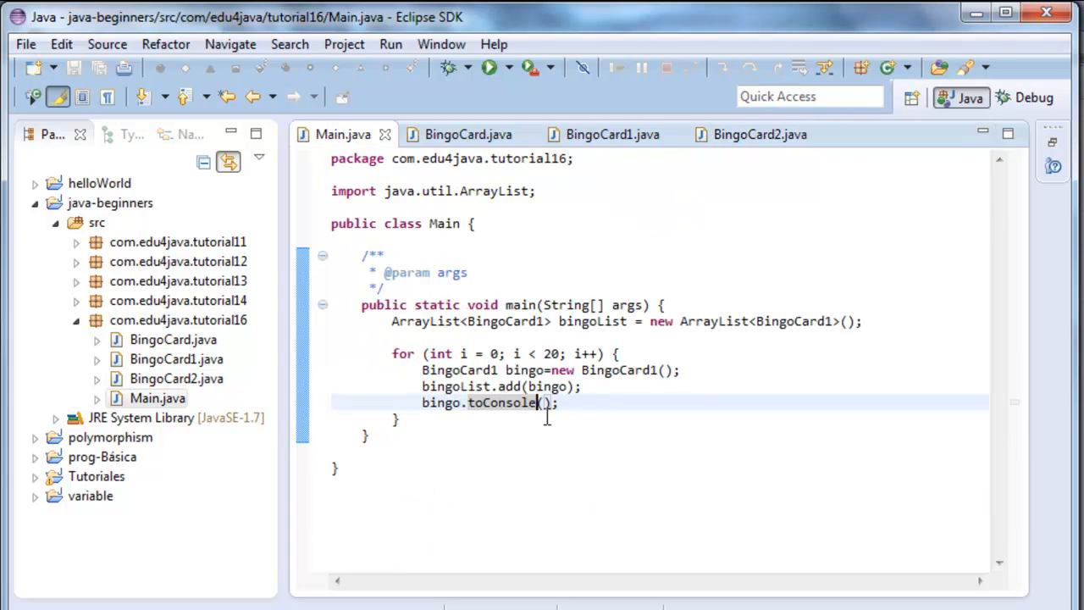
Step: Switch Main's list and loop to BingoCard2 and check the printoToConsole method name
{"action": "left_click", "coordinate": [661, 369]}
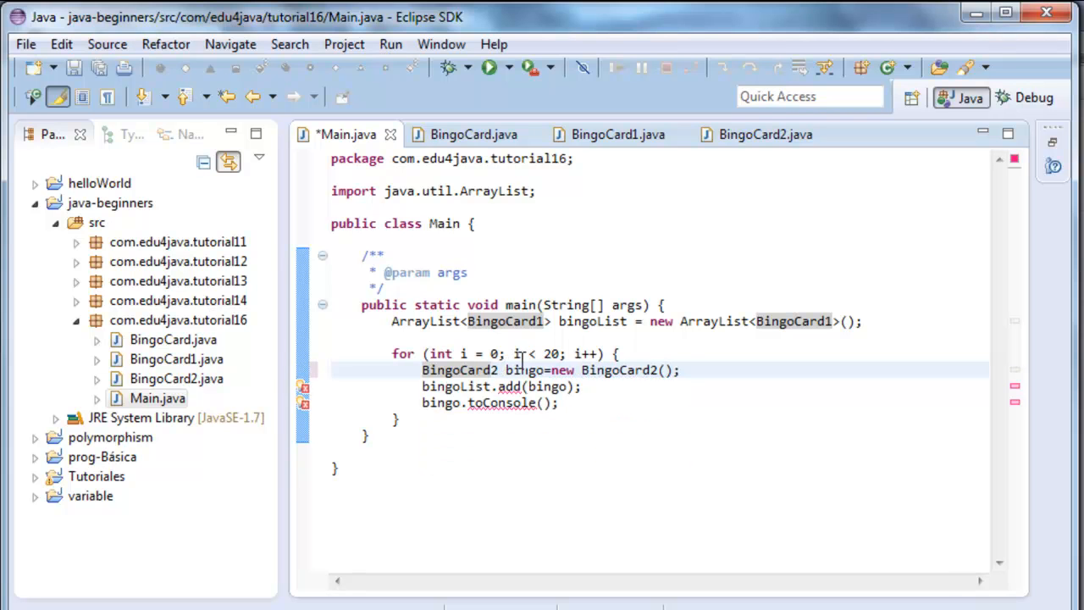
{"action": "left_click", "coordinate": [546, 322]}
{"action": "type", "text": "2"}
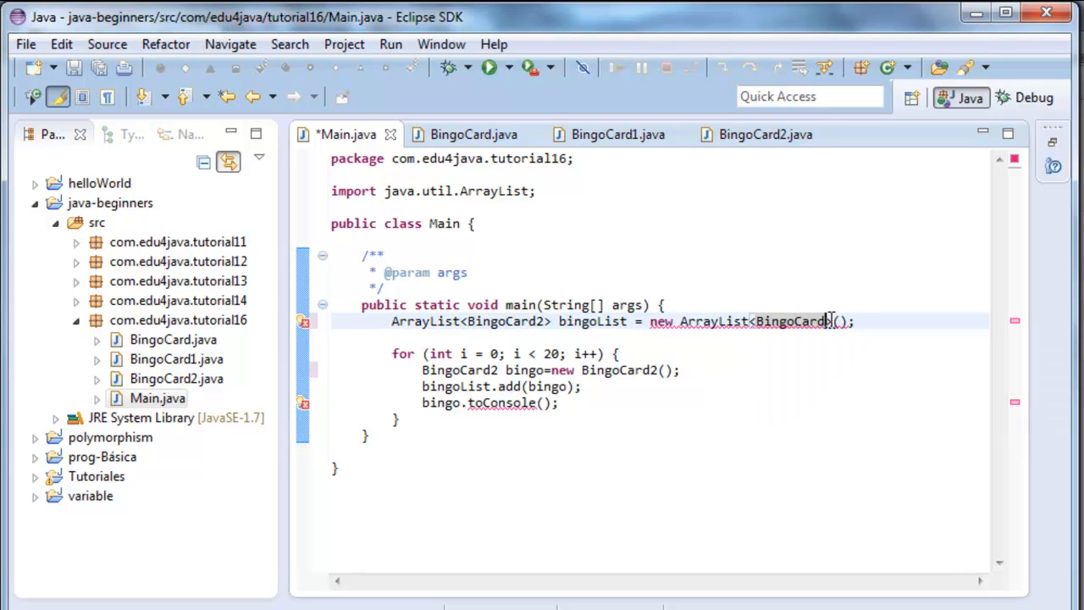
{"action": "mouse_move", "coordinate": [754, 134]}
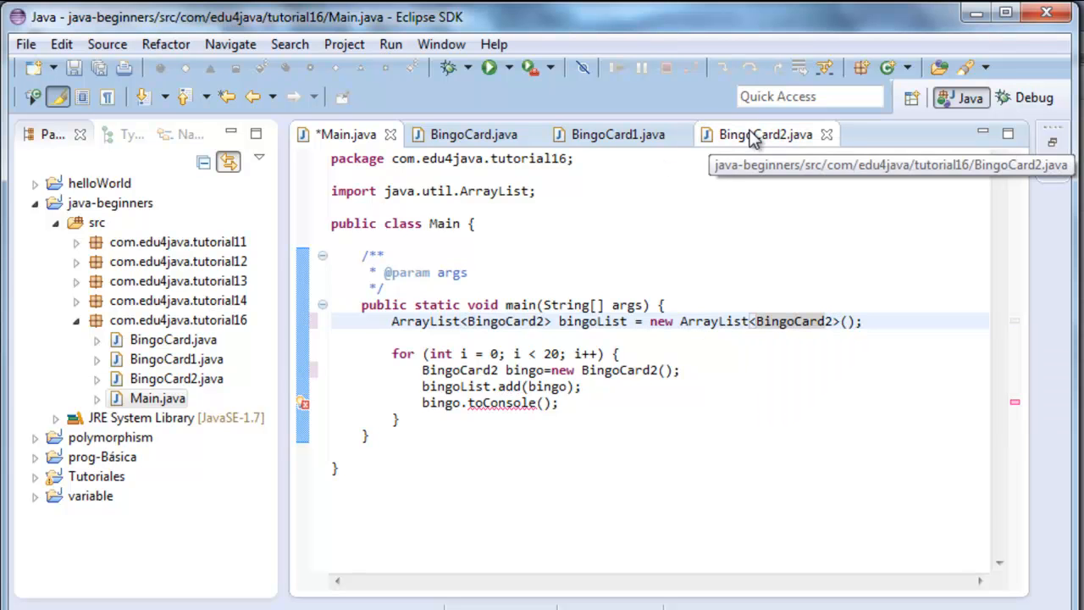
{"action": "left_click", "coordinate": [766, 134]}
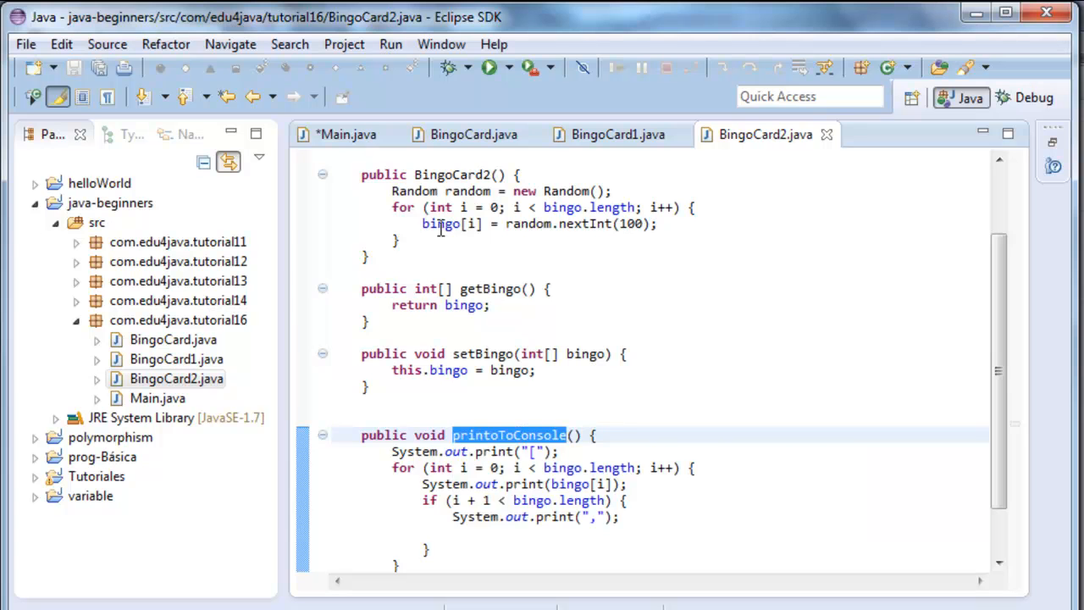
{"action": "left_click", "coordinate": [346, 134]}
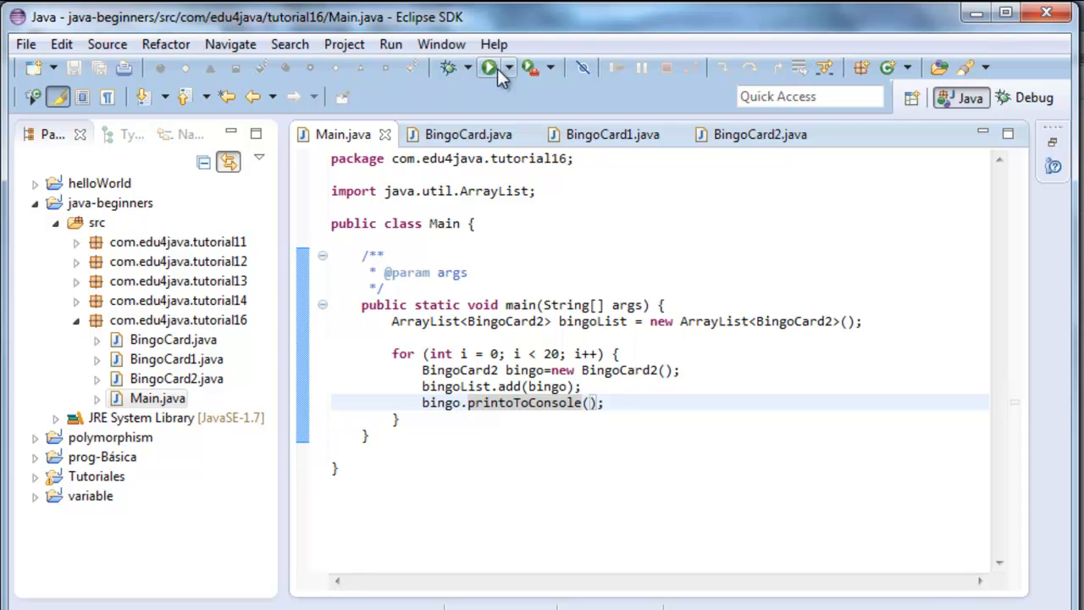
{"action": "left_click", "coordinate": [488, 68]}
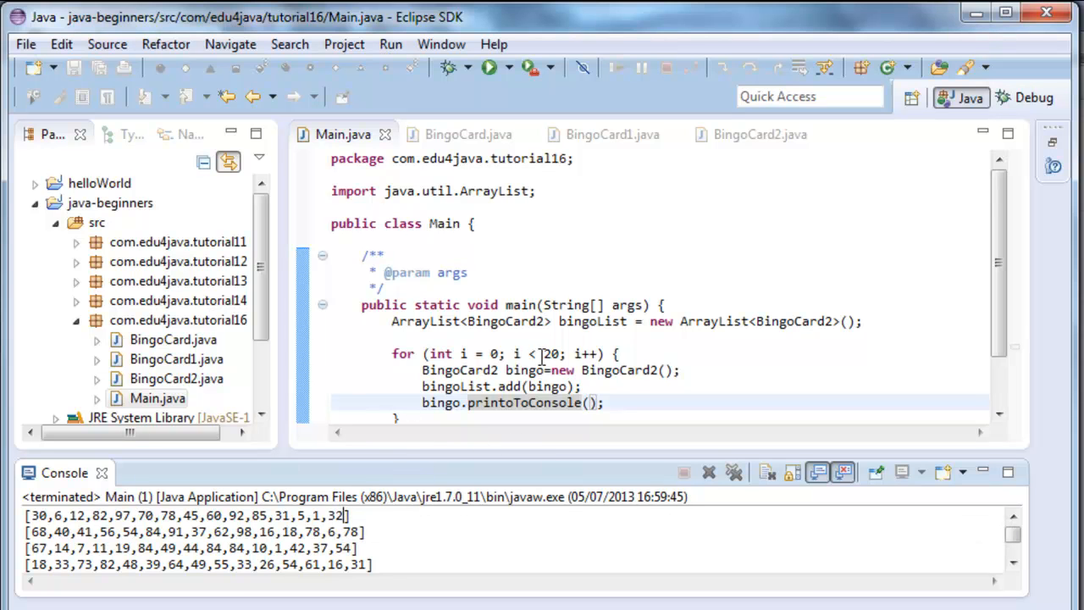
{"action": "mouse_move", "coordinate": [519, 471]}
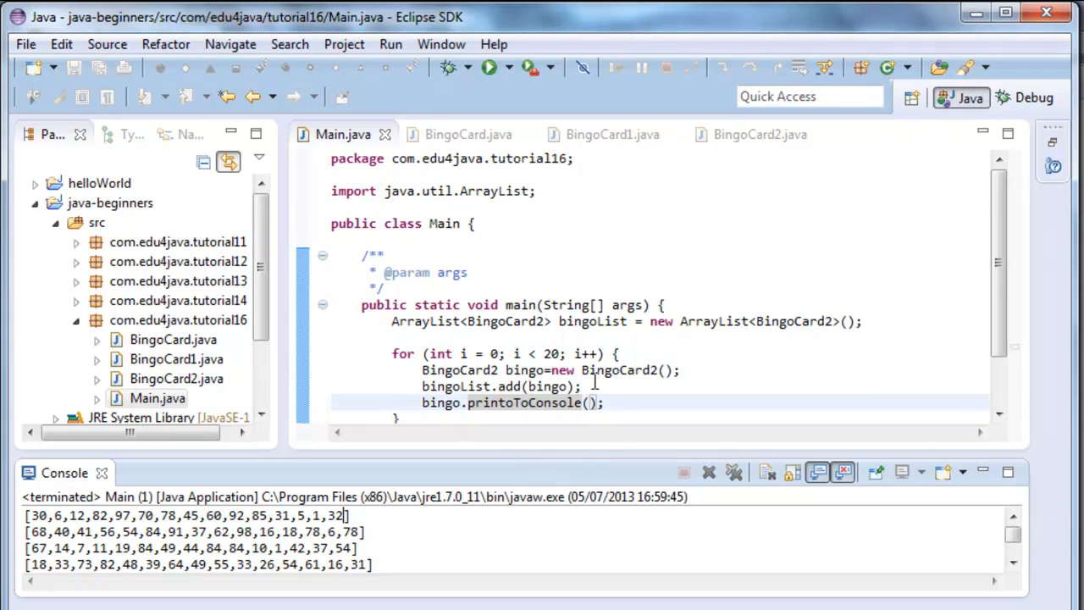
{"action": "mouse_move", "coordinate": [576, 471]}
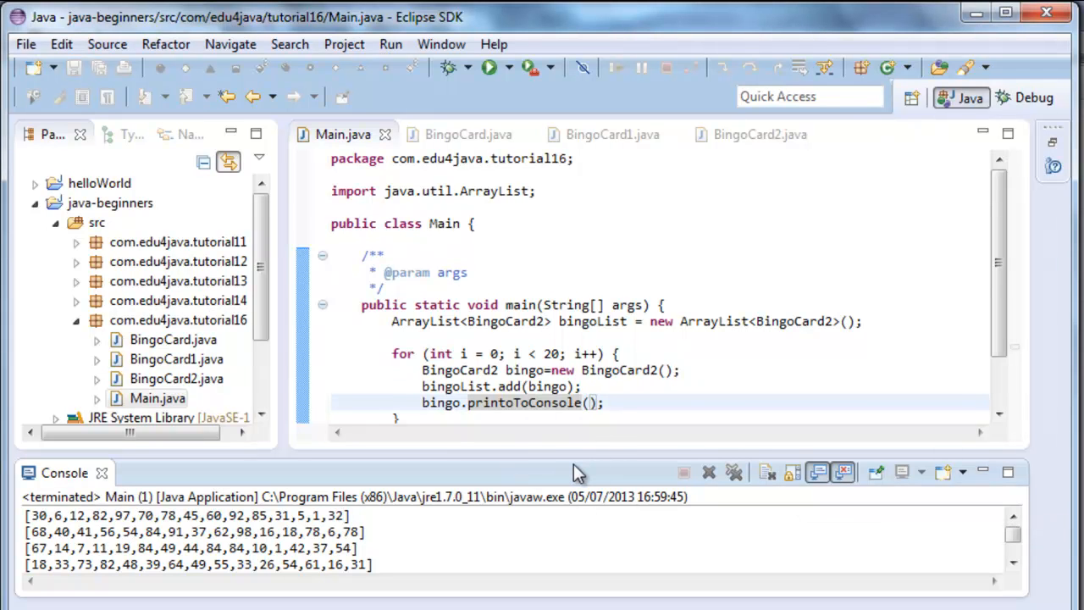
{"action": "mouse_move", "coordinate": [566, 483]}
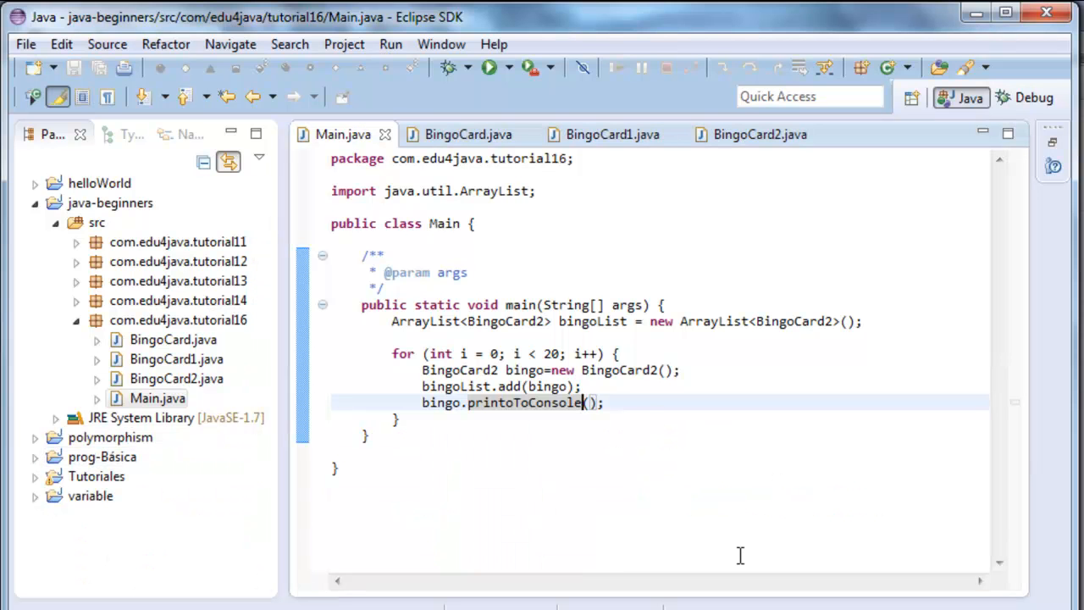
{"action": "mouse_move", "coordinate": [763, 544]}
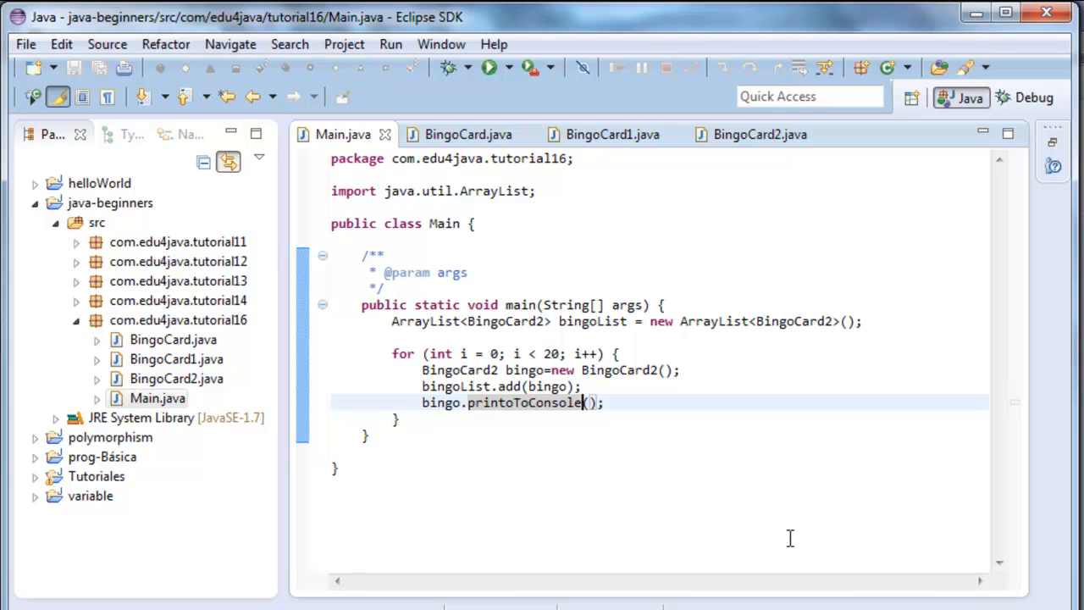
{"action": "mouse_move", "coordinate": [771, 393]}
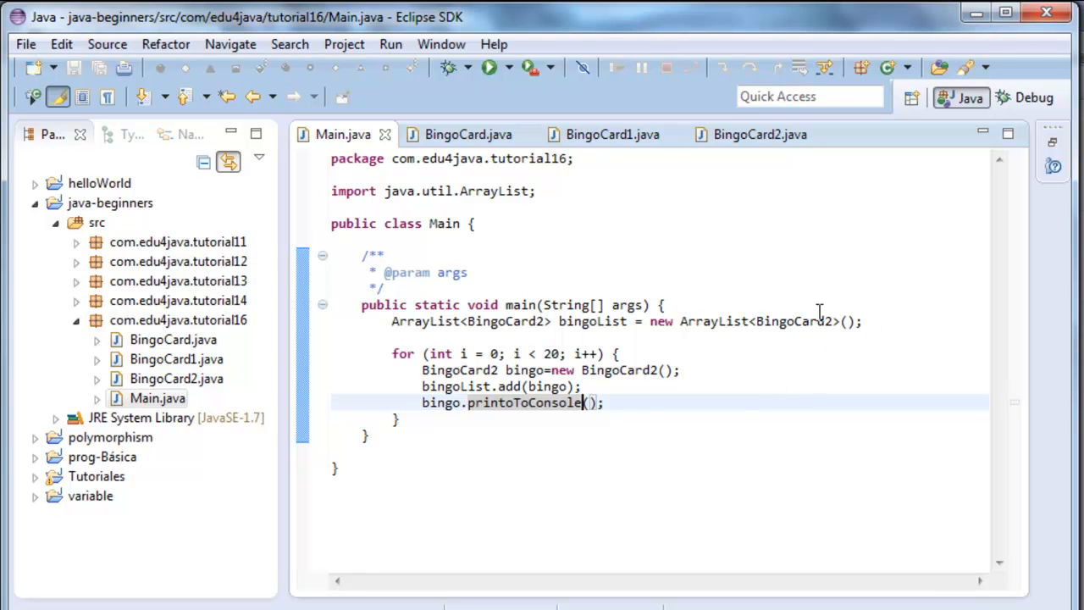
{"action": "mouse_move", "coordinate": [872, 322]}
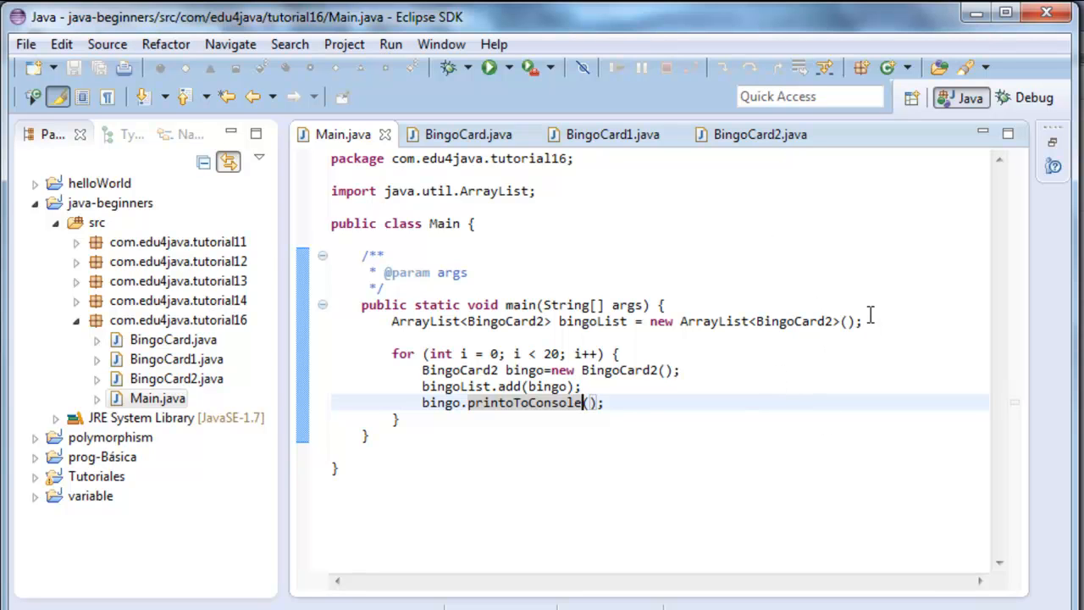
{"action": "mouse_move", "coordinate": [783, 321]}
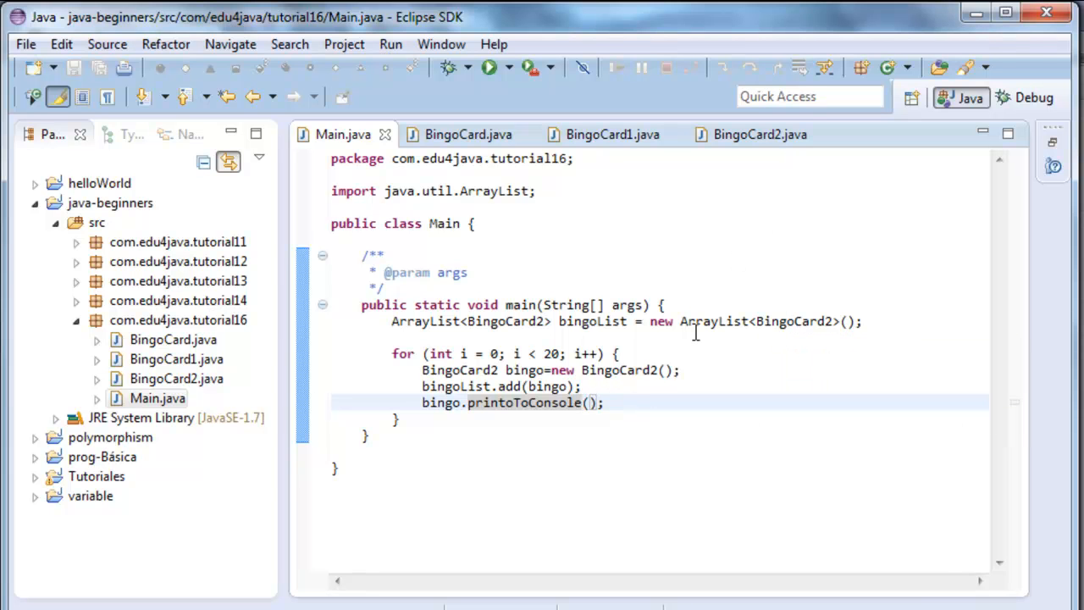
{"action": "mouse_move", "coordinate": [654, 417]}
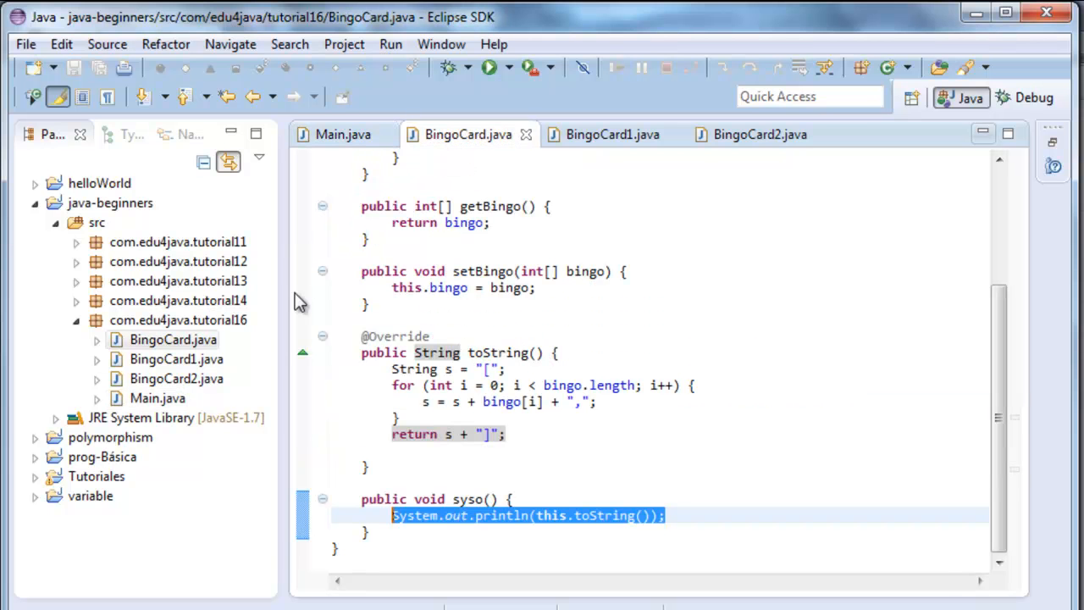
Step: Extract interface IBingoCard from BingoCard with only syso() selected
{"action": "right_click", "coordinate": [156, 339]}
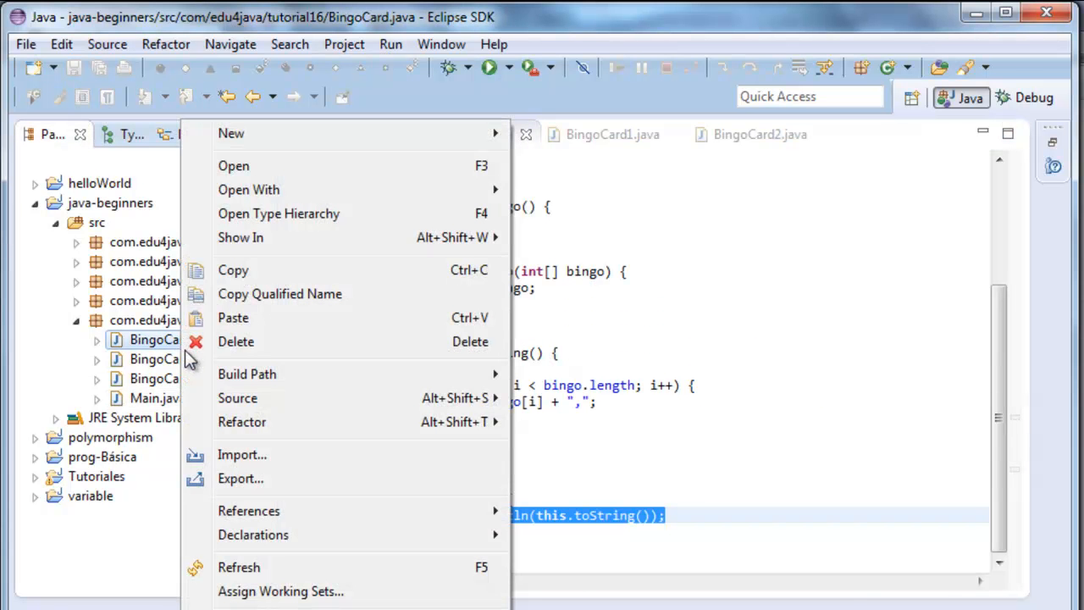
{"action": "mouse_move", "coordinate": [240, 422]}
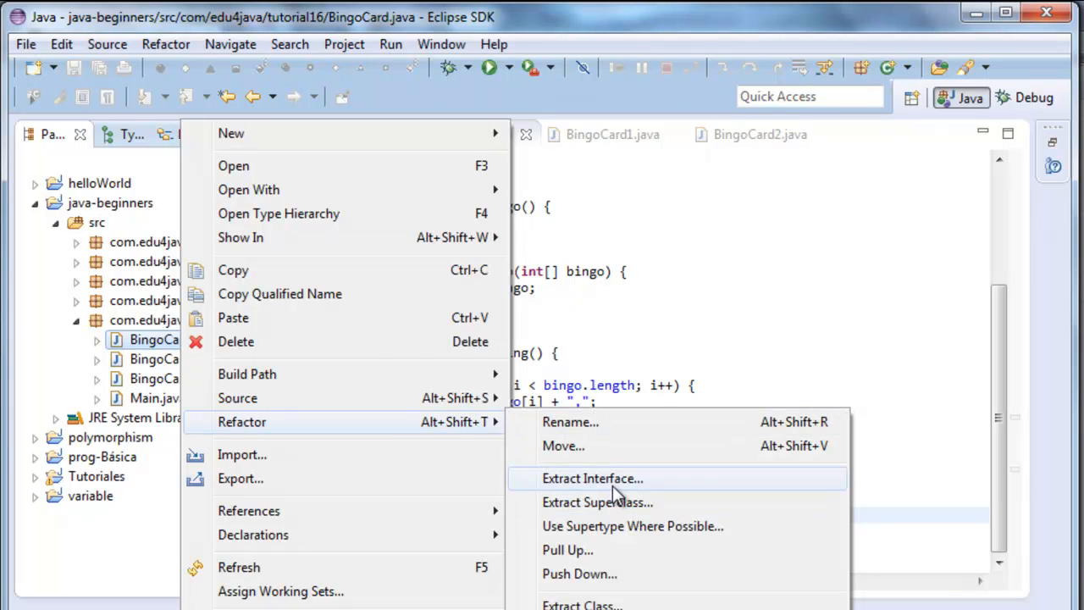
{"action": "left_click", "coordinate": [593, 477]}
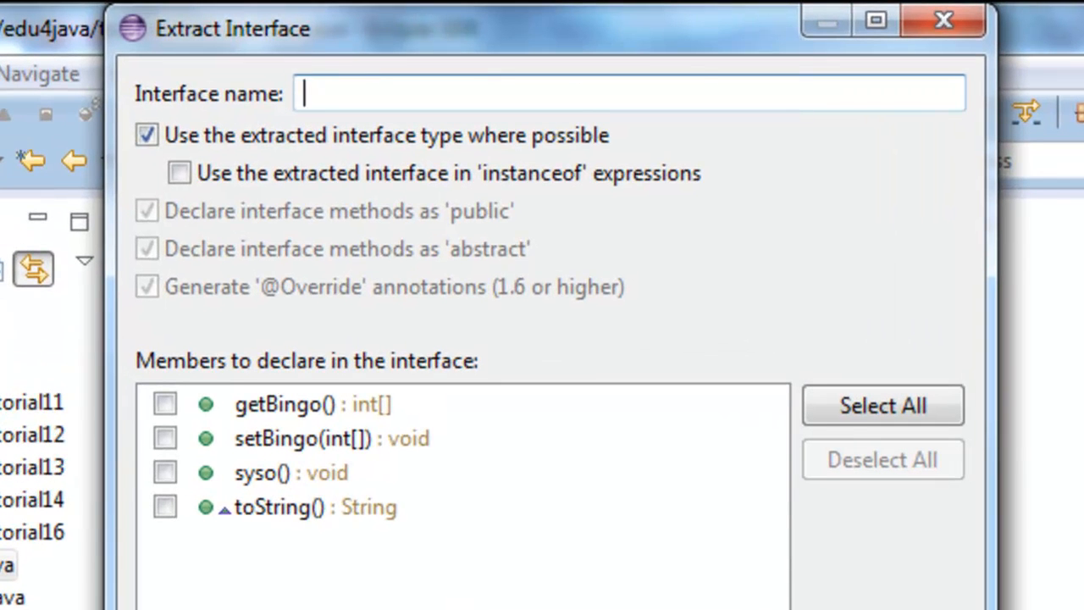
{"action": "type", "text": "IBingoCA"}
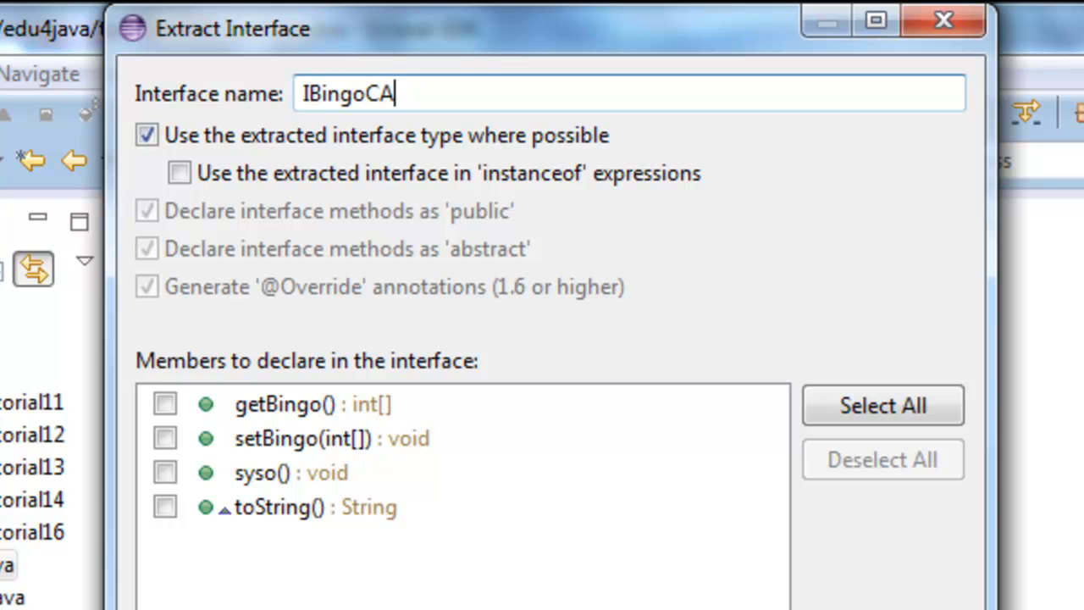
{"action": "type", "text": "rd"}
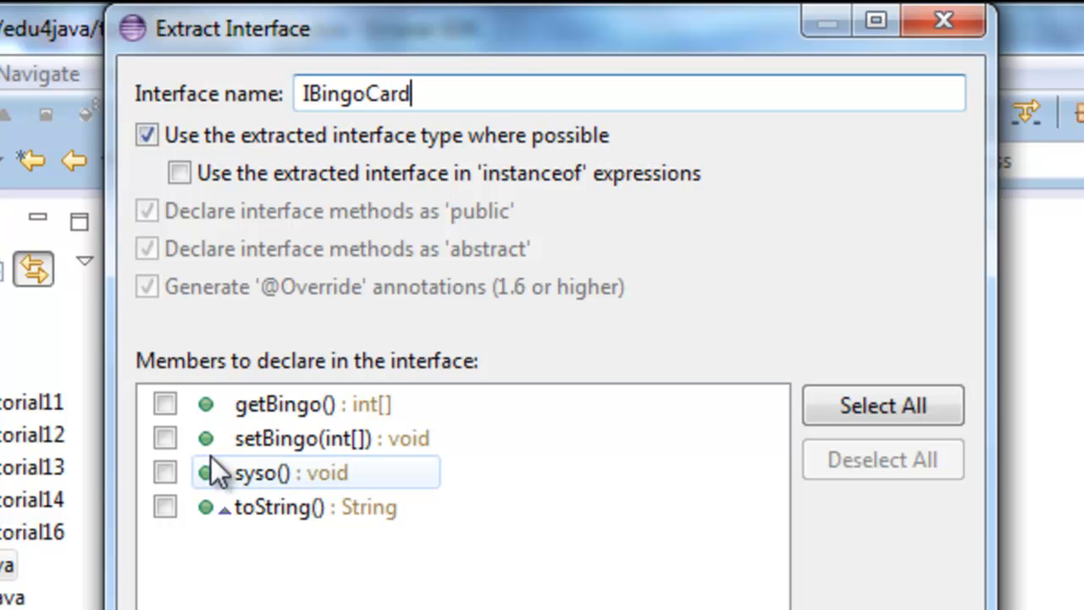
{"action": "mouse_move", "coordinate": [386, 390]}
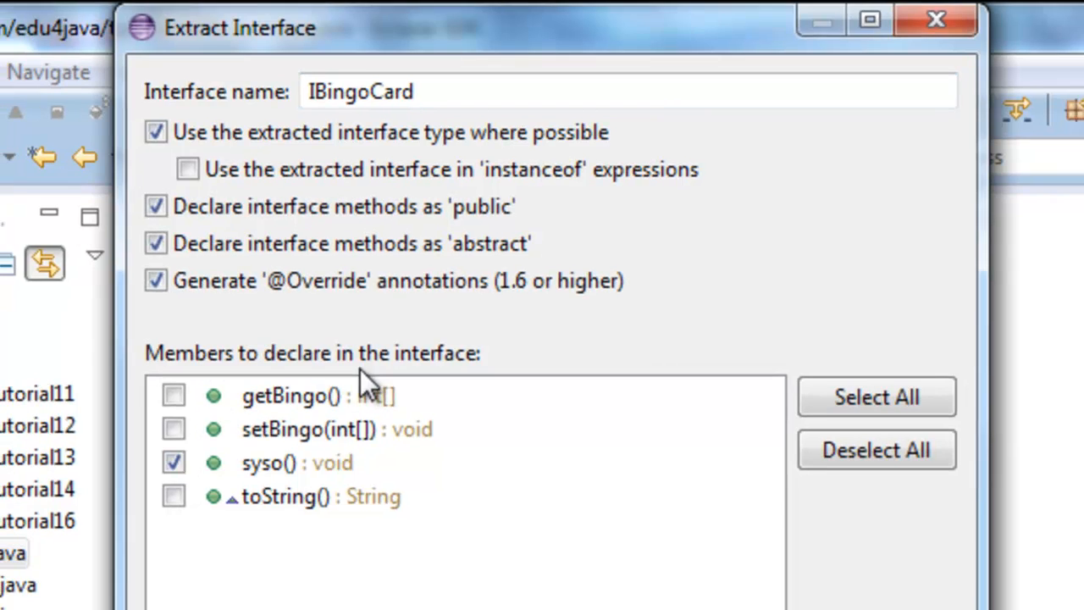
{"action": "left_click", "coordinate": [660, 562]}
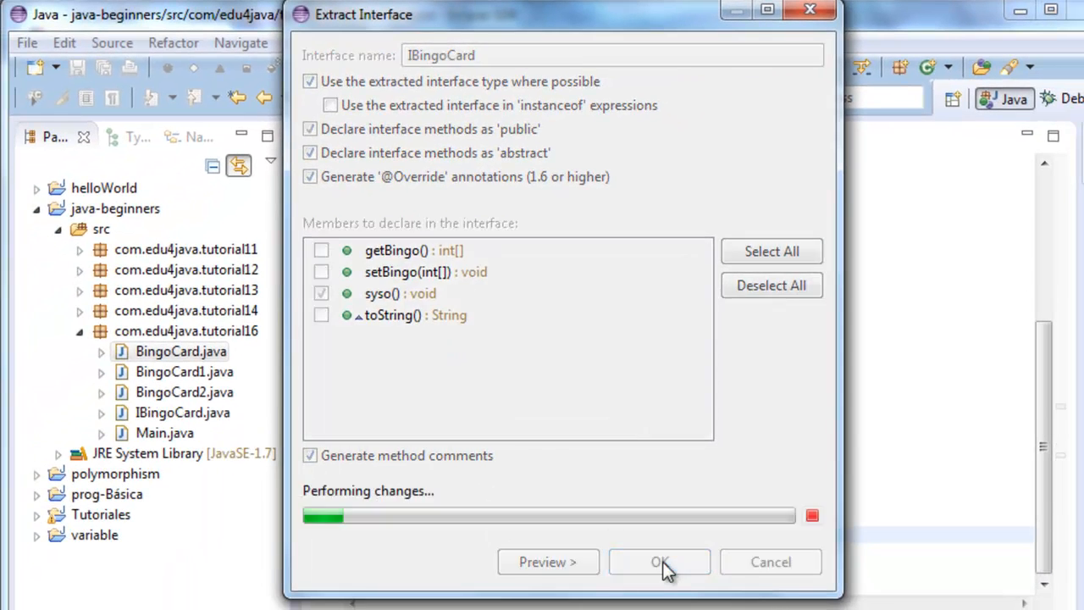
{"action": "left_click", "coordinate": [659, 563]}
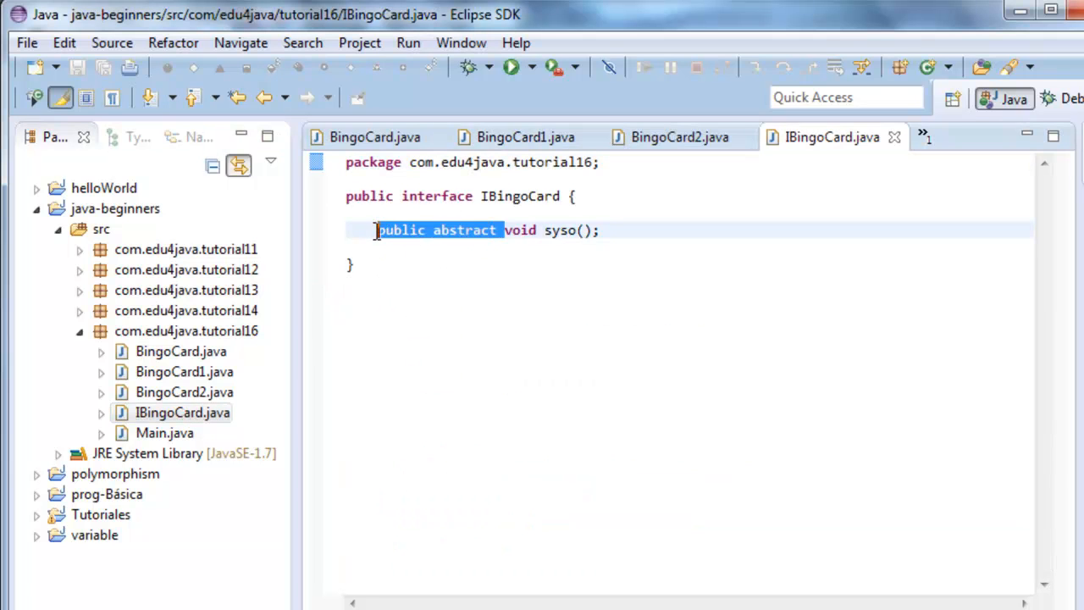
Step: Trim IBingoCard's method to plain void syso() and check BingoCard implements IBingoCard
{"action": "key", "text": "Delete"}
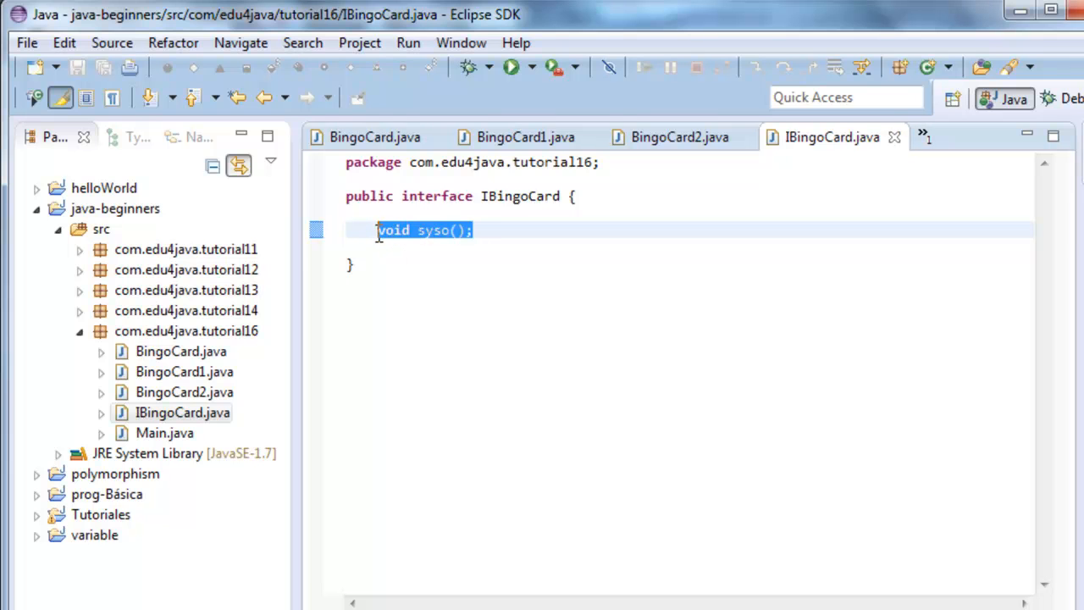
{"action": "mouse_move", "coordinate": [508, 263]}
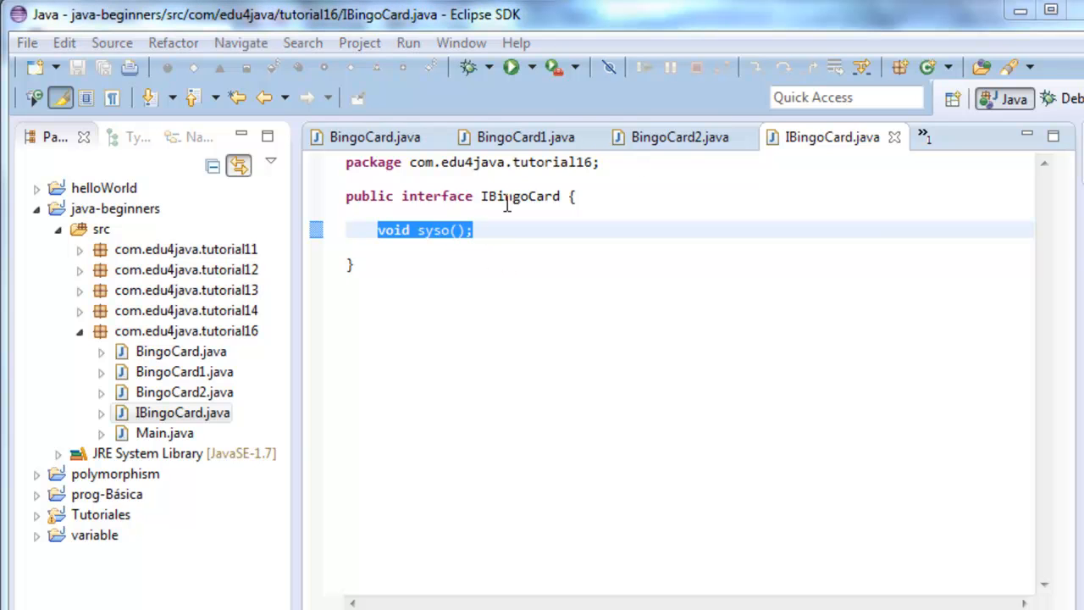
{"action": "mouse_move", "coordinate": [471, 268]}
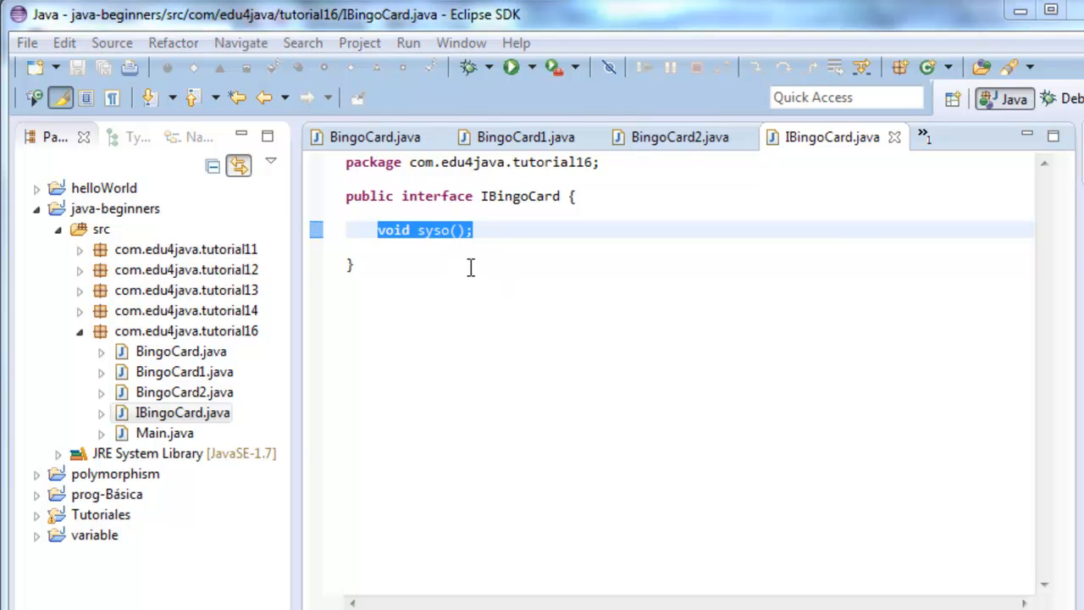
{"action": "left_click", "coordinate": [374, 136]}
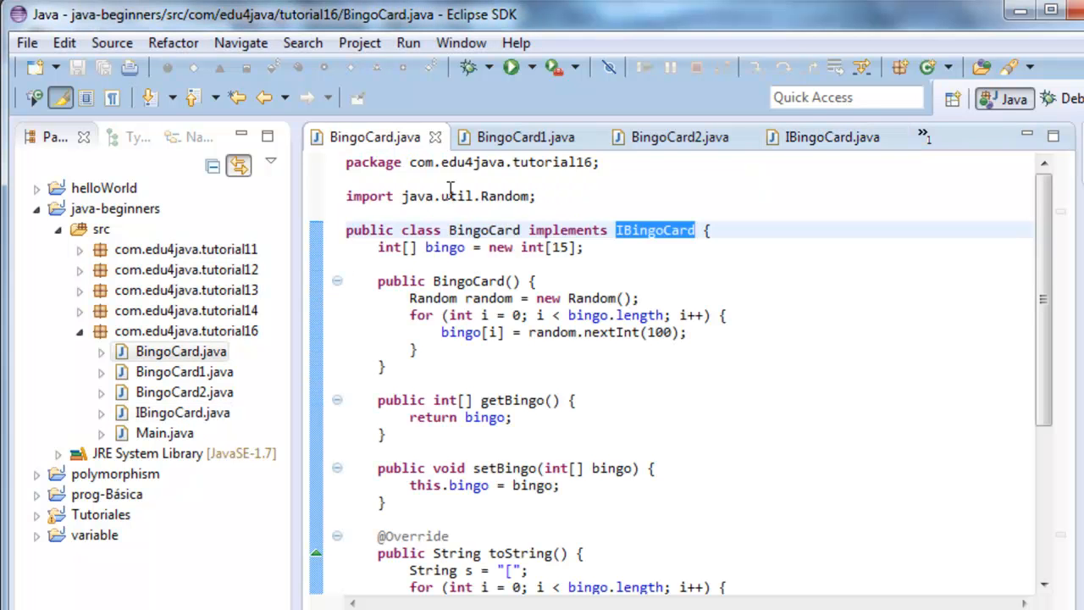
{"action": "double_click", "coordinate": [484, 231]}
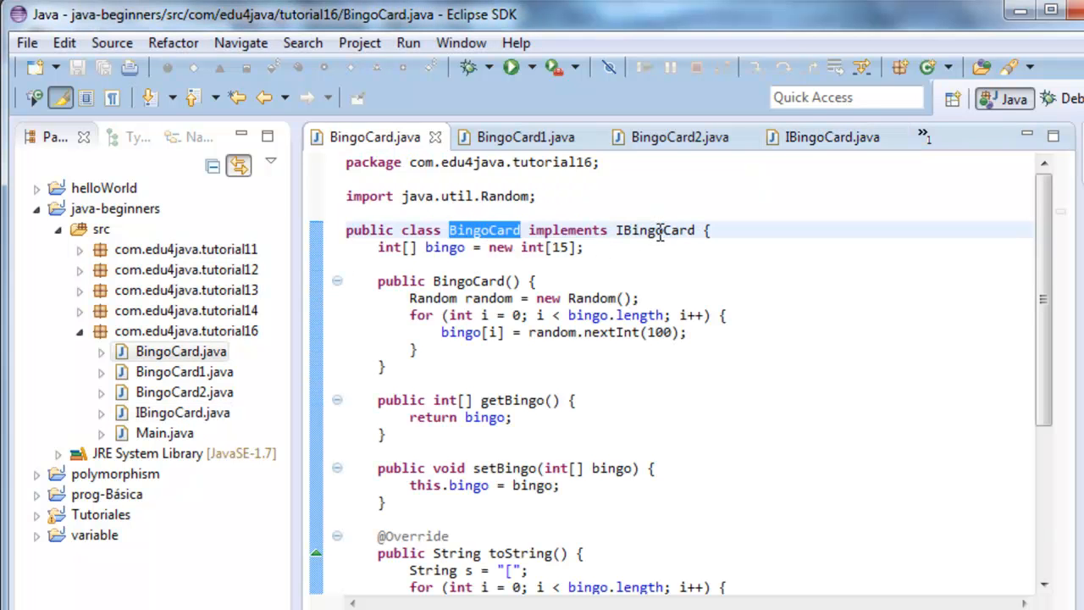
{"action": "double_click", "coordinate": [654, 230]}
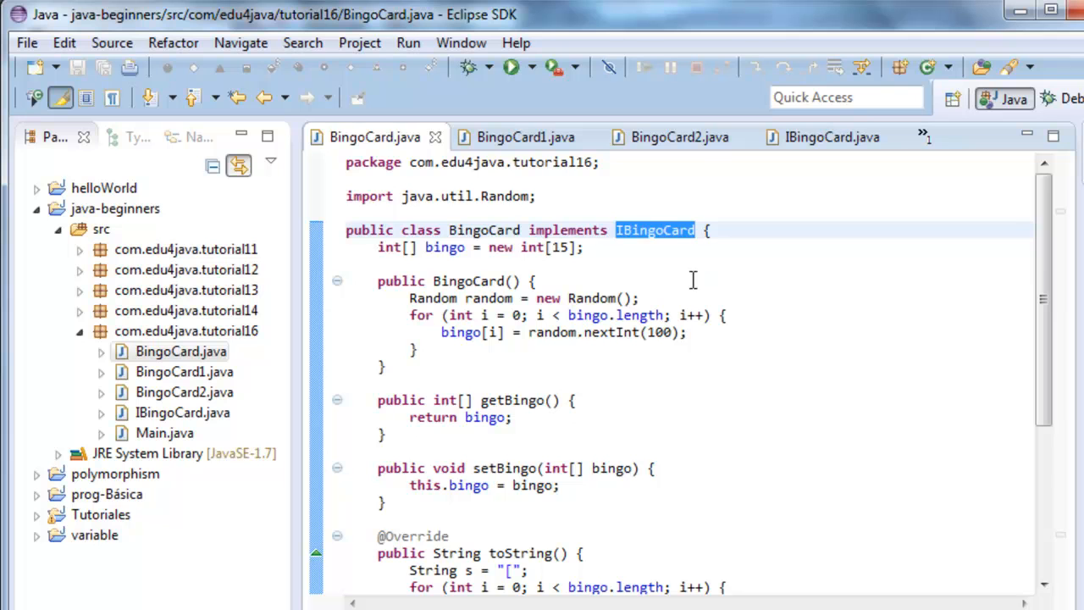
Step: Add 'implements IBingoCard' to the BingoCard1 and BingoCard2 class declarations
{"action": "left_click", "coordinate": [526, 135]}
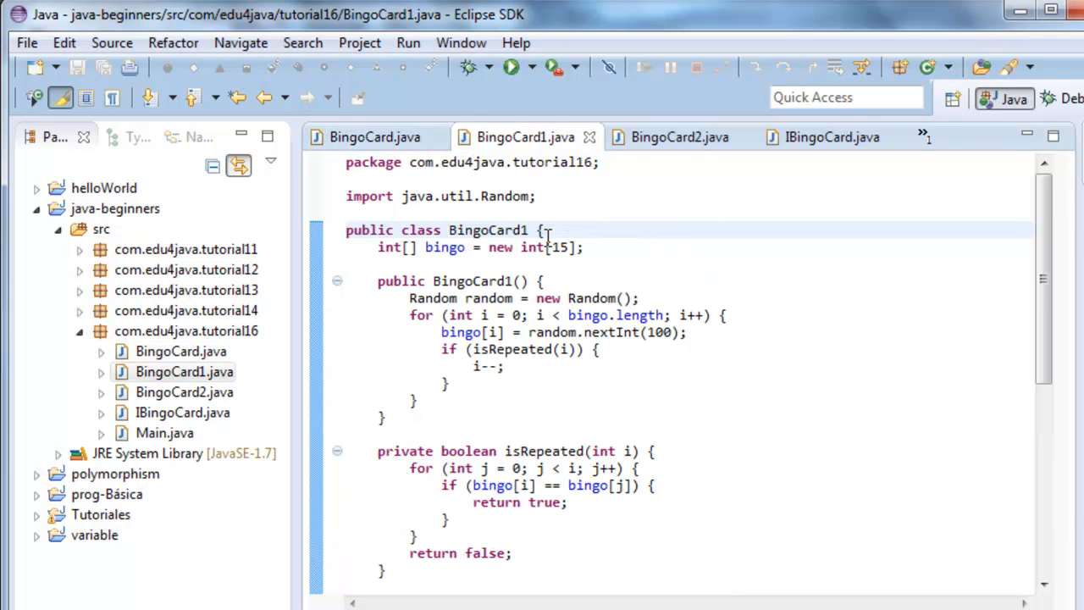
{"action": "left_click", "coordinate": [375, 135]}
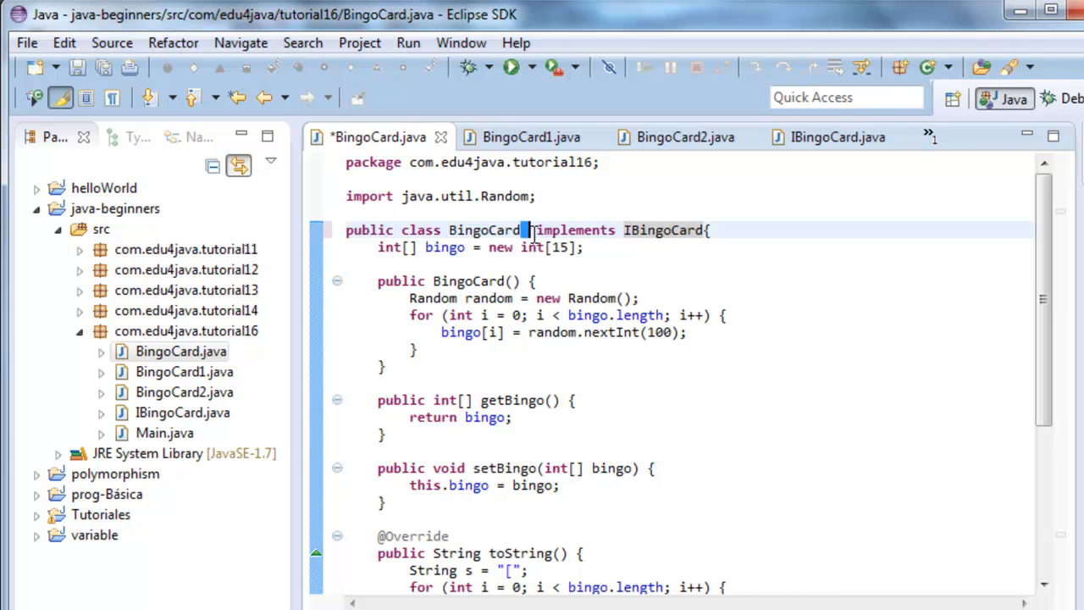
{"action": "double_click", "coordinate": [654, 231]}
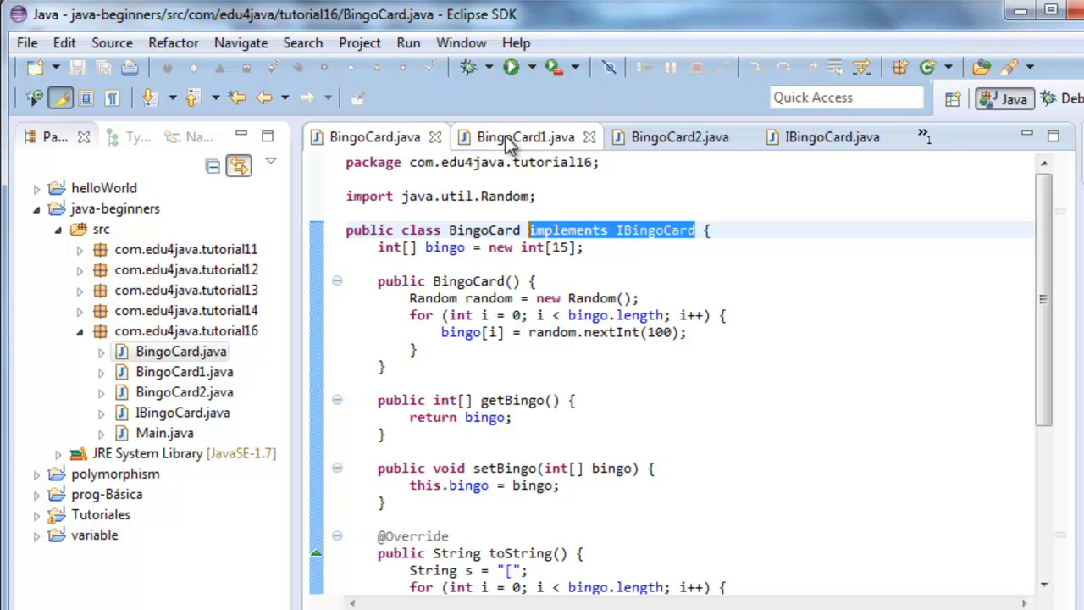
{"action": "left_click", "coordinate": [525, 135]}
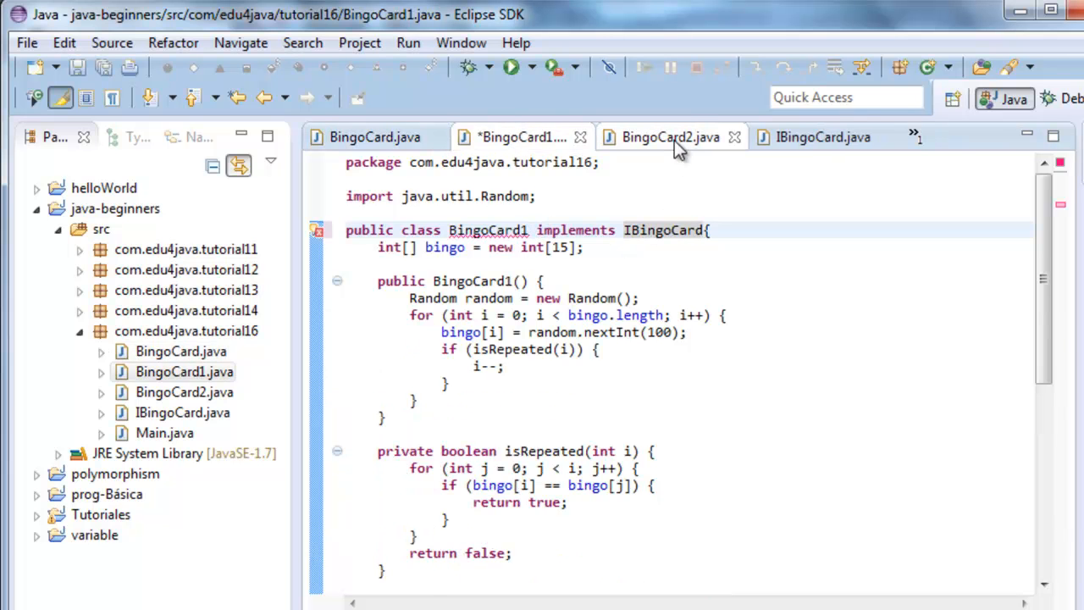
{"action": "left_click", "coordinate": [671, 135]}
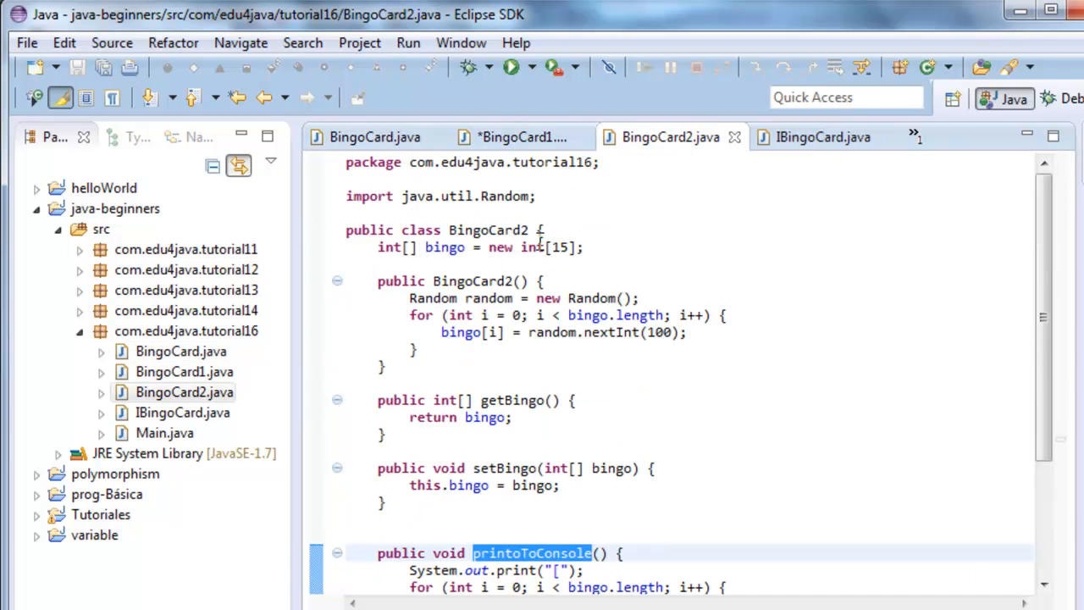
{"action": "type", "text": "implements IBingoCard"}
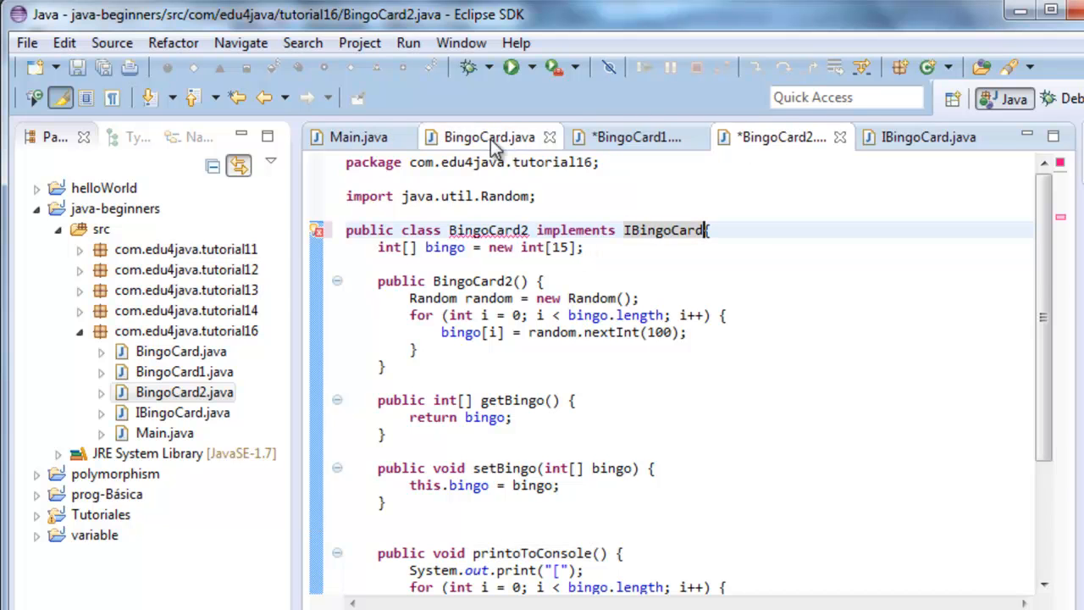
{"action": "left_click", "coordinate": [637, 136]}
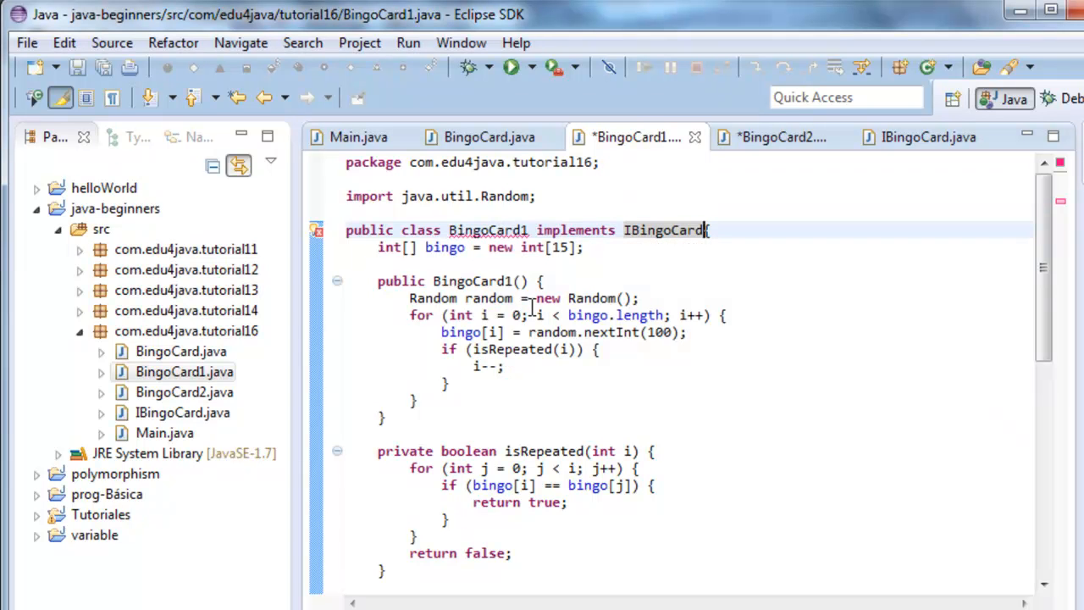
Step: Move System.out.println(this.toString()); from toConsole into BingoCard1's syso() stub
{"action": "scroll", "scroll_direction": "down", "scroll_amount": 3}
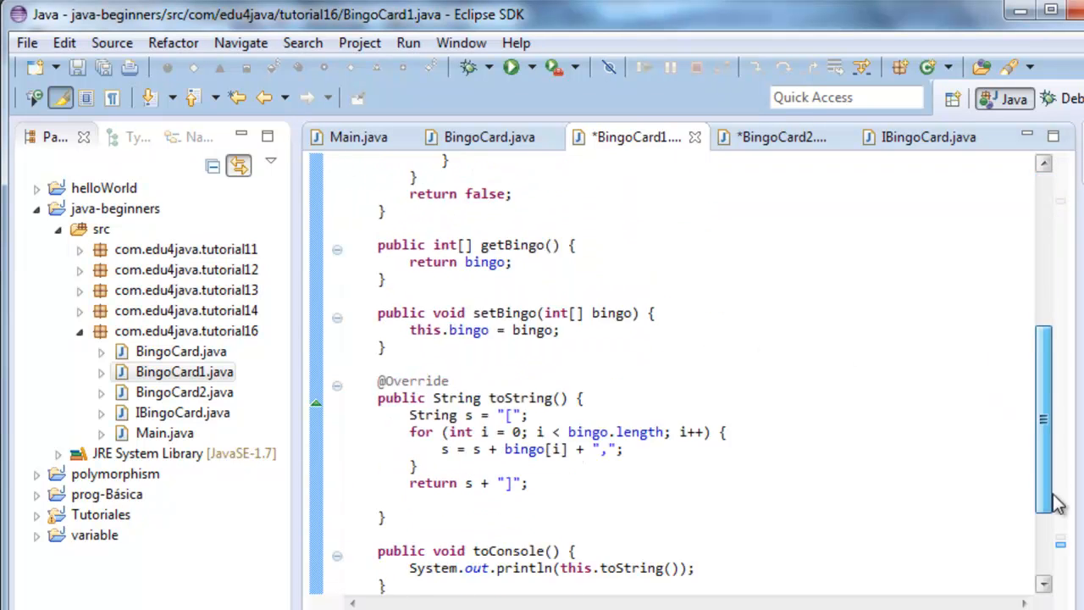
{"action": "scroll", "scroll_direction": "down", "scroll_amount": 3}
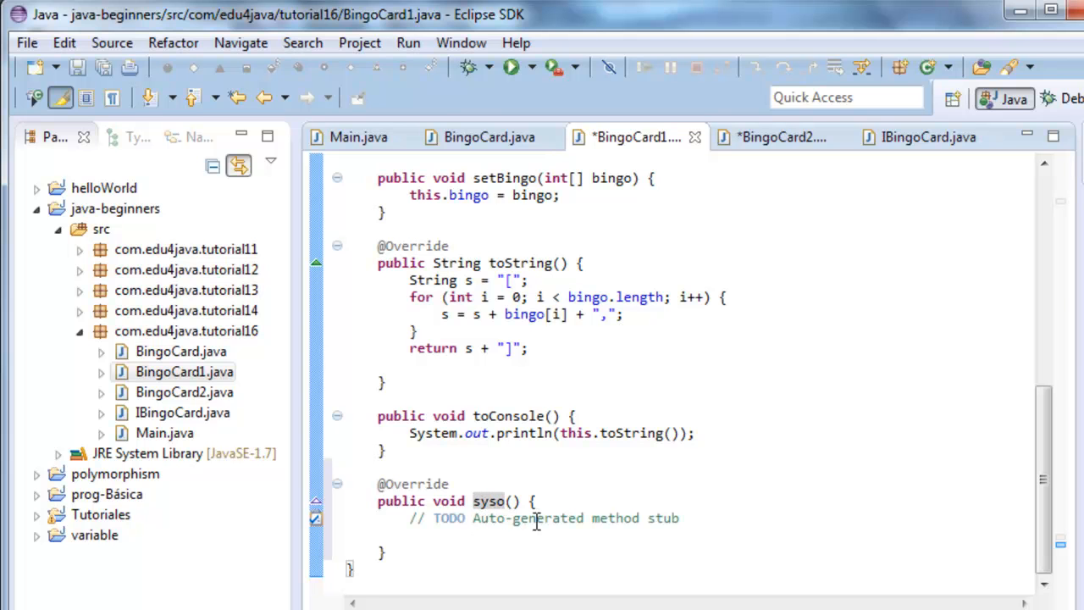
{"action": "left_click", "coordinate": [696, 433]}
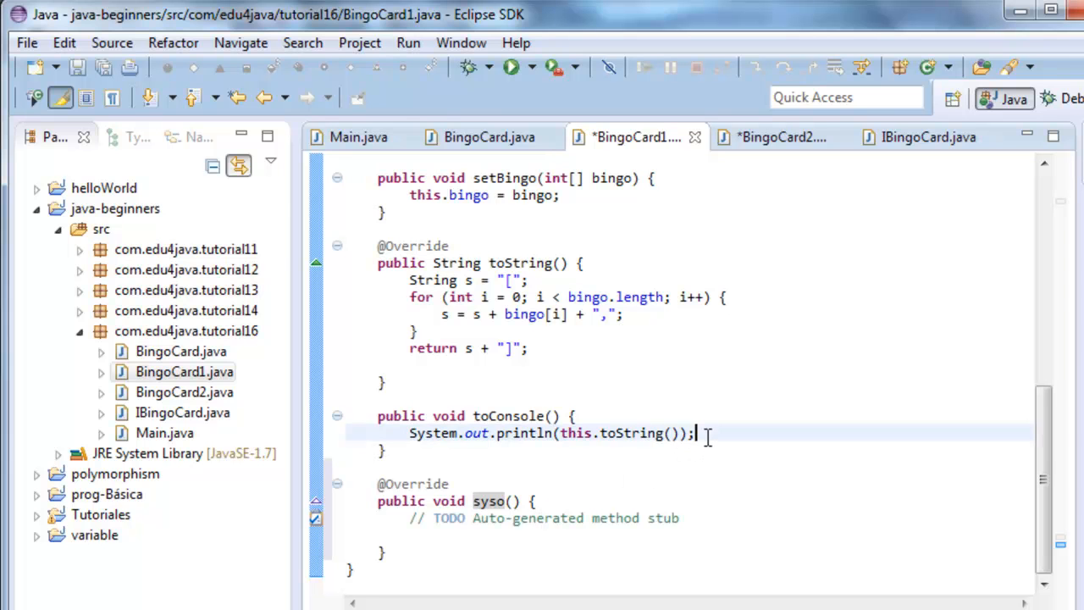
{"action": "triple_click", "coordinate": [551, 434]}
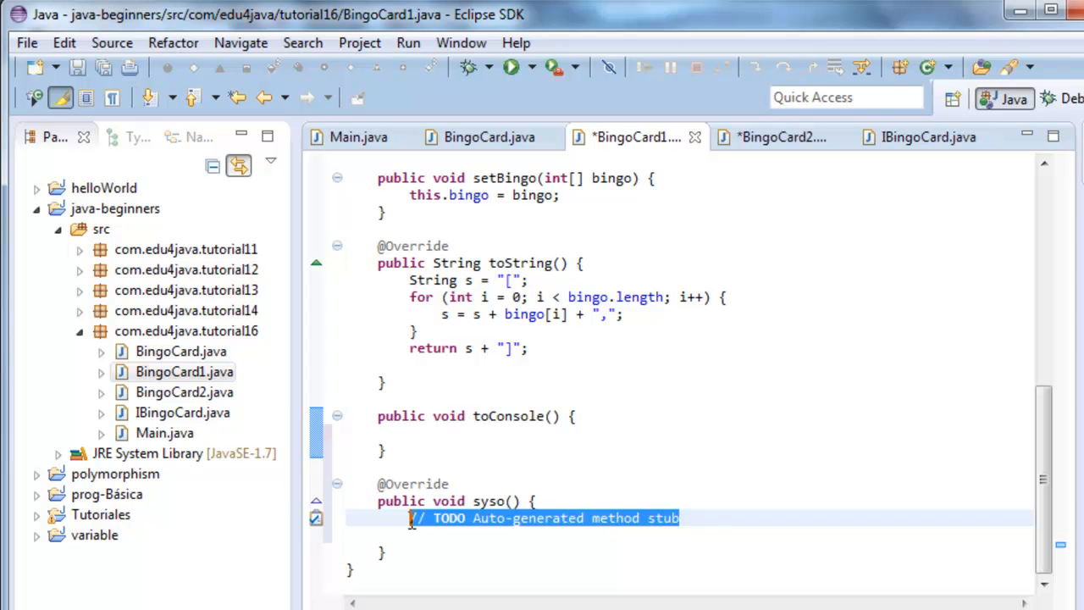
{"action": "type", "text": "System.out.println(this.toString());"}
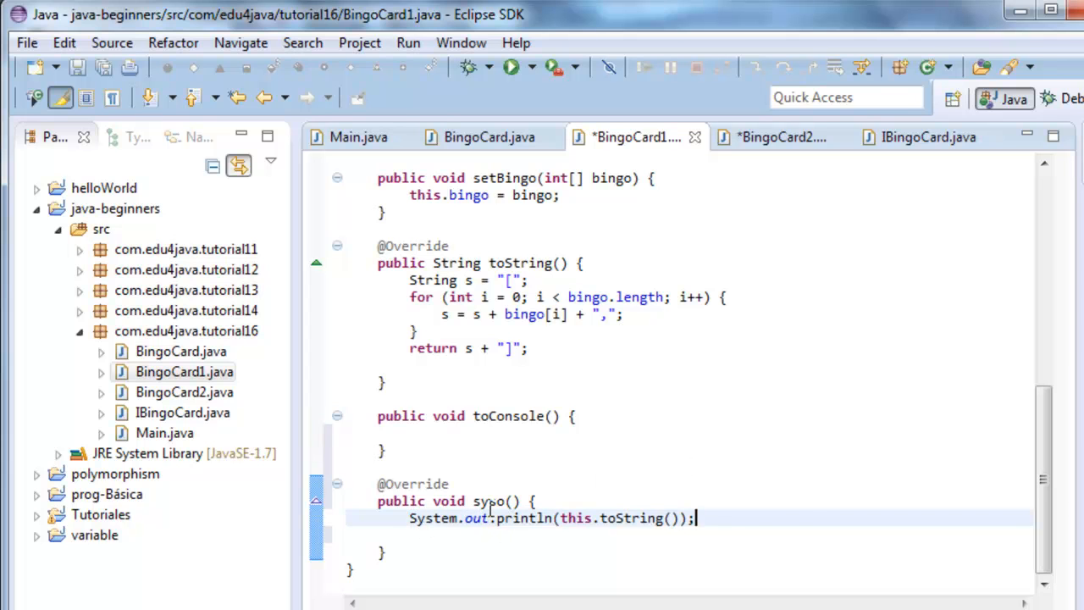
Step: Remove the empty toConsole method and save BingoCard1
{"action": "double_click", "coordinate": [488, 502]}
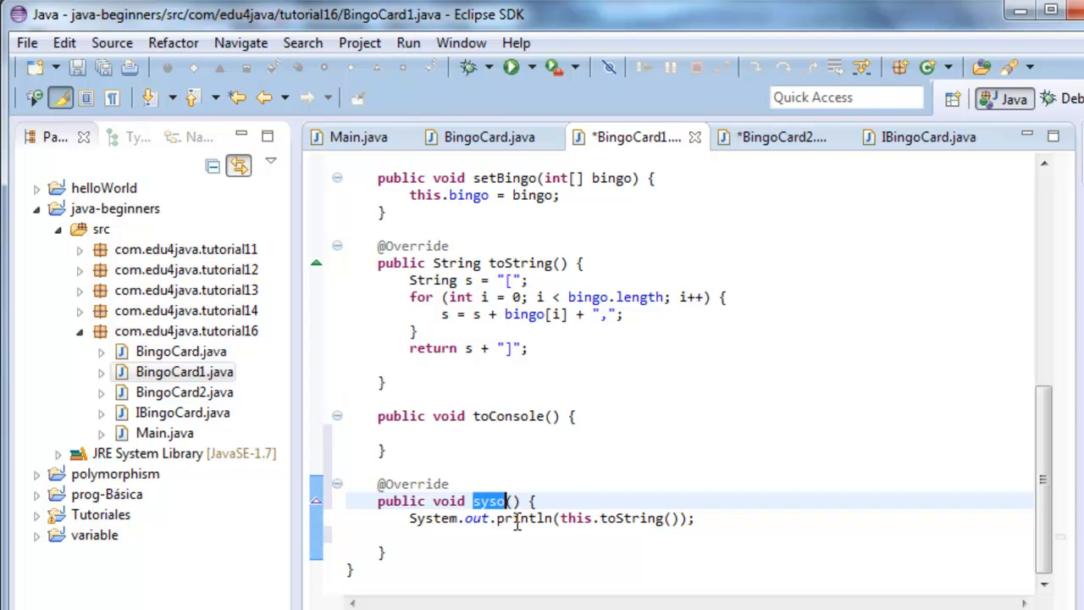
{"action": "left_click", "coordinate": [403, 468]}
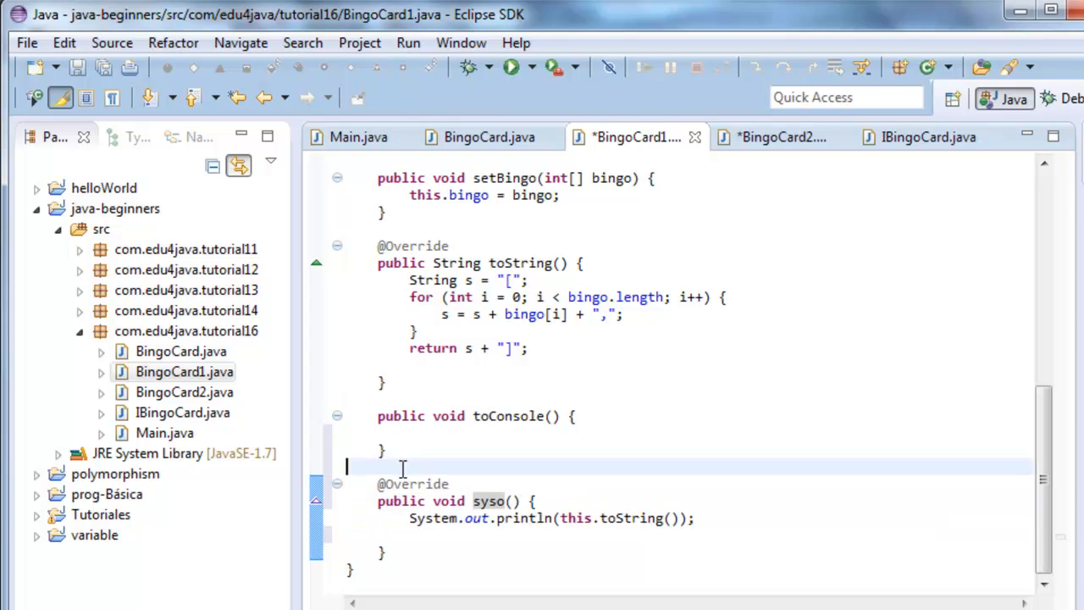
{"action": "scroll", "scroll_direction": "up", "scroll_amount": 3}
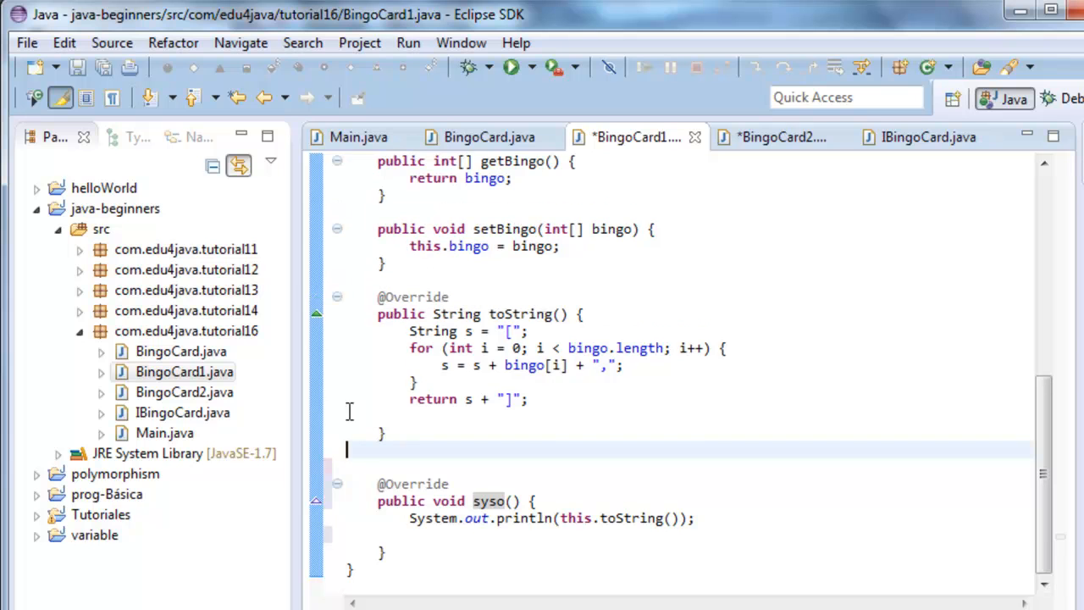
{"action": "key", "text": "ctrl+s"}
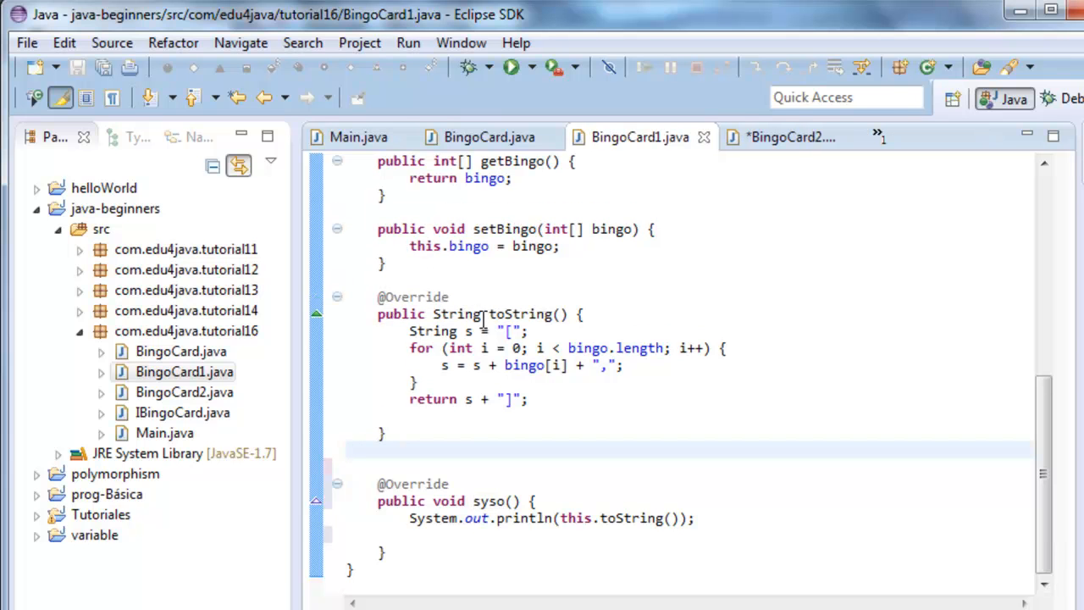
{"action": "left_click", "coordinate": [788, 136]}
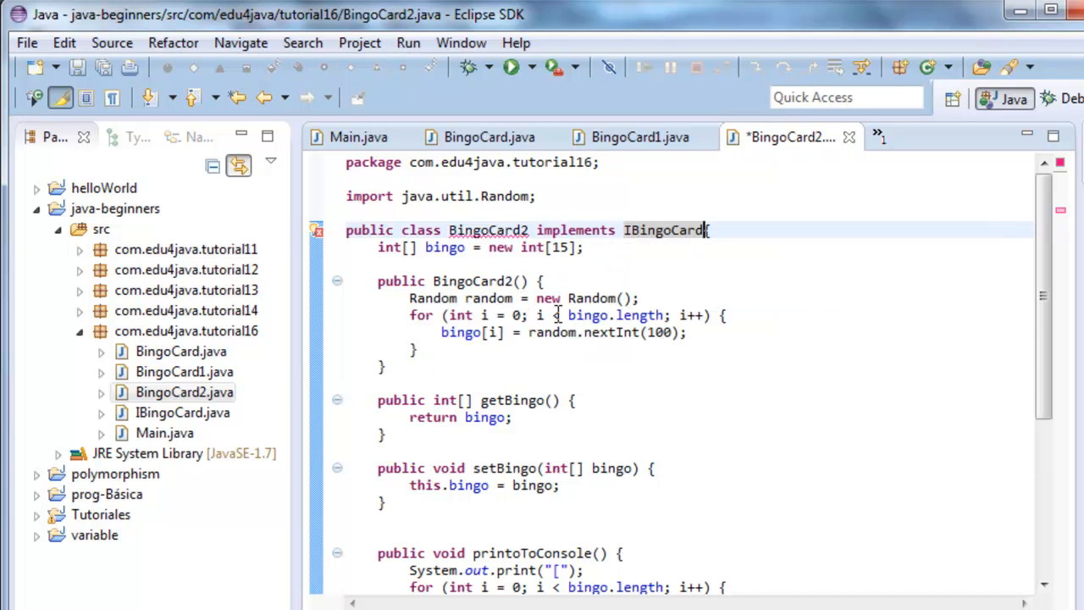
Step: Move printoToConsole's body into BingoCard2's syso(), delete the old method and save
{"action": "scroll", "scroll_direction": "down", "scroll_amount": 3}
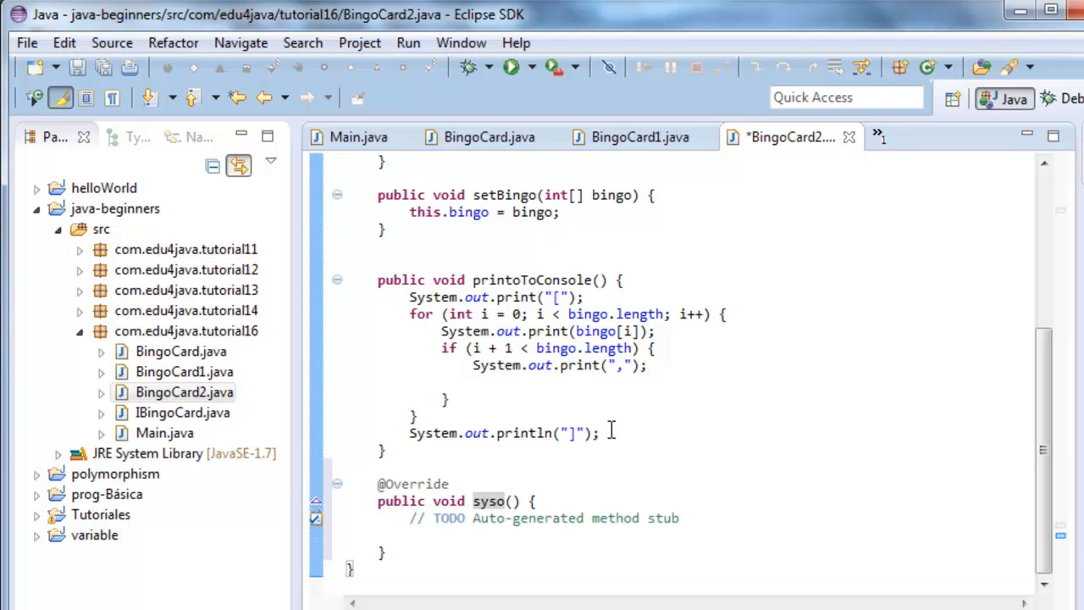
{"action": "left_click_drag", "start_coordinate": [410, 313], "coordinate": [597, 434]}
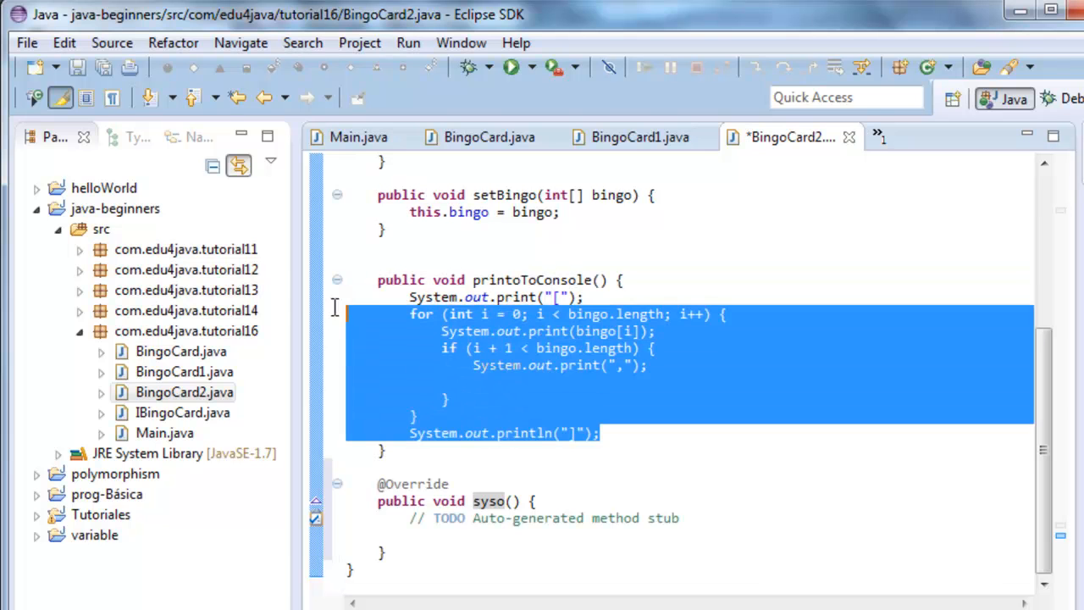
{"action": "key", "text": "Delete"}
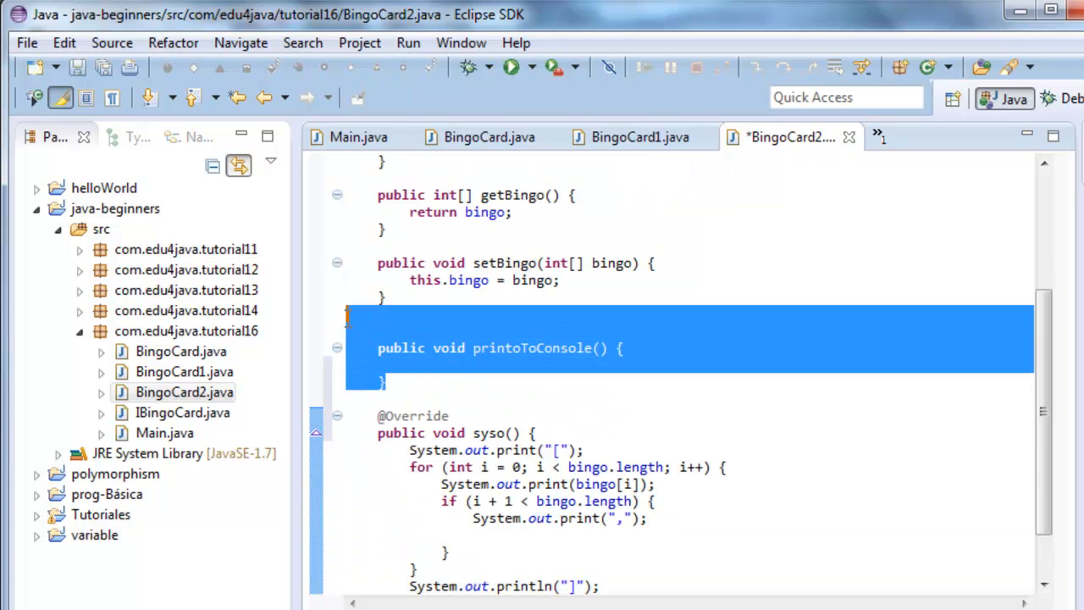
{"action": "key", "text": "Delete"}
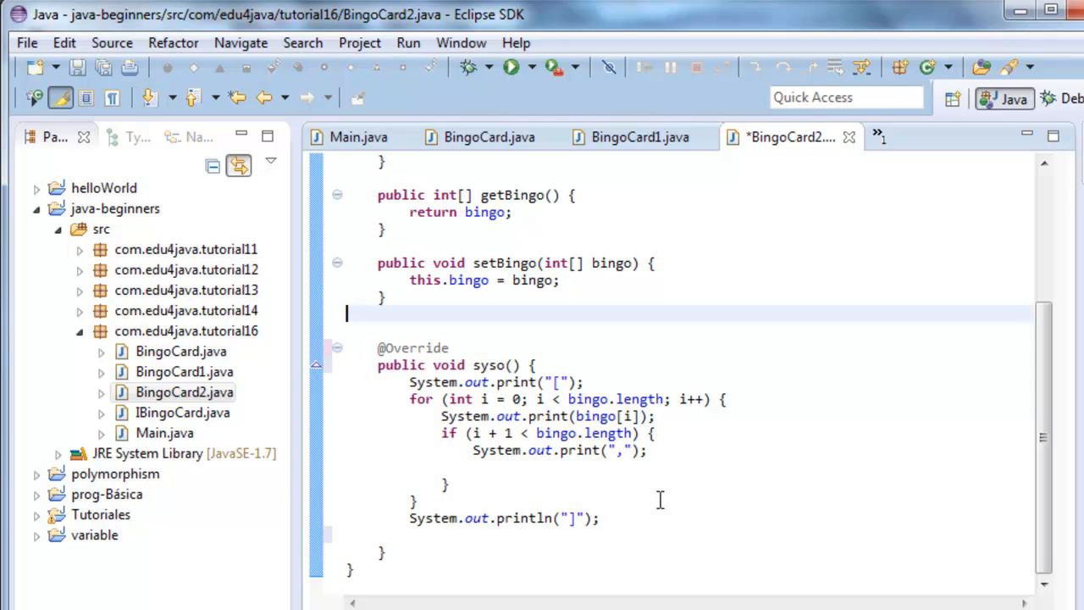
{"action": "key", "text": "ctrl+s"}
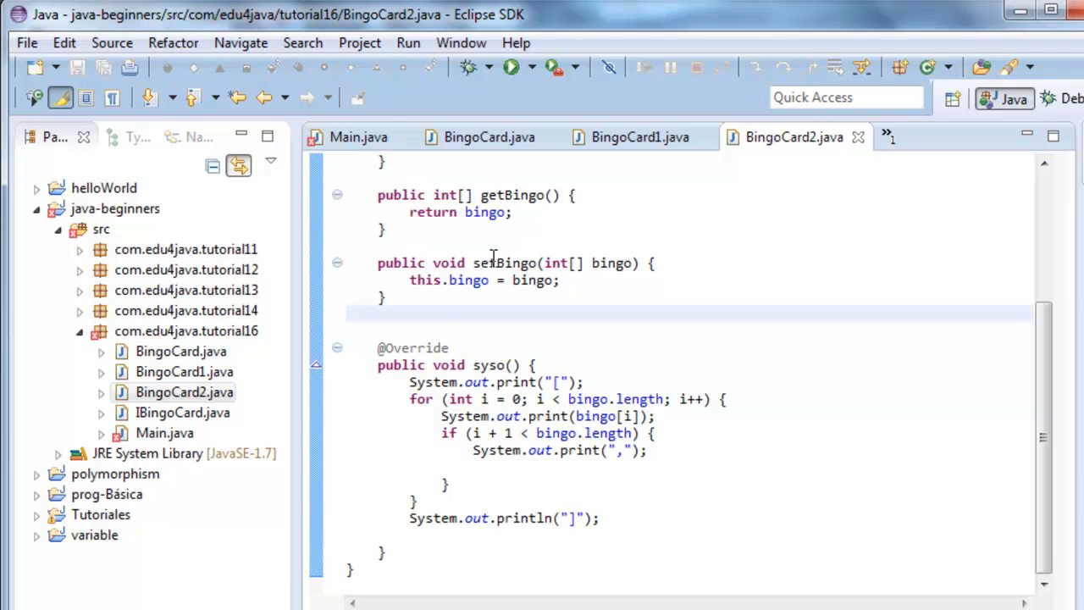
{"action": "left_click", "coordinate": [359, 135]}
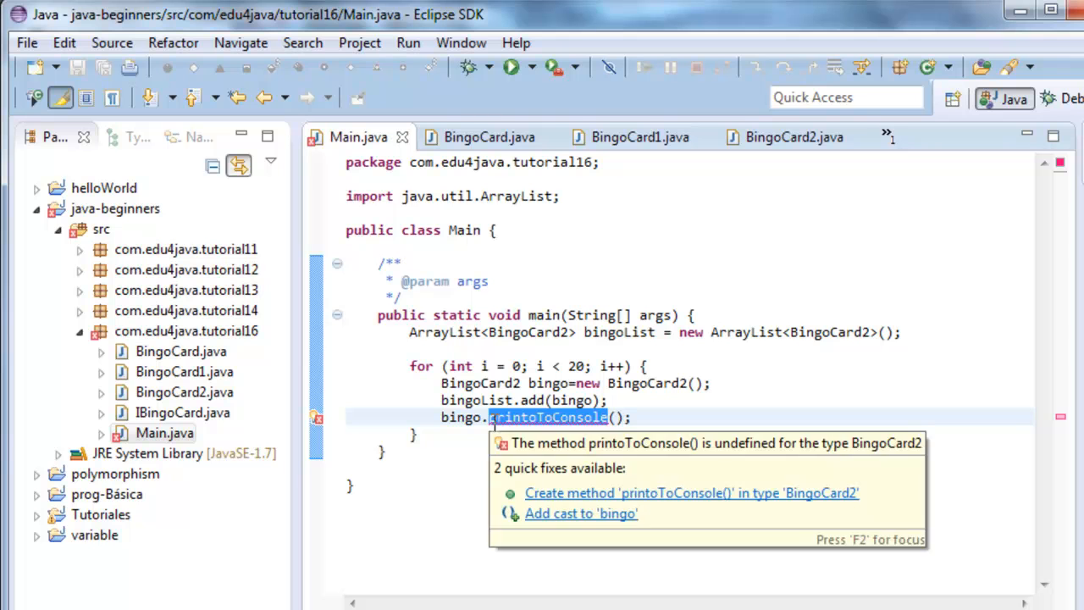
Step: Call syso() instead of printToConsole(), type the BingoCard2 variables as IBingoCard, and save Main.java
{"action": "type", "text": "syso();"}
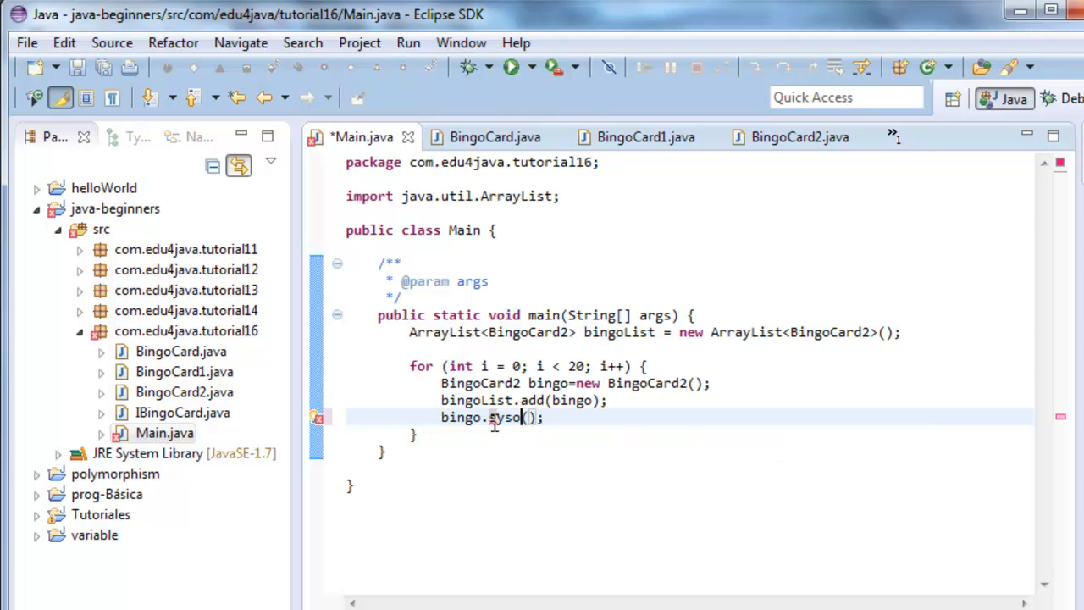
{"action": "double_click", "coordinate": [482, 383]}
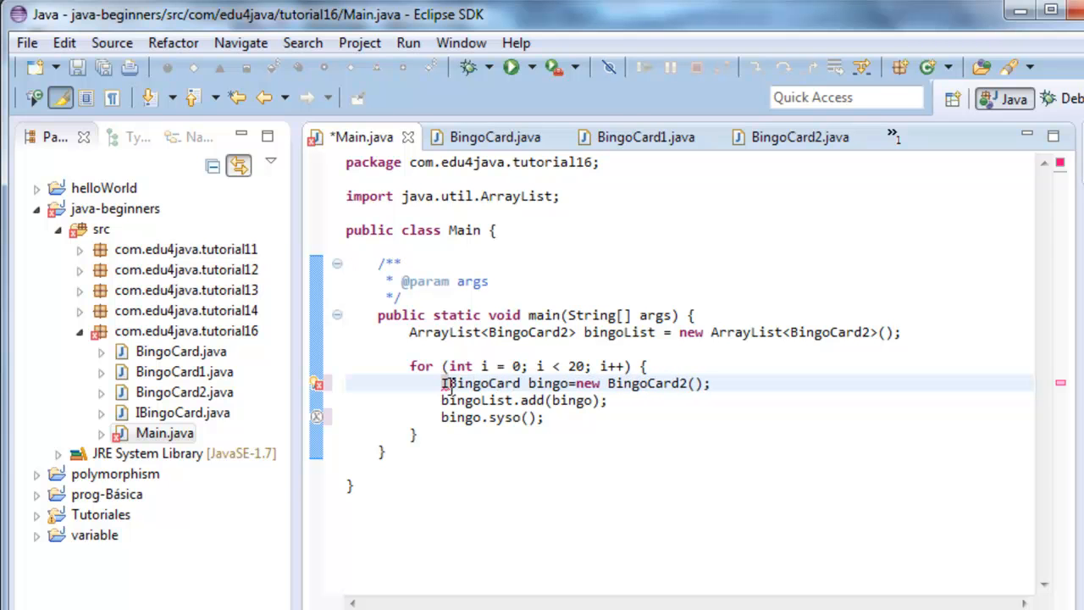
{"action": "double_click", "coordinate": [481, 383]}
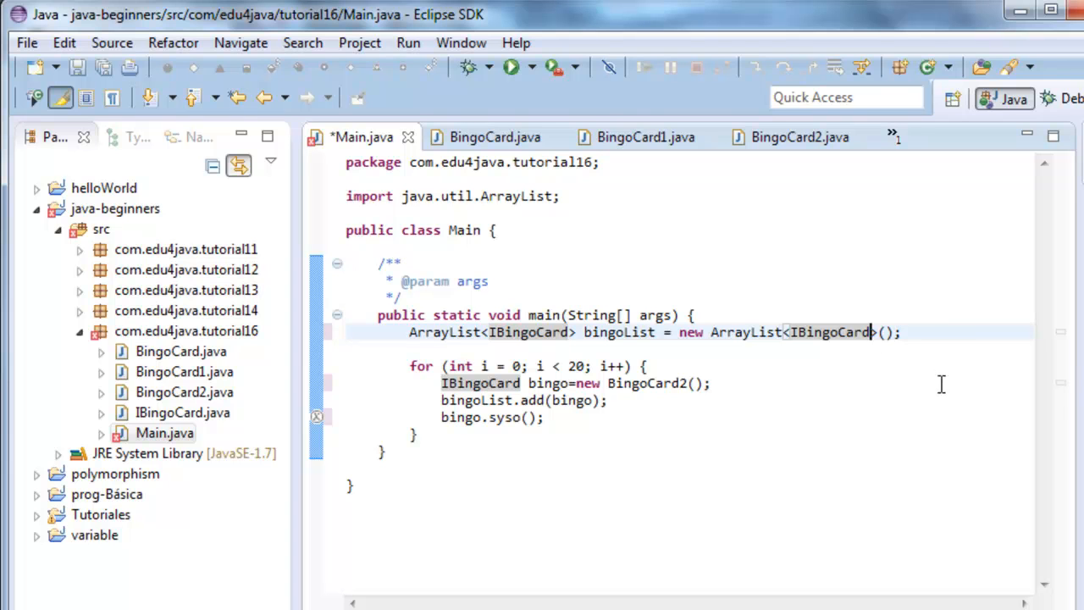
{"action": "mouse_move", "coordinate": [674, 366]}
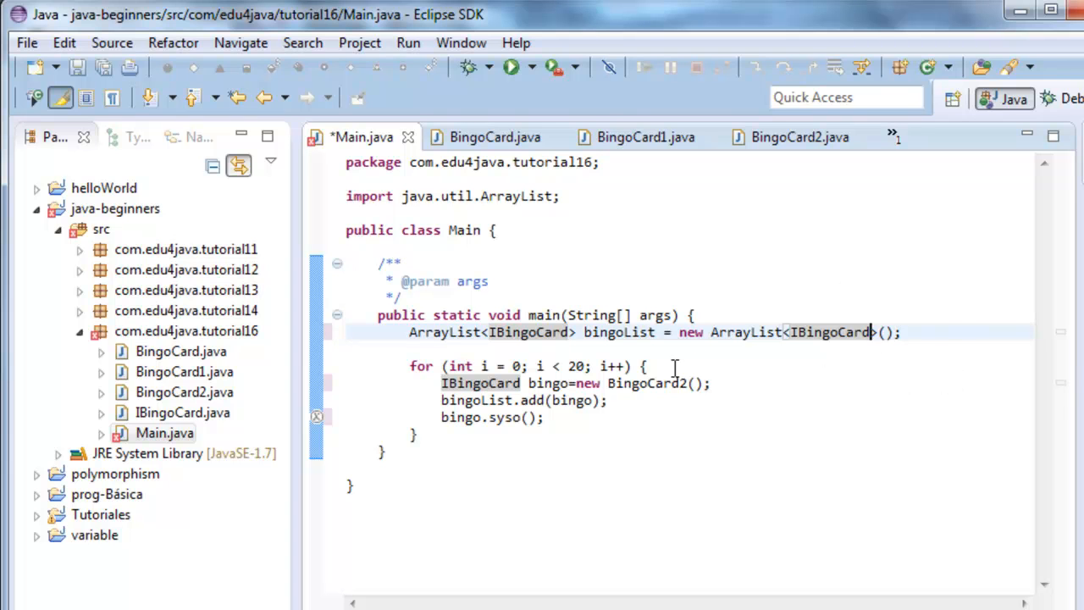
{"action": "mouse_move", "coordinate": [568, 390]}
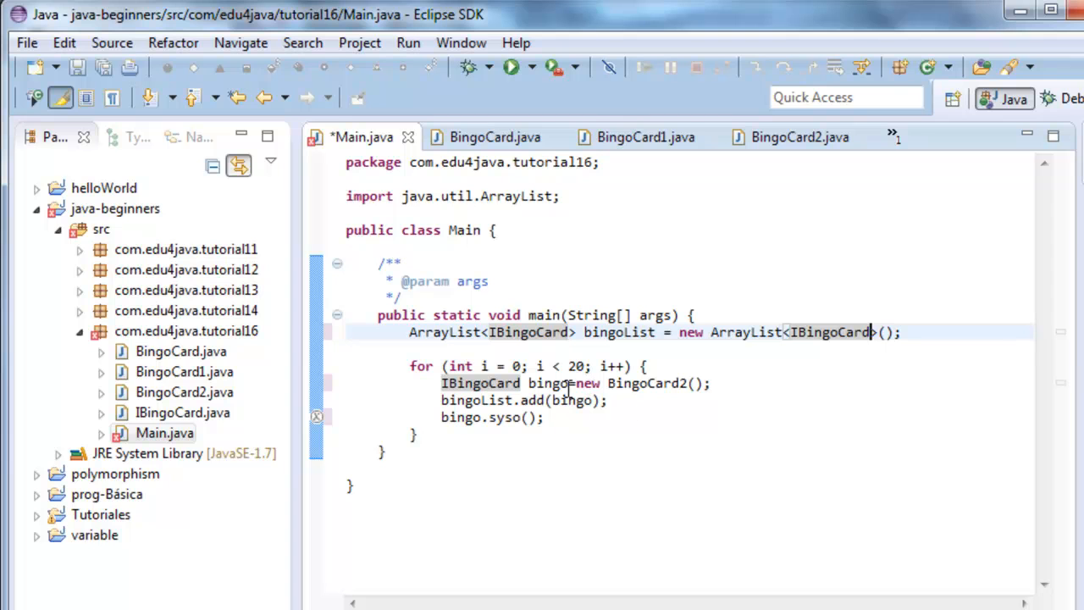
{"action": "mouse_move", "coordinate": [667, 400]}
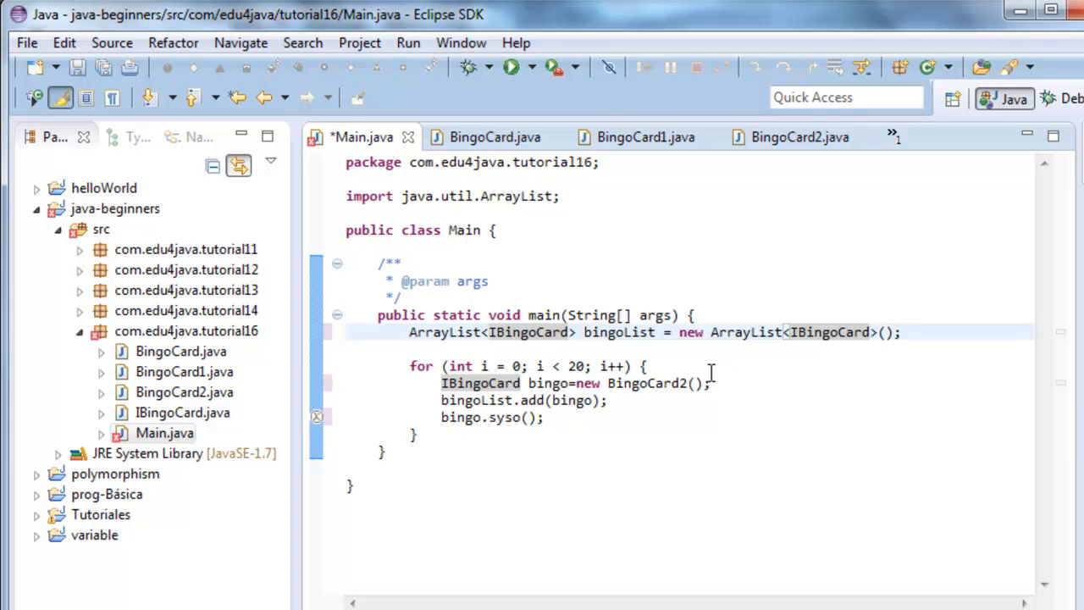
{"action": "double_click", "coordinate": [647, 383]}
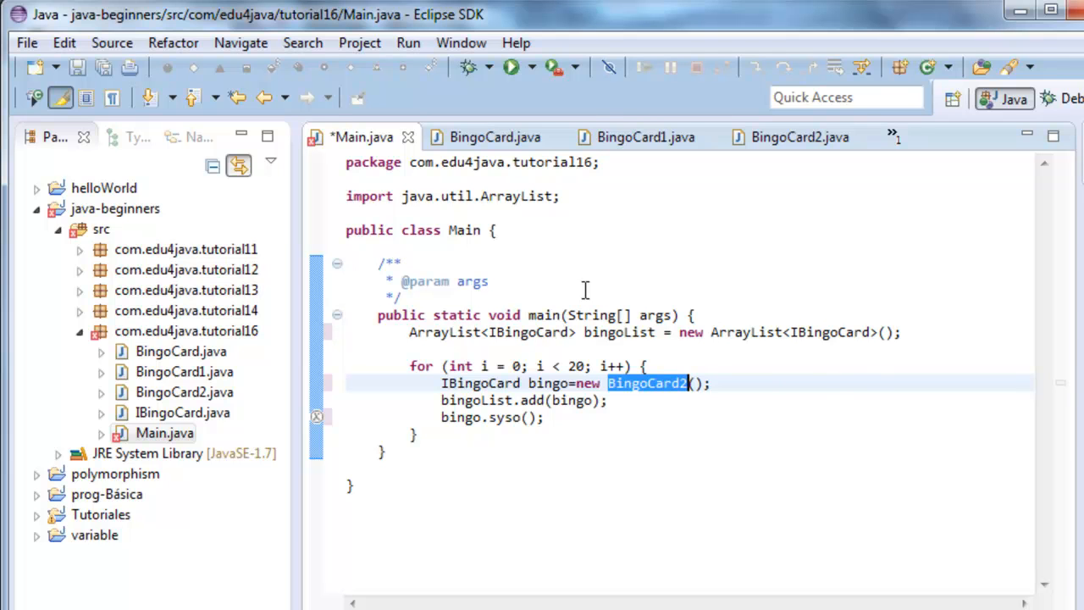
{"action": "mouse_move", "coordinate": [664, 422]}
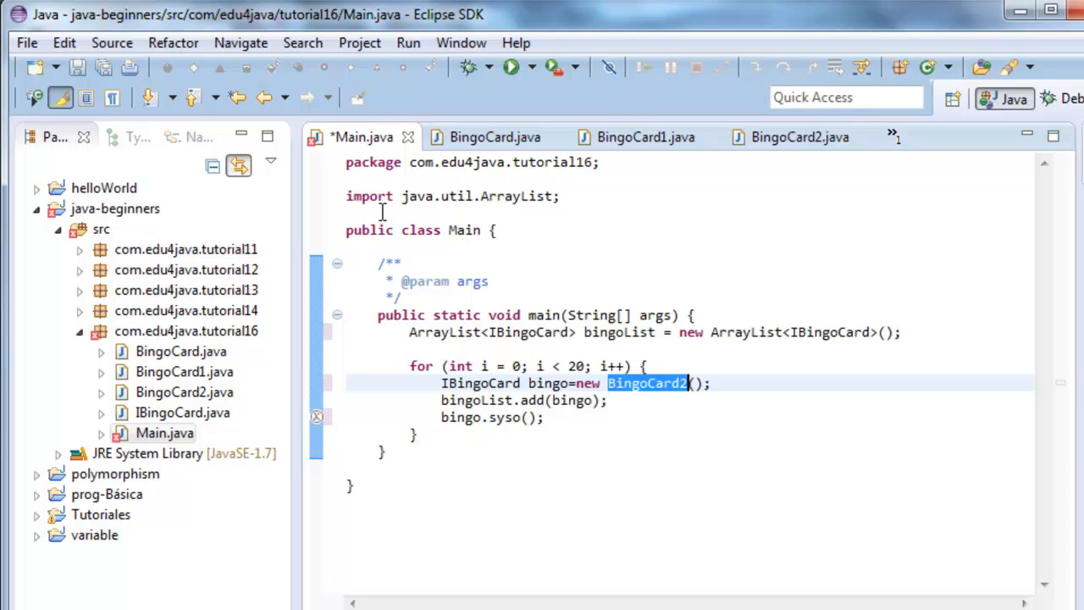
{"action": "left_click", "coordinate": [511, 68]}
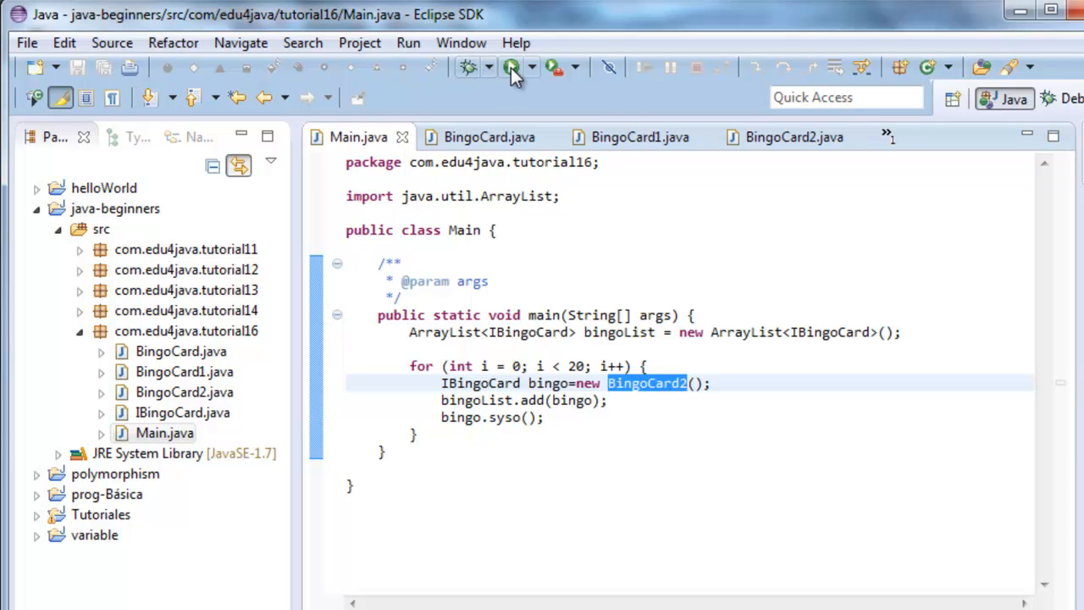
Step: Run Main to print the bracketed rows of bingo numbers in the Console
{"action": "left_click", "coordinate": [512, 68]}
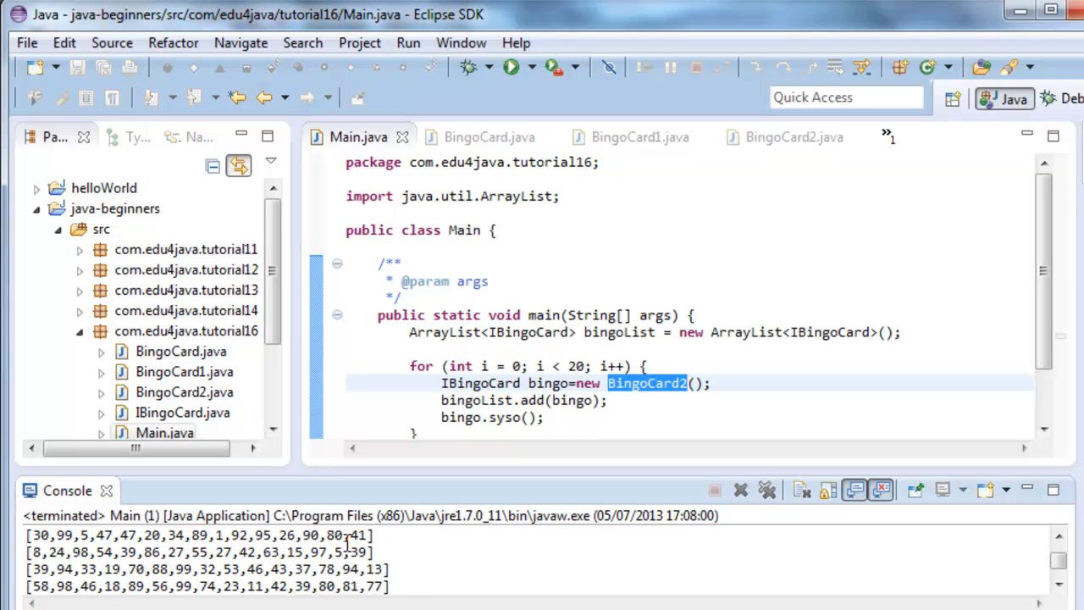
{"action": "mouse_move", "coordinate": [659, 386]}
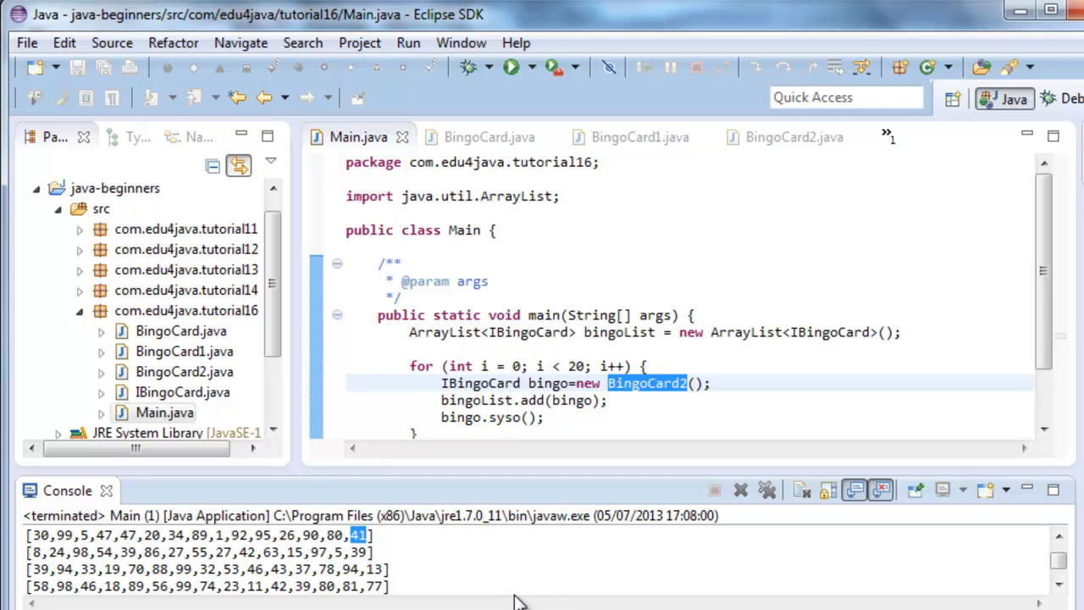
{"action": "mouse_move", "coordinate": [122, 505]}
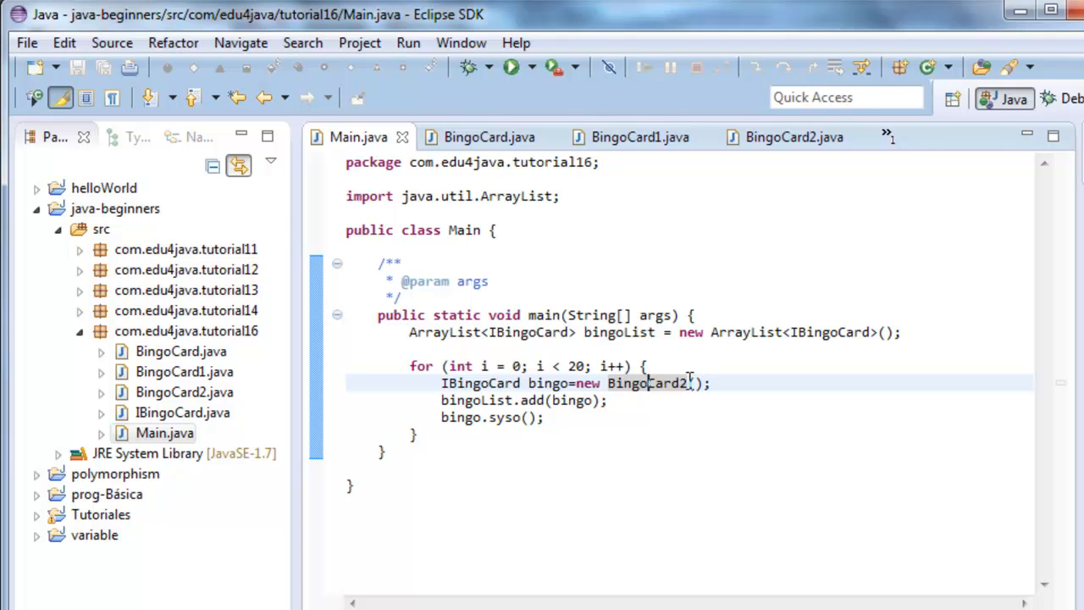
{"action": "double_click", "coordinate": [647, 383]}
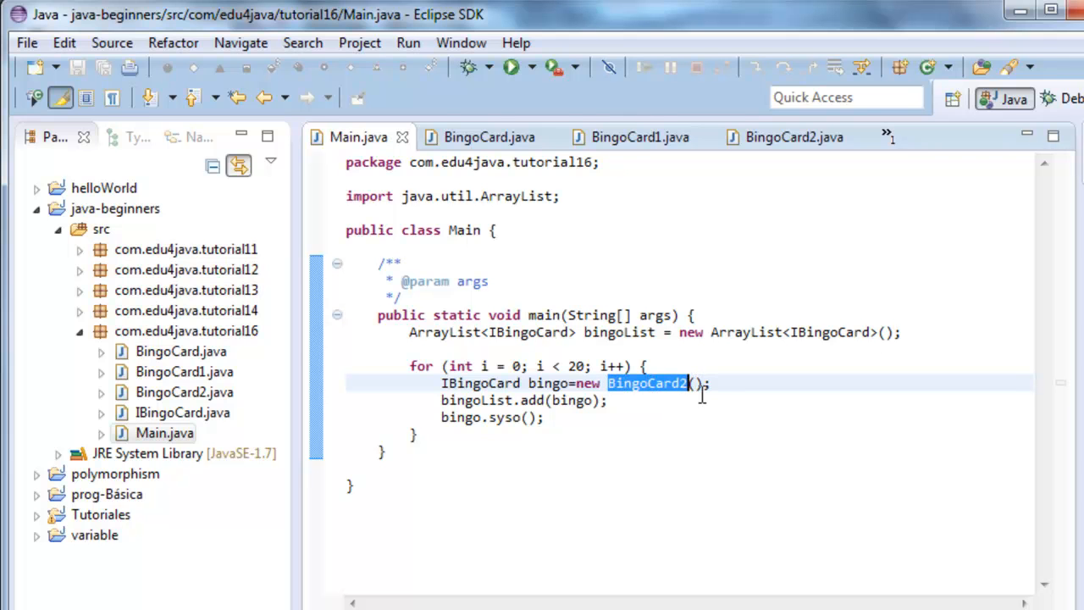
{"action": "double_click", "coordinate": [528, 332]}
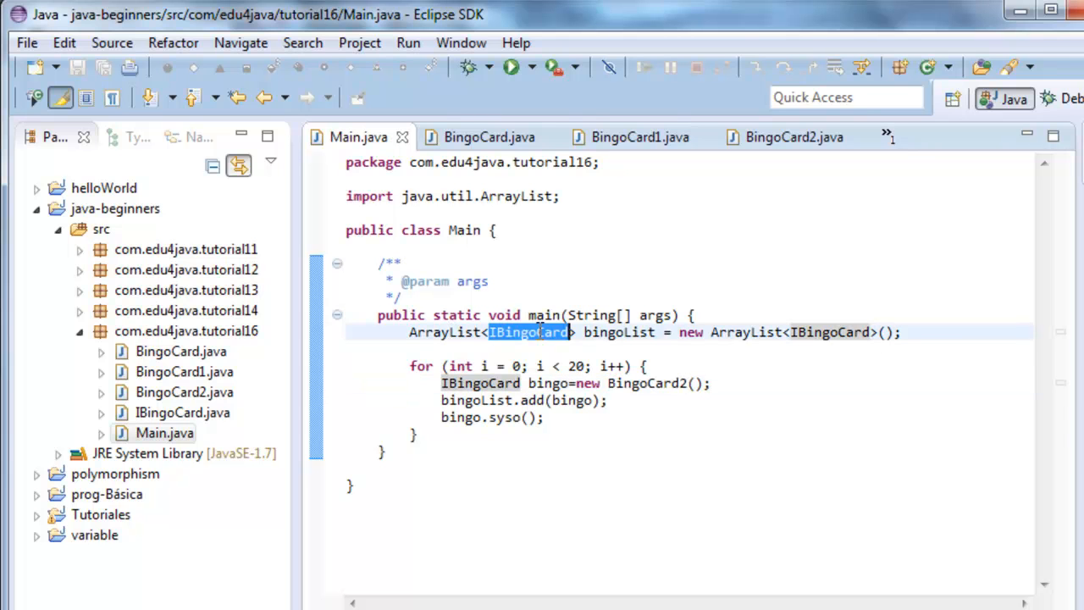
{"action": "mouse_move", "coordinate": [832, 332]}
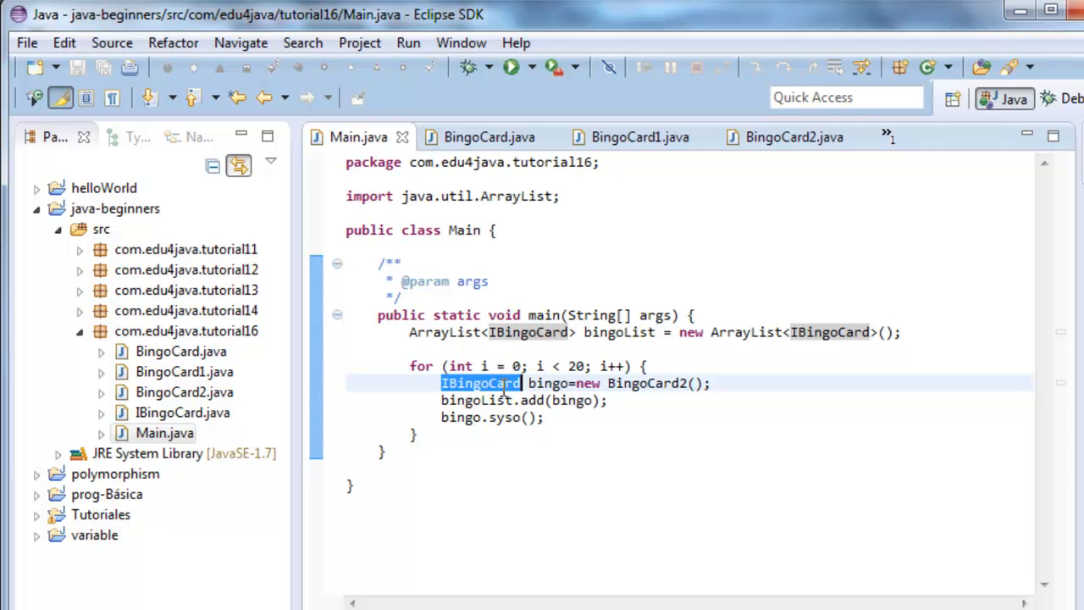
{"action": "mouse_move", "coordinate": [507, 319]}
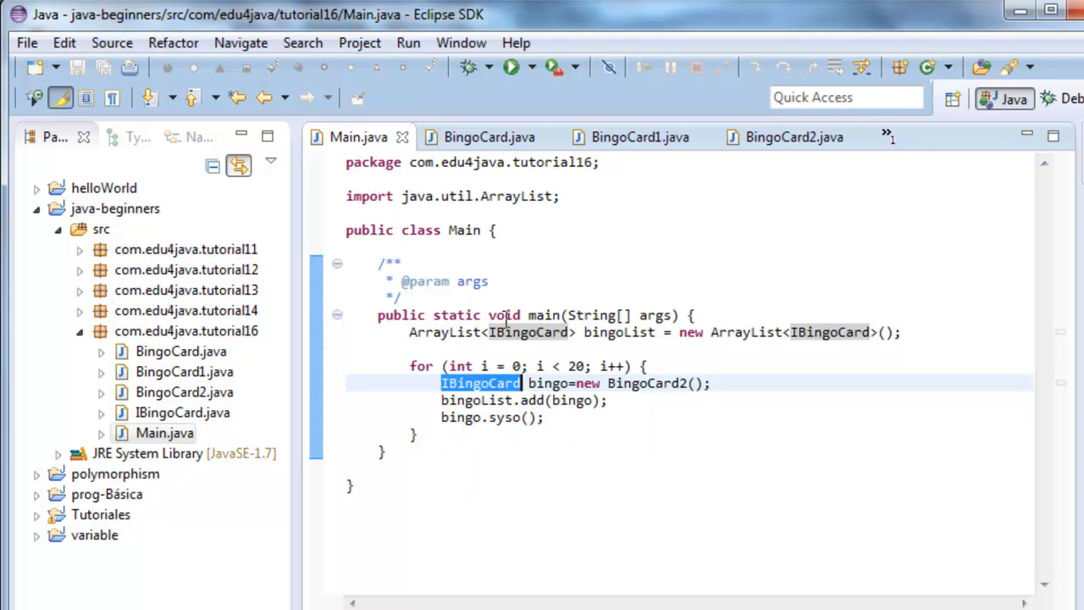
{"action": "mouse_move", "coordinate": [698, 434]}
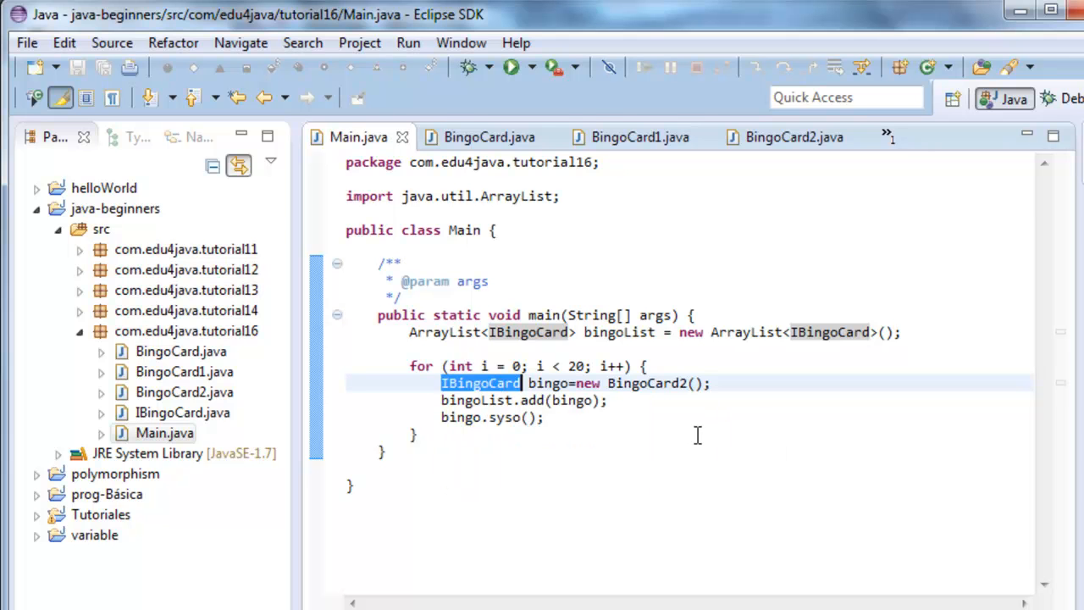
{"action": "mouse_move", "coordinate": [665, 441]}
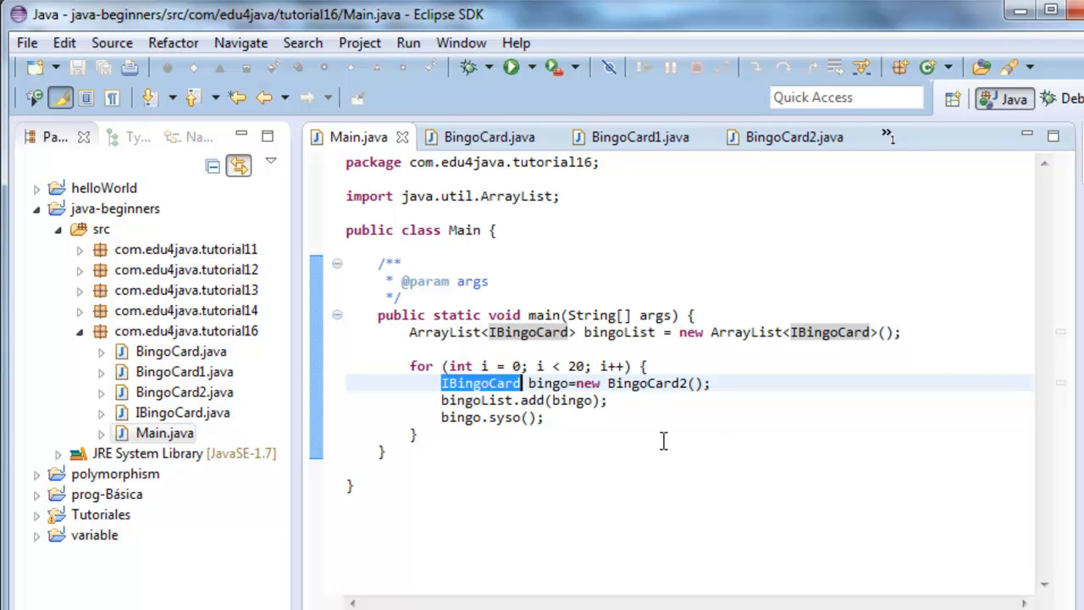
{"action": "mouse_move", "coordinate": [834, 525]}
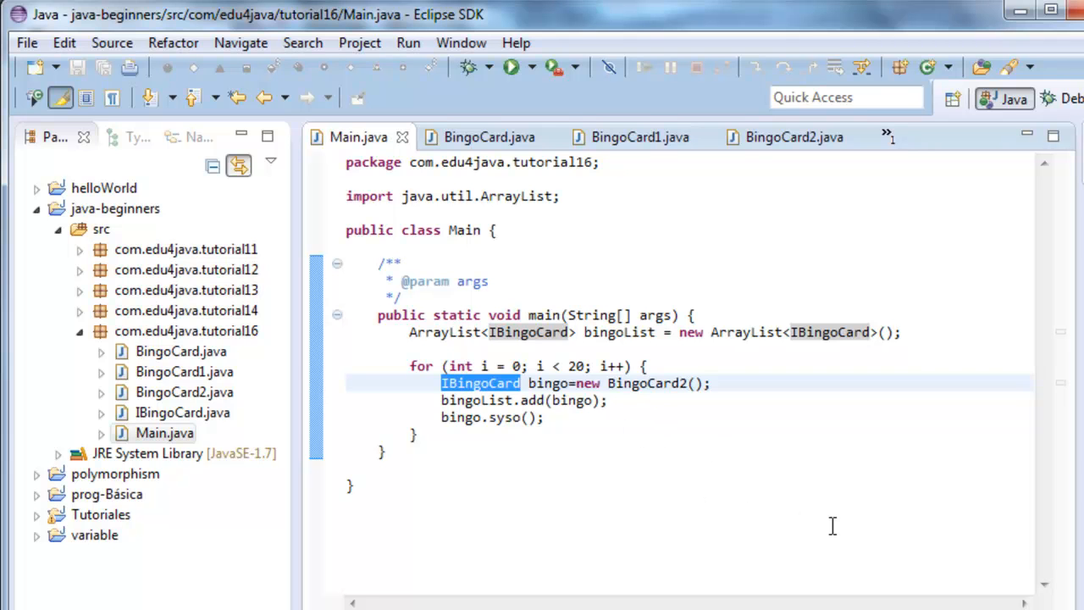
{"action": "mouse_move", "coordinate": [799, 500]}
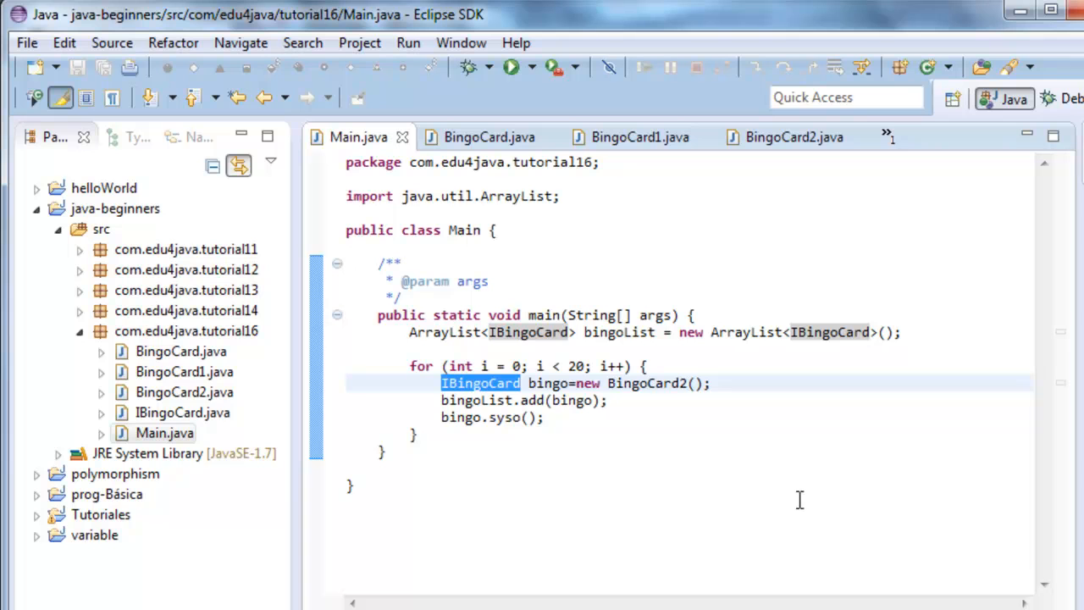
{"action": "mouse_move", "coordinate": [808, 485]}
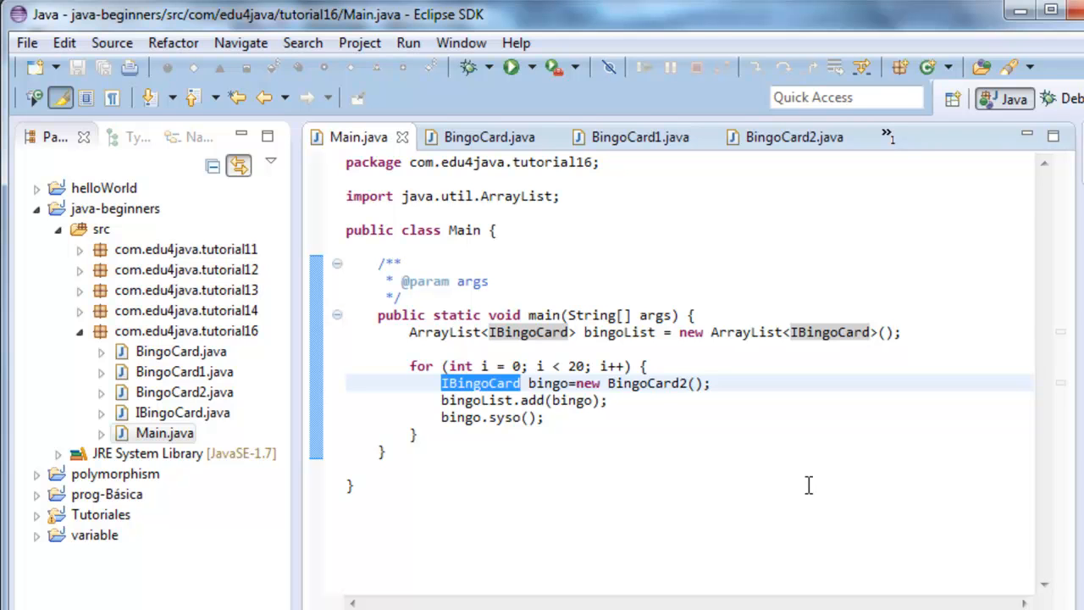
{"action": "mouse_move", "coordinate": [800, 468]}
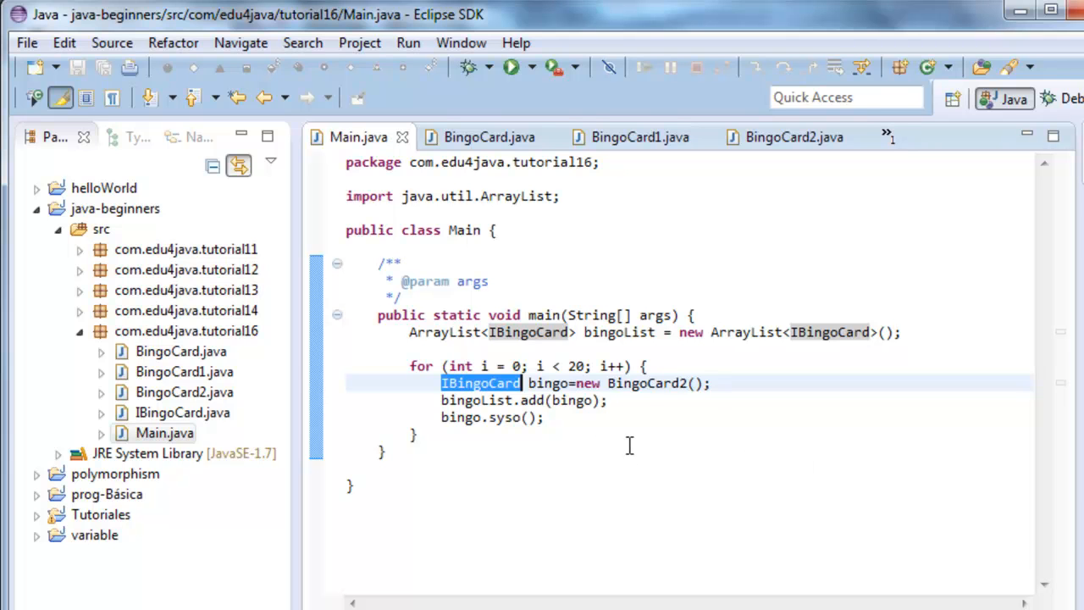
{"action": "mouse_move", "coordinate": [620, 414]}
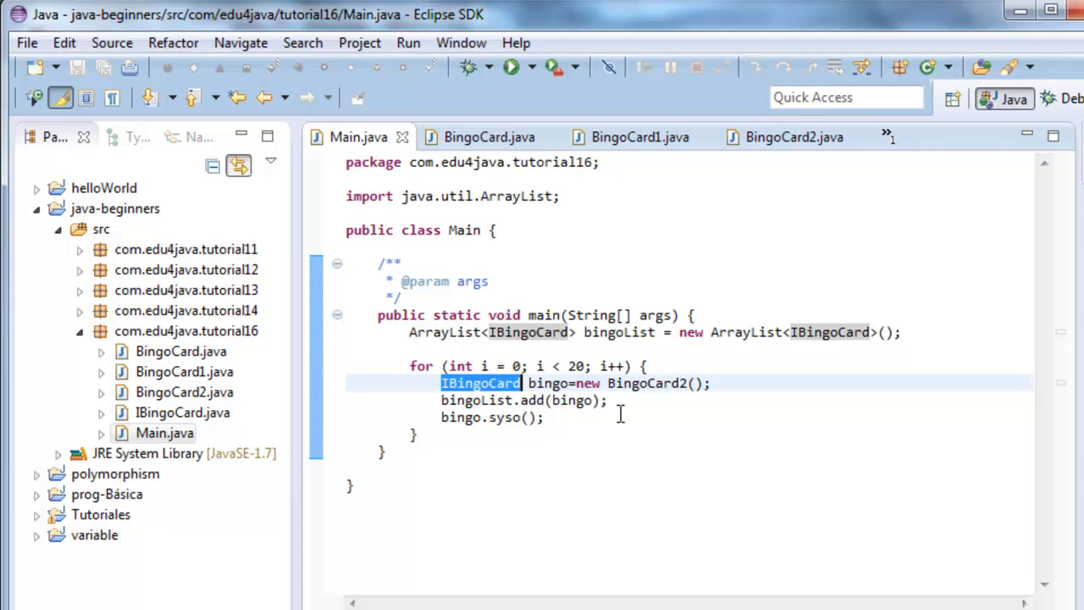
{"action": "mouse_move", "coordinate": [654, 447]}
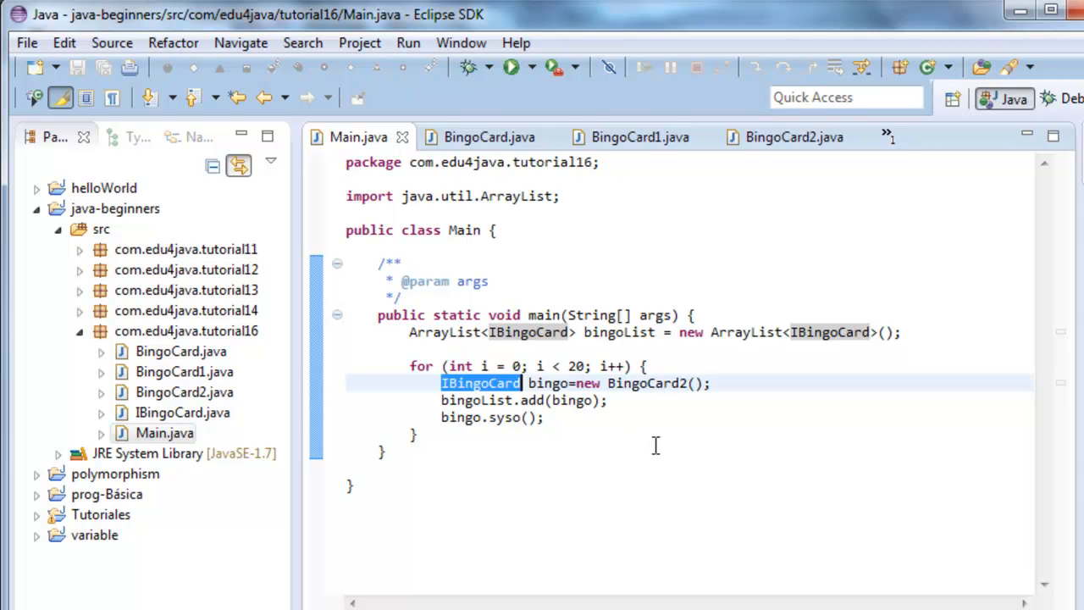
{"action": "mouse_move", "coordinate": [637, 441]}
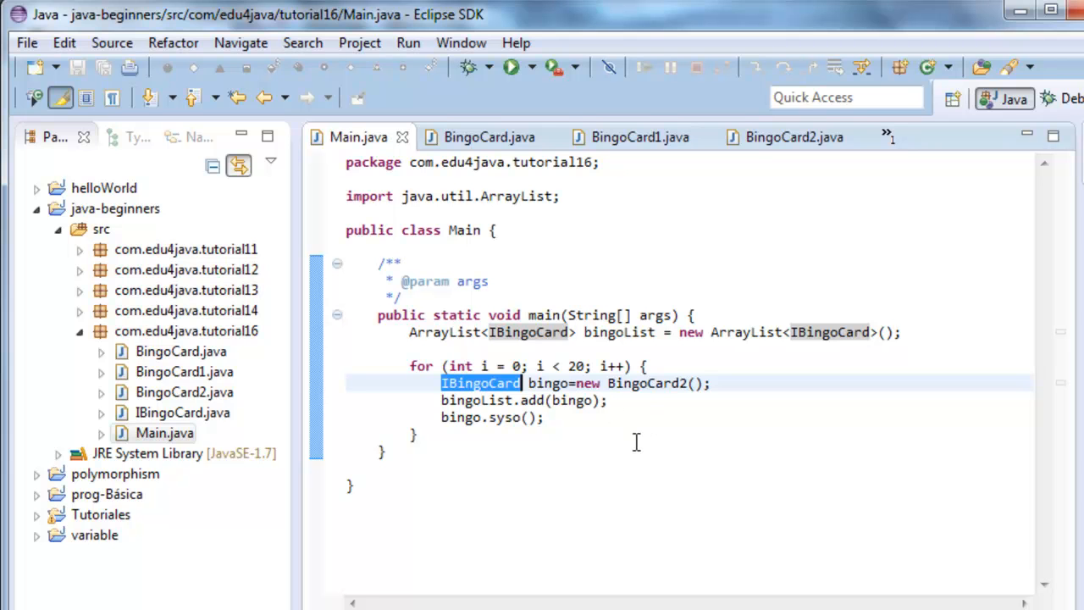
{"action": "mouse_move", "coordinate": [650, 440]}
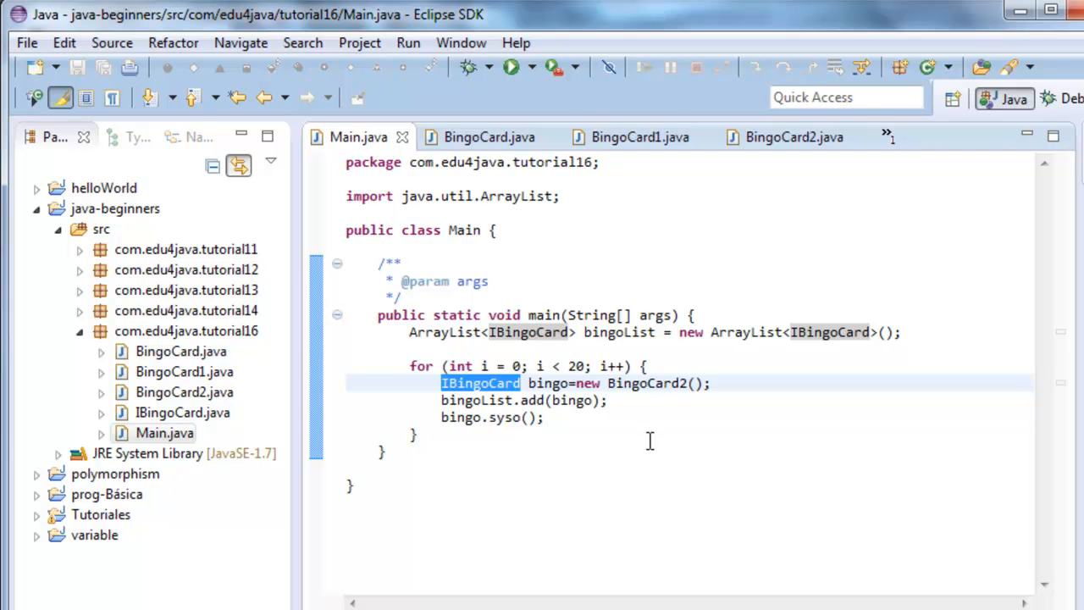
Step: Create an ObjectAid UML class diagram named uml in the tutorial16 package
{"action": "right_click", "coordinate": [172, 330]}
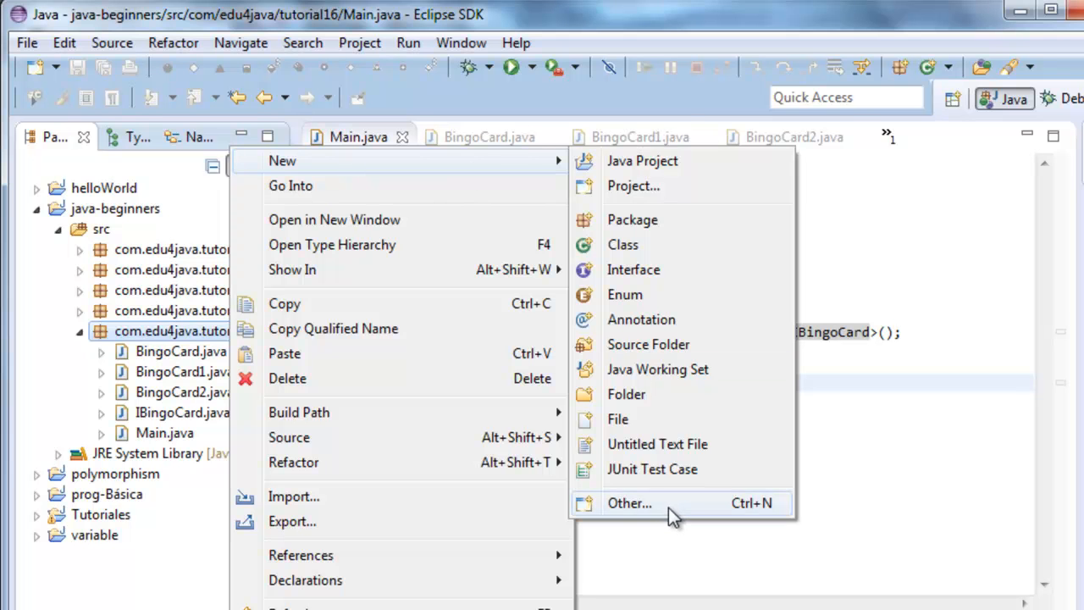
{"action": "left_click", "coordinate": [631, 501]}
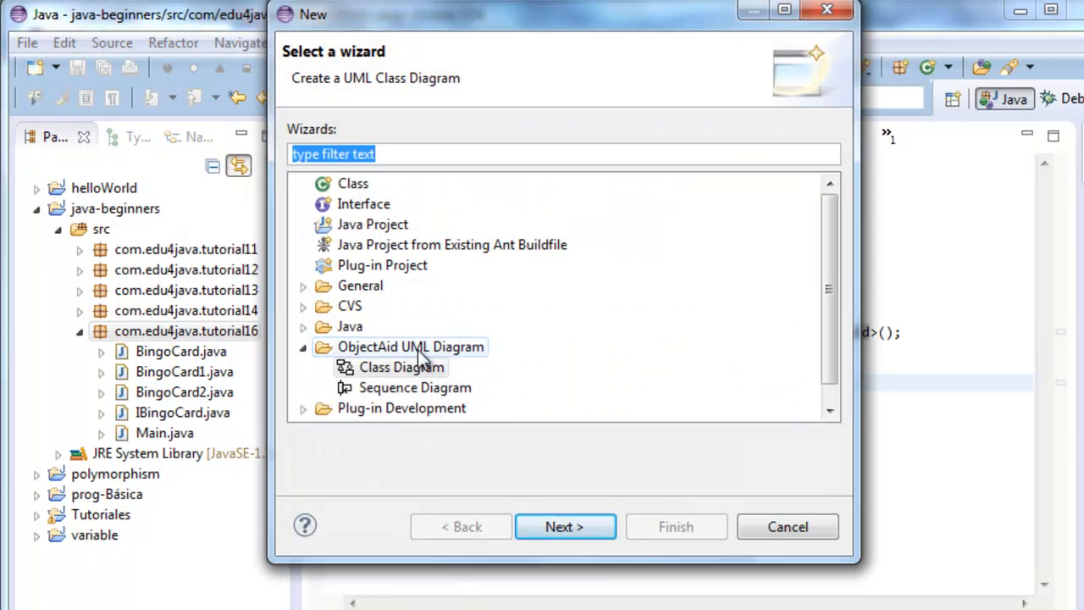
{"action": "mouse_move", "coordinate": [440, 386]}
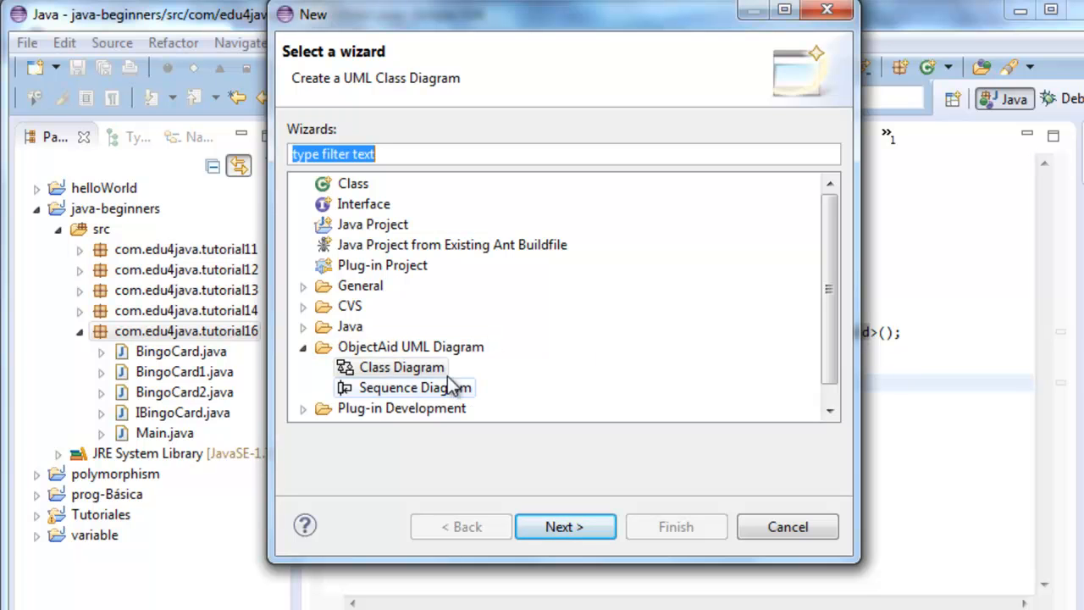
{"action": "left_click", "coordinate": [564, 525]}
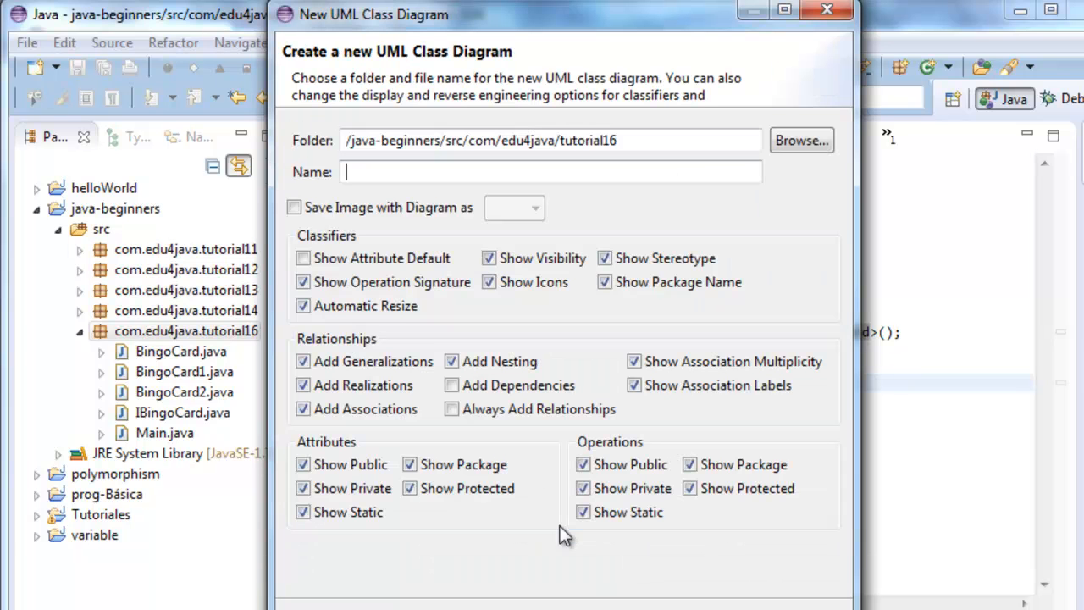
{"action": "type", "text": "uml"}
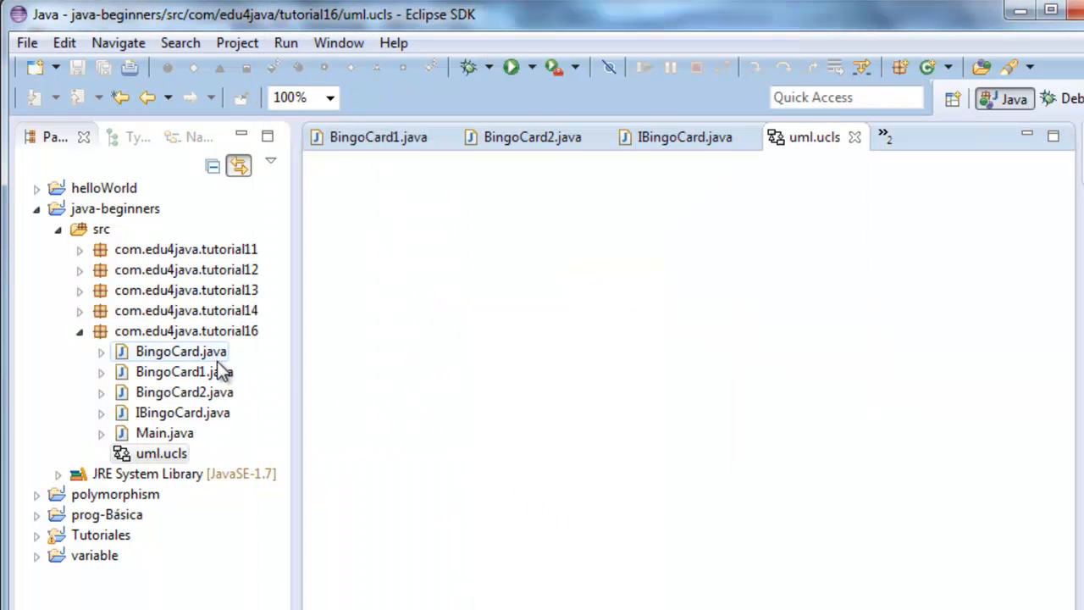
Step: Keep BingoCard.java open and close the other editors before populating the diagram
{"action": "double_click", "coordinate": [180, 350]}
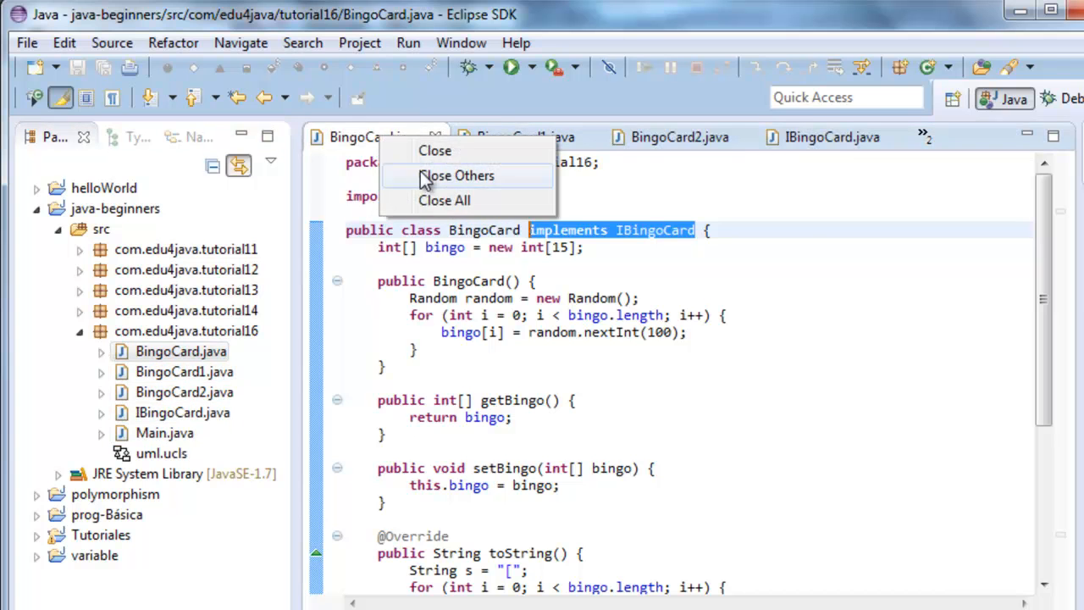
{"action": "left_click", "coordinate": [457, 174]}
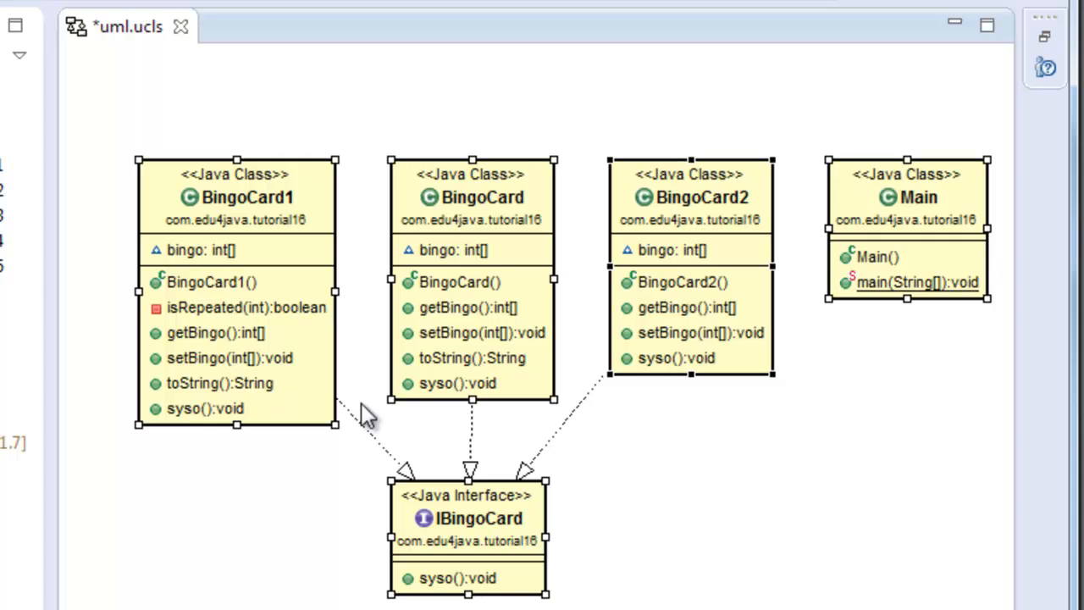
{"action": "left_click", "coordinate": [468, 307]}
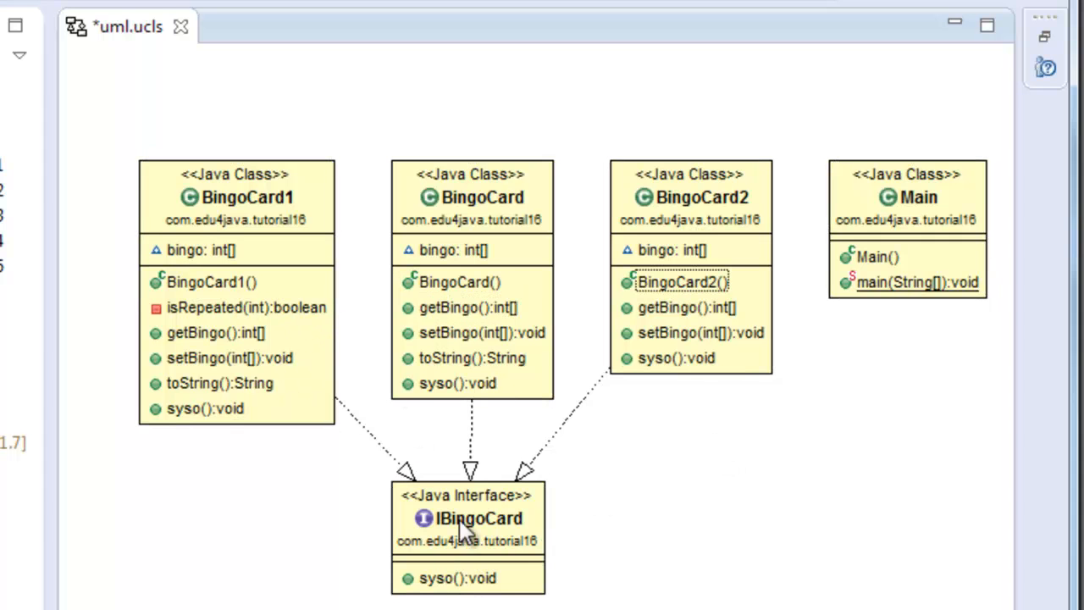
{"action": "mouse_move", "coordinate": [465, 563]}
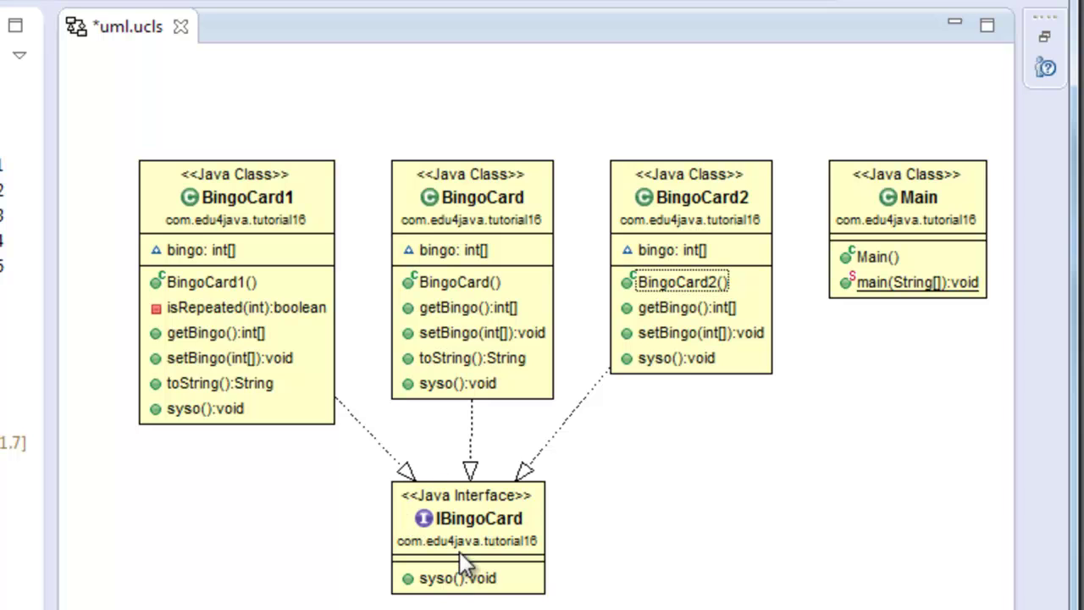
{"action": "mouse_move", "coordinate": [523, 475]}
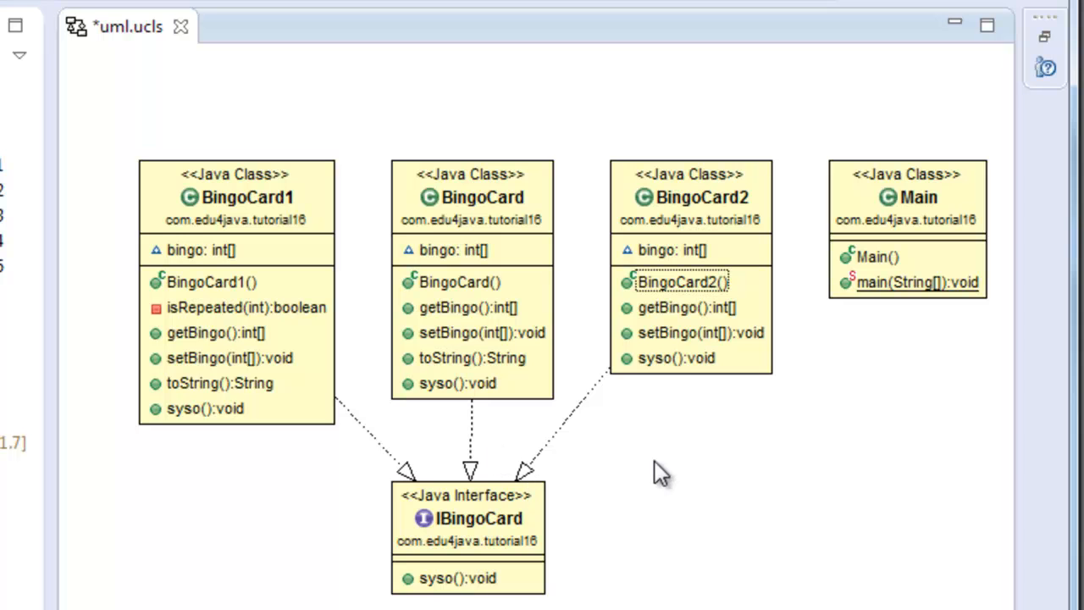
{"action": "mouse_move", "coordinate": [597, 483]}
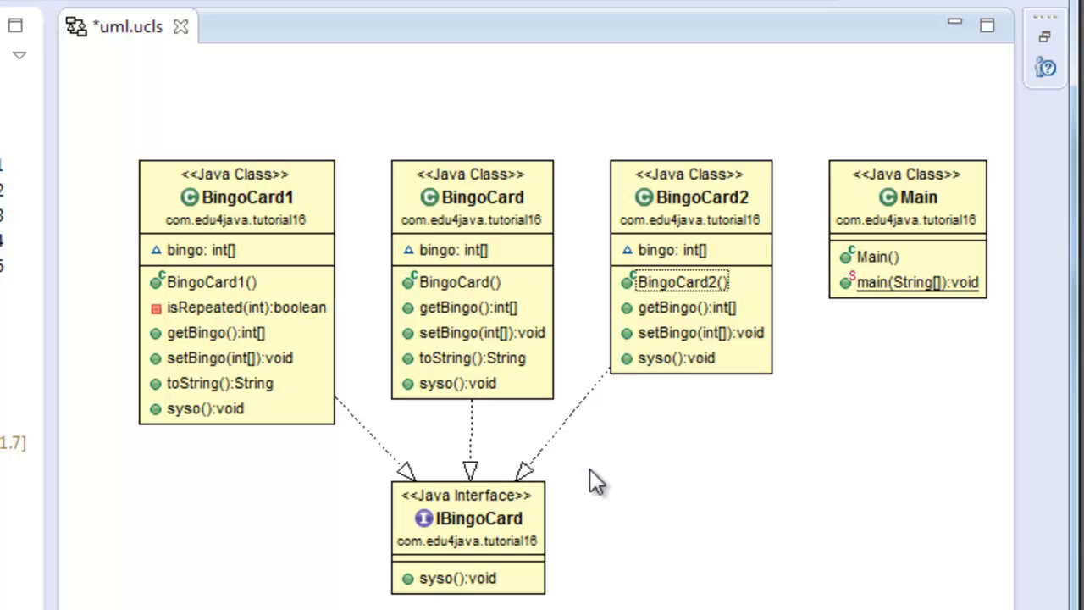
{"action": "mouse_move", "coordinate": [495, 471]}
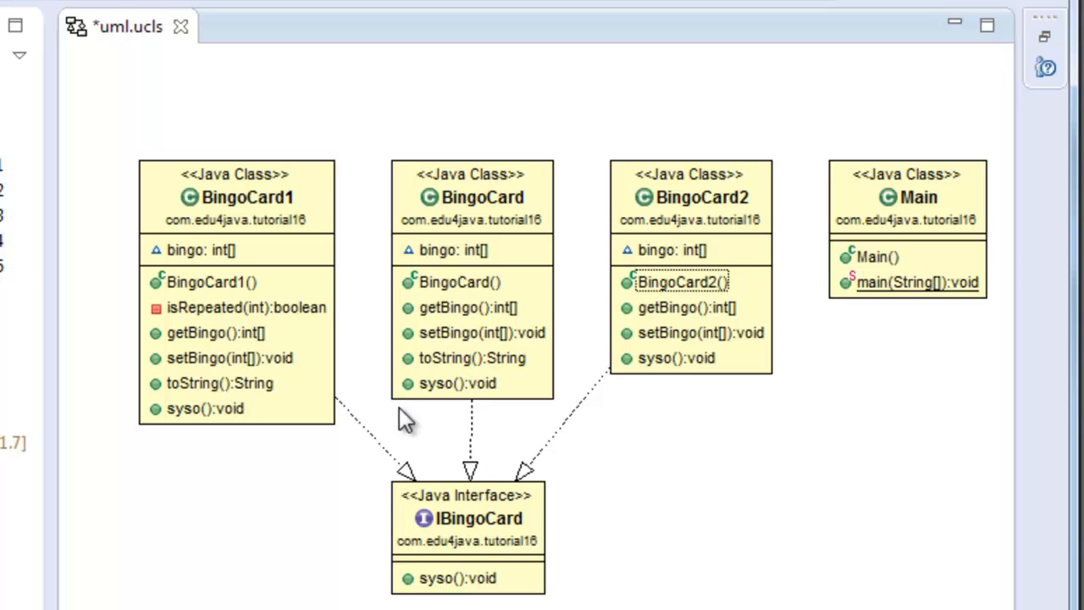
{"action": "left_click", "coordinate": [458, 578]}
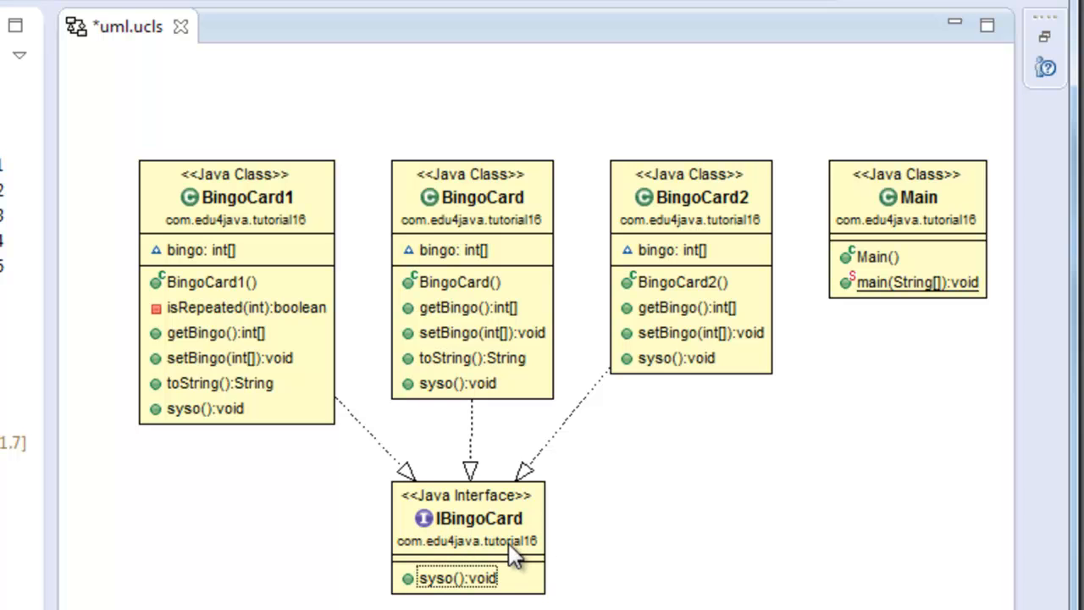
{"action": "mouse_move", "coordinate": [420, 495]}
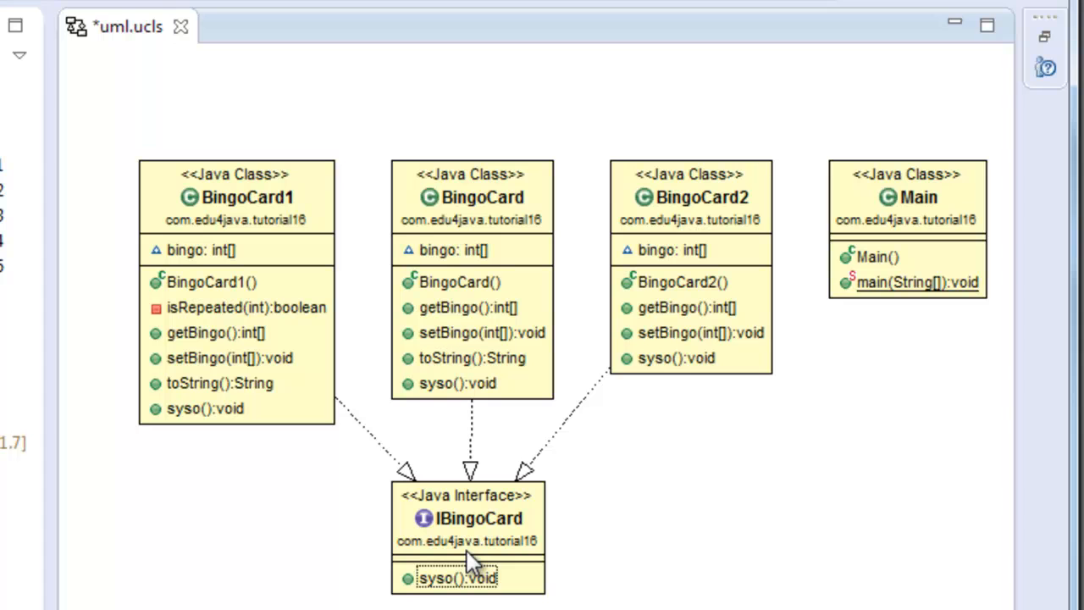
{"action": "mouse_move", "coordinate": [471, 574]}
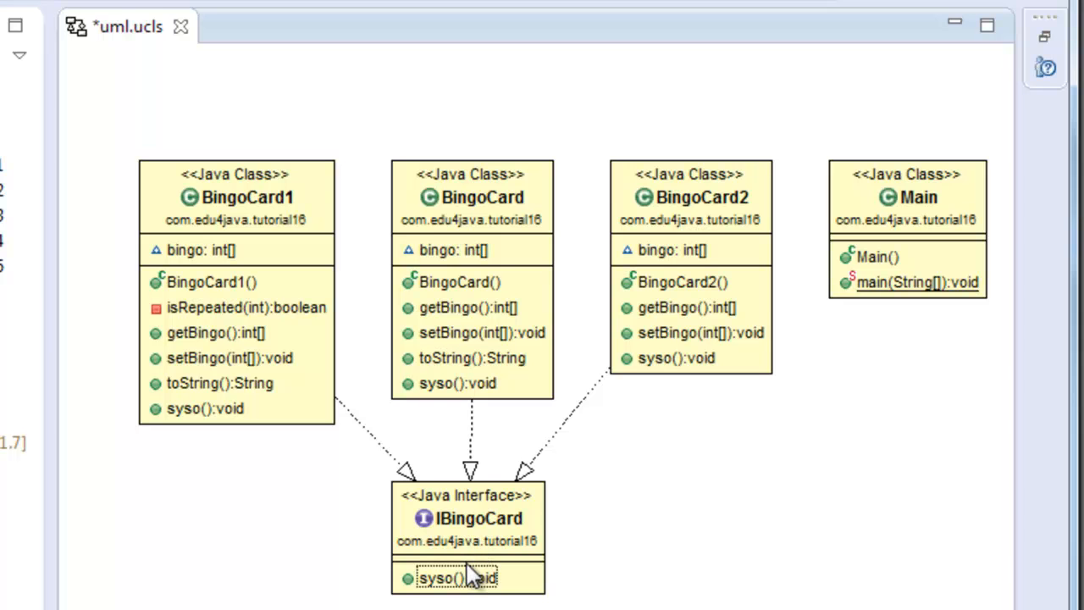
{"action": "mouse_move", "coordinate": [466, 596]}
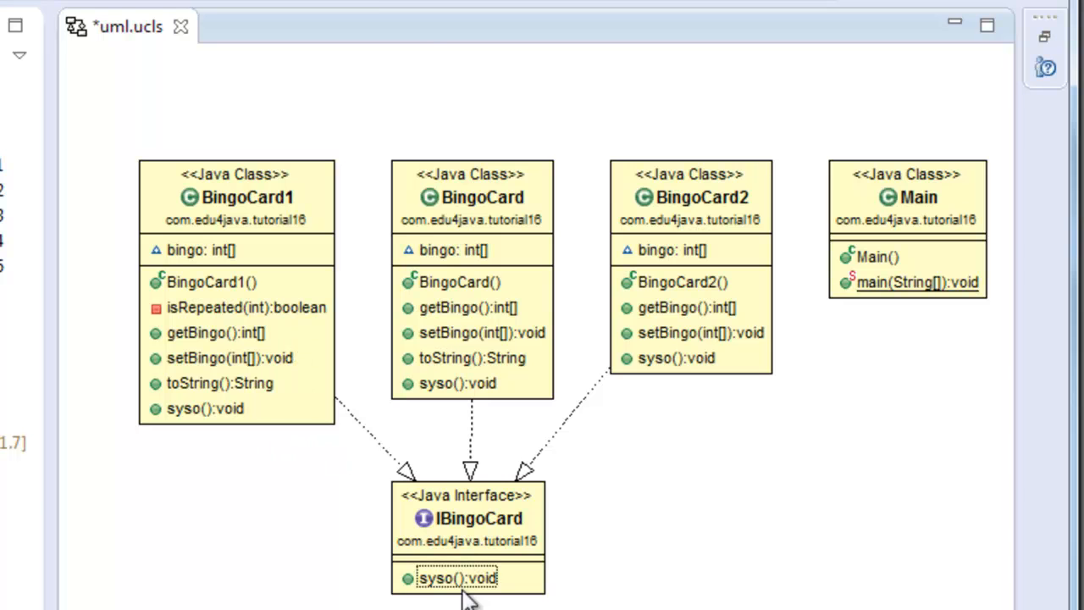
Step: View the syso() source of IBingoCard and BingoCard1 from the diagram boxes, returning to uml.ucls
{"action": "double_click", "coordinate": [457, 578]}
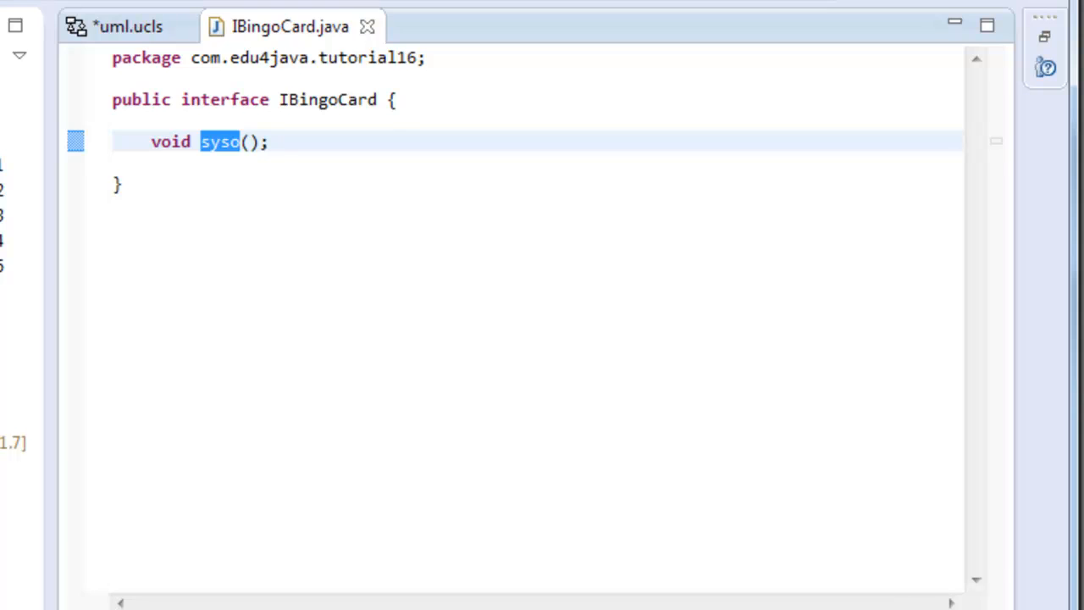
{"action": "left_click", "coordinate": [127, 27]}
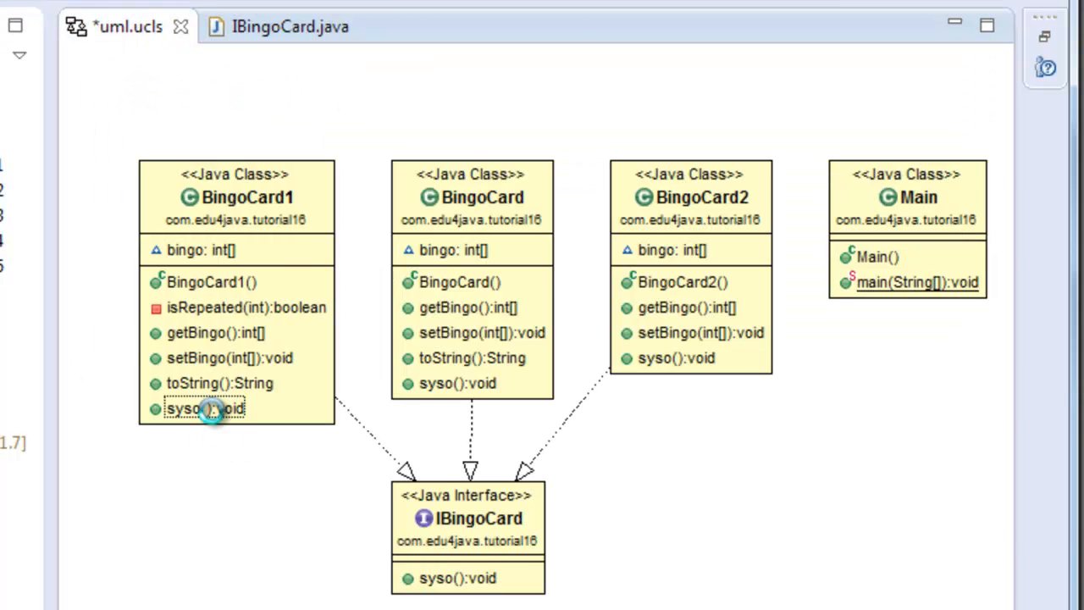
{"action": "double_click", "coordinate": [203, 408]}
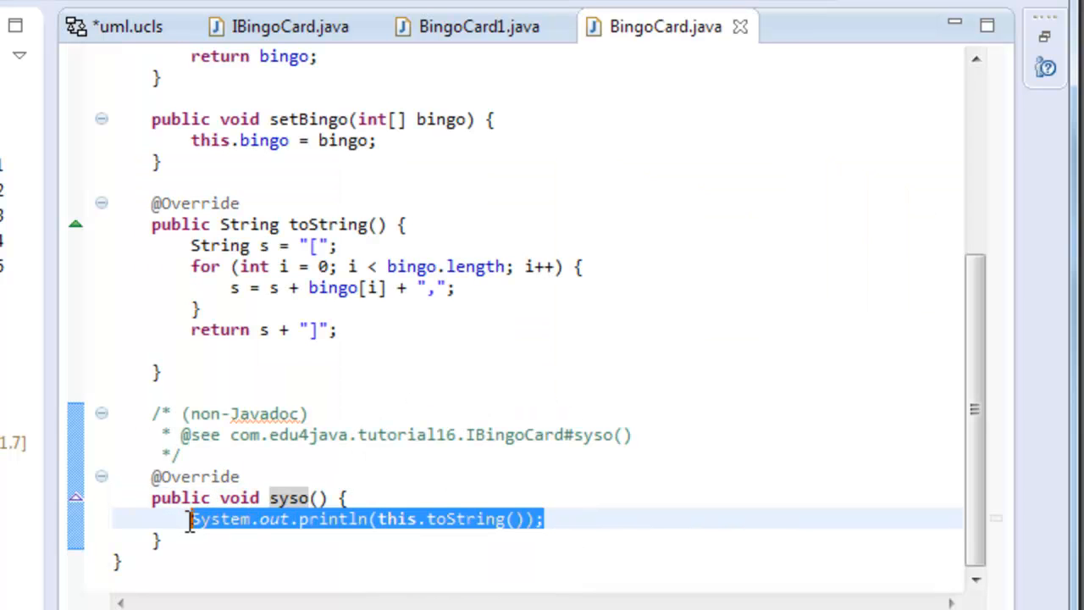
{"action": "left_click", "coordinate": [127, 27]}
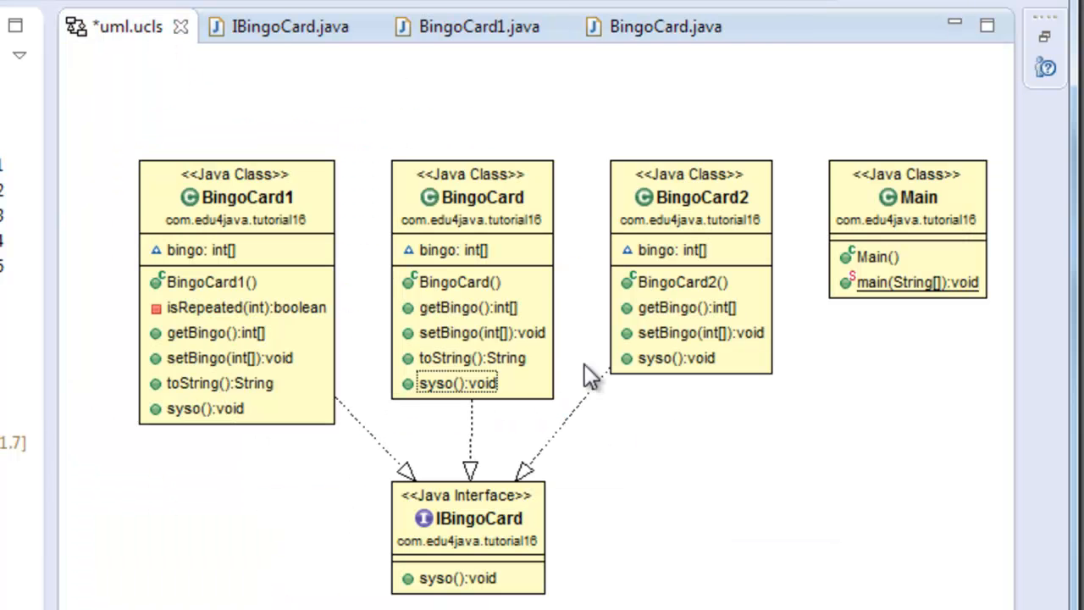
{"action": "mouse_move", "coordinate": [647, 498]}
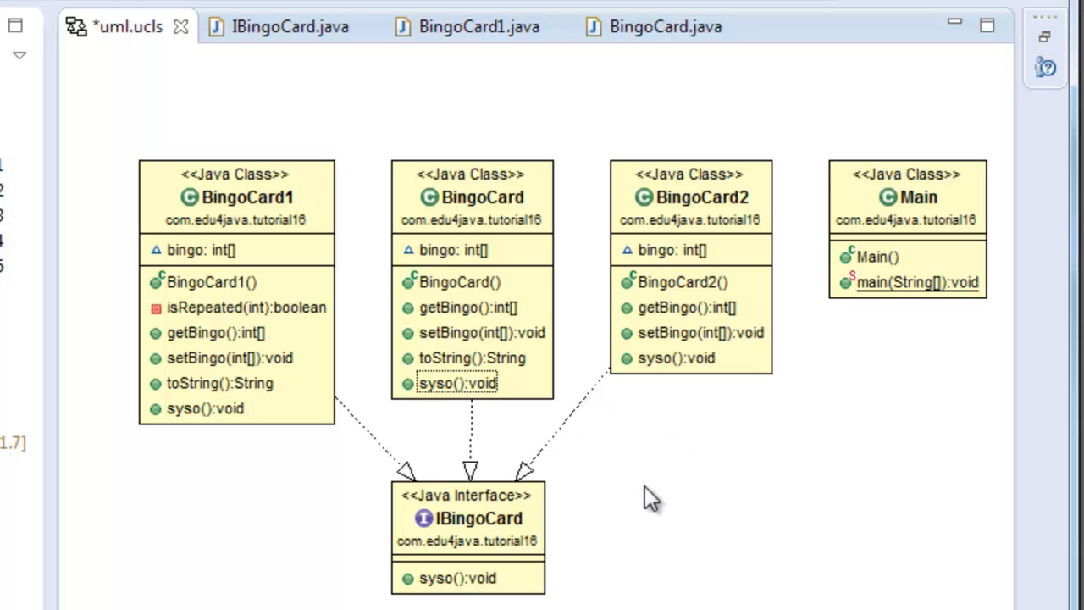
{"action": "mouse_move", "coordinate": [641, 522]}
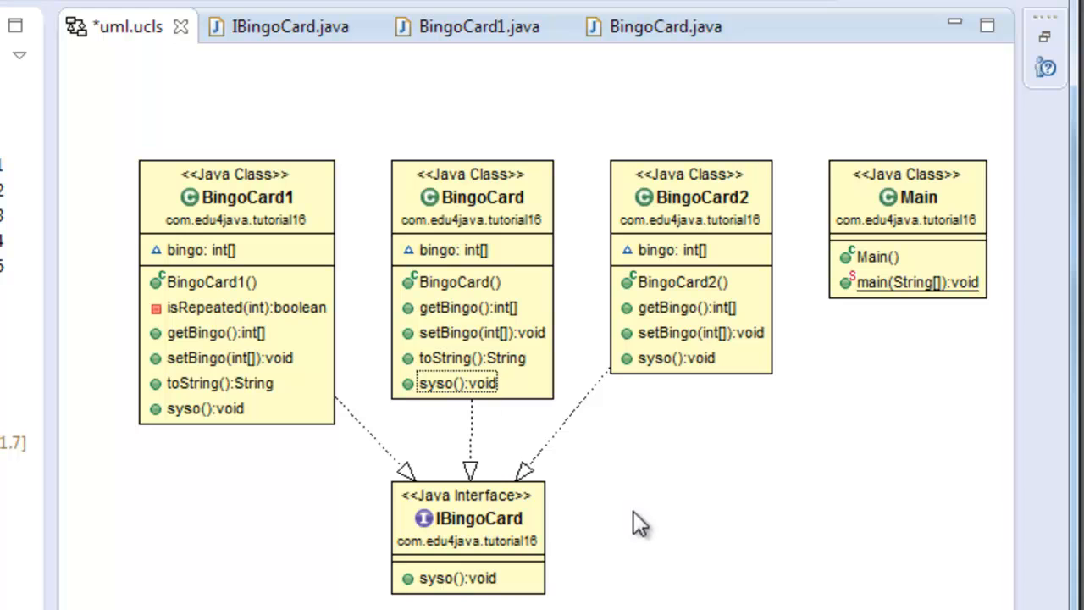
{"action": "mouse_move", "coordinate": [730, 423]}
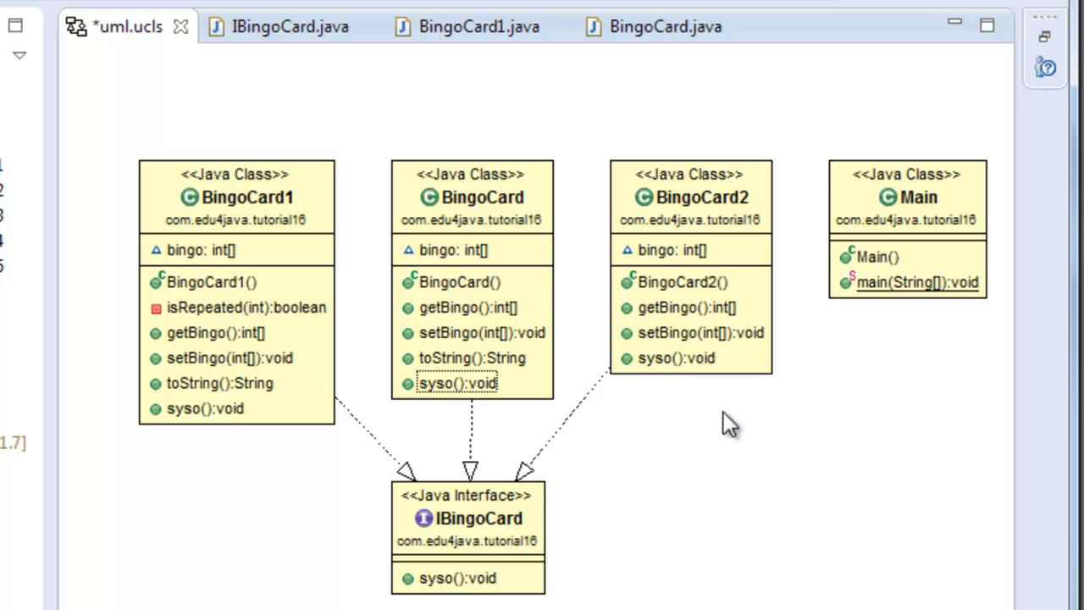
{"action": "mouse_move", "coordinate": [636, 498]}
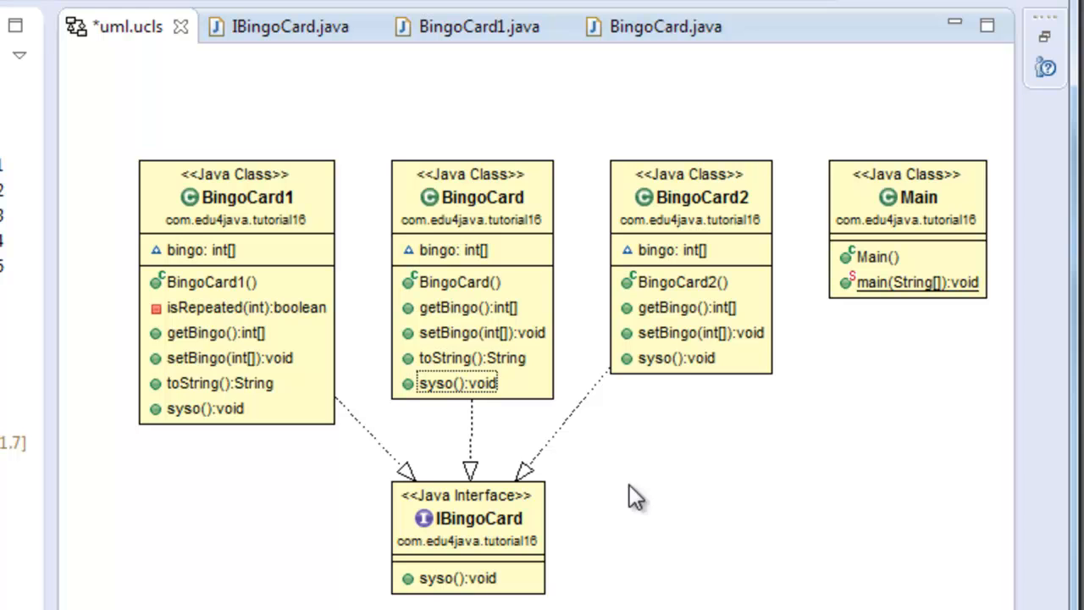
{"action": "mouse_move", "coordinate": [579, 461]}
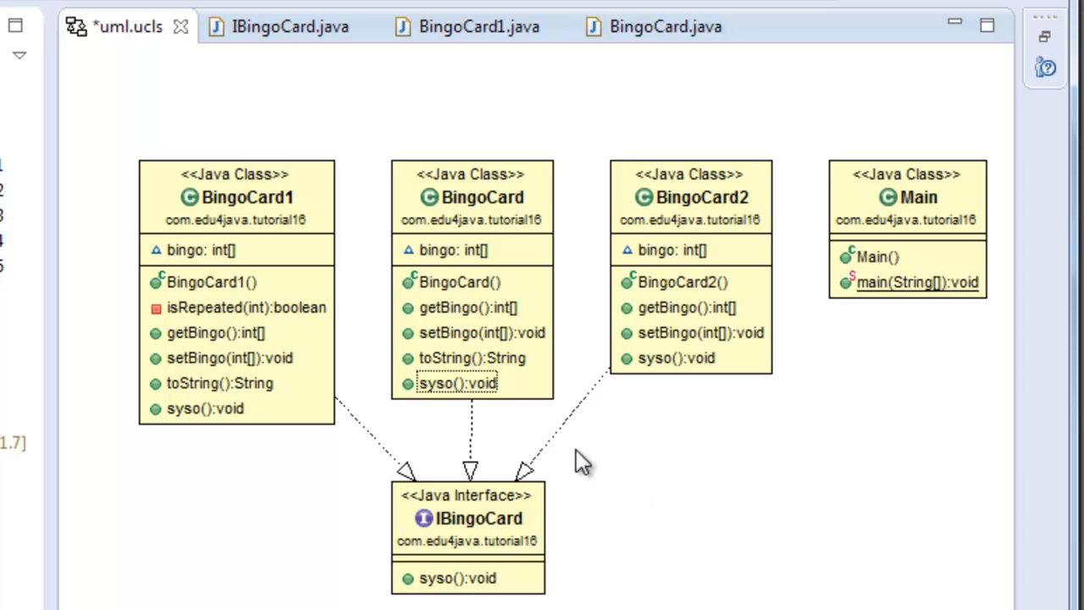
{"action": "mouse_move", "coordinate": [532, 519]}
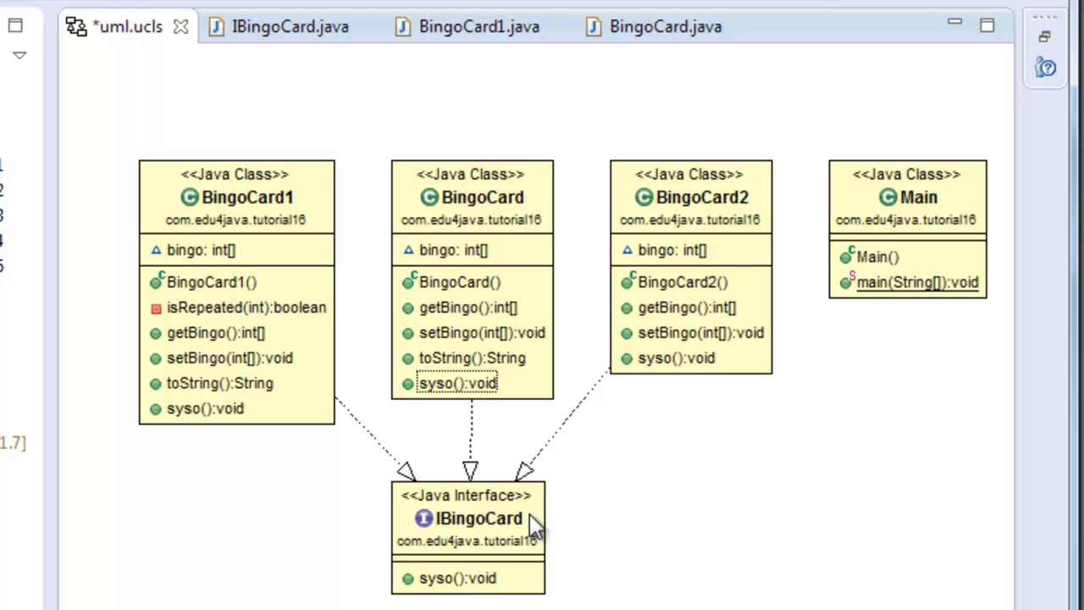
{"action": "mouse_move", "coordinate": [539, 523]}
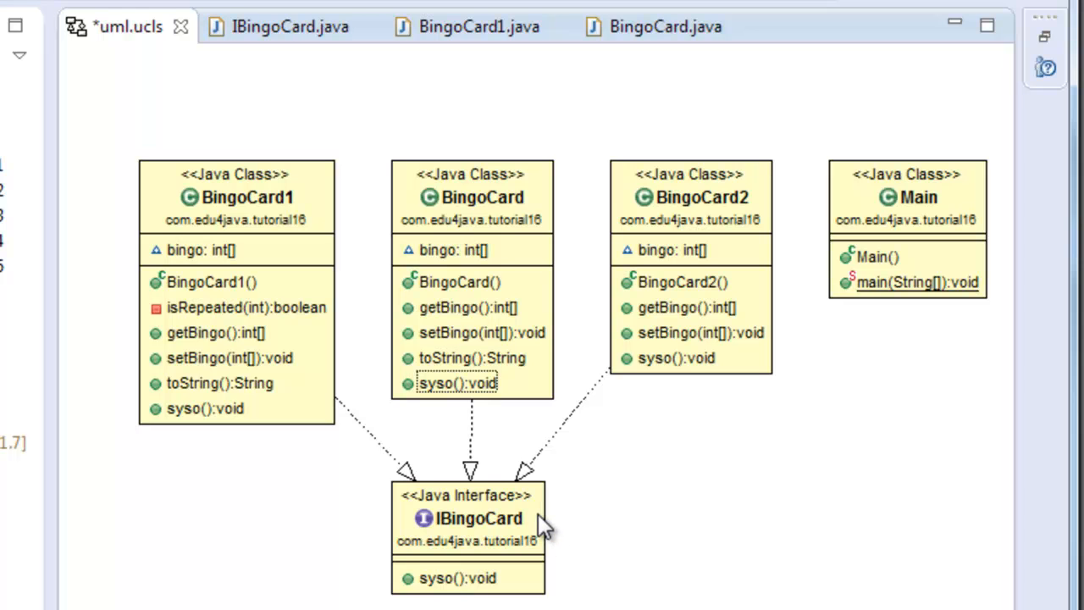